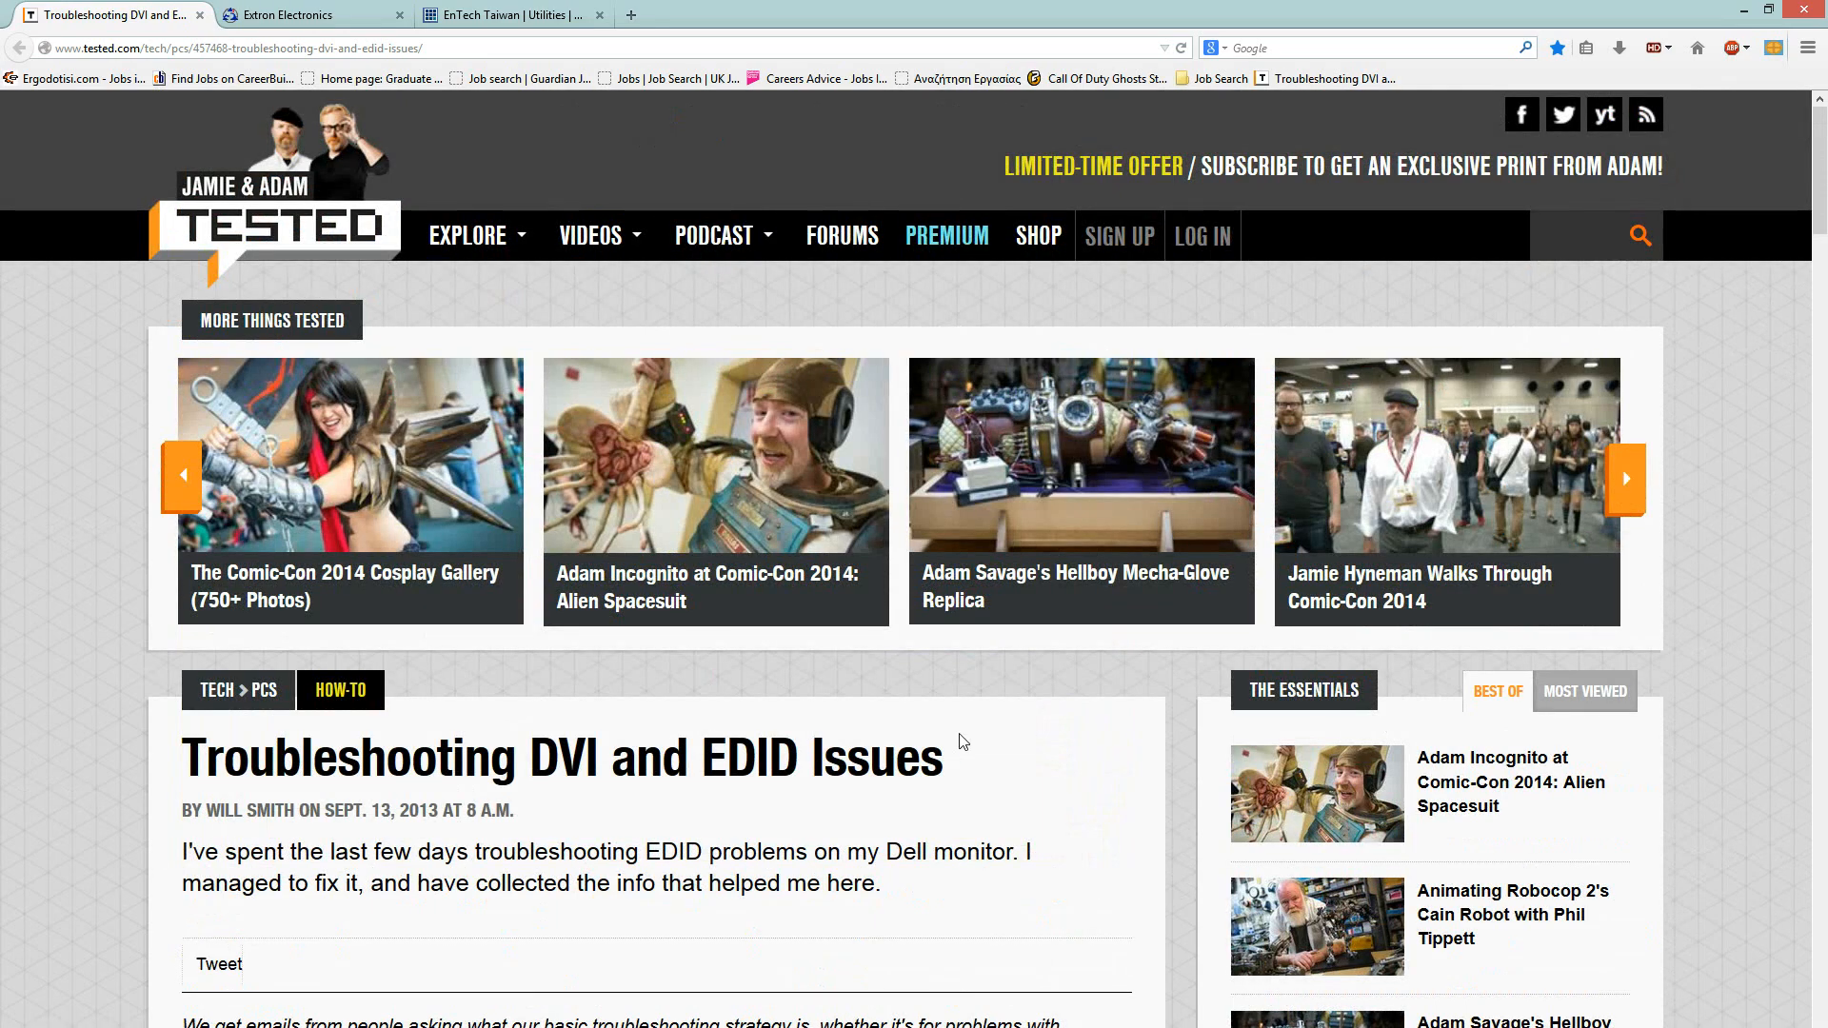
- Open the Tested article's 'Monitor Asset Manager' and 'Extron's EDID Manager' links in new tabs
scroll(down, 3)
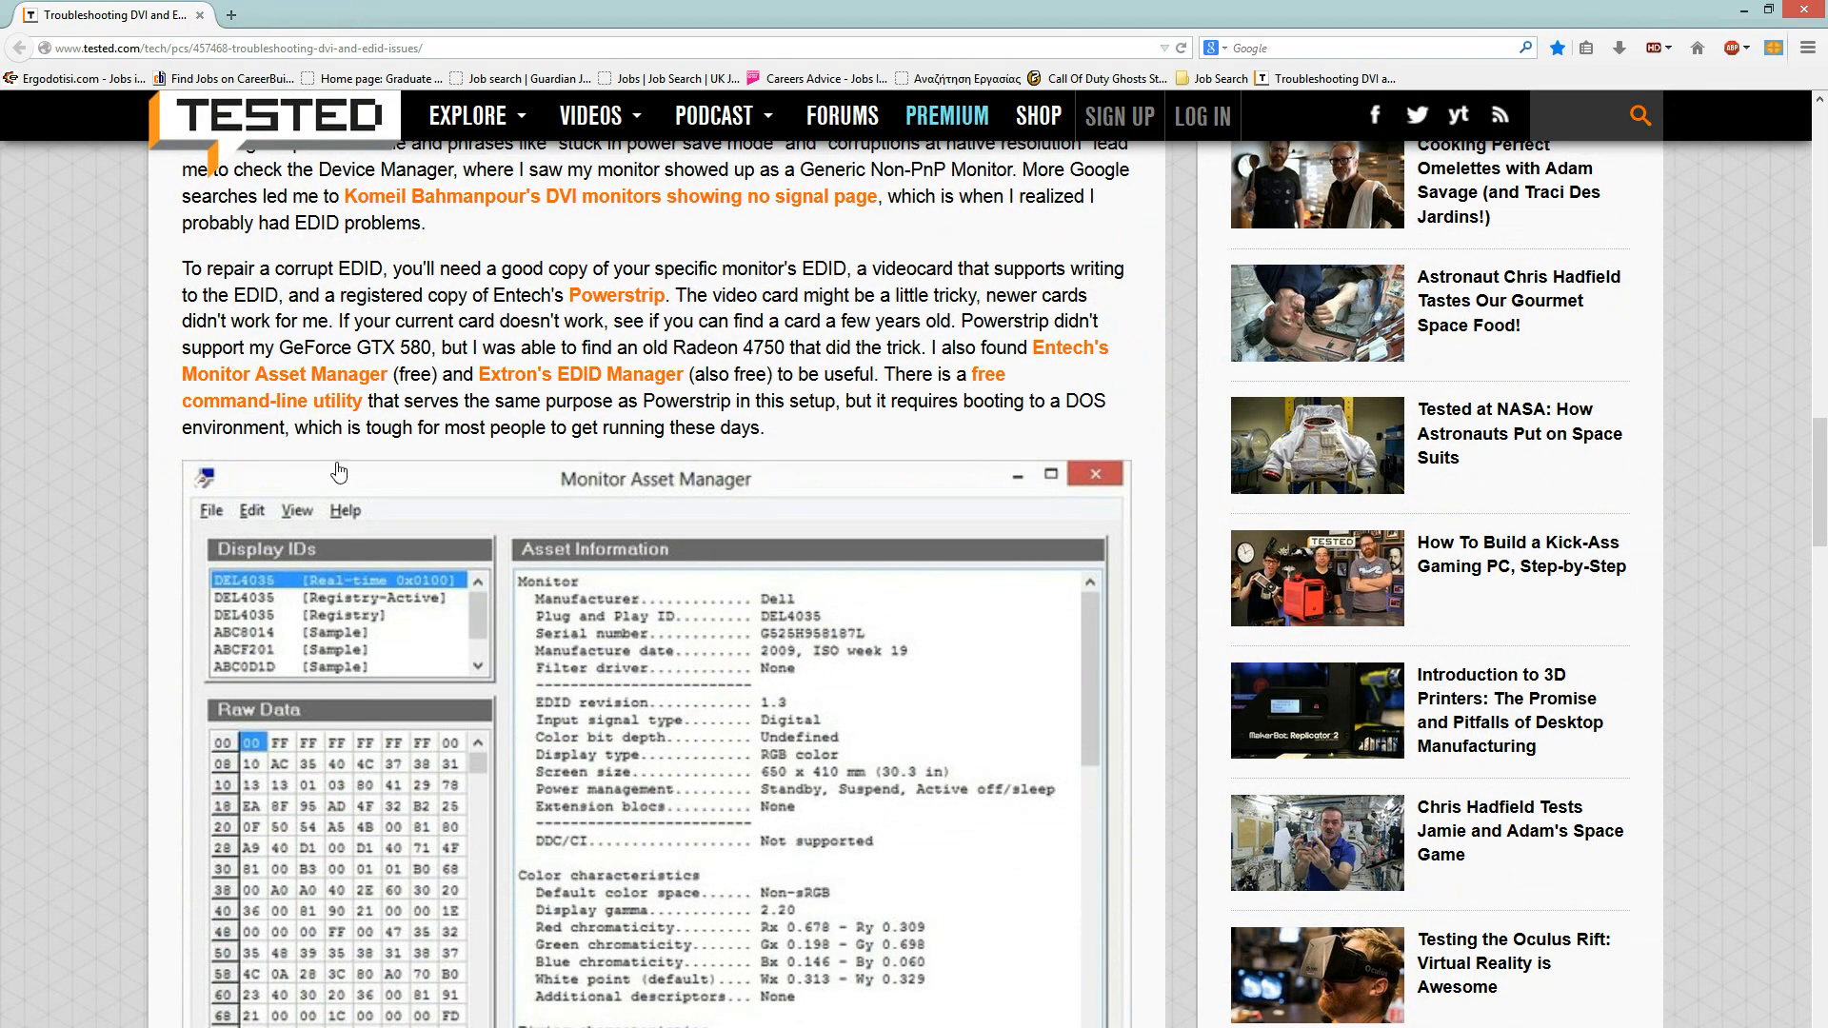
mouse_move(326, 375)
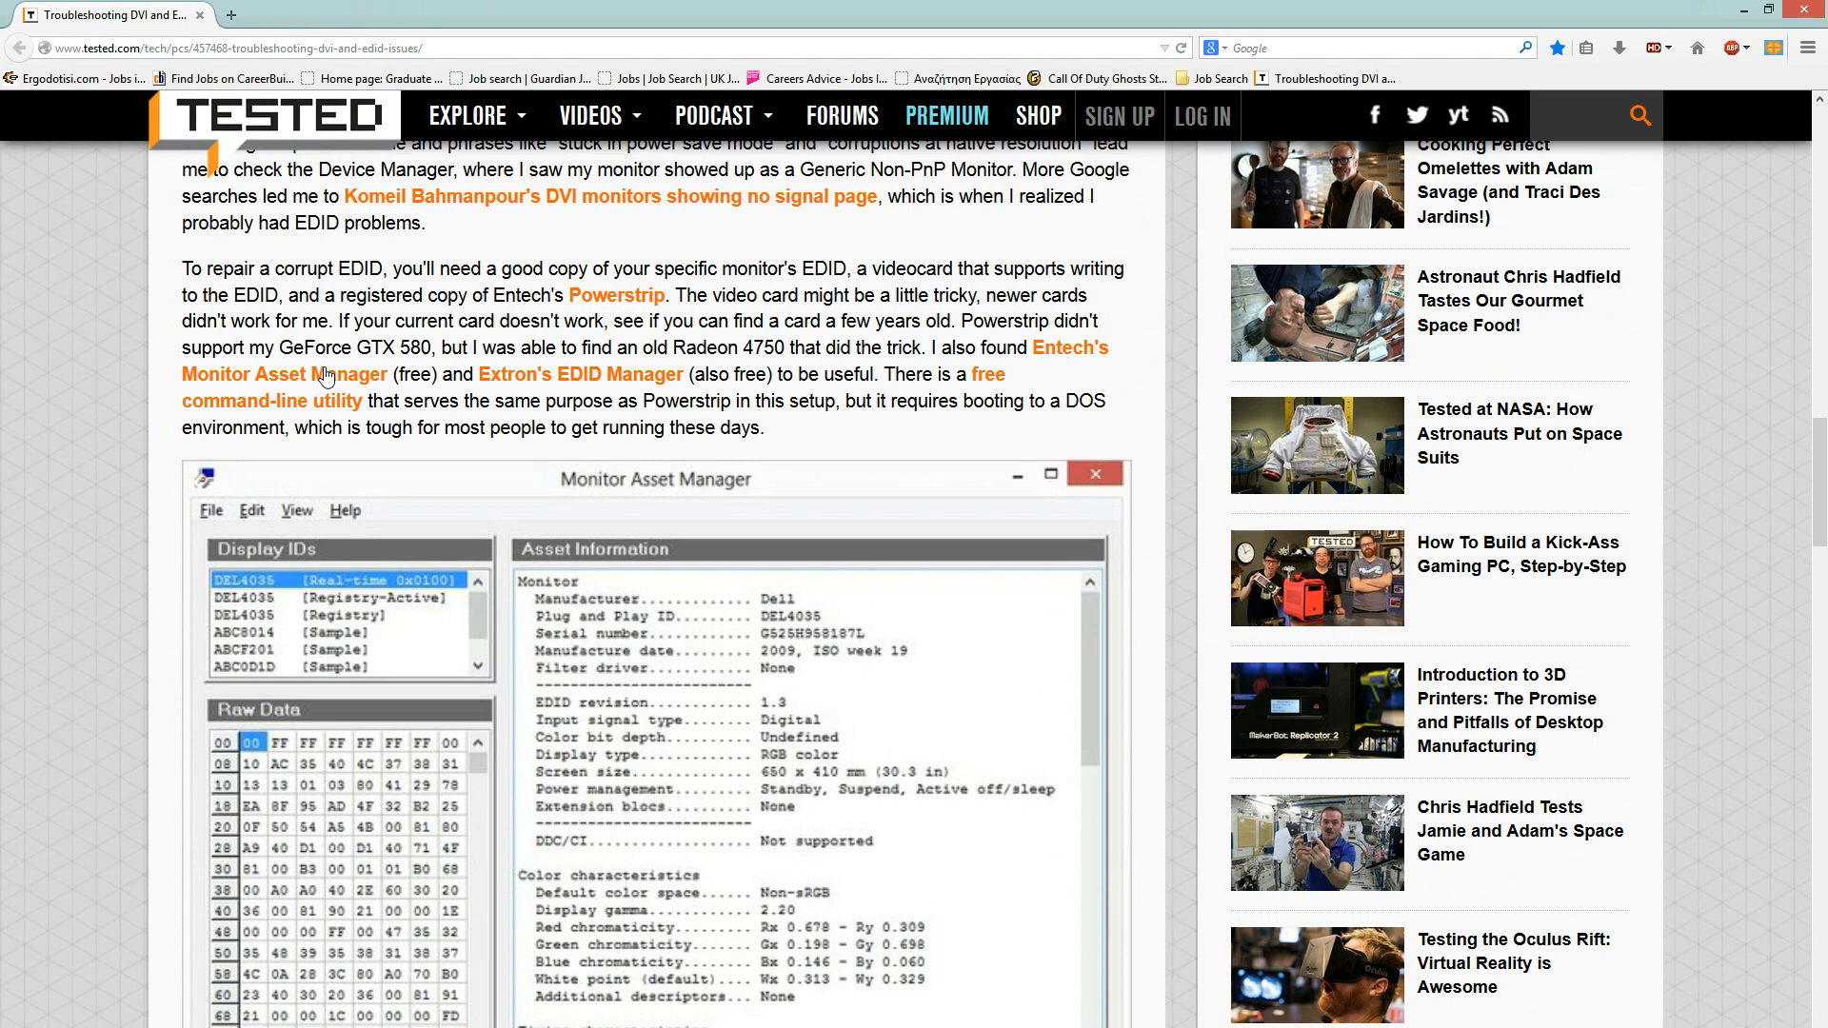
click(579, 374)
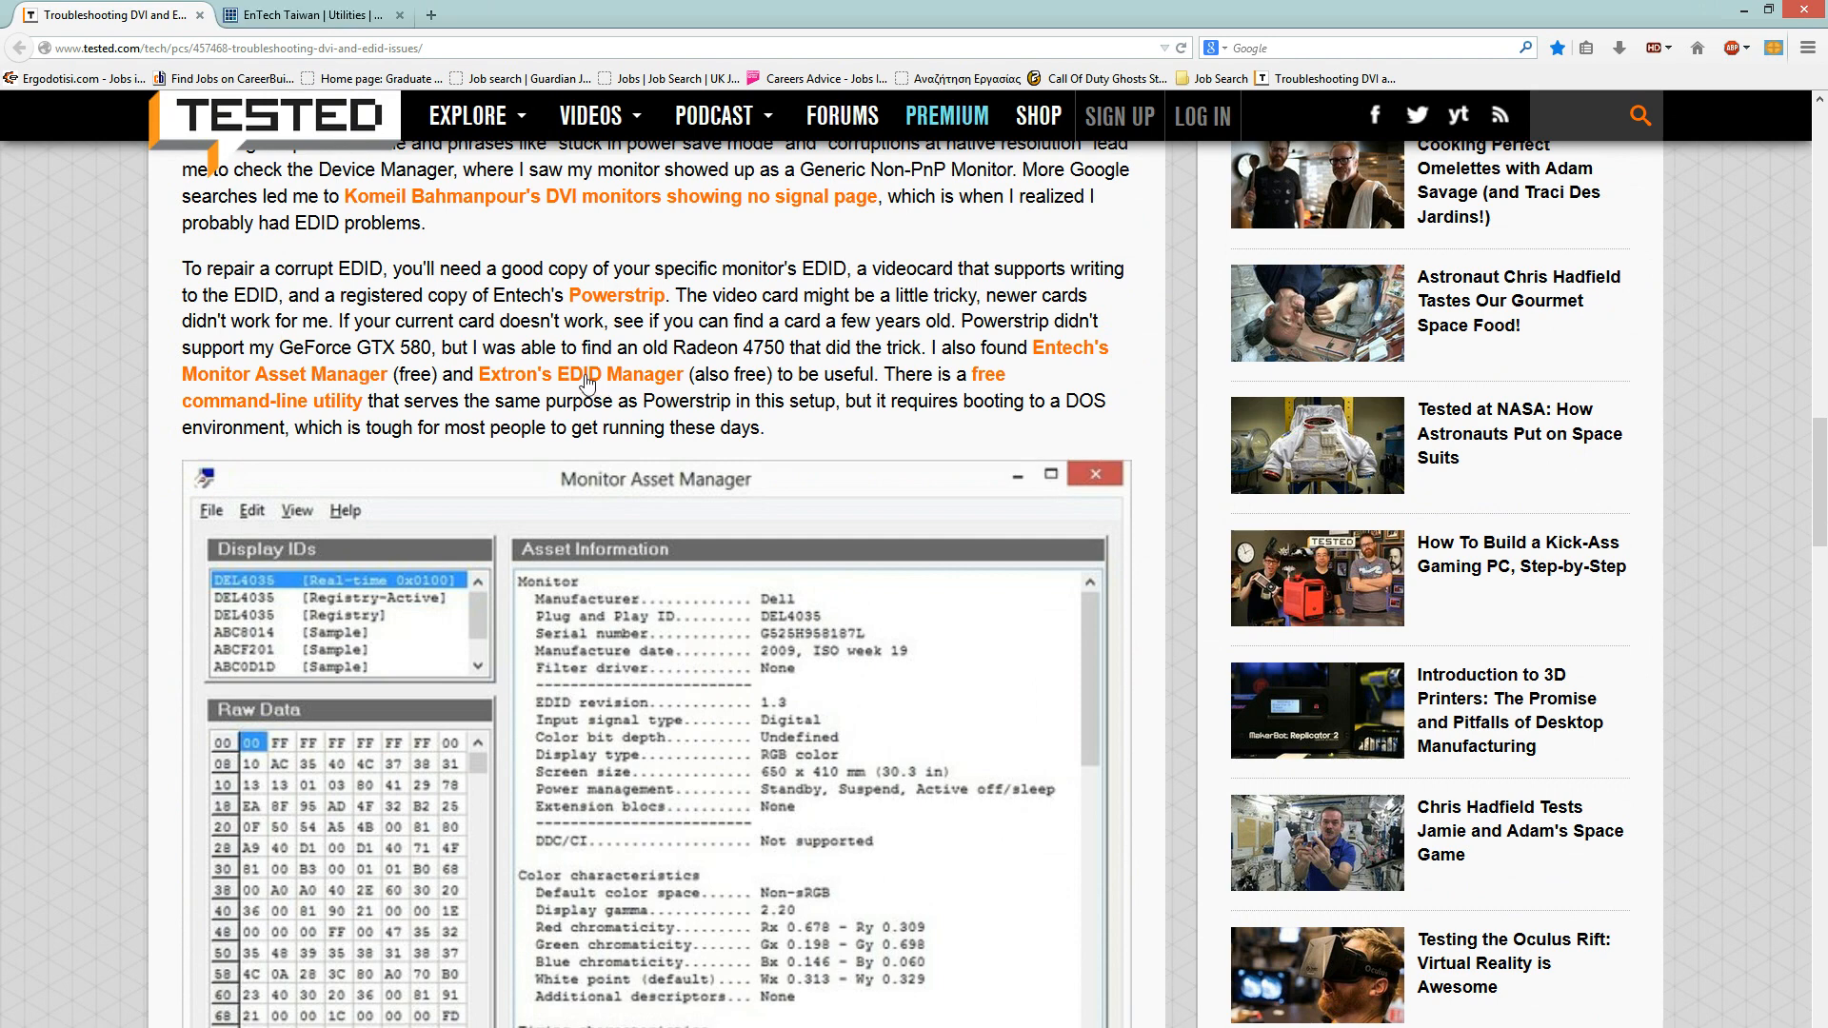
click(578, 374)
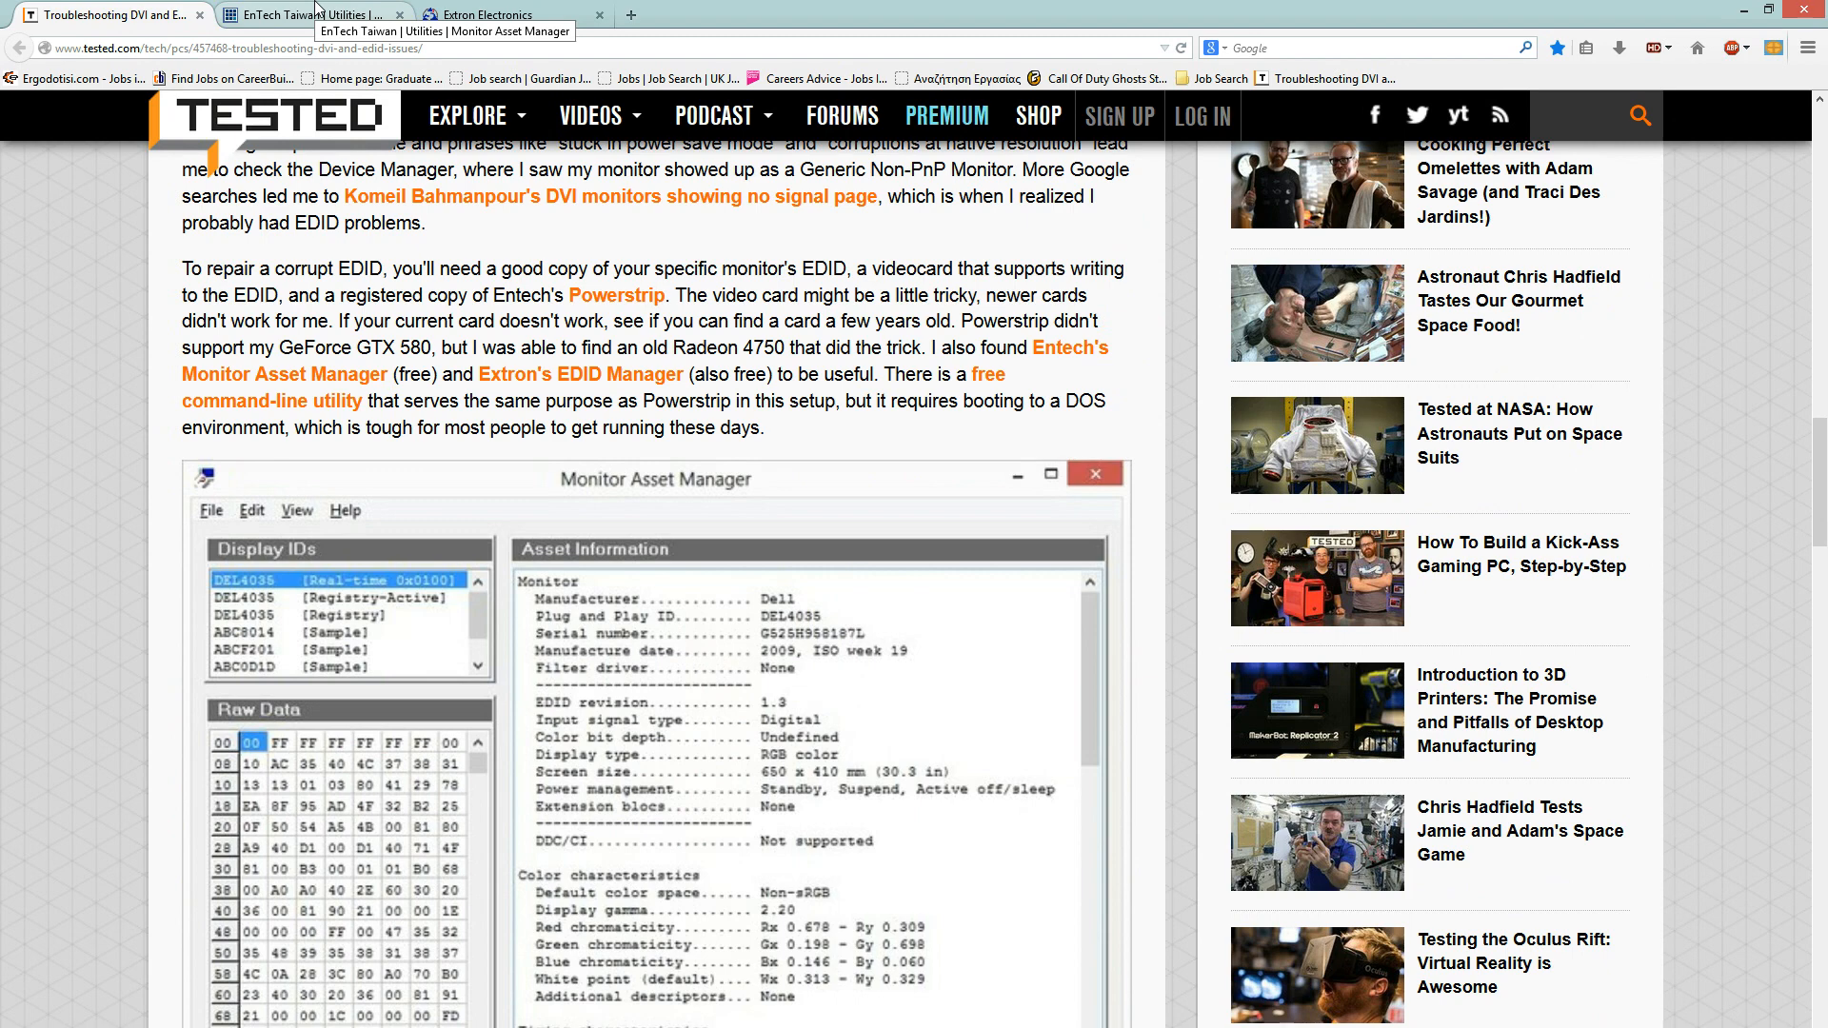
- Download the Monitor Asset Manager 2.9 installer from the EnTech Taiwan tab
click(313, 14)
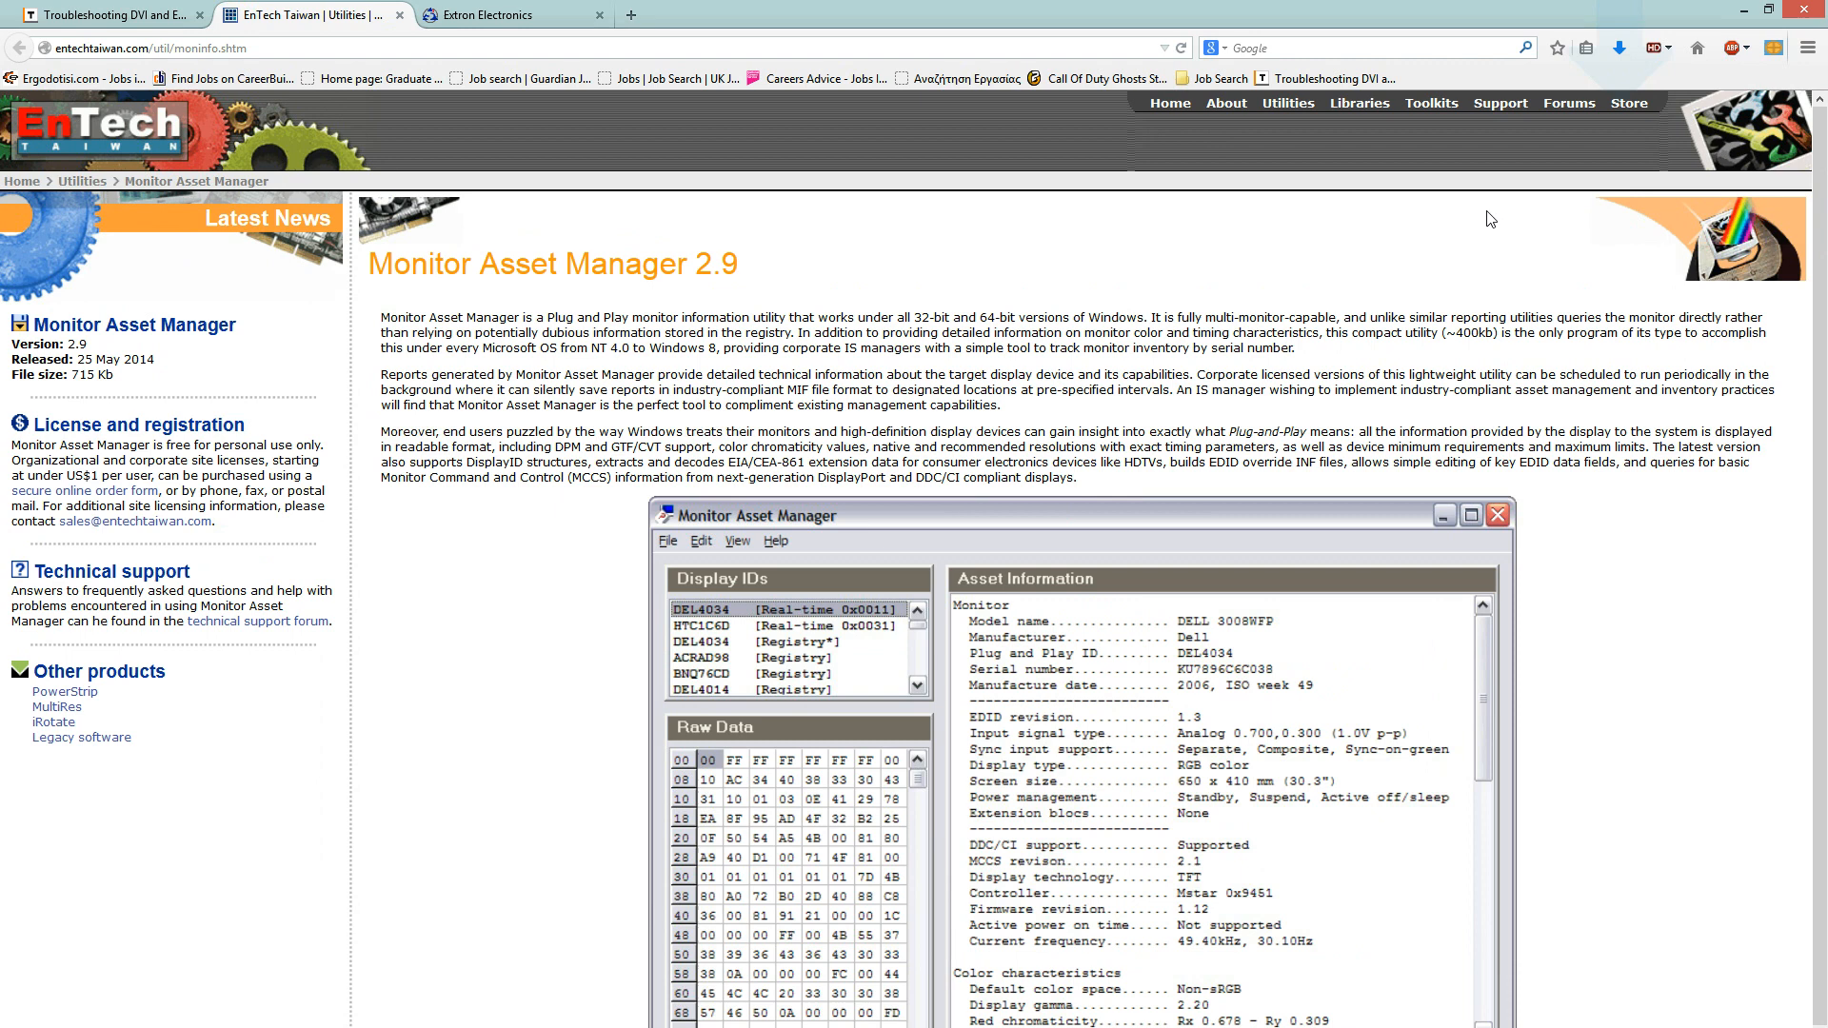
click(1618, 48)
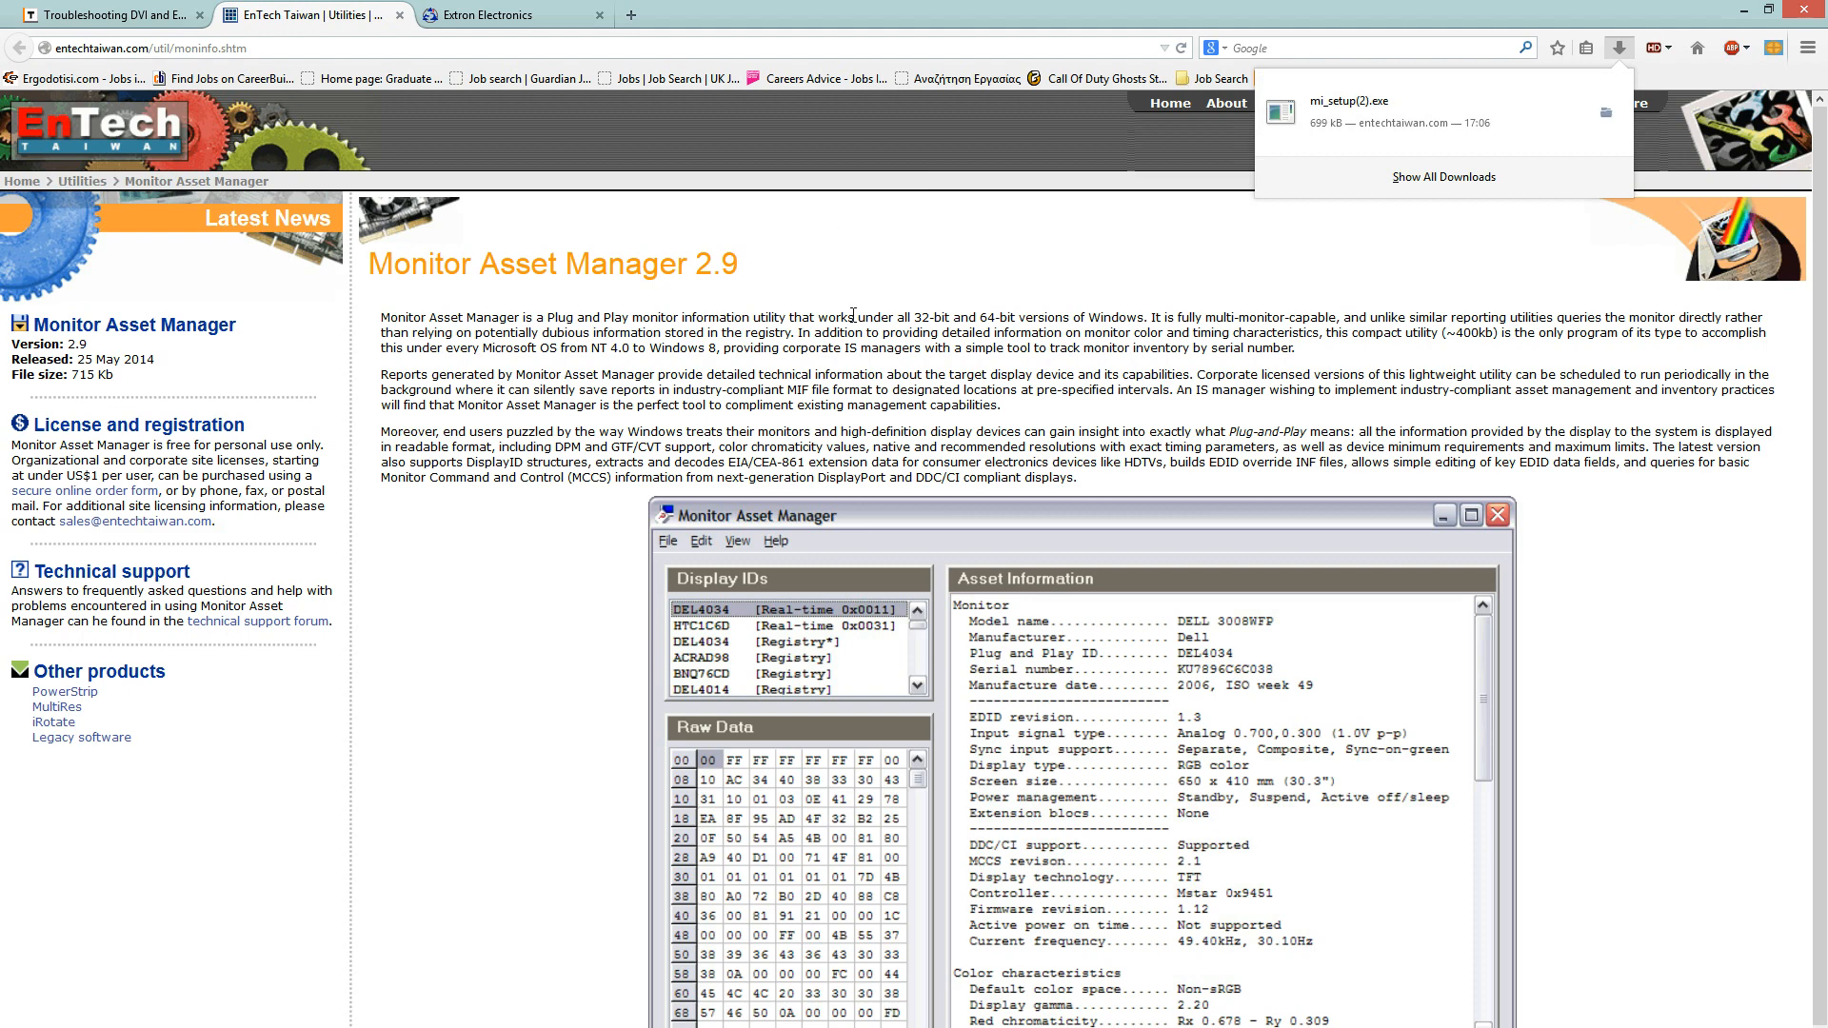
- Run mi_setup(2).exe with default settings and 'Create a desktop icon' ticked, then finish
click(1336, 109)
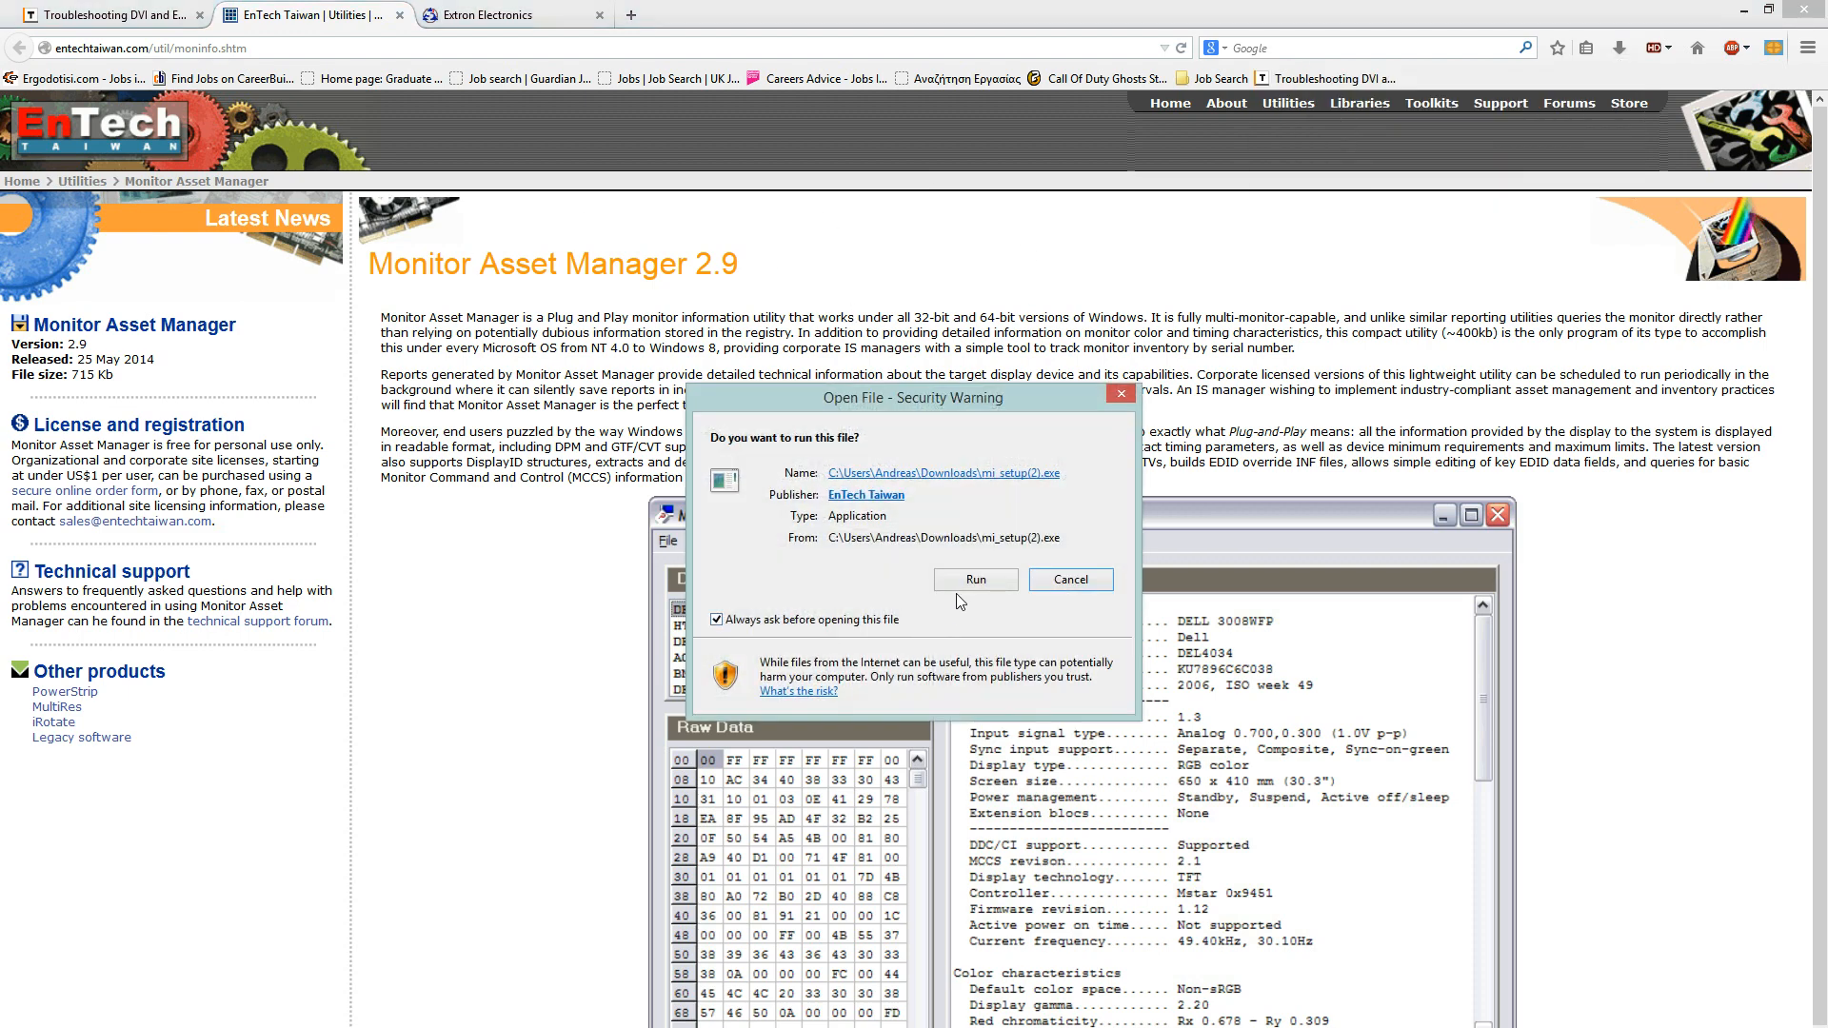
click(975, 580)
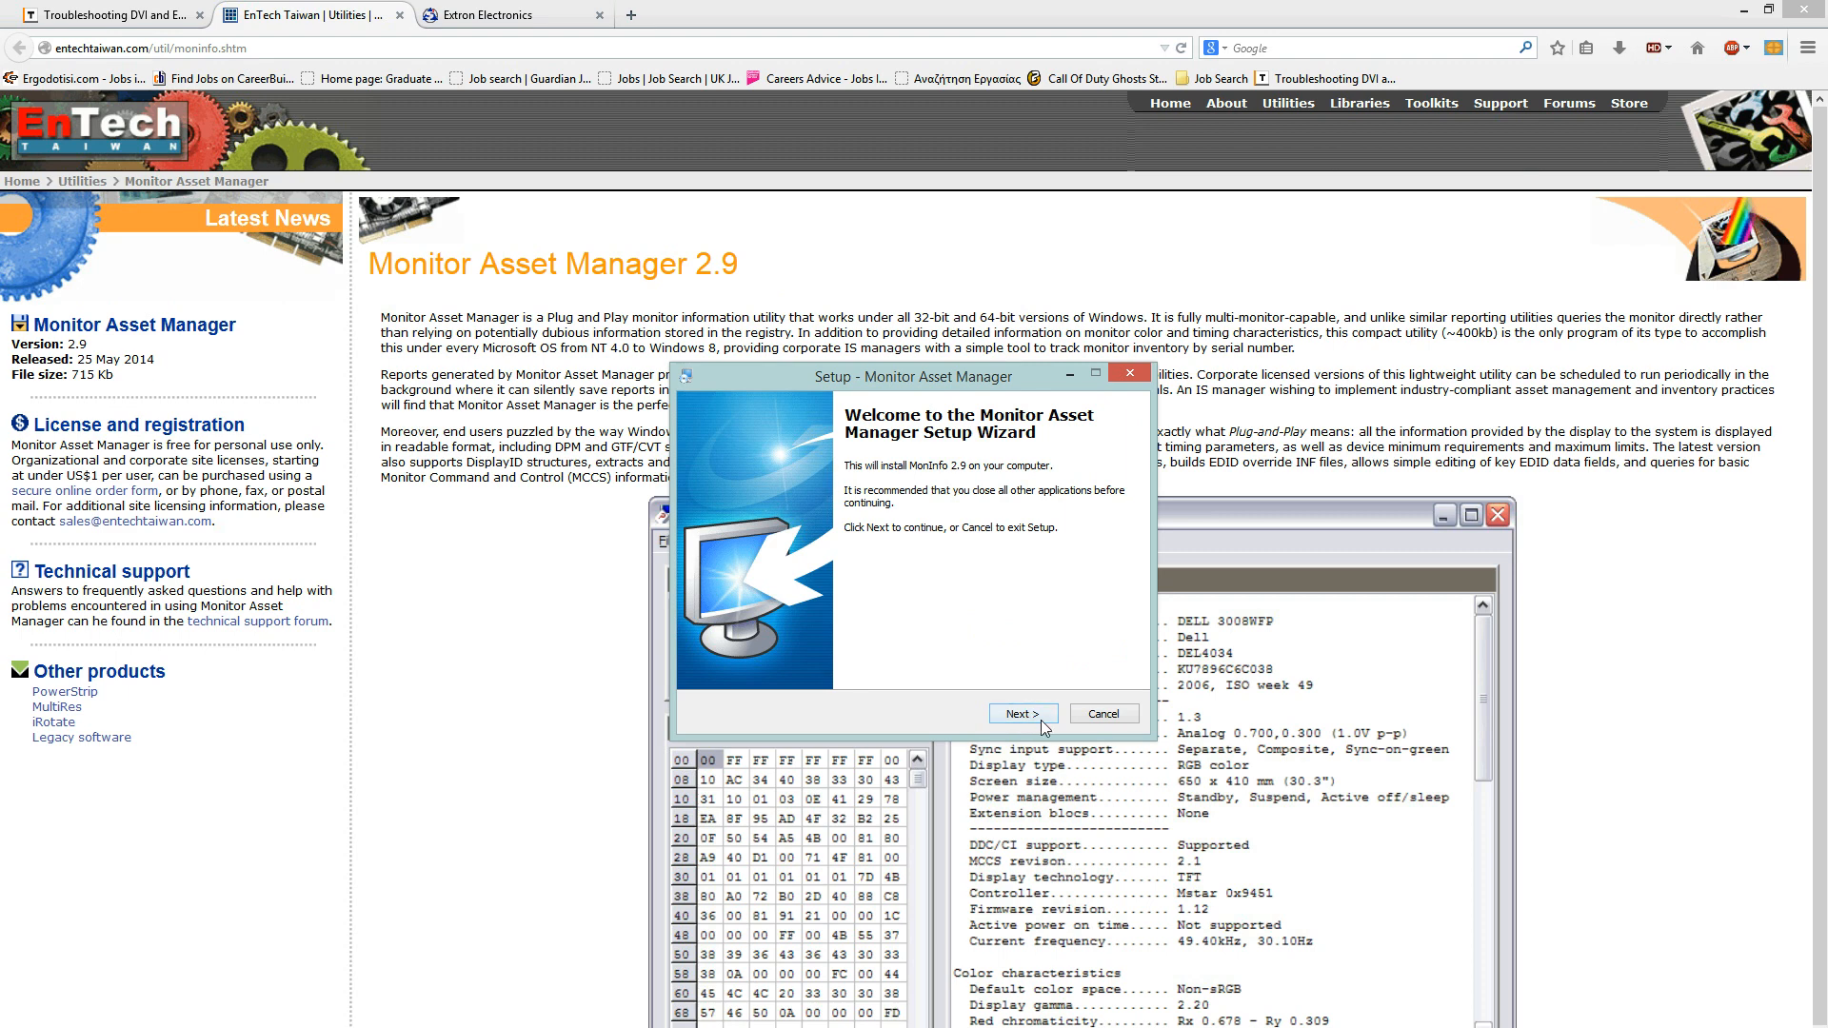
click(1019, 712)
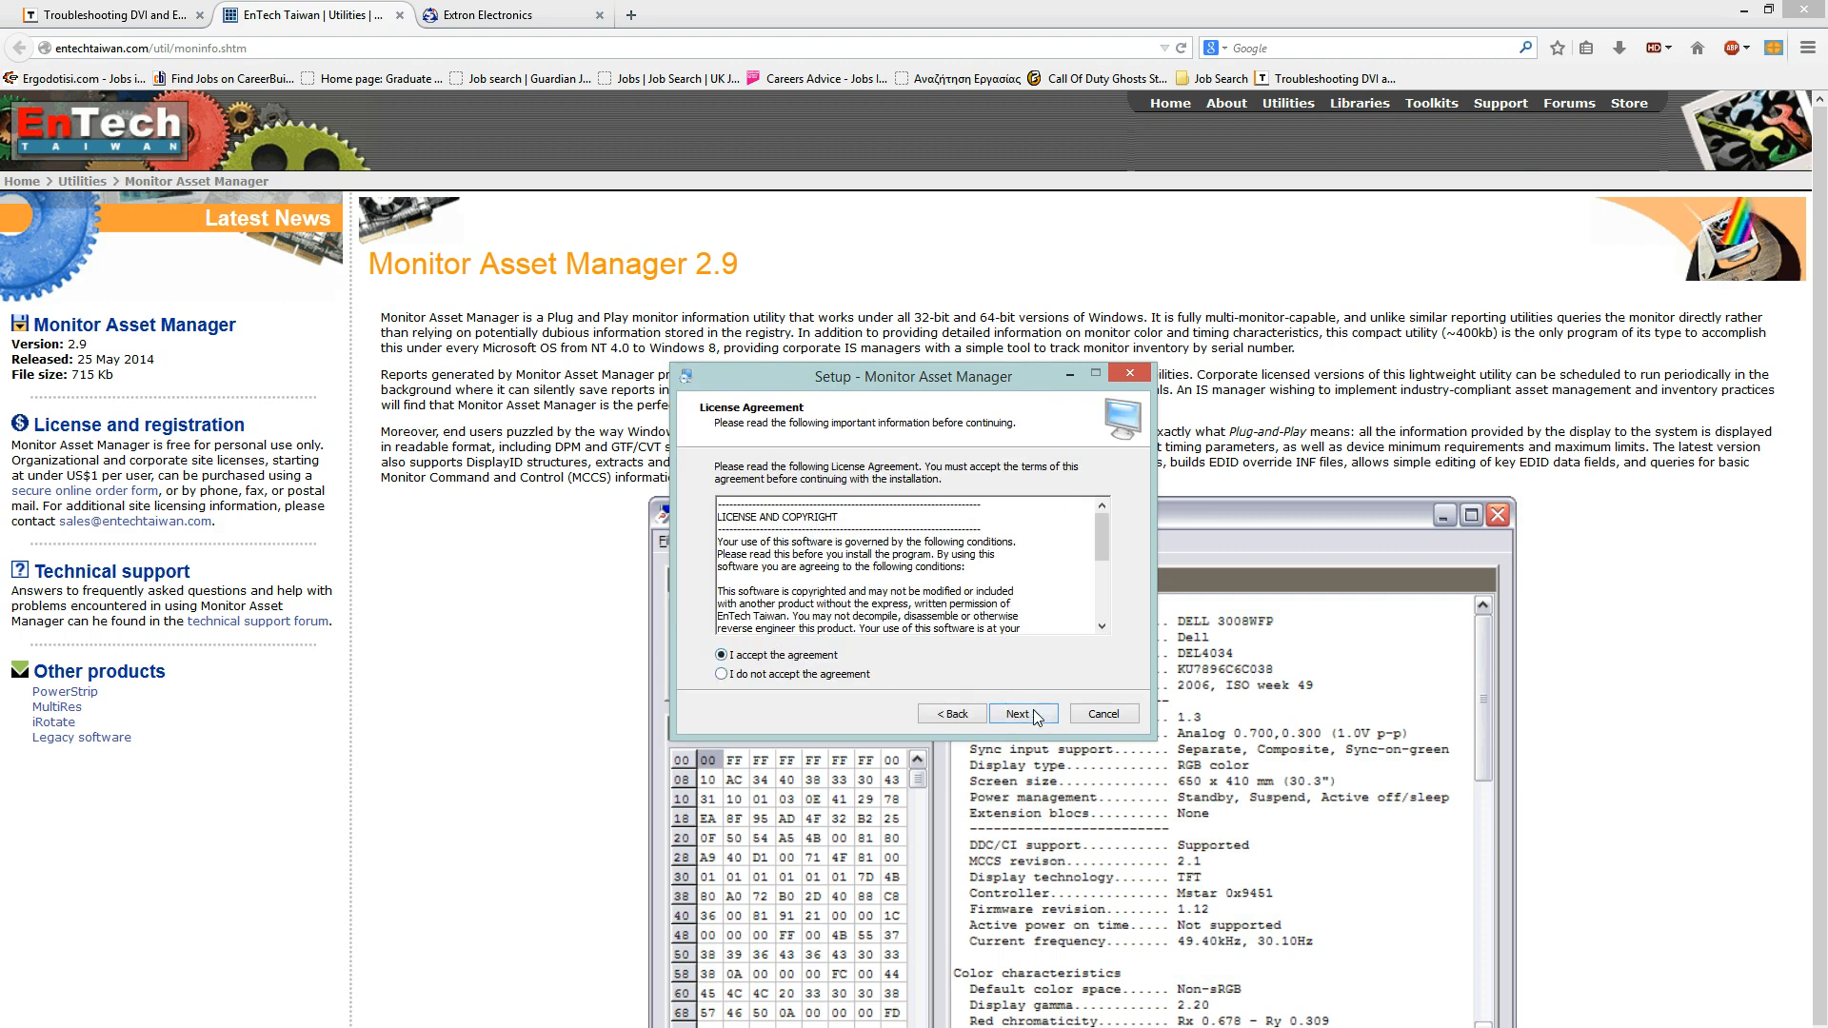
click(1018, 712)
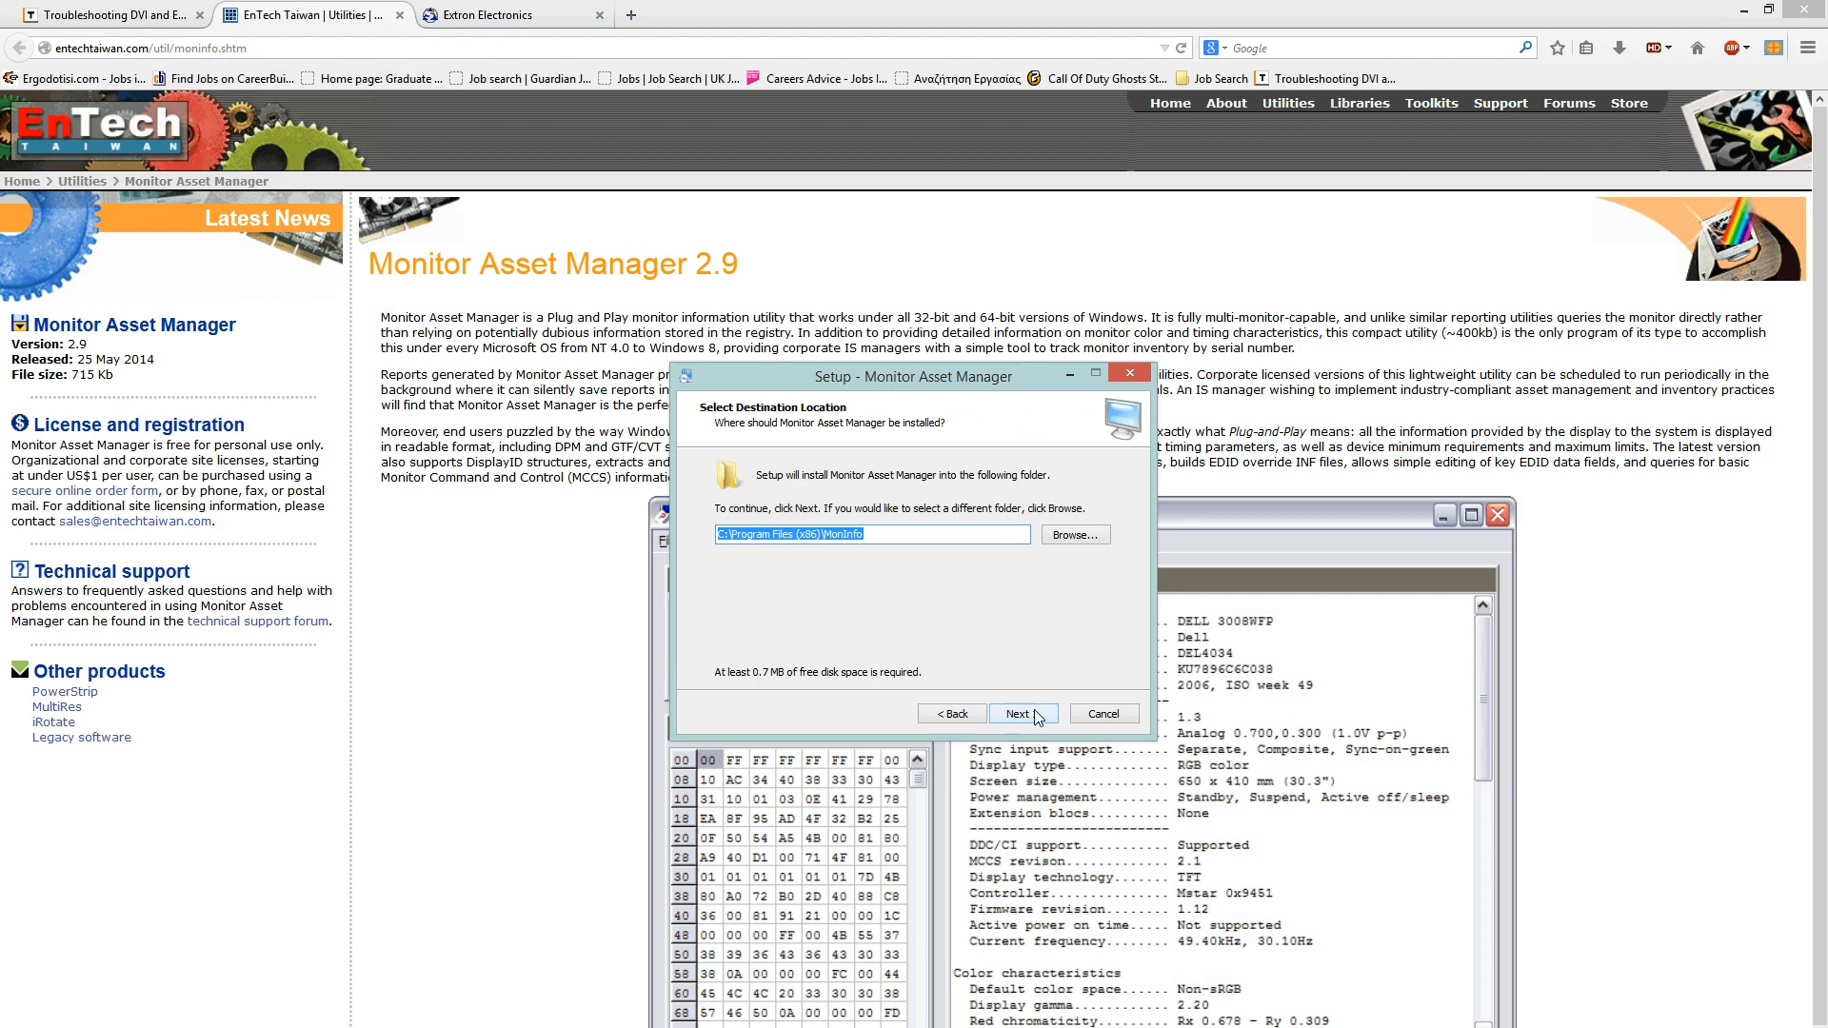
click(1022, 713)
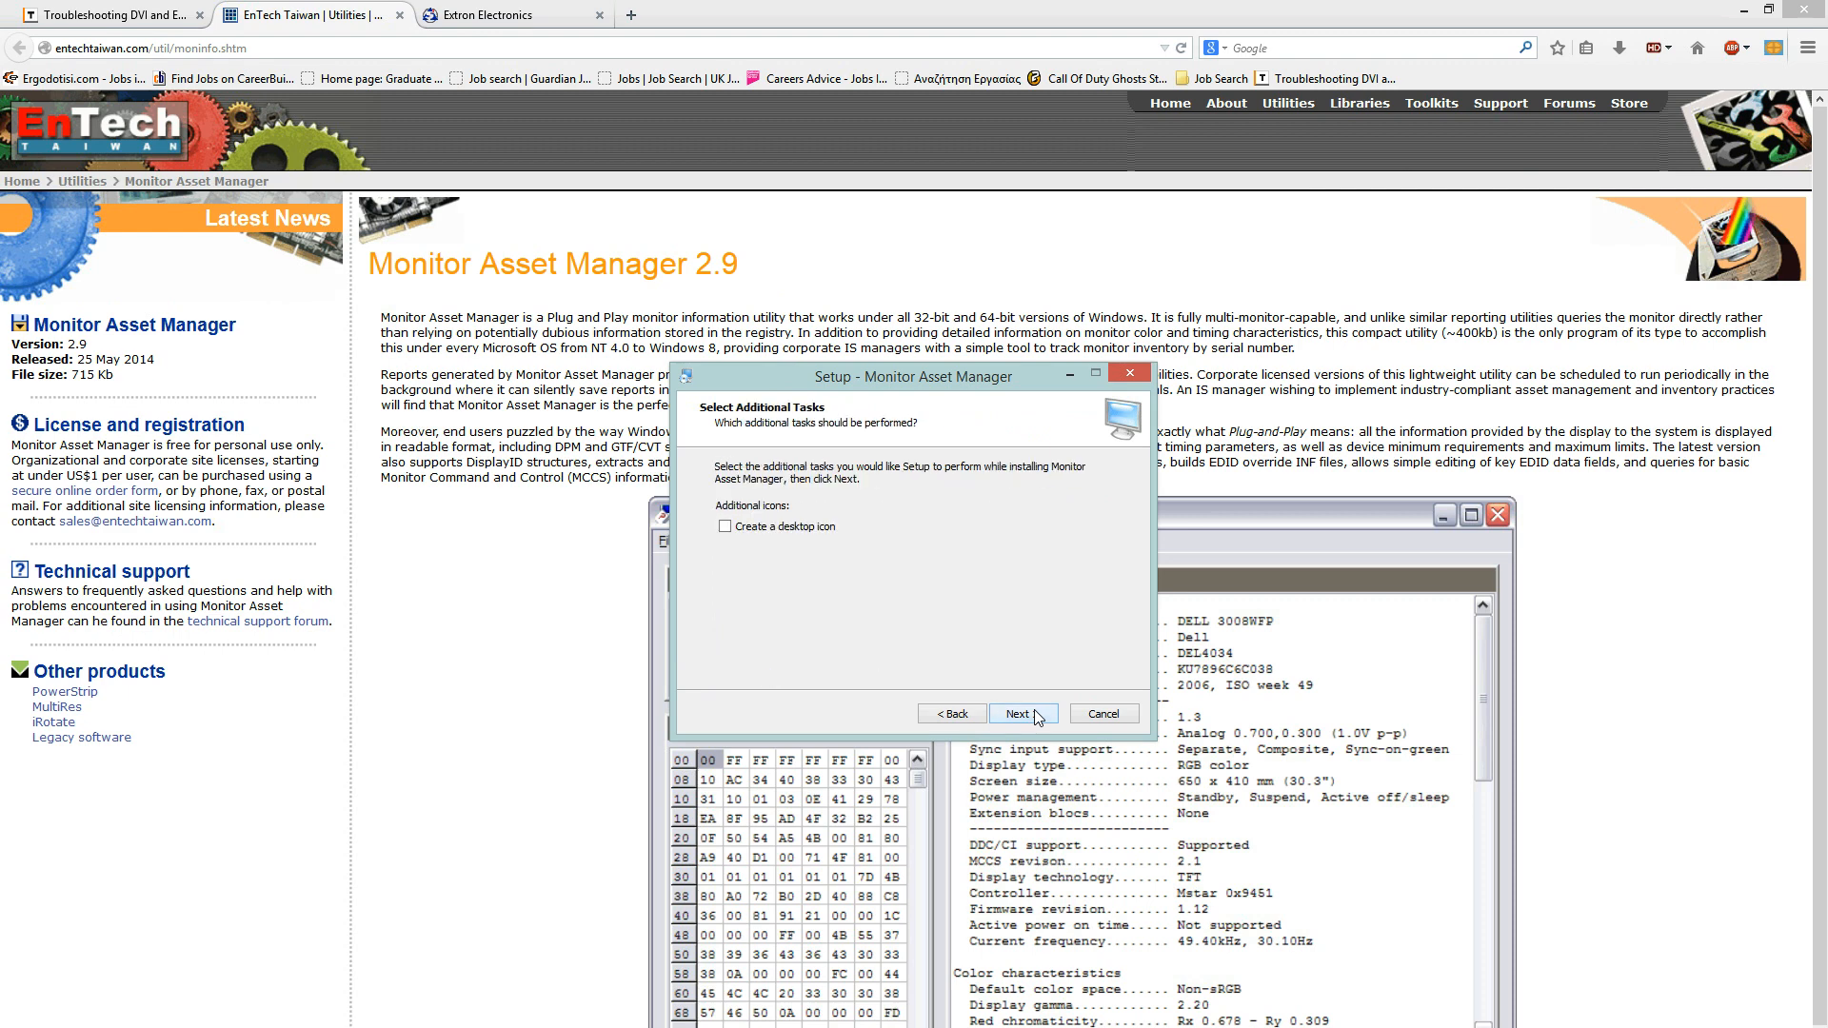
click(726, 526)
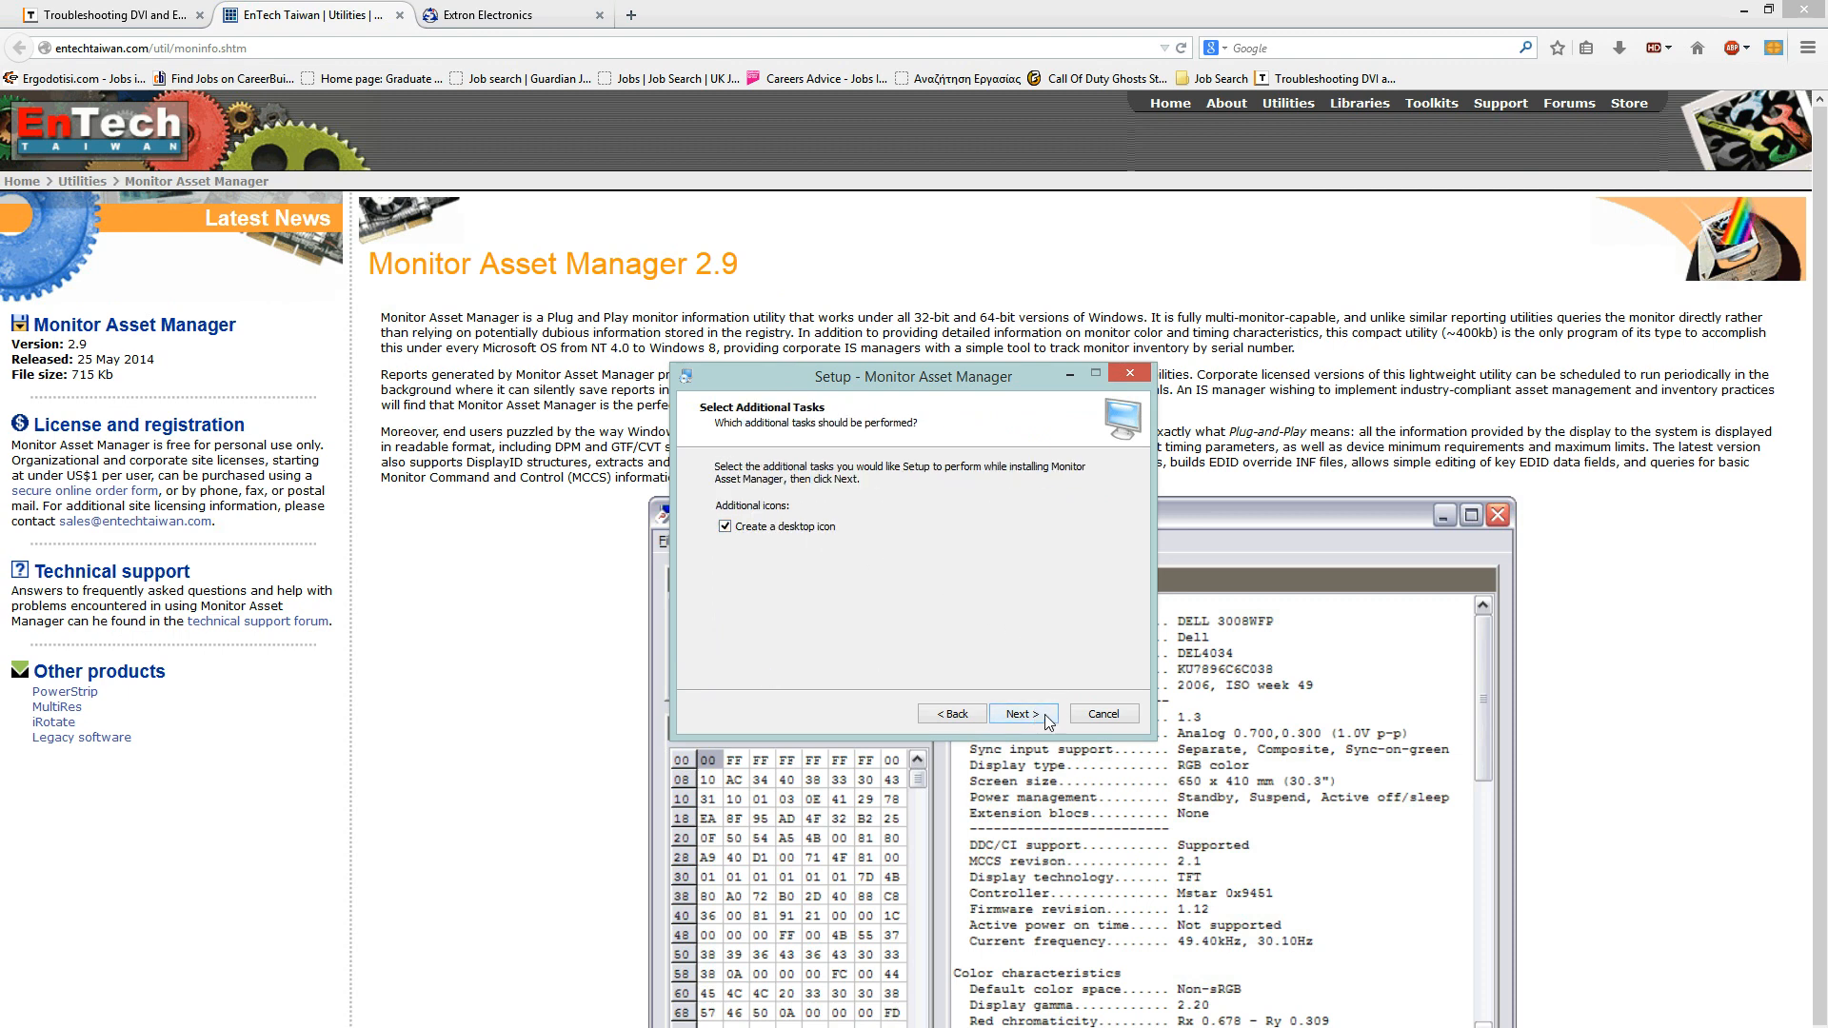
click(1022, 712)
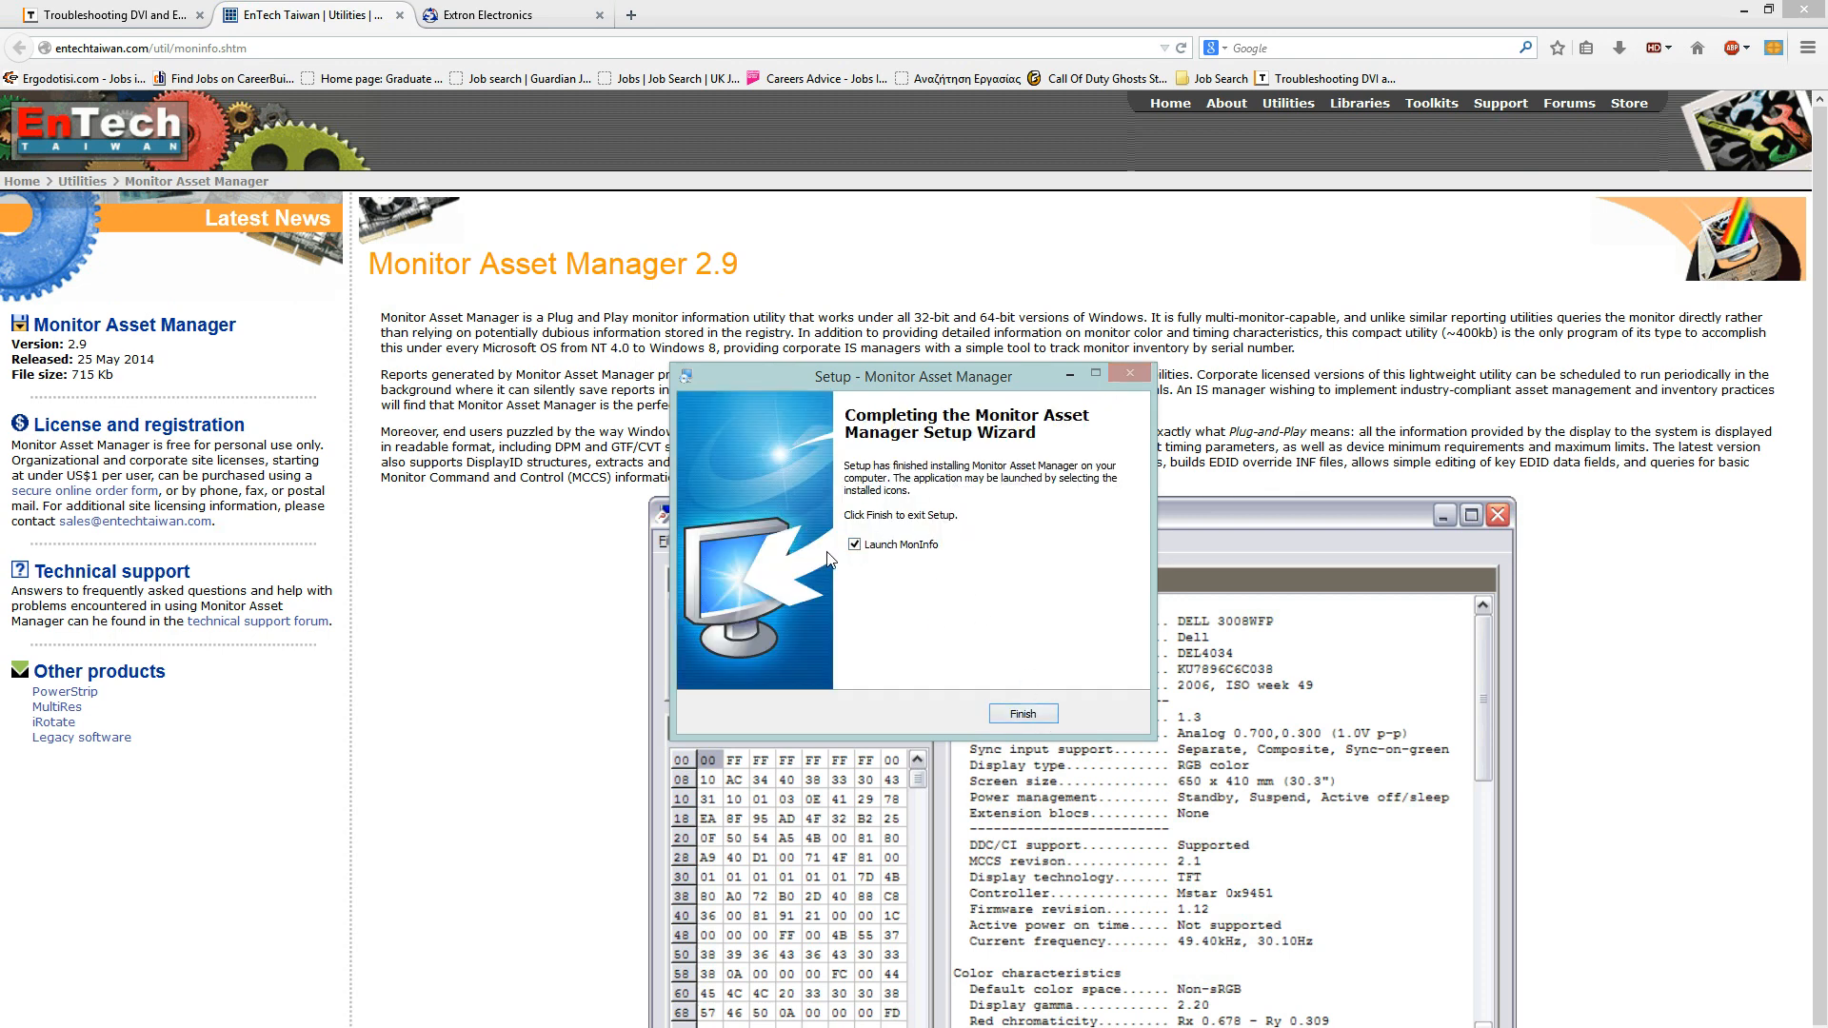
mouse_move(889, 567)
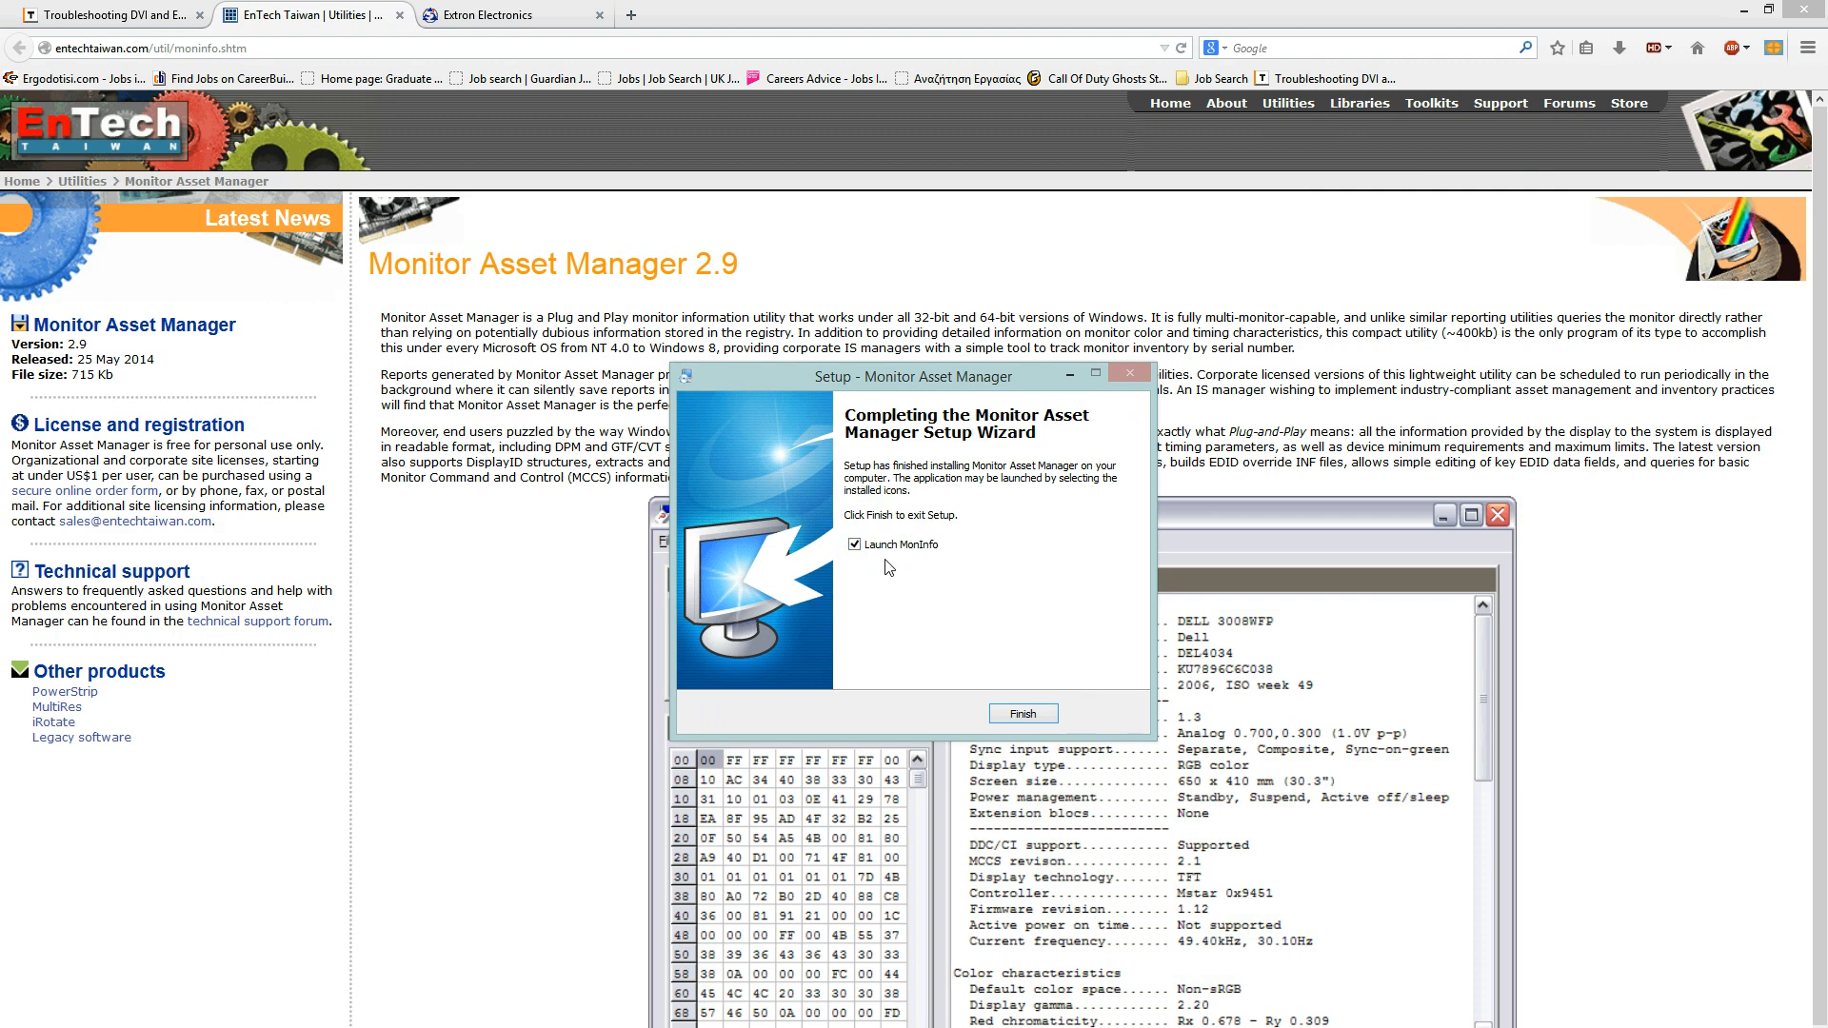
mouse_move(1034, 663)
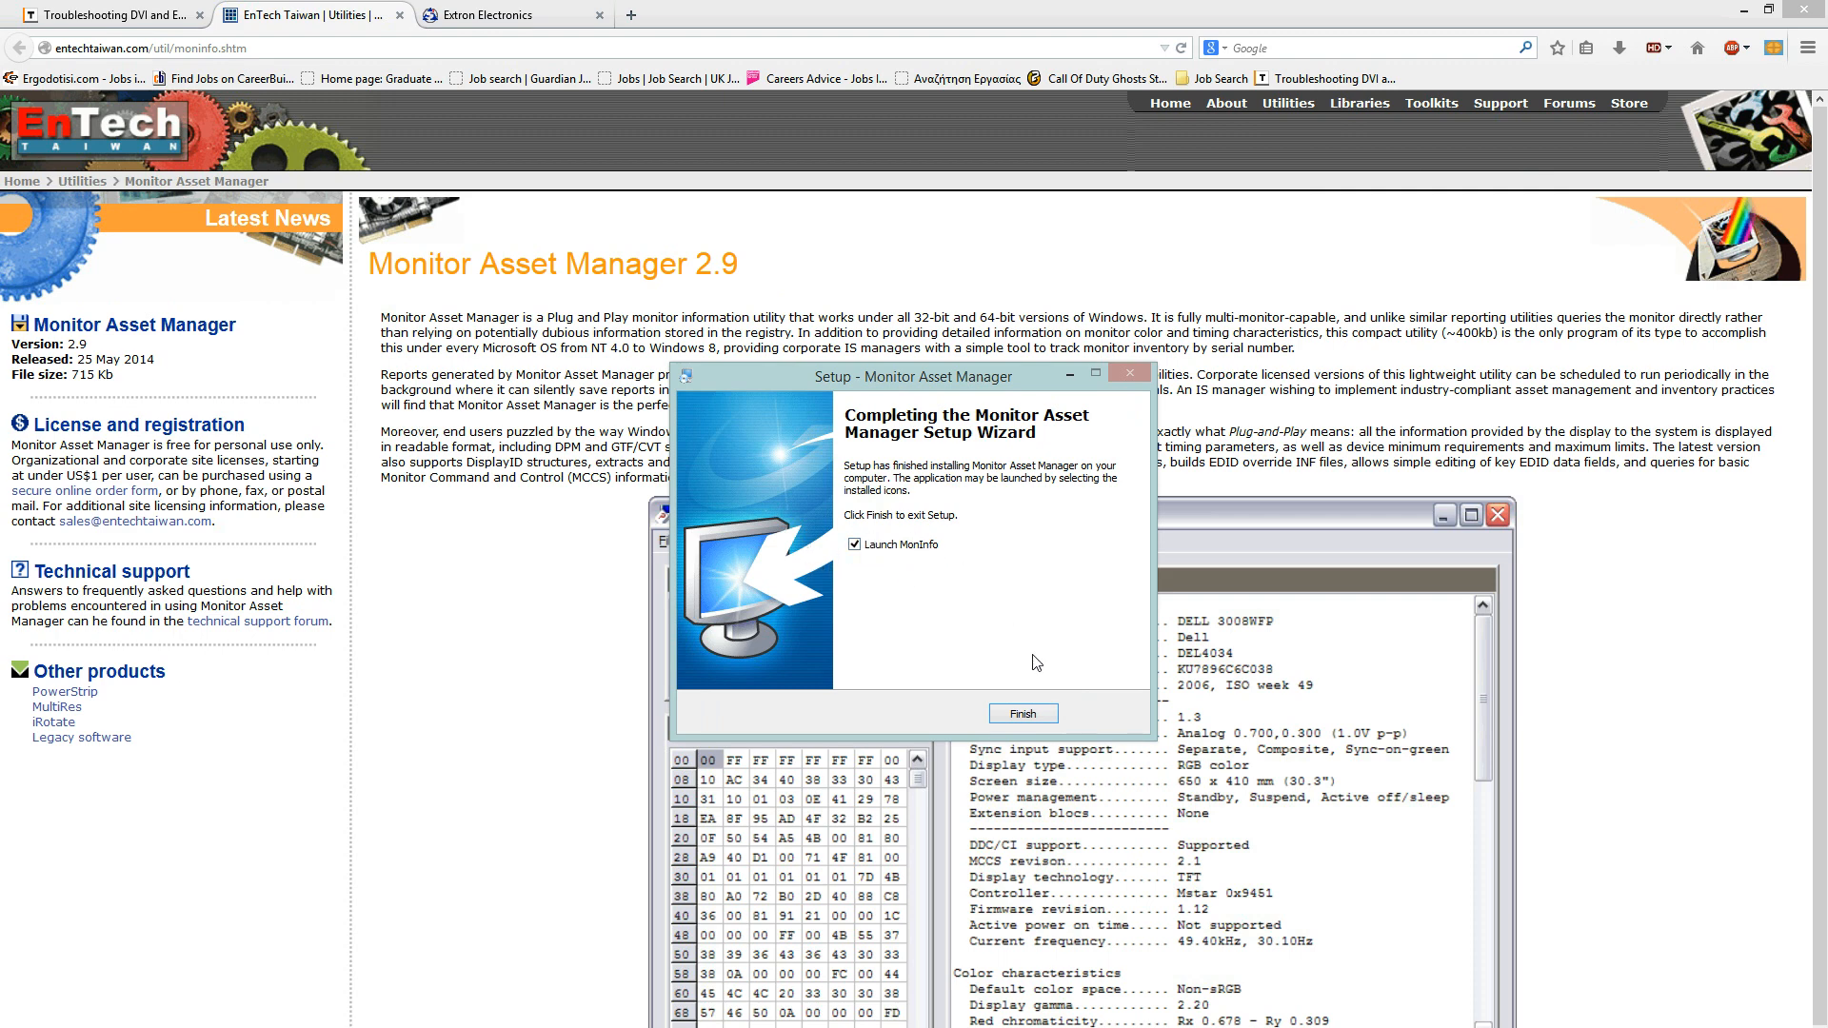
click(1022, 712)
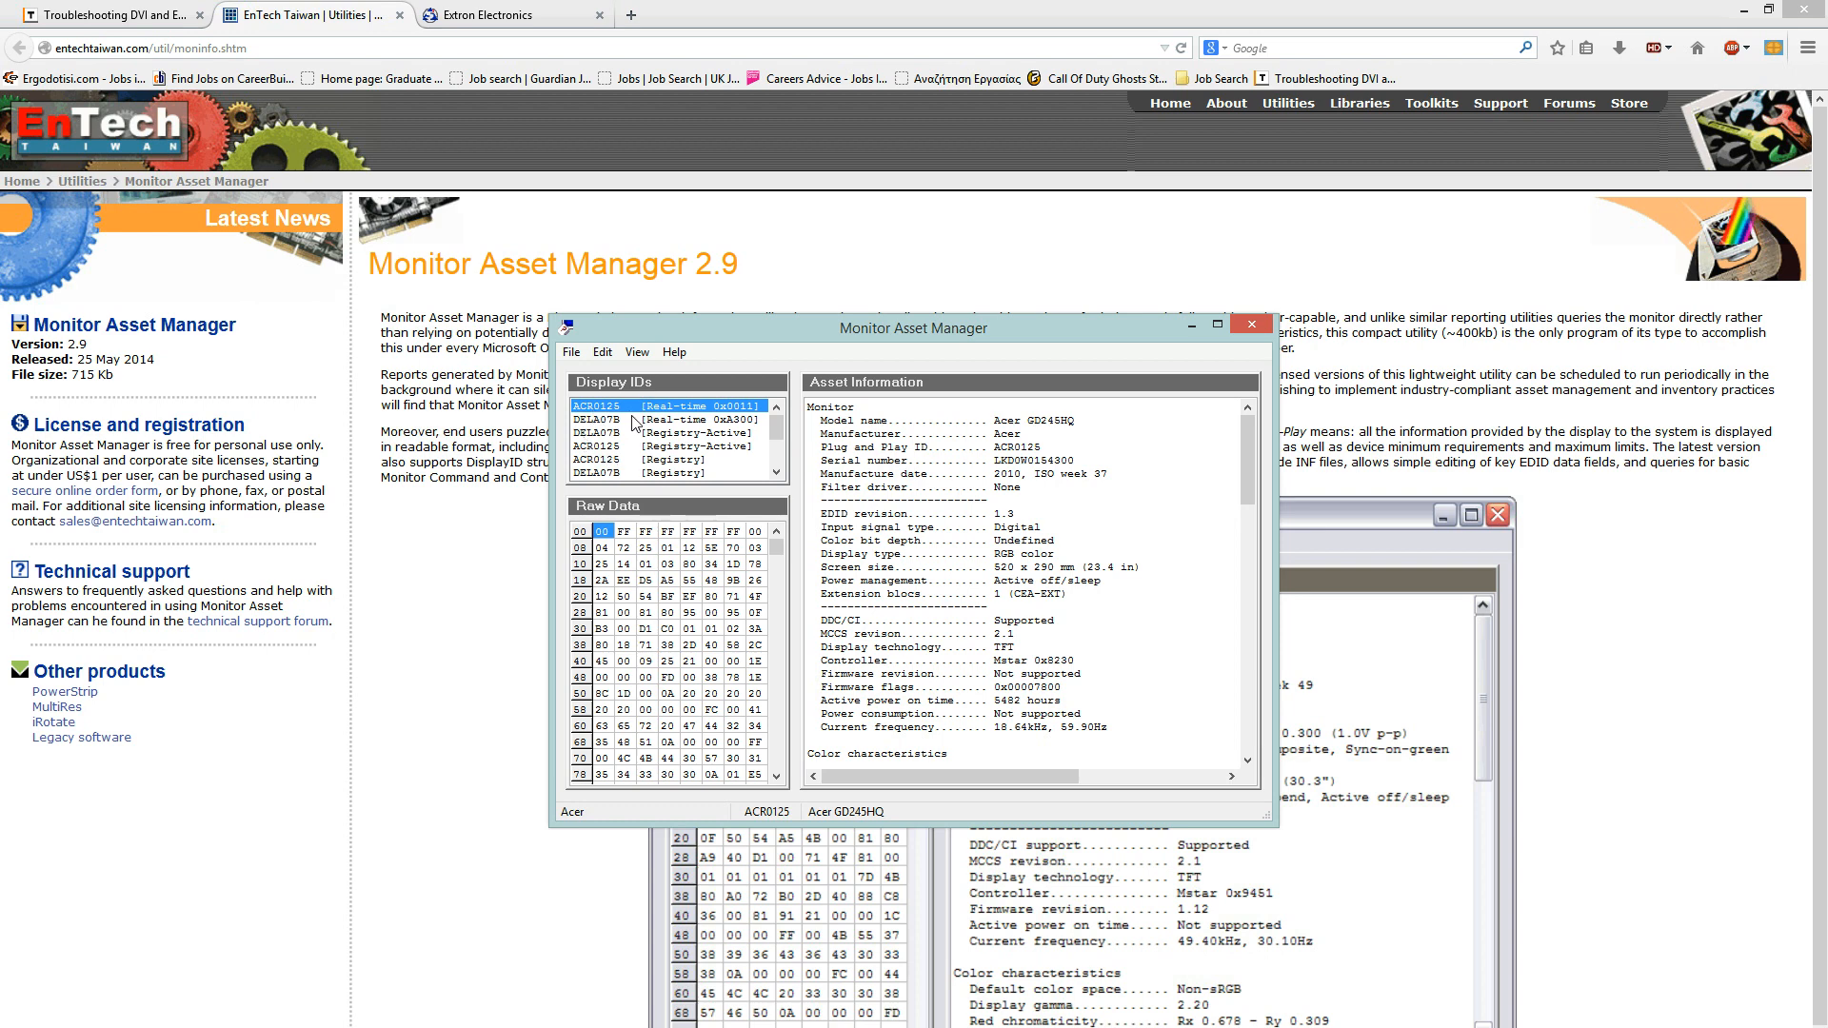
mouse_move(637, 422)
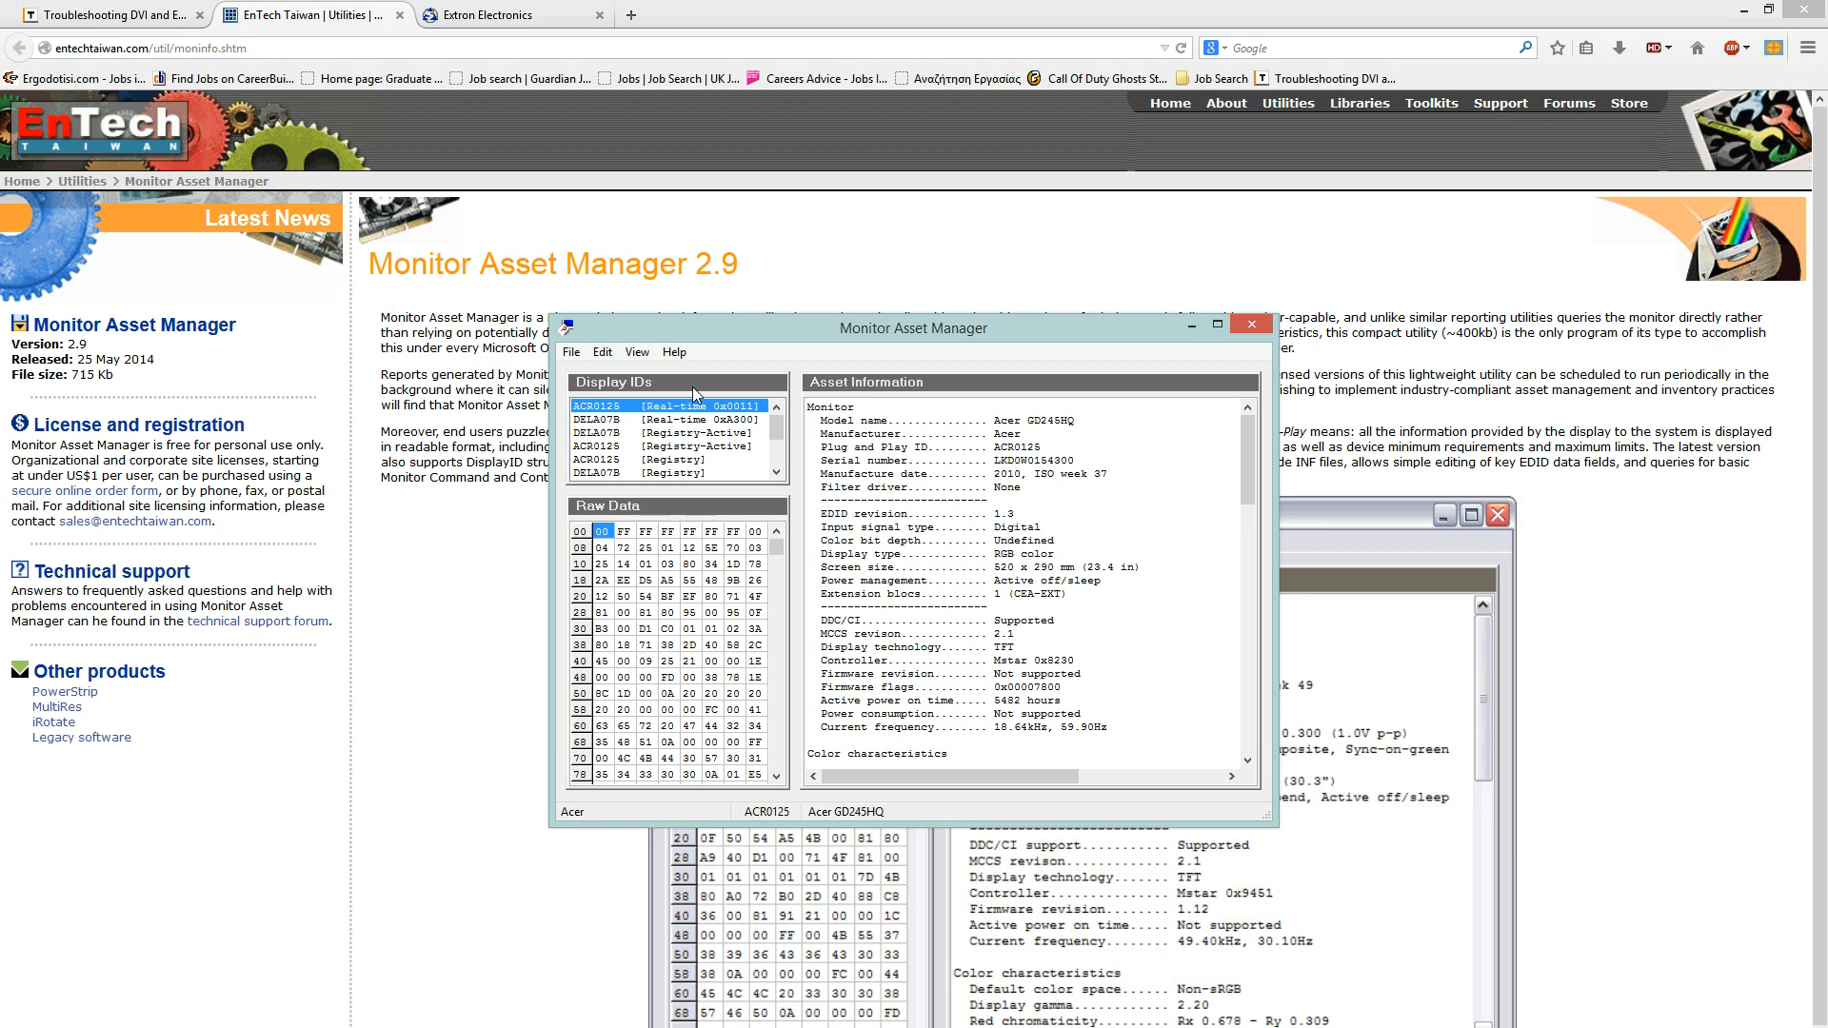
mouse_move(655, 426)
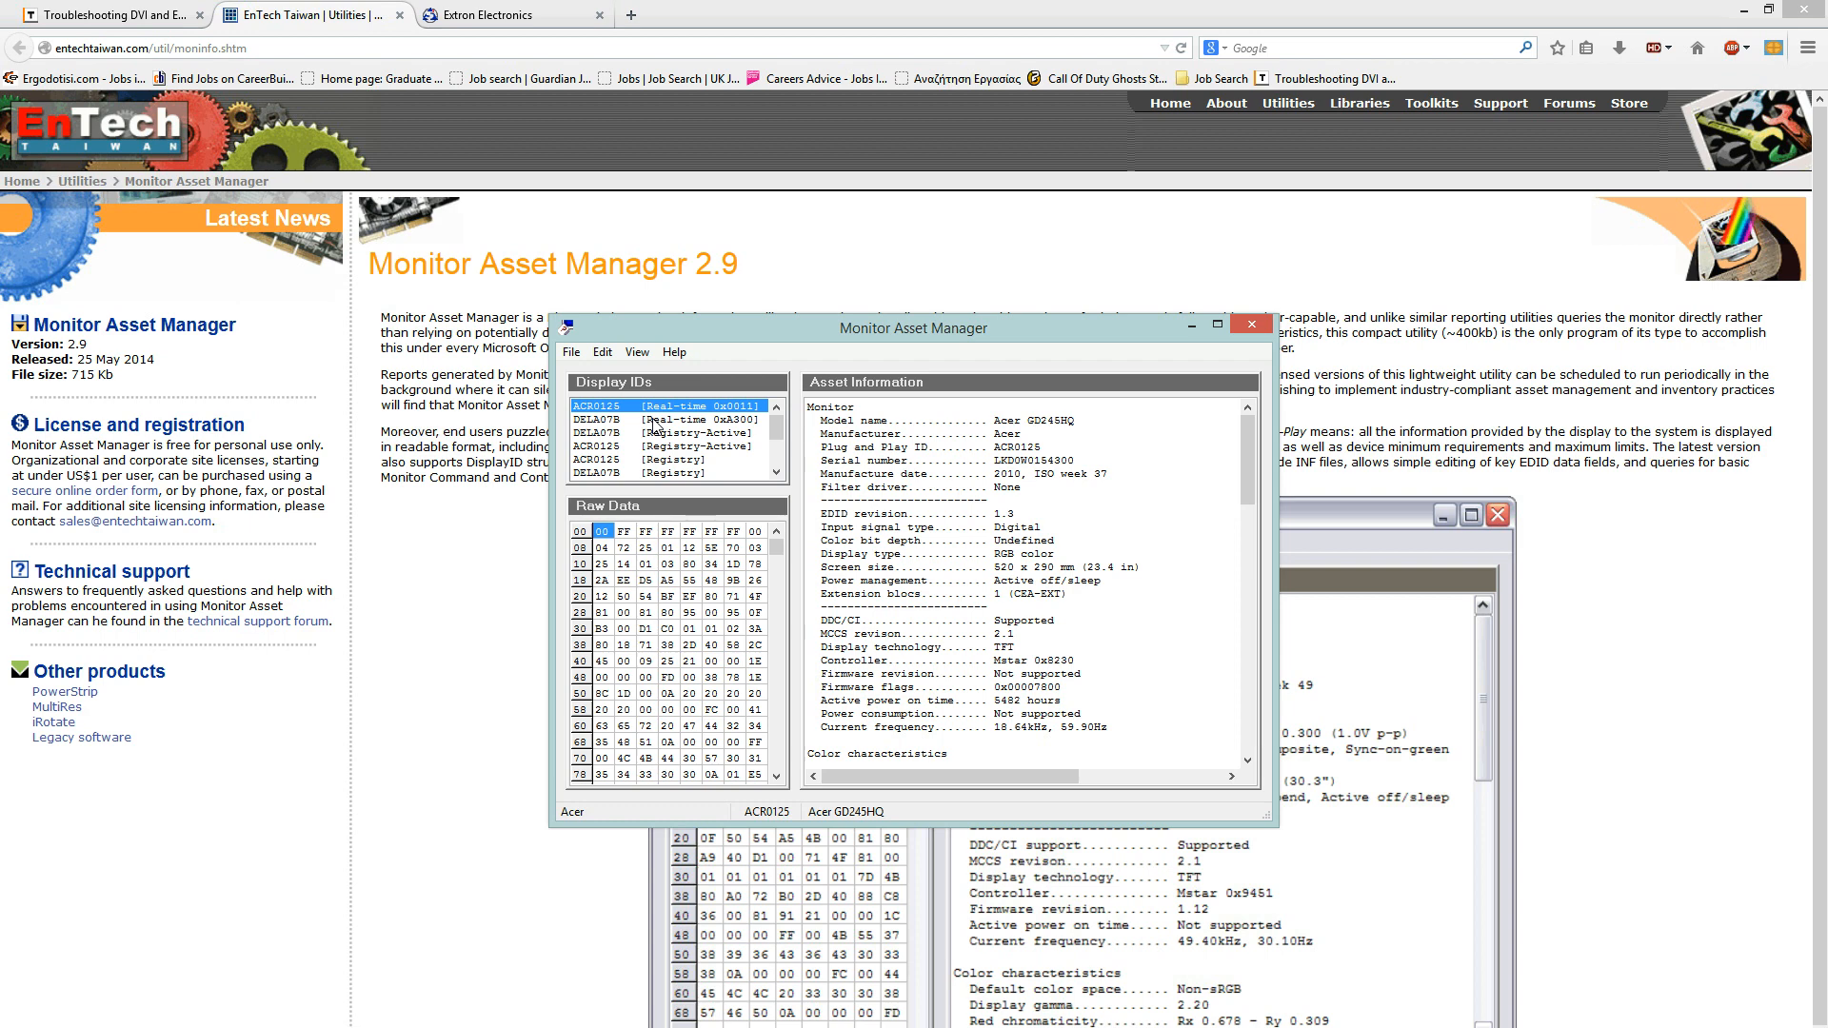
mouse_move(606, 417)
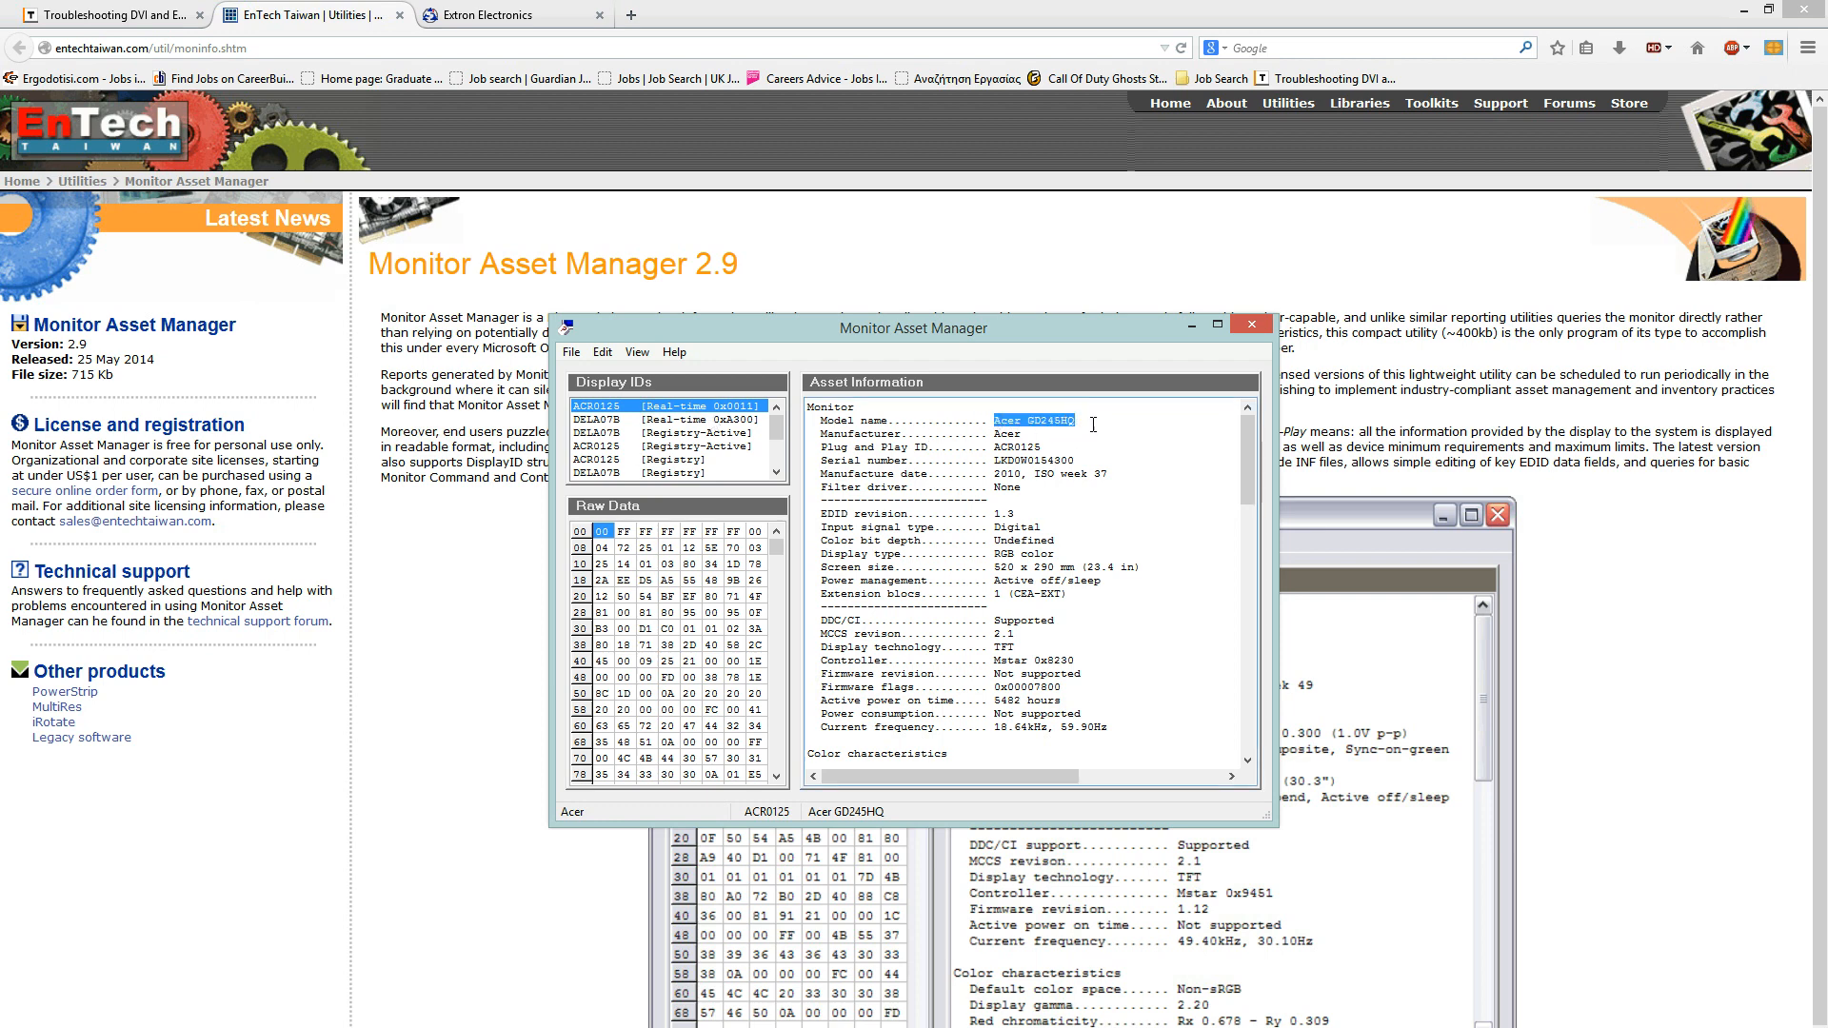
mouse_move(1138, 457)
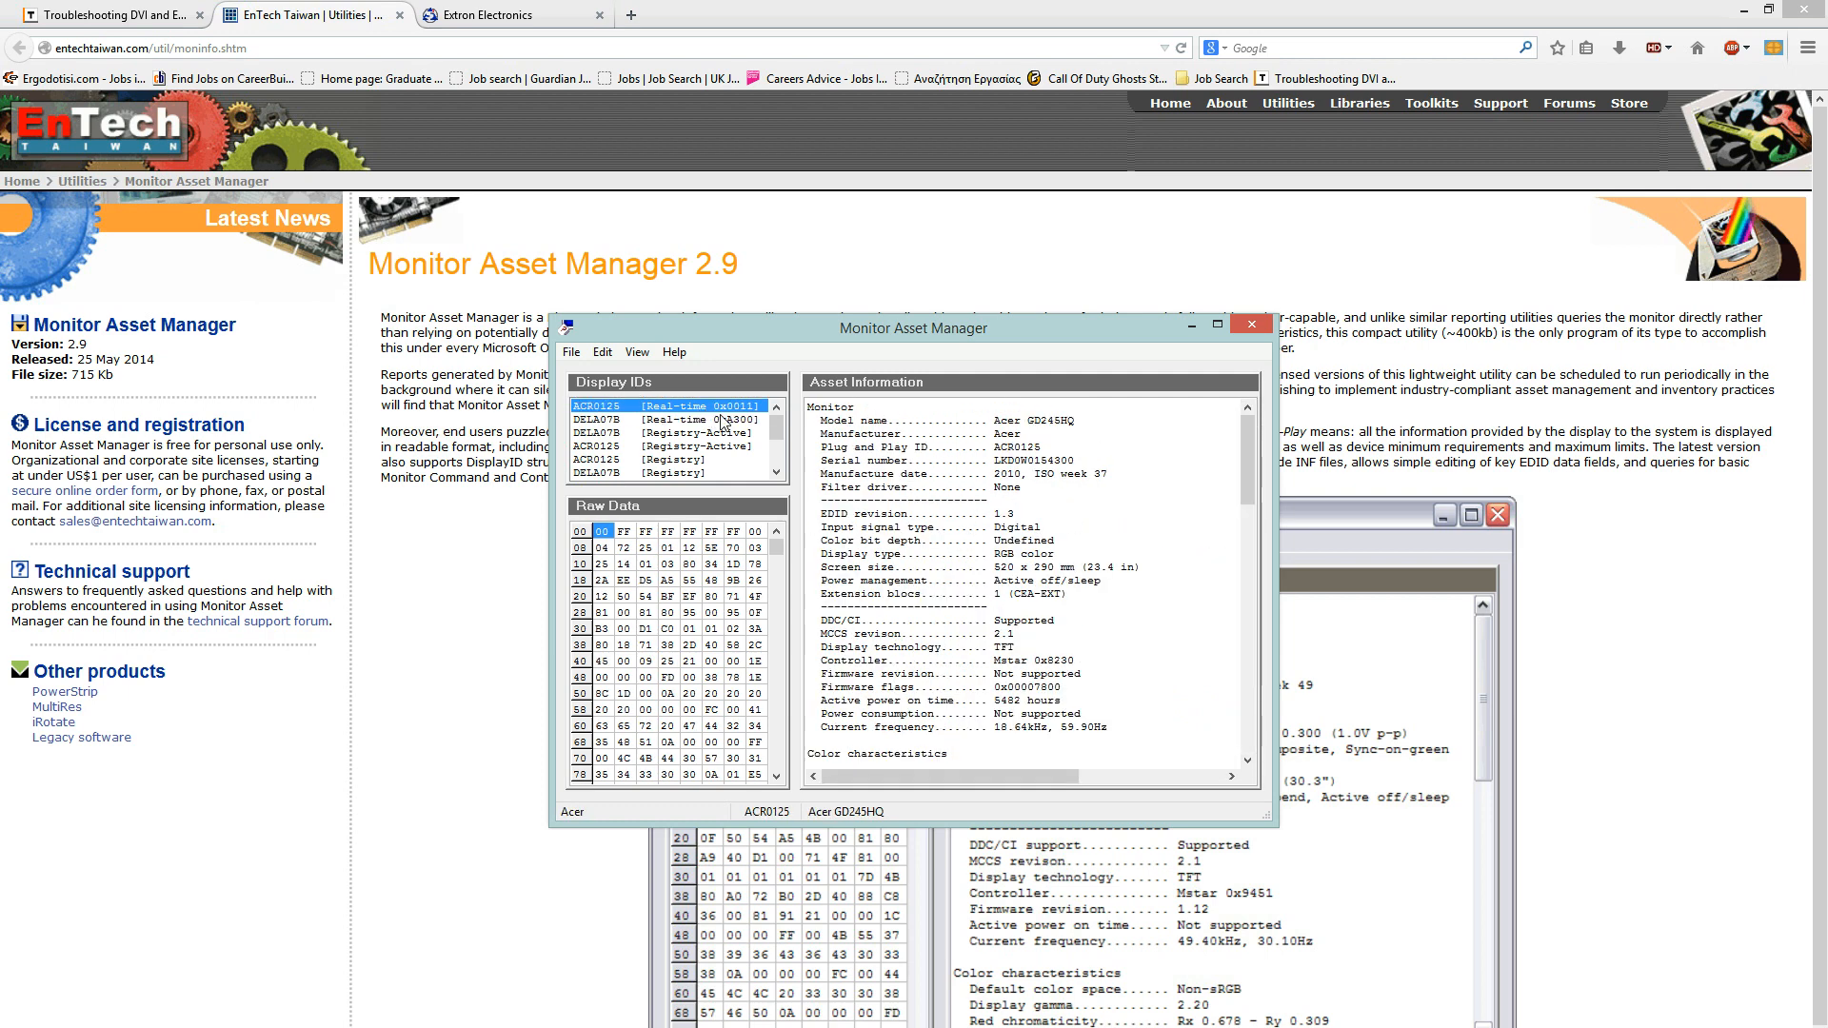
- Select the Acer GD245HQ (ACR0125) registry-active entry to view its EDID details
click(676, 419)
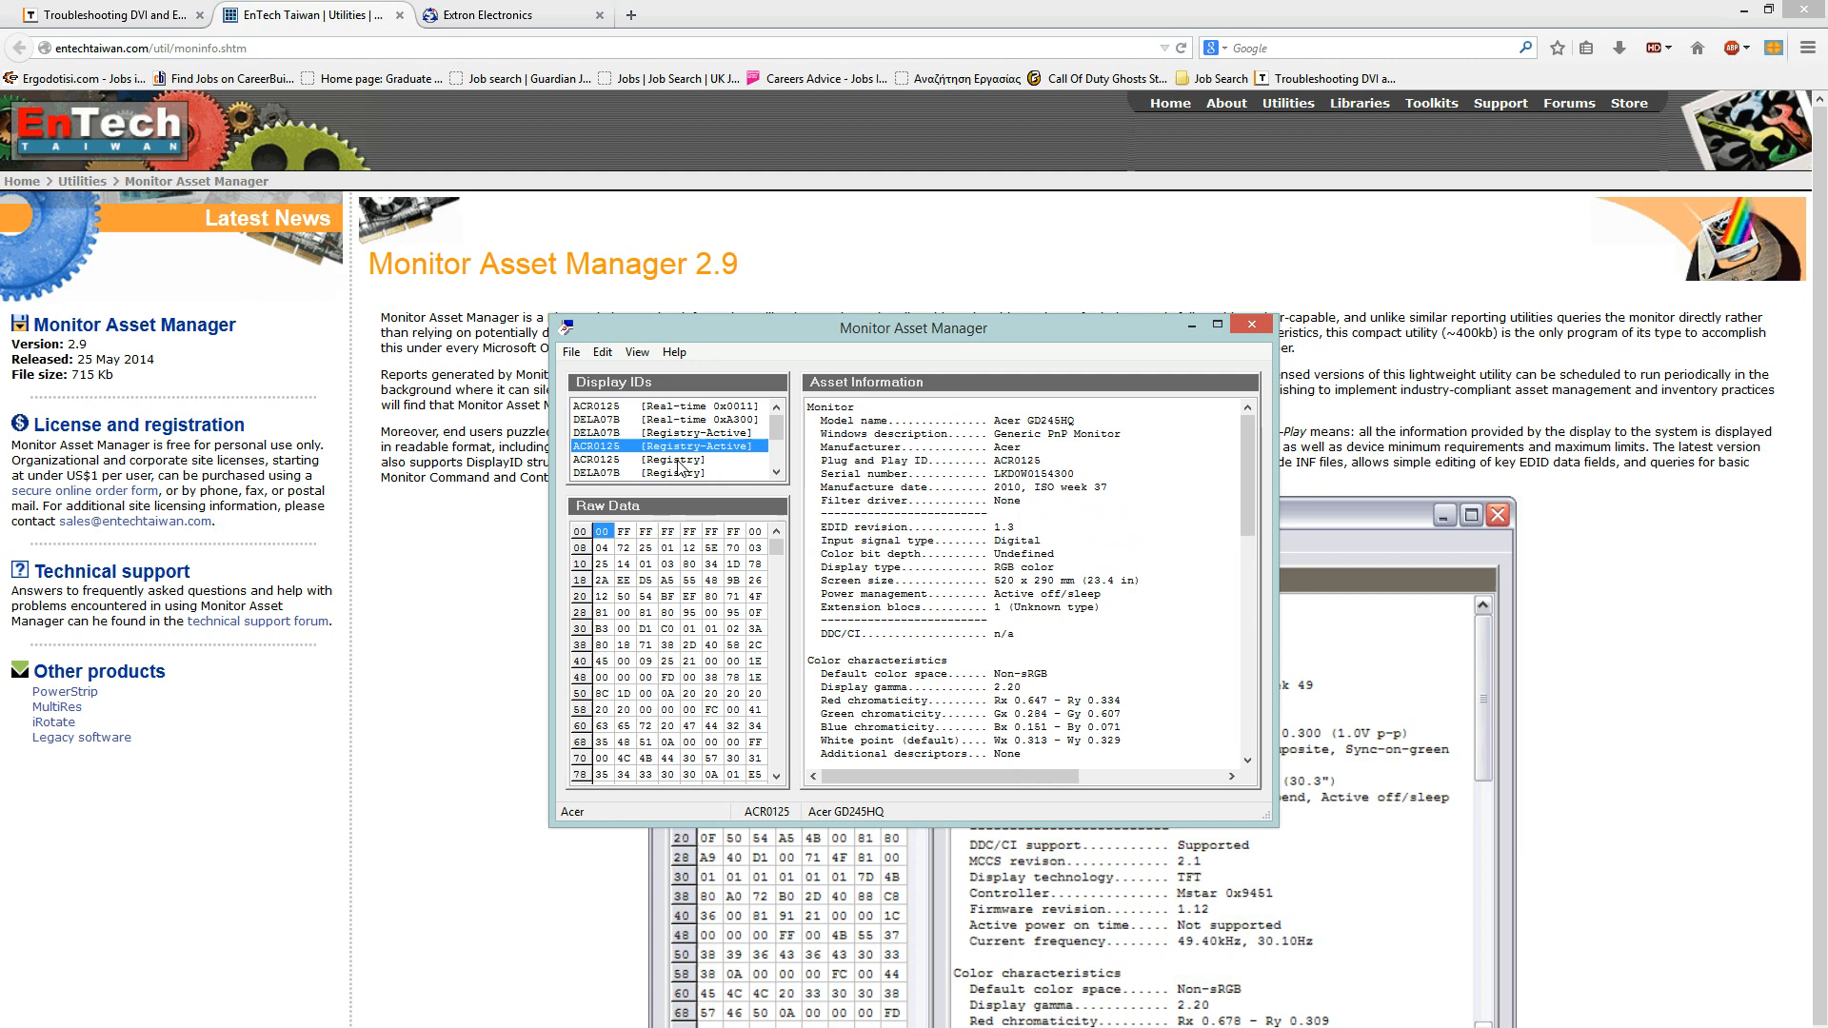
click(664, 473)
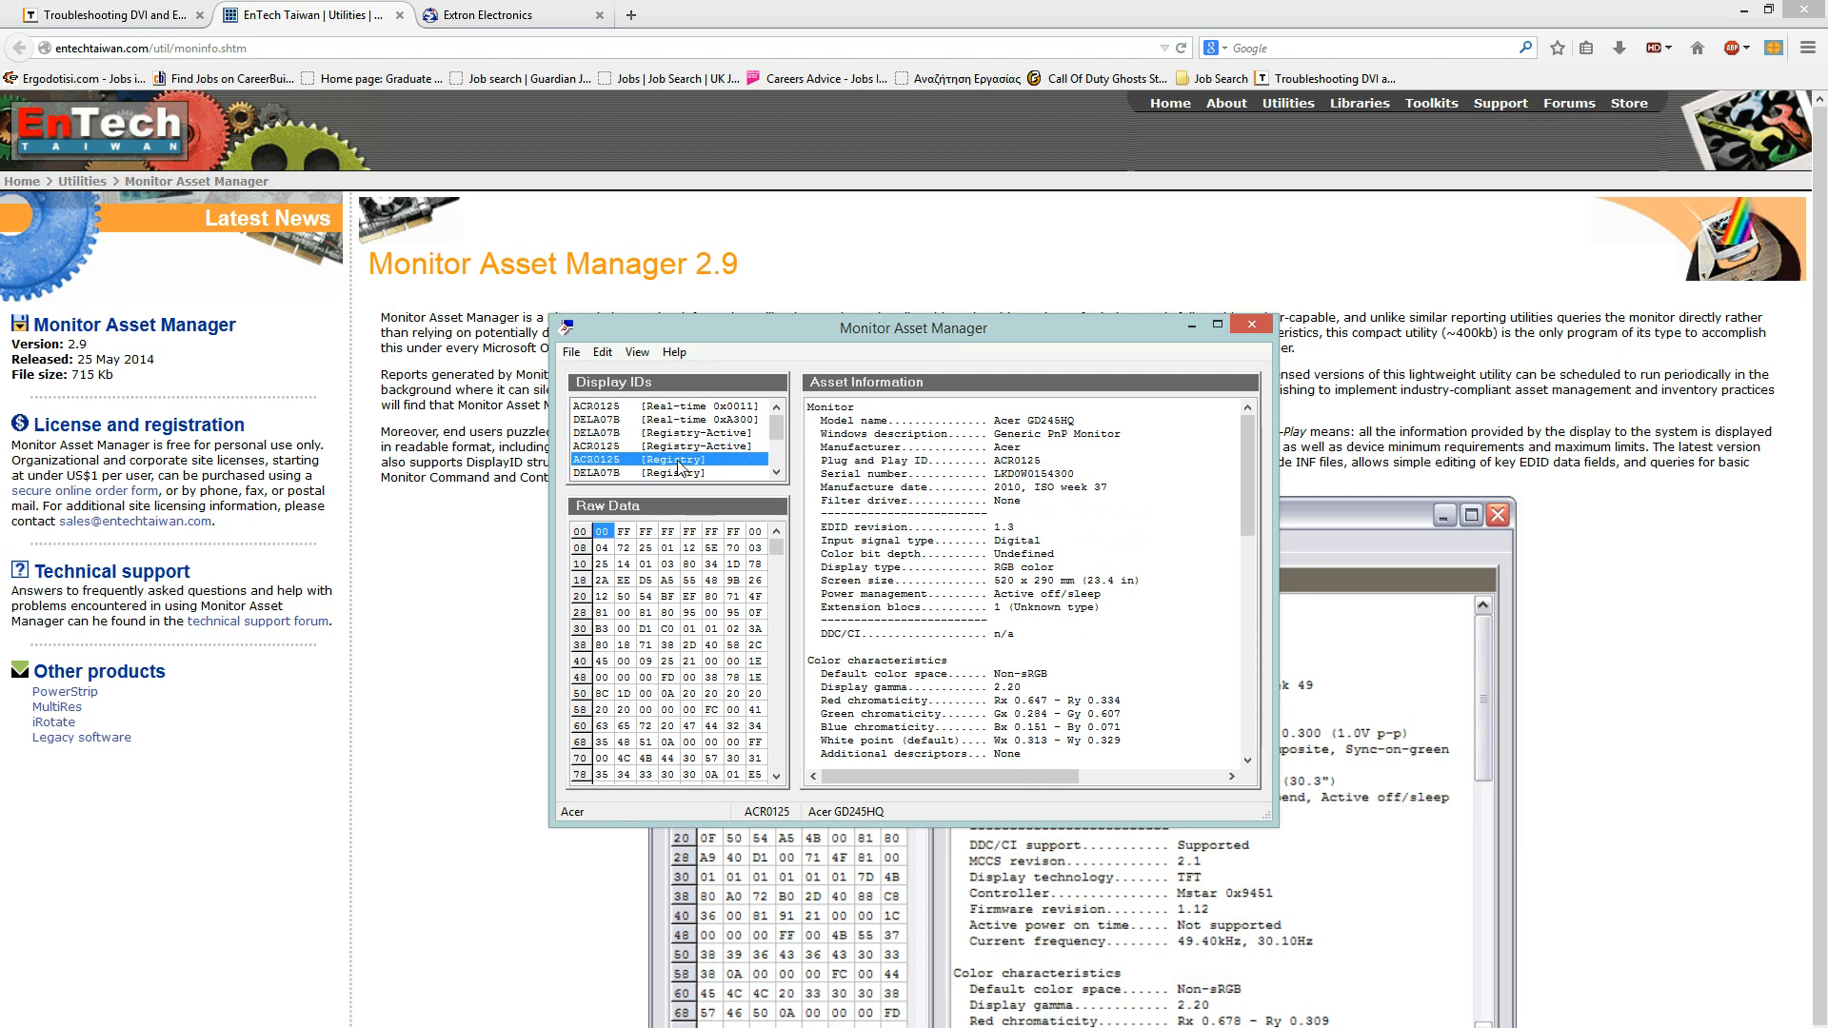
click(660, 472)
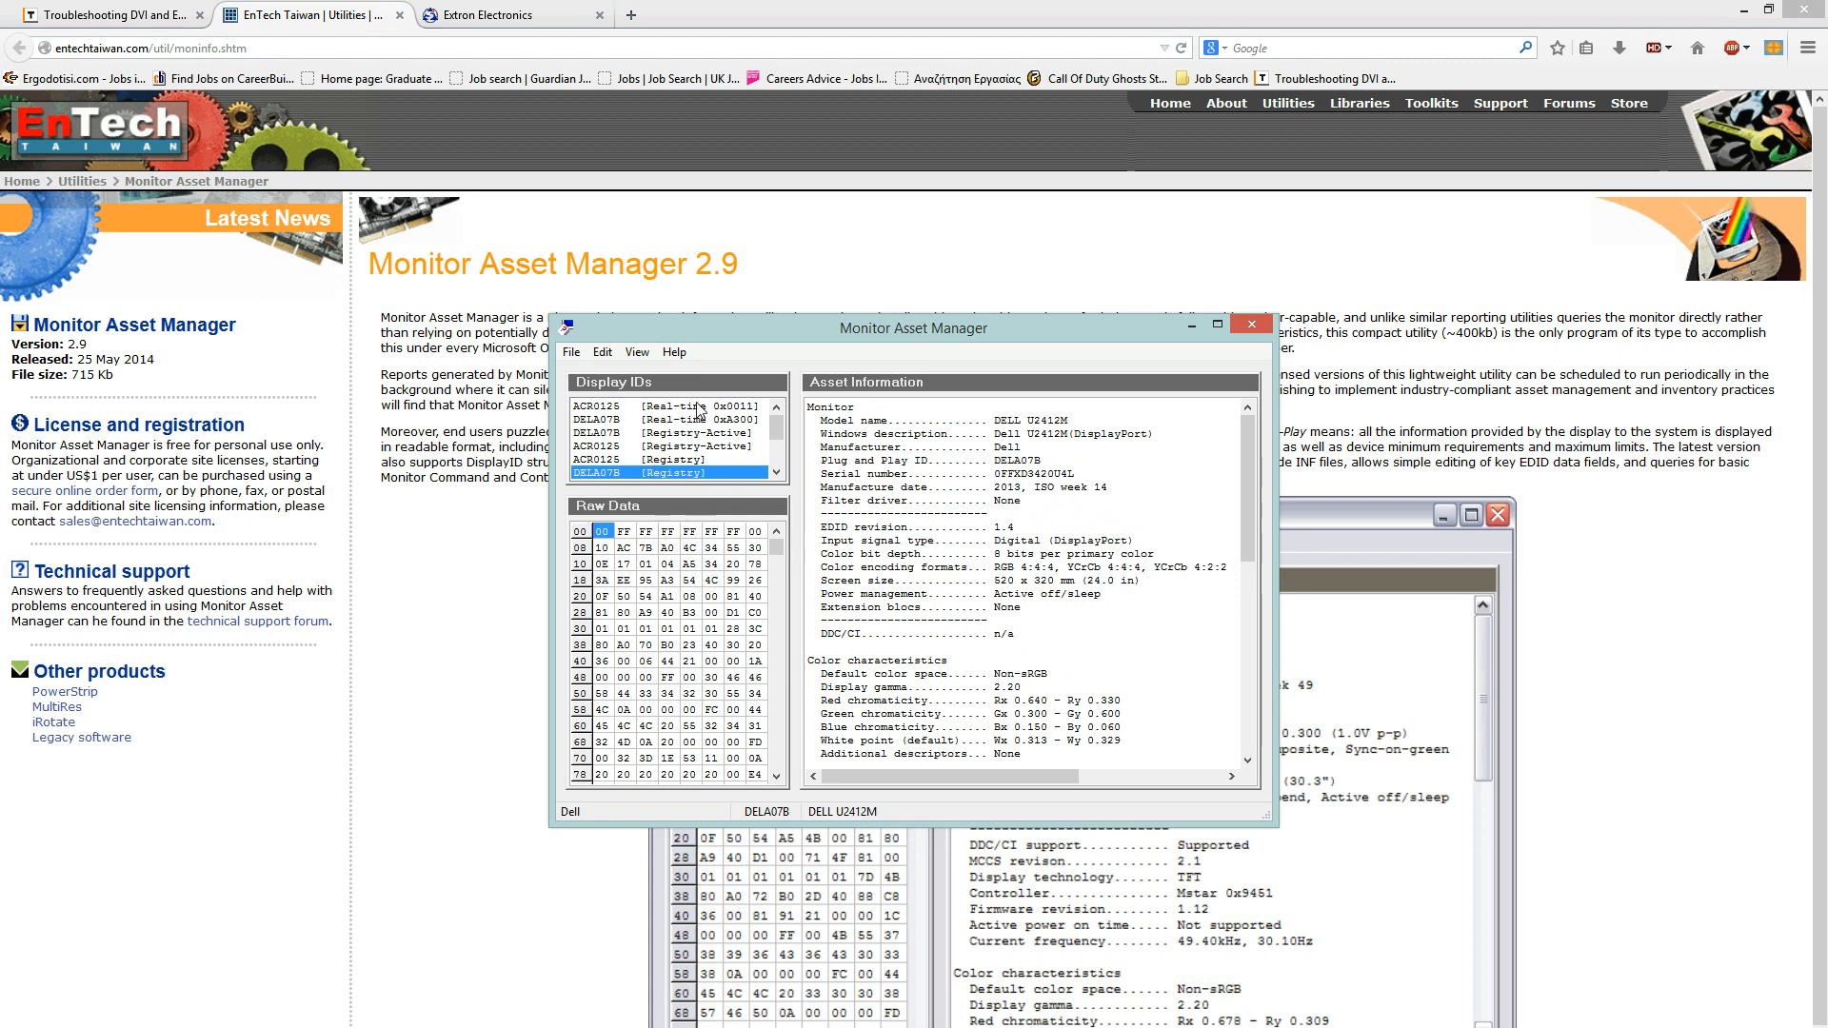
click(630, 405)
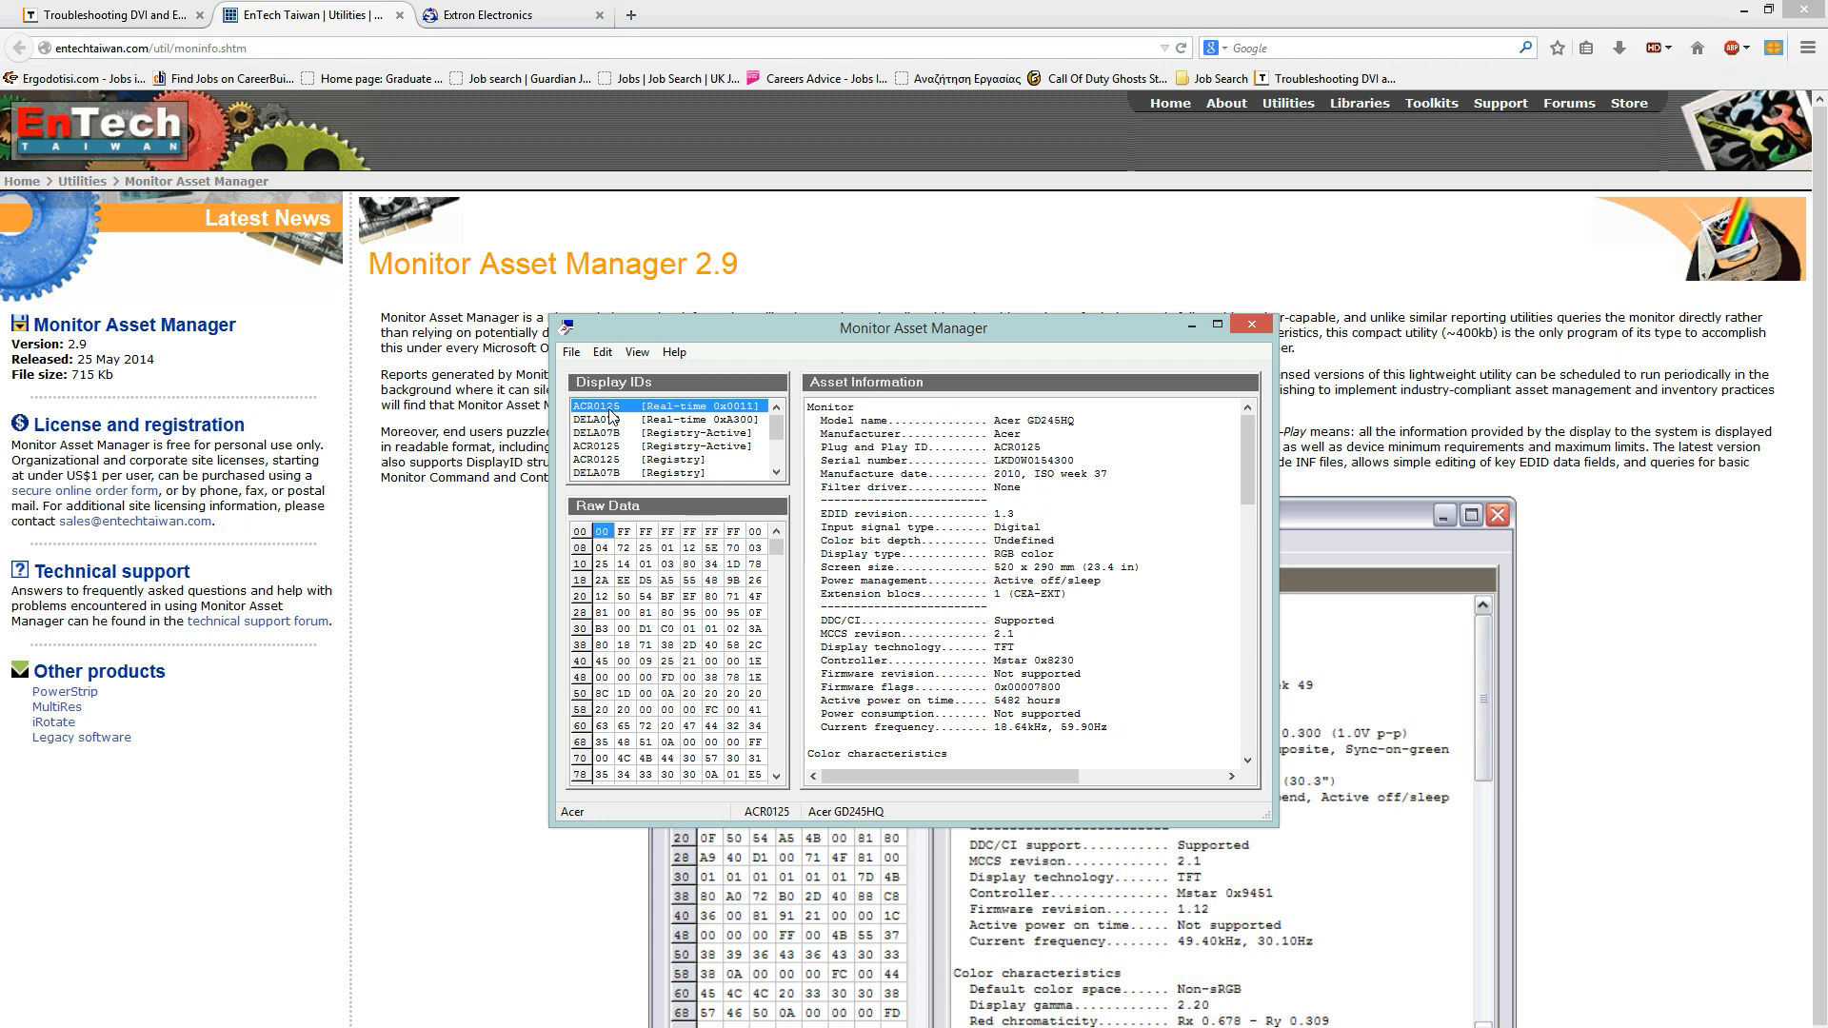
click(570, 352)
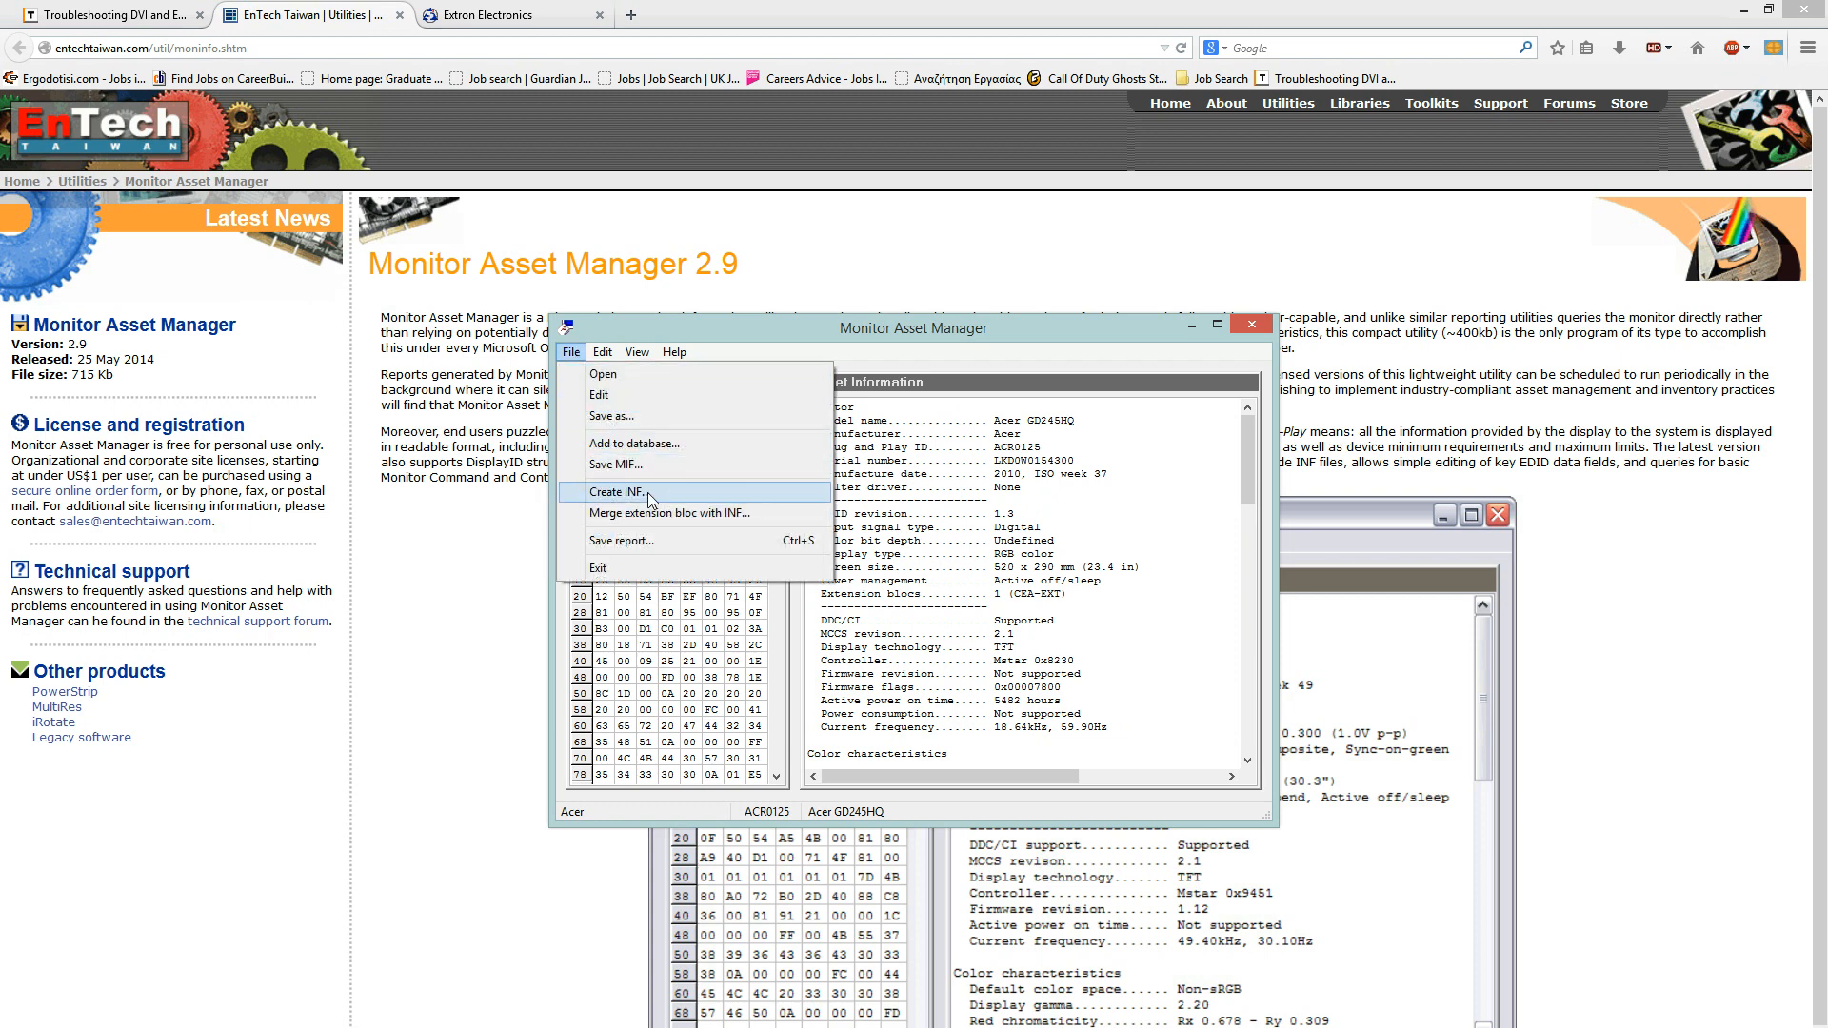
- Export the monitor's INF file to the desktop as 'Acer GD245hq'
click(622, 493)
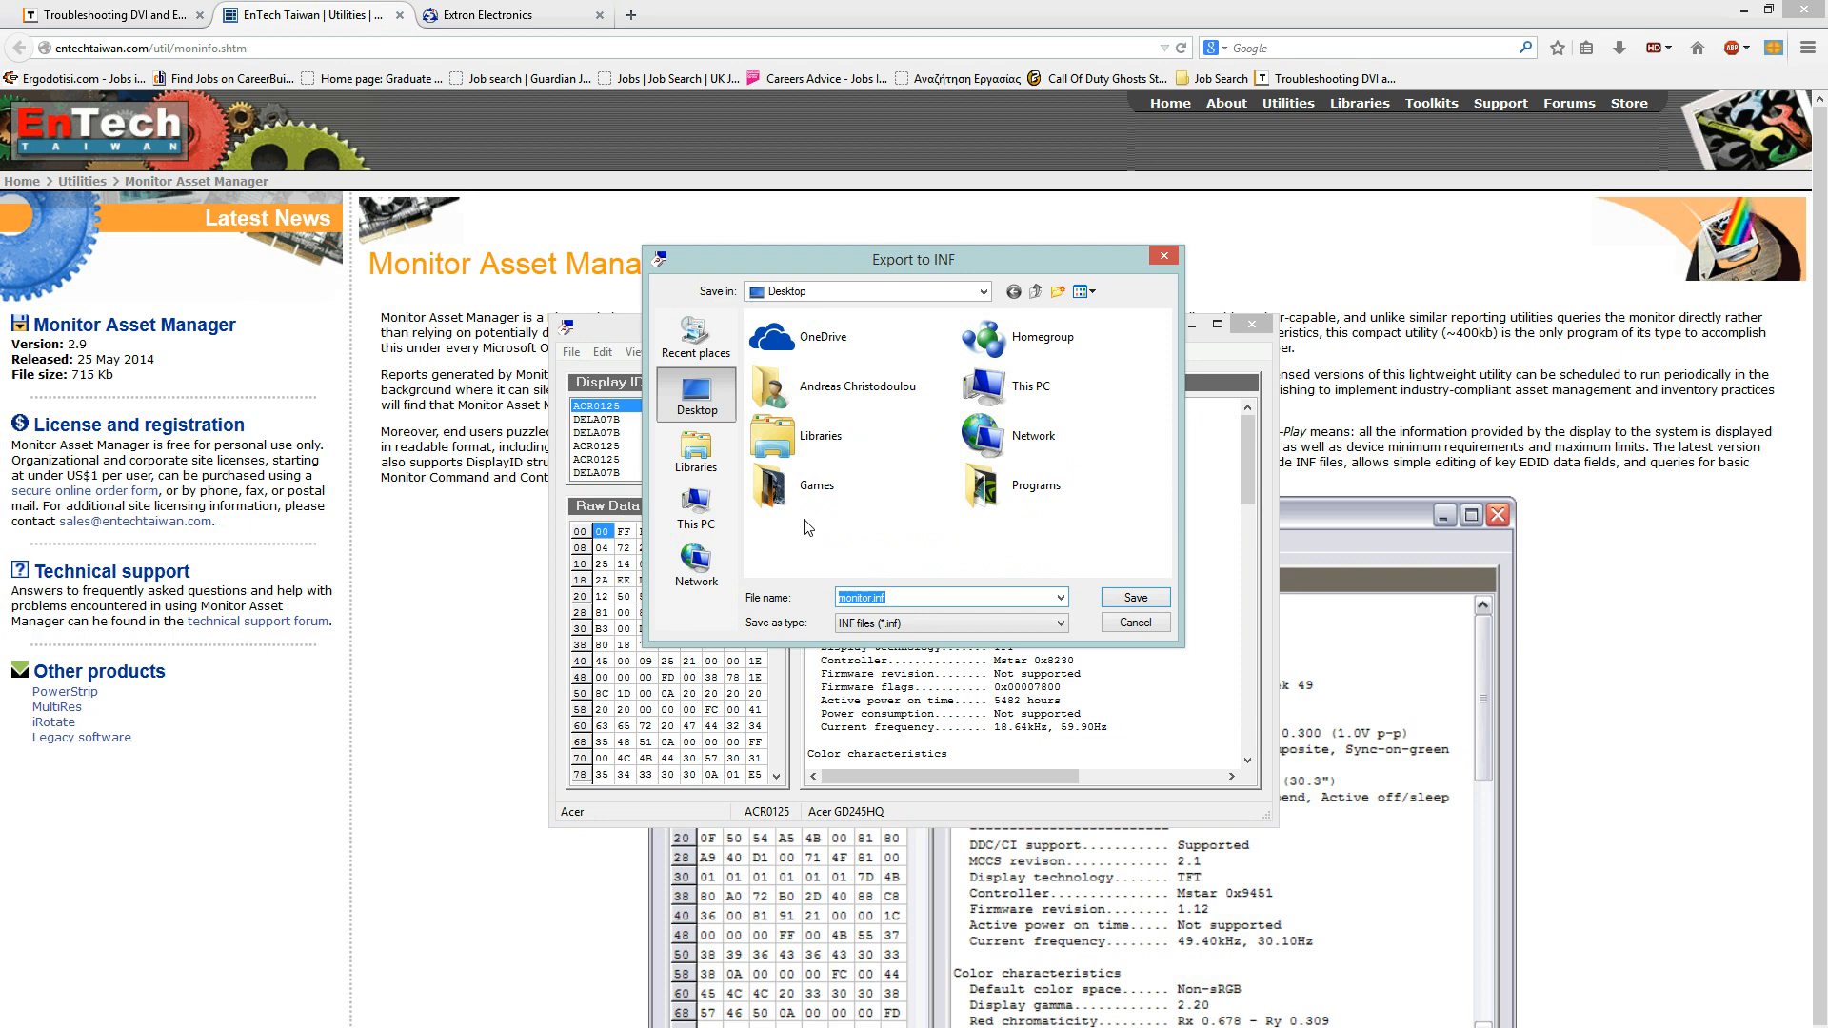
text(Acer GD245)
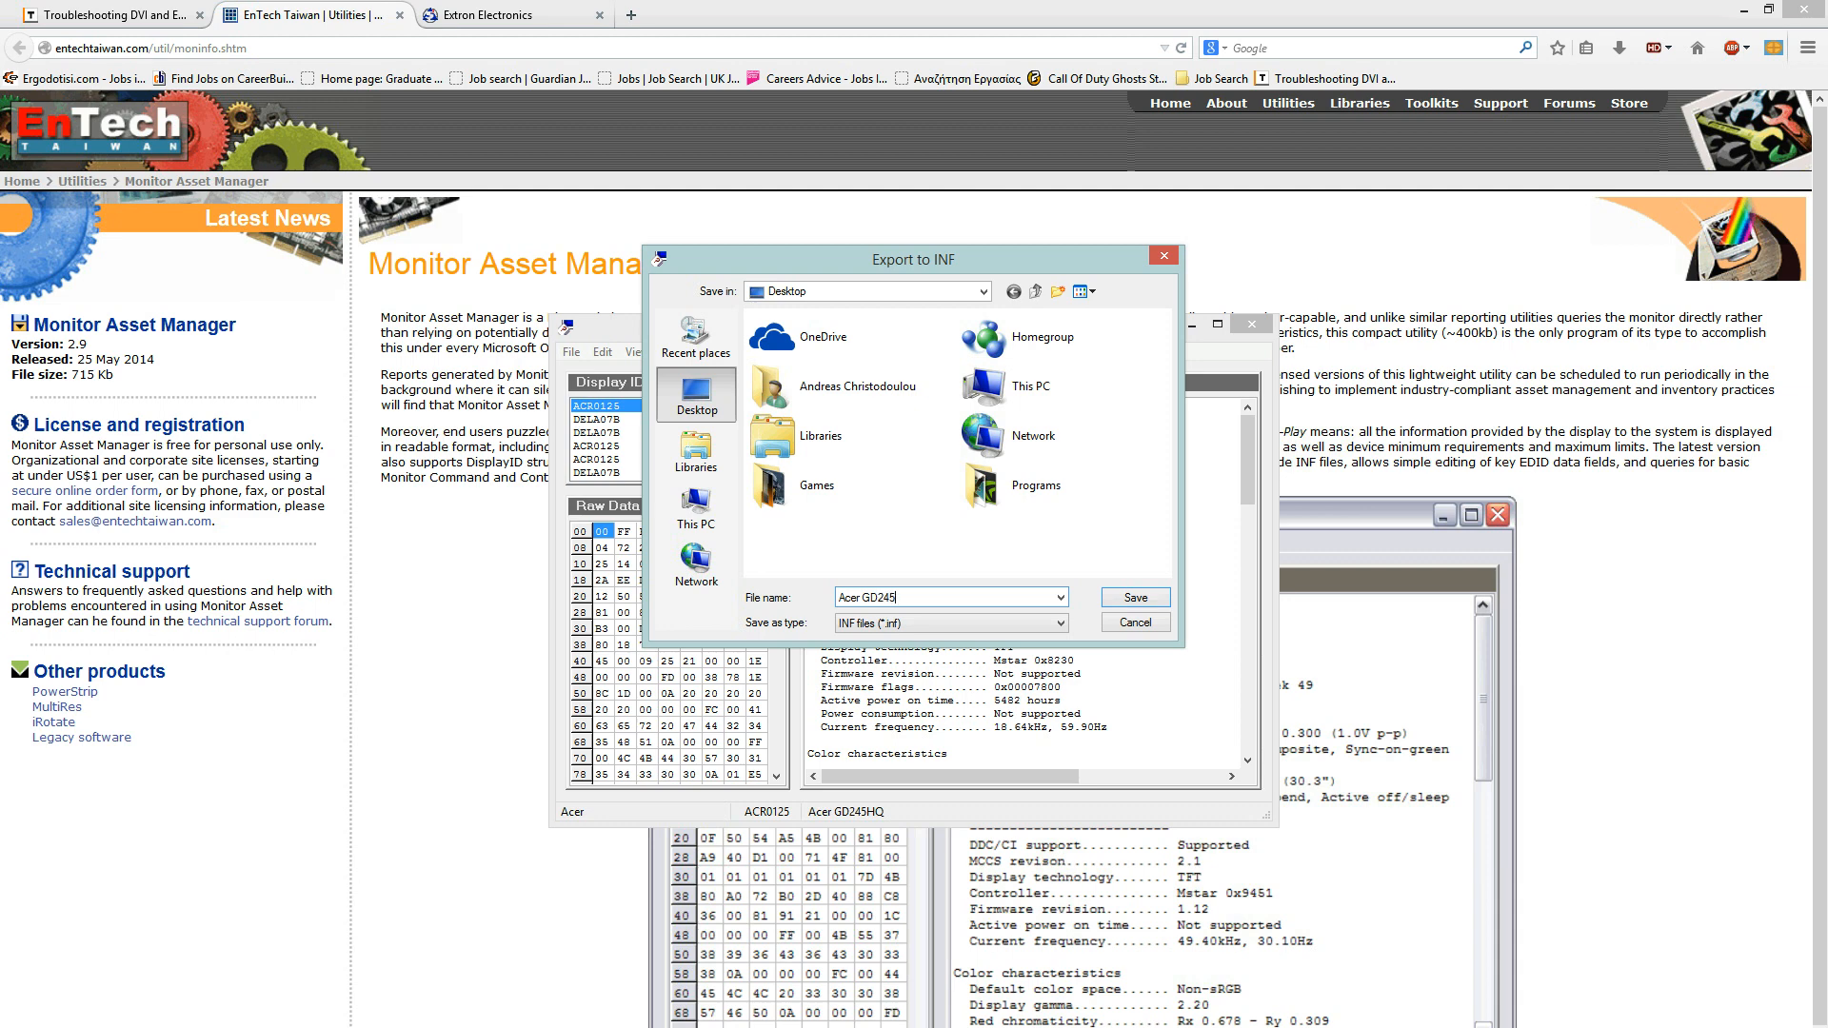
text(hq)
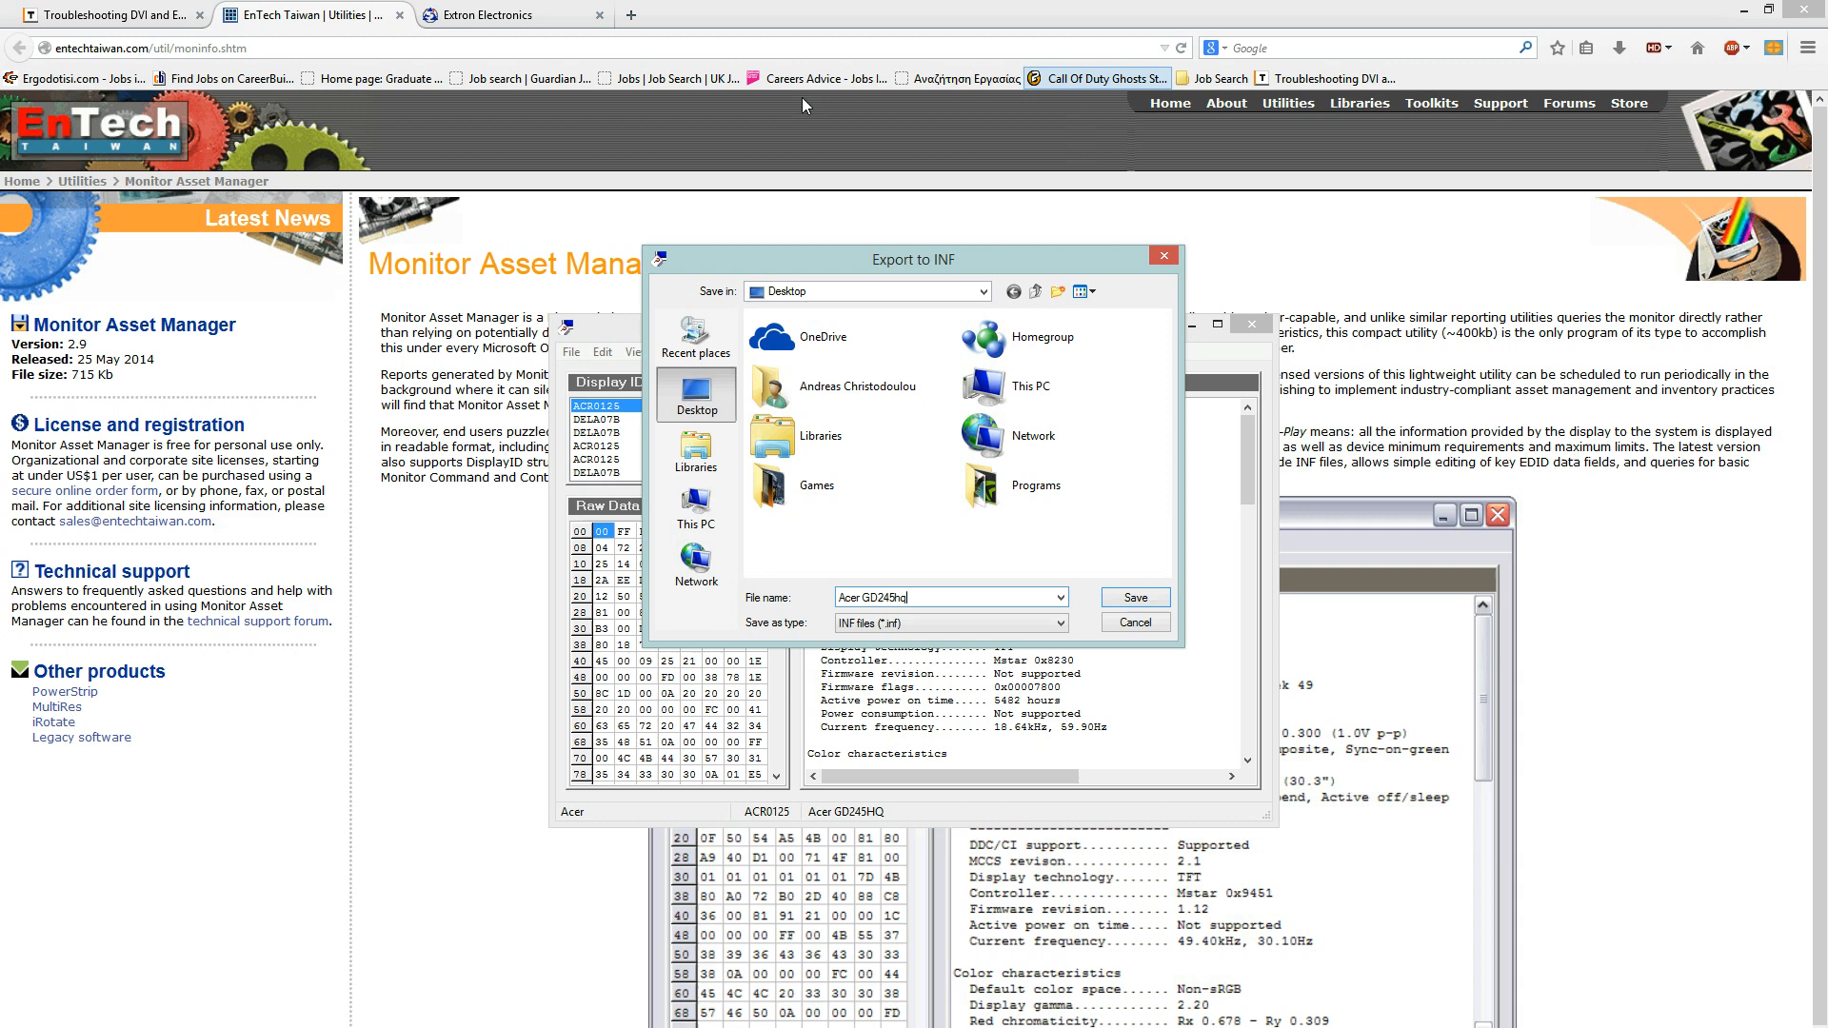
mouse_move(1104, 545)
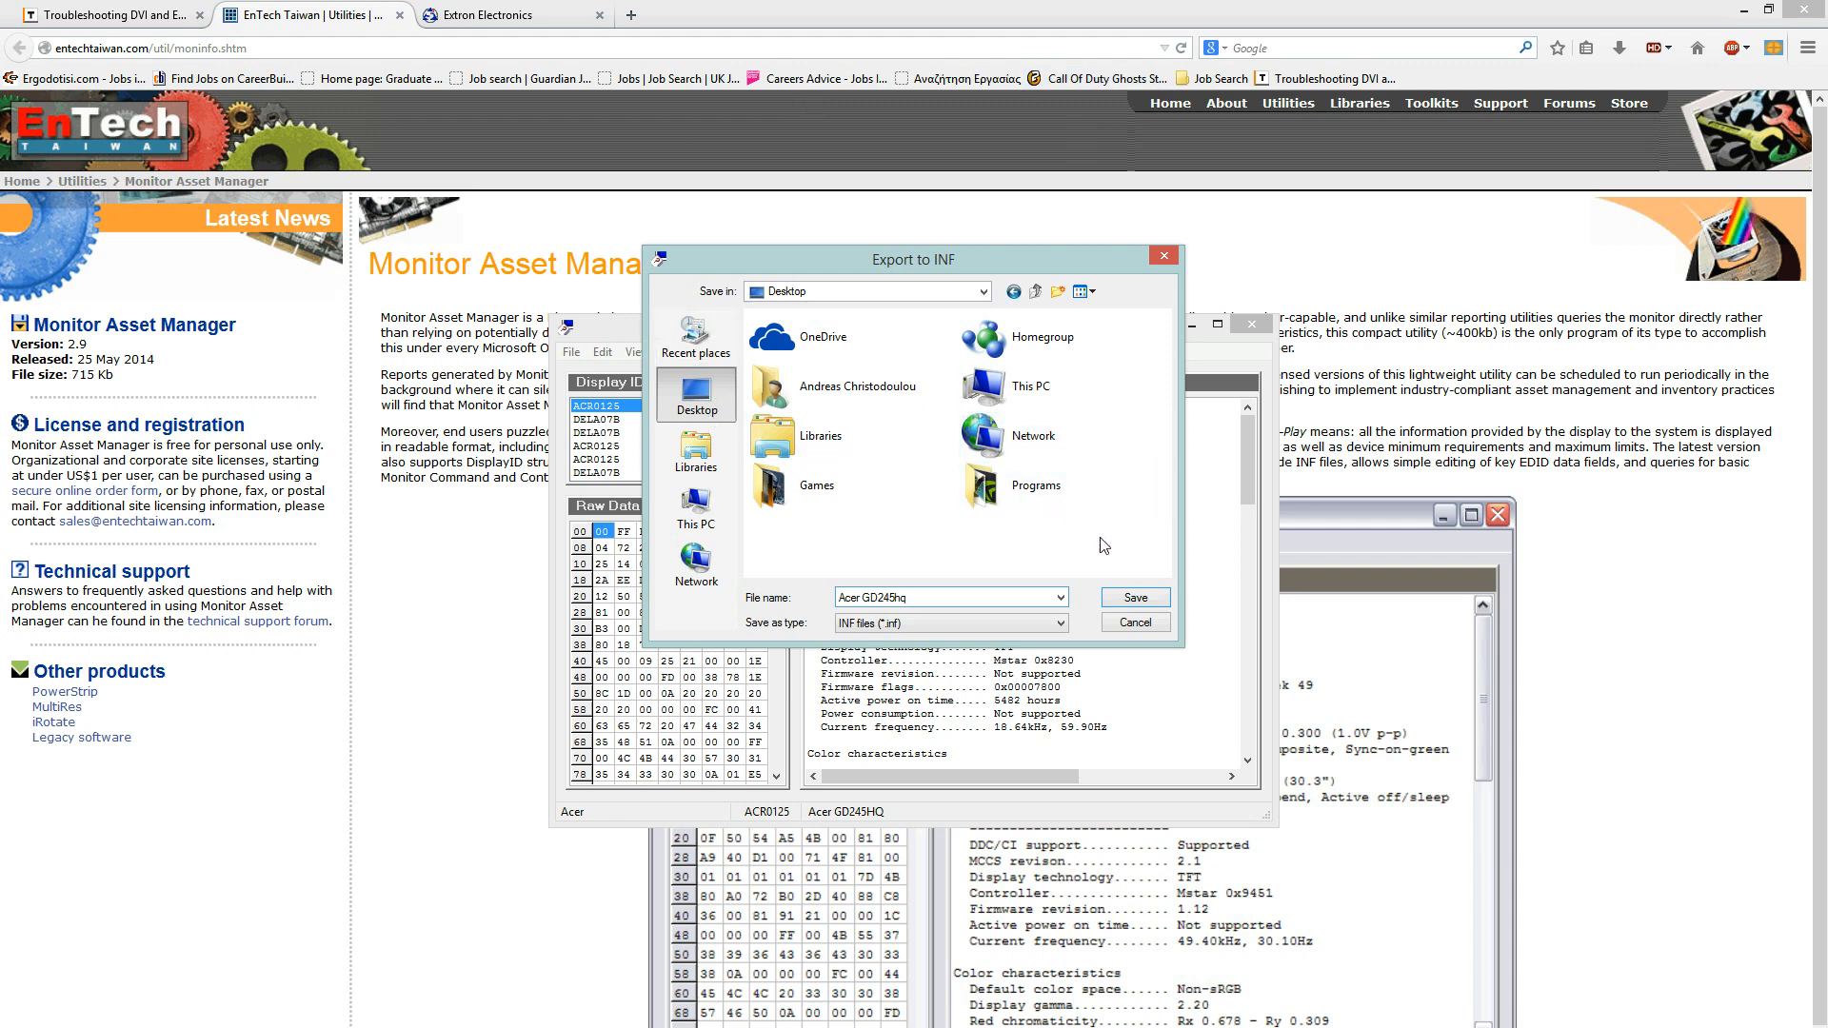
click(1132, 622)
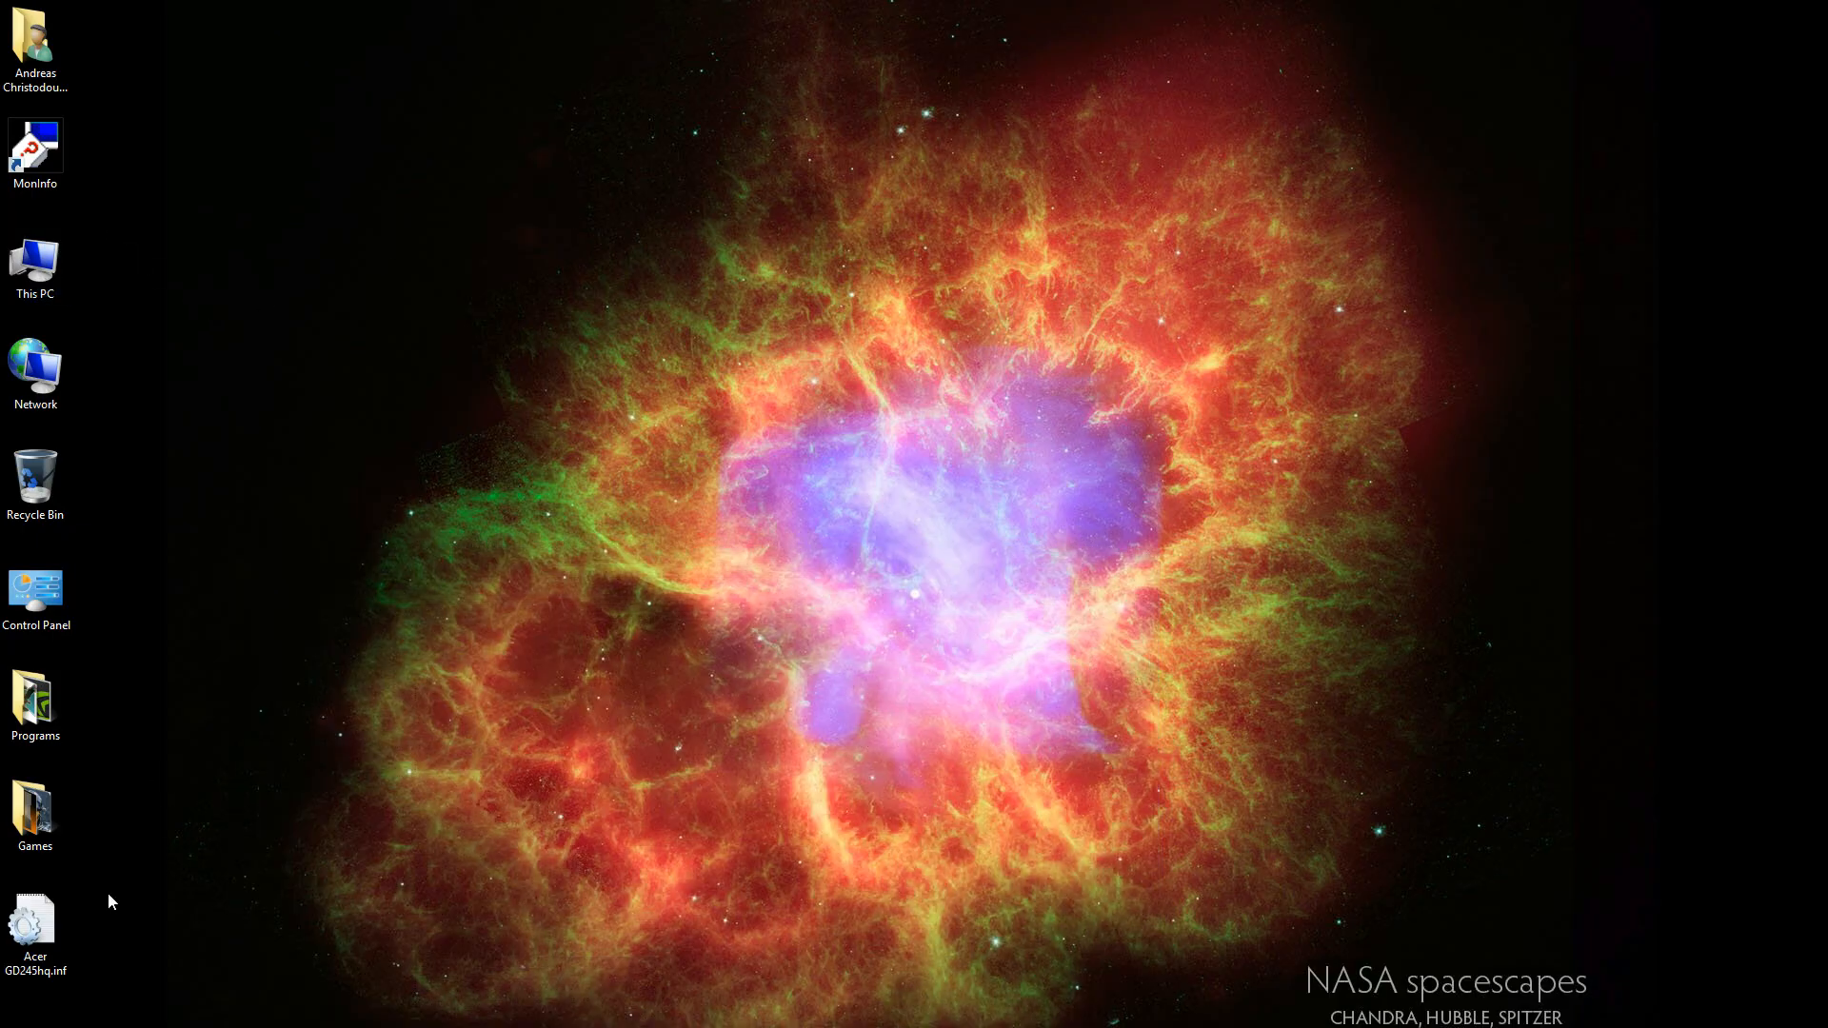
- Open Acer GD245hq.inf in Notepad, read through the 1920,1080,60 mode line, then close it
click(35, 926)
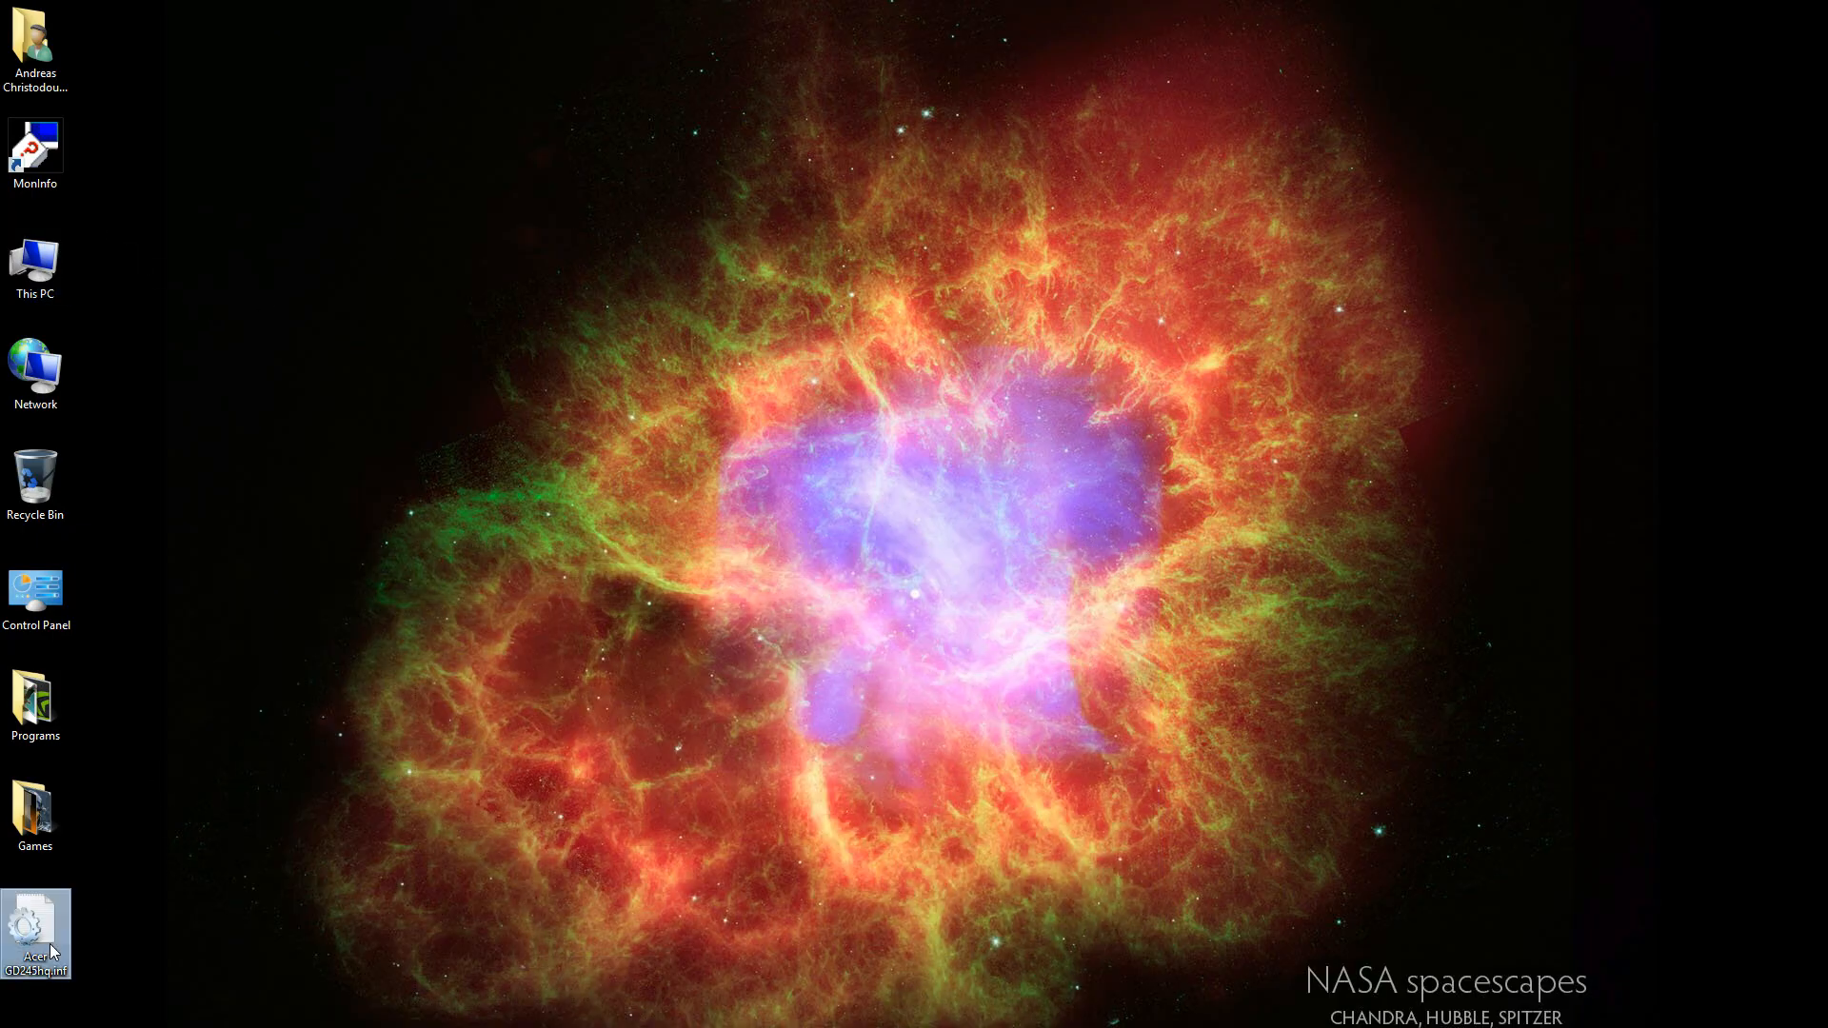
right_click(36, 933)
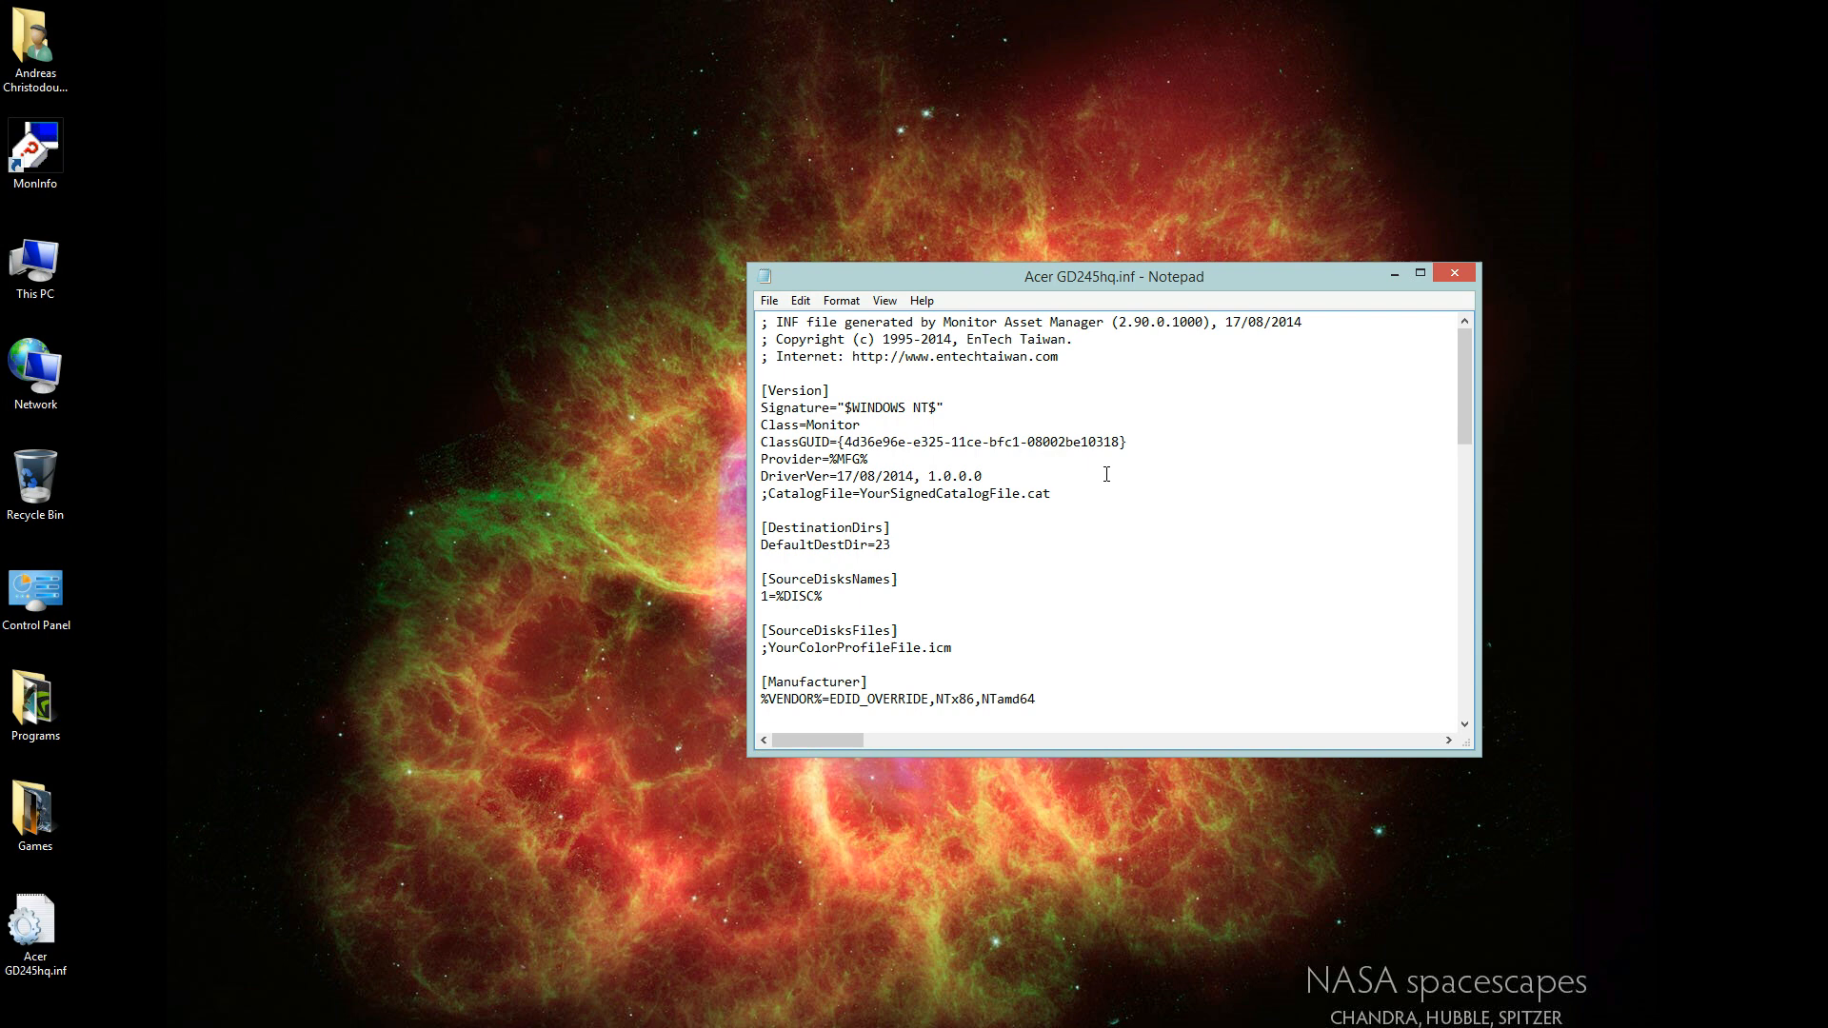
scroll(down, 3)
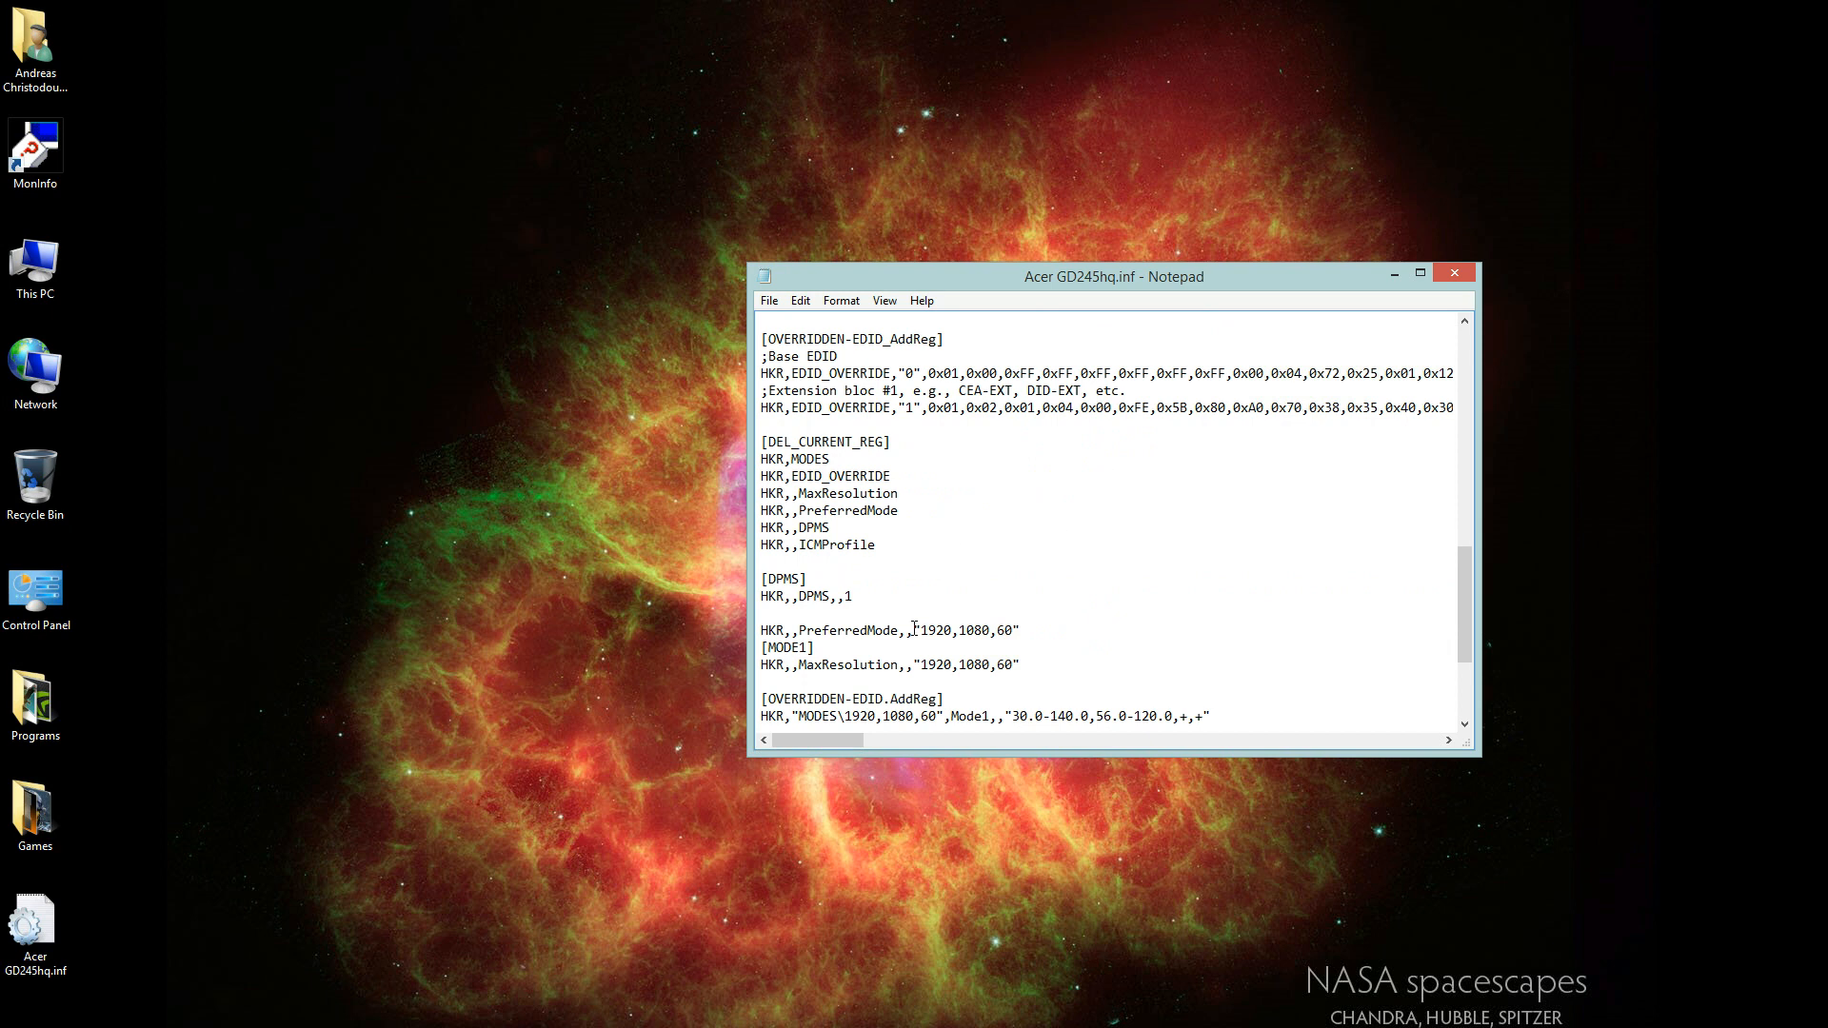
triple_click(890, 629)
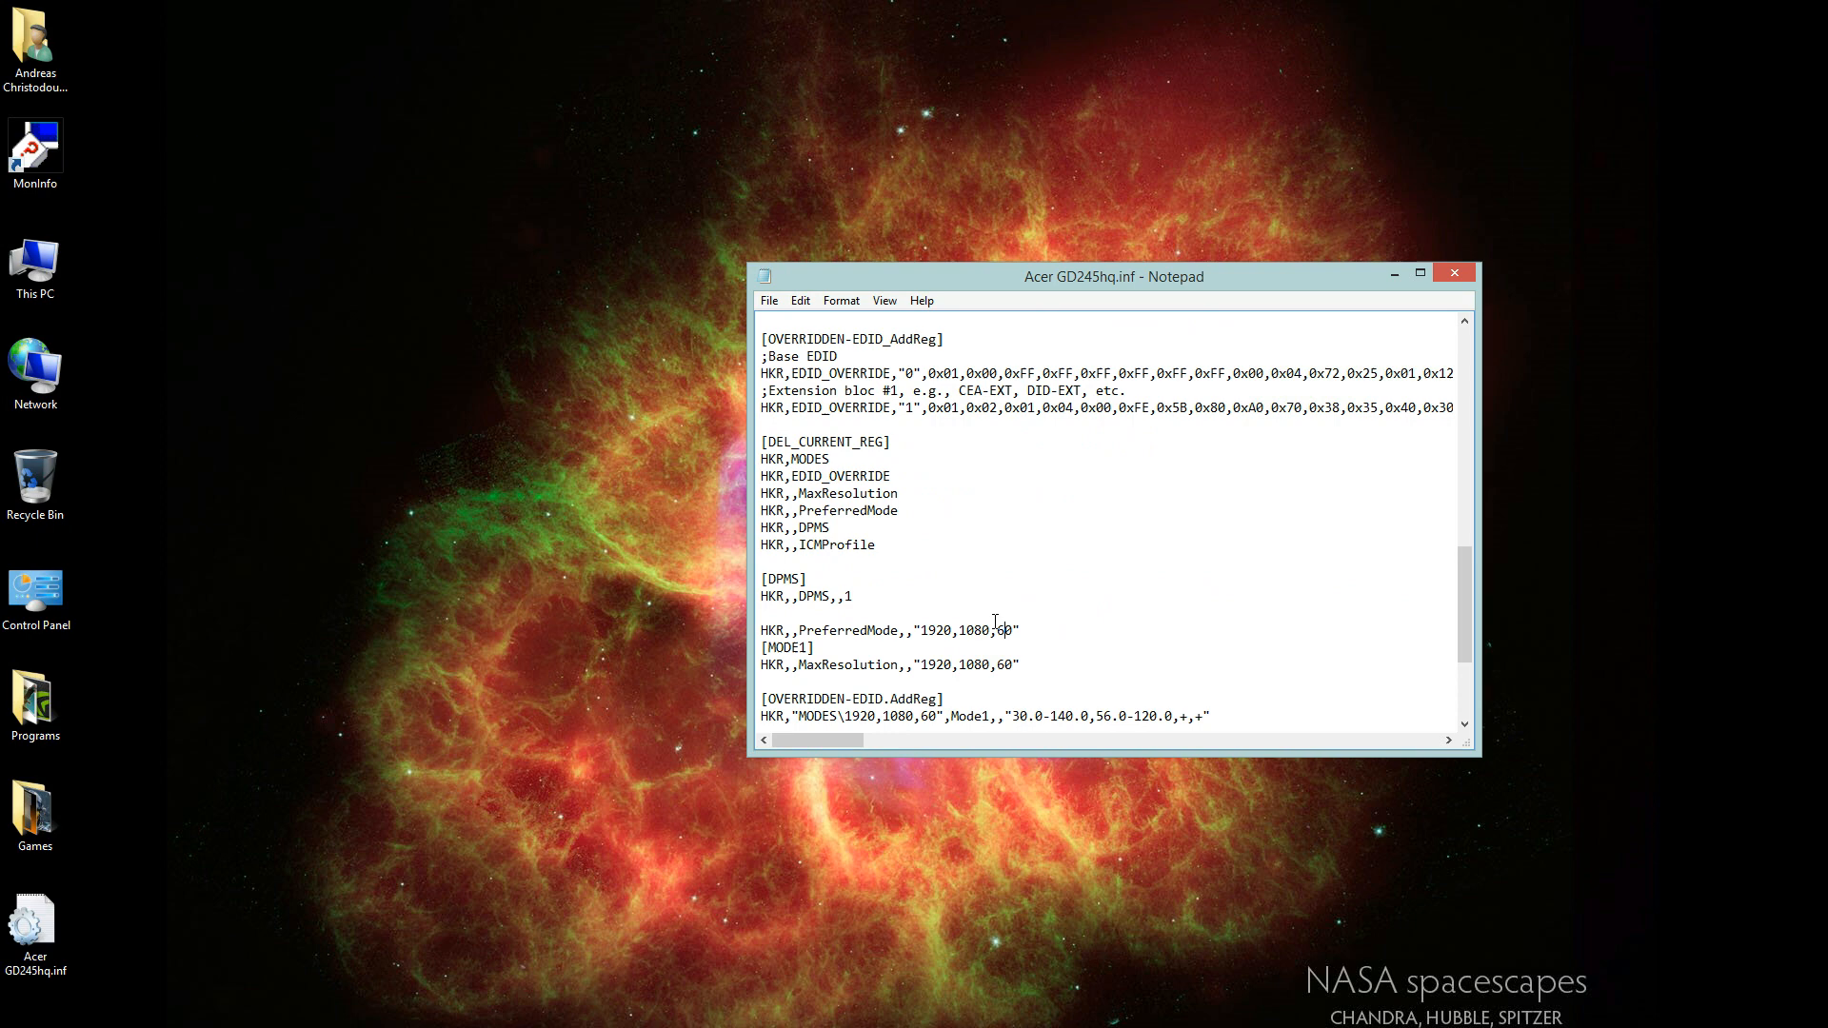
scroll(down, 3)
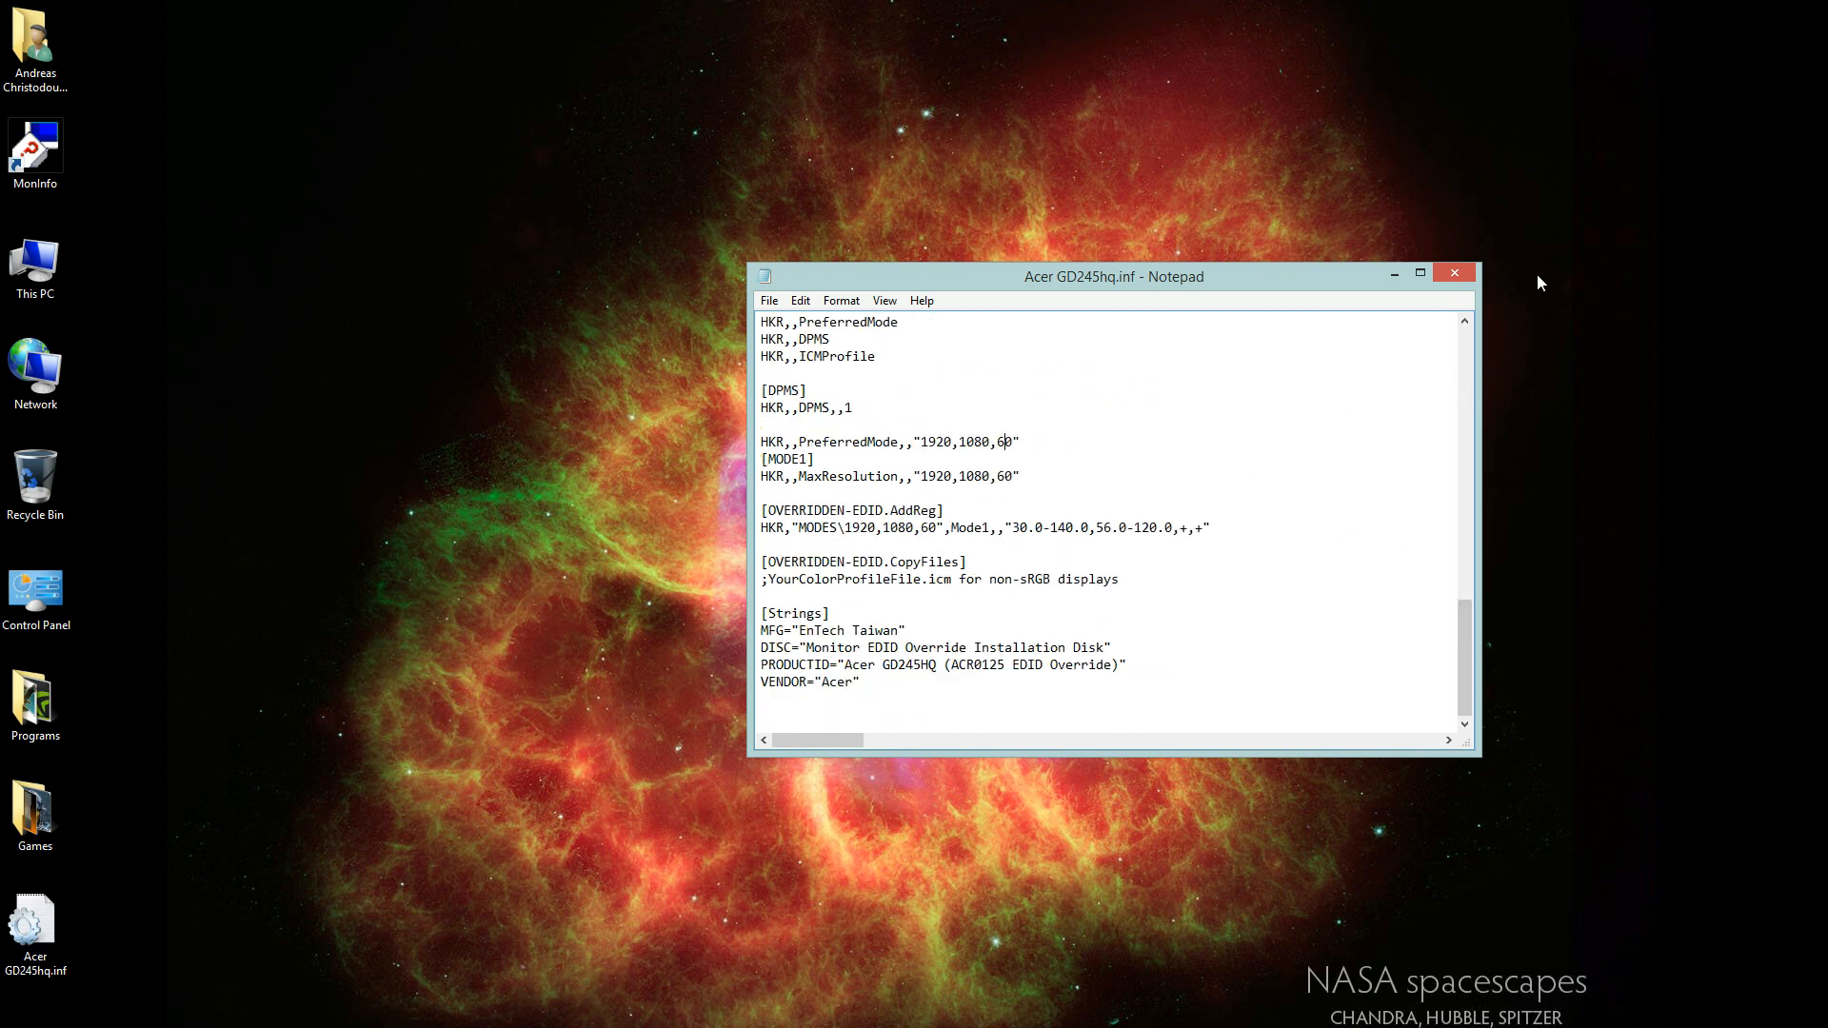
click(1454, 274)
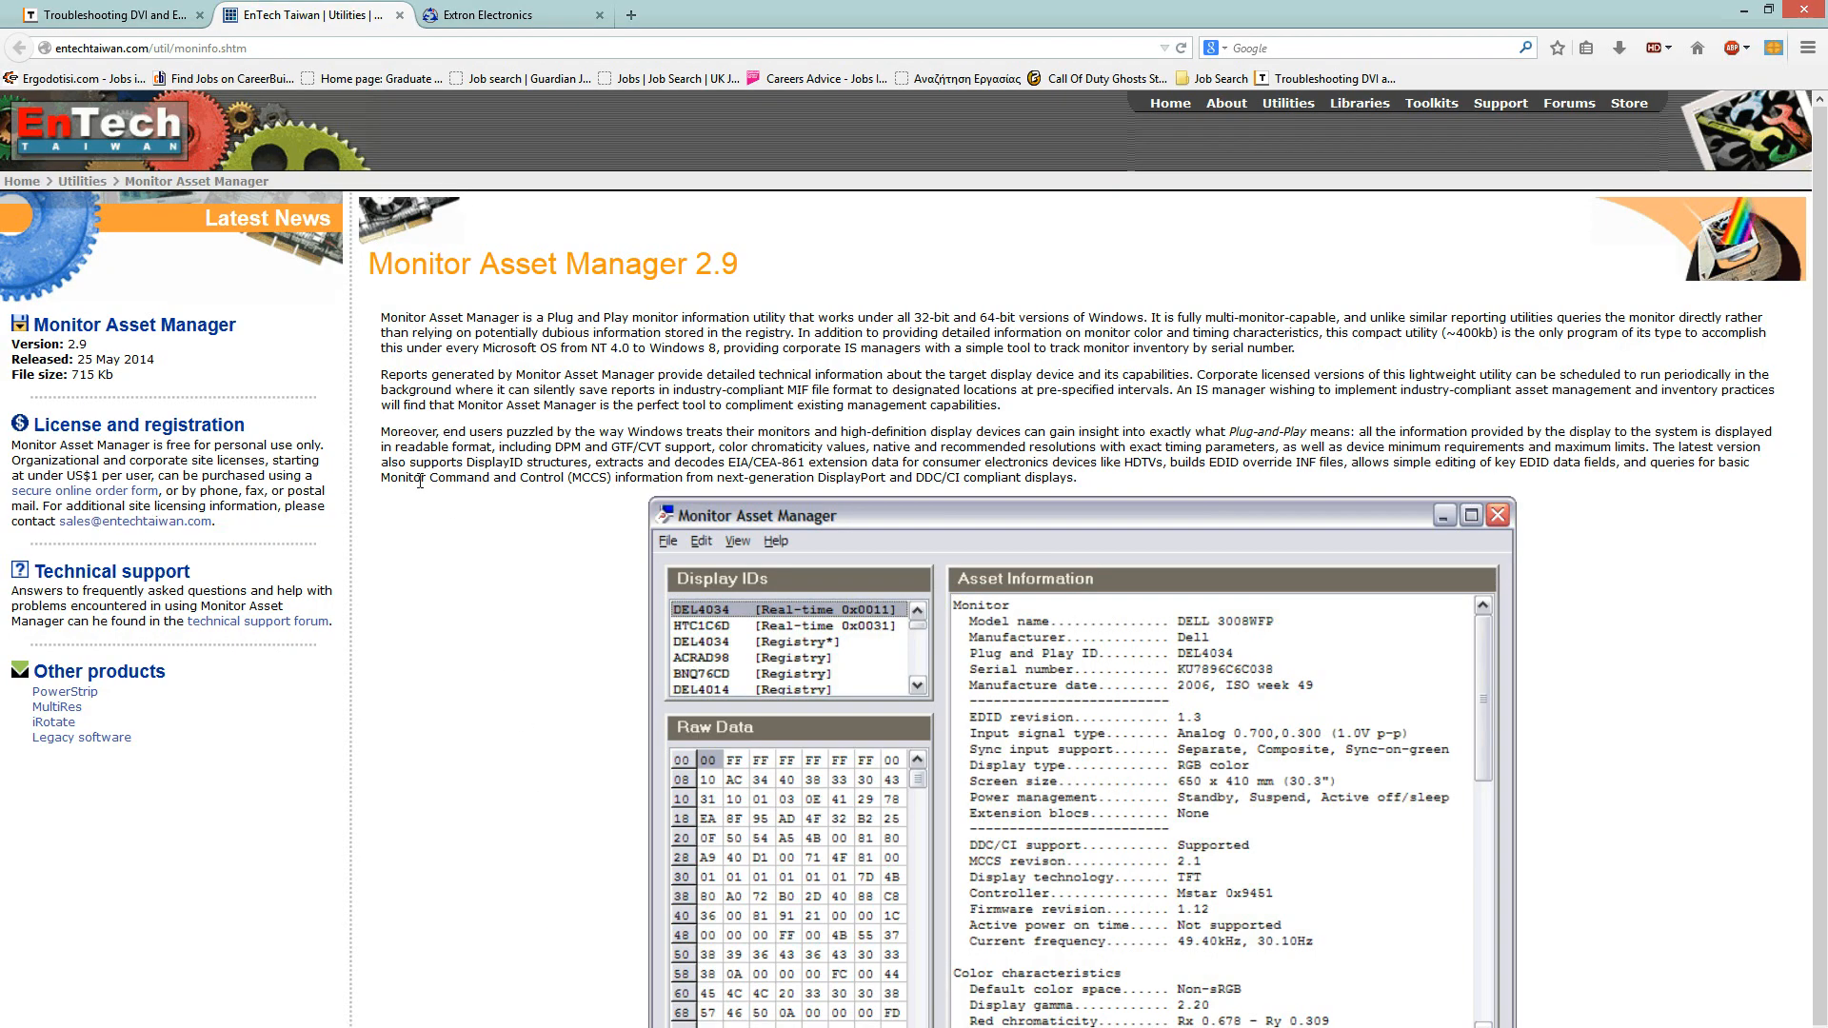
mouse_move(370, 270)
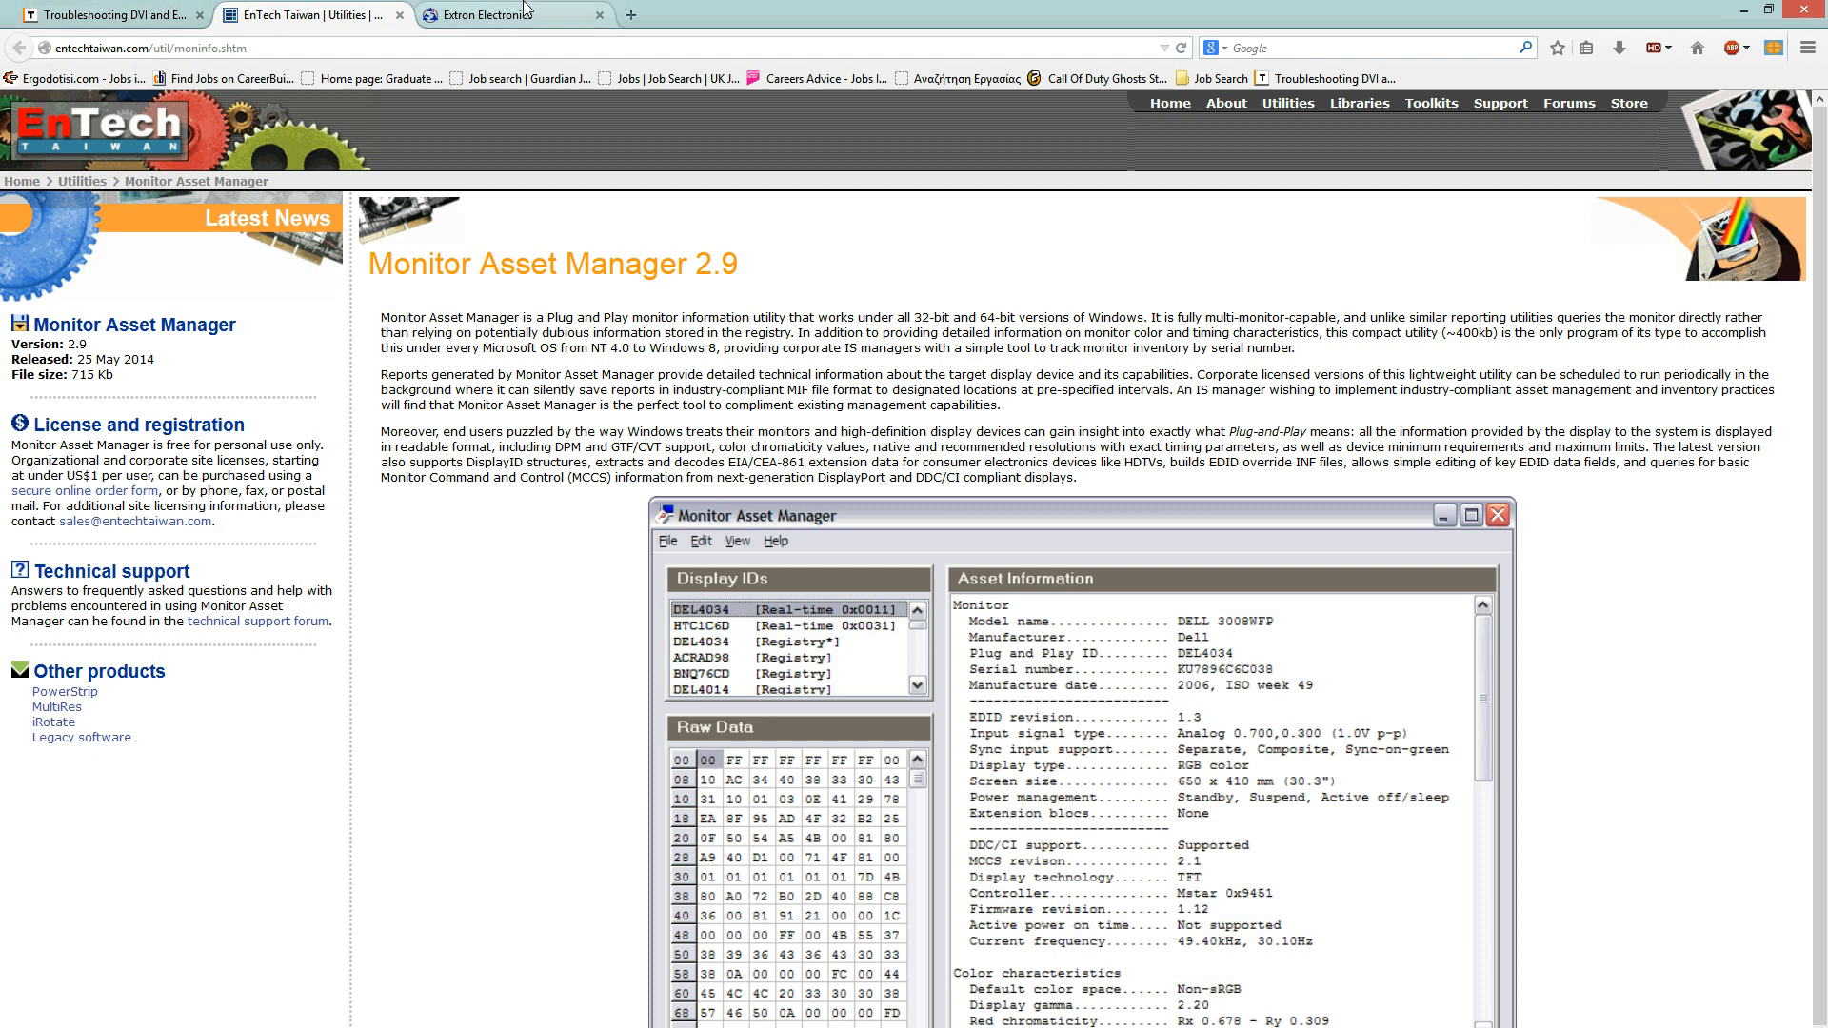
- On the Extron tab, enter the name (Andreas…), company and e-mail in the download form
click(502, 15)
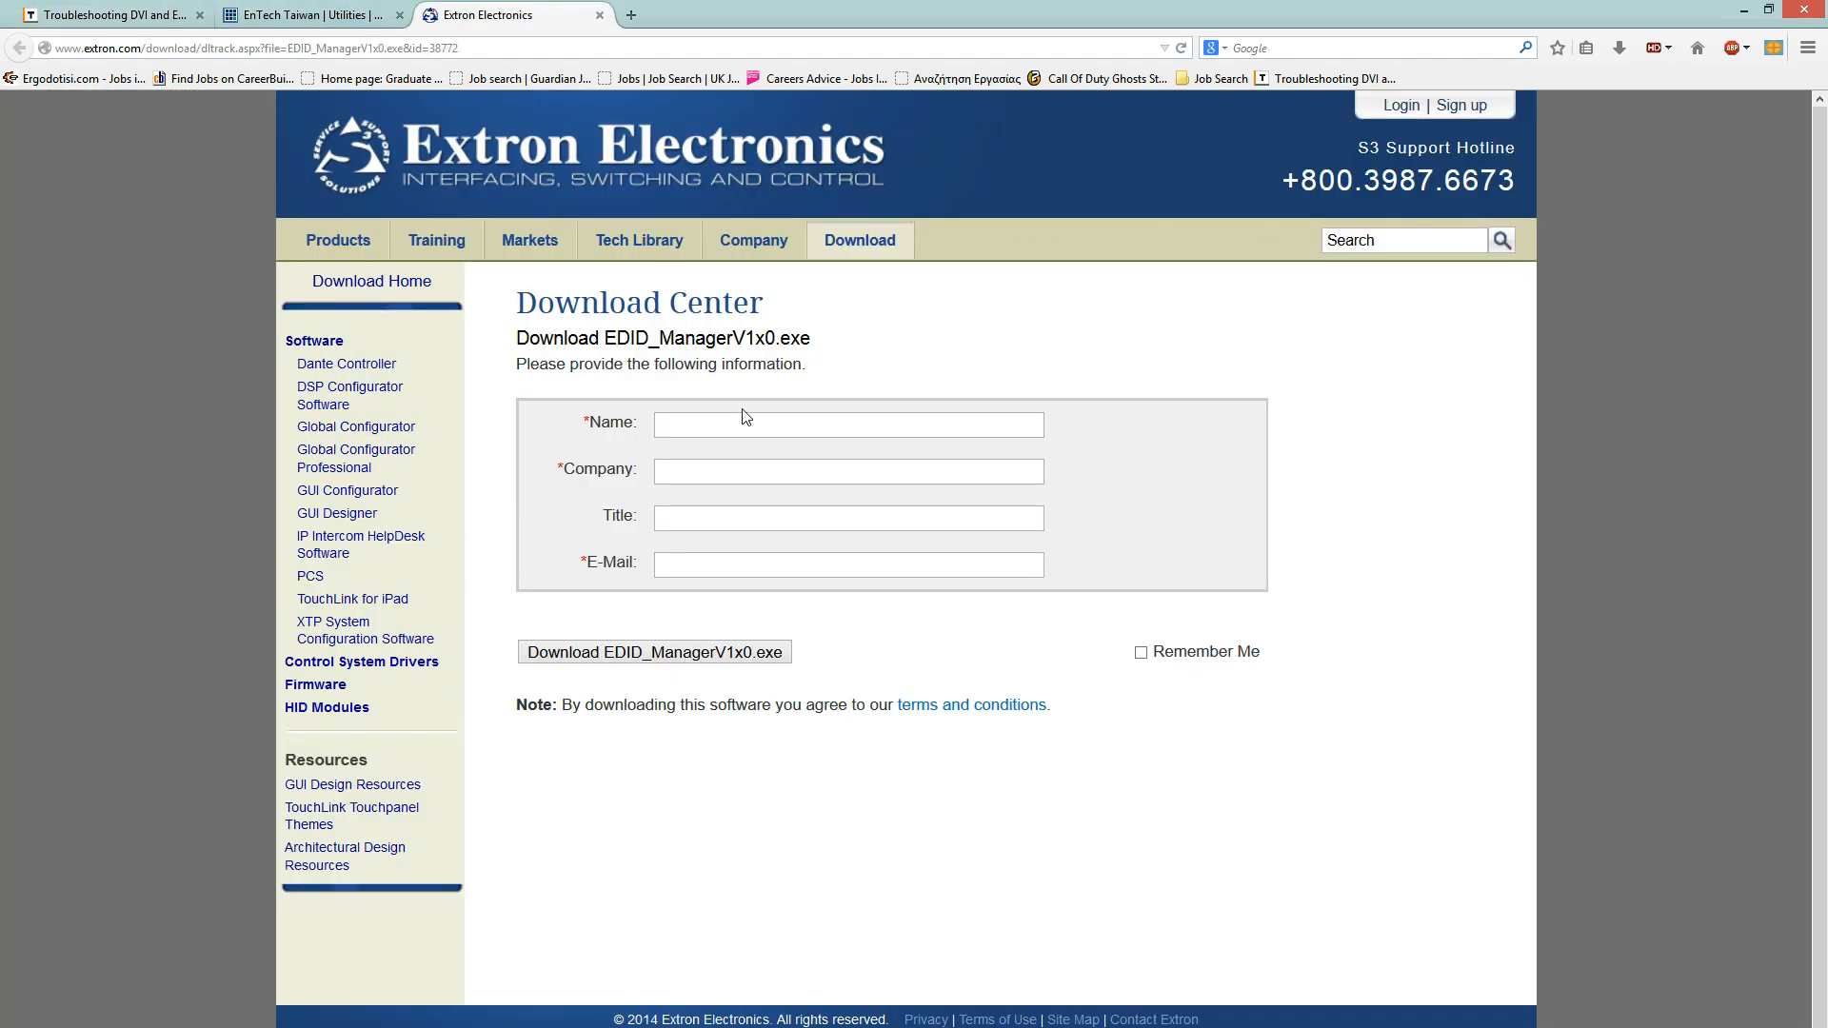
click(847, 423)
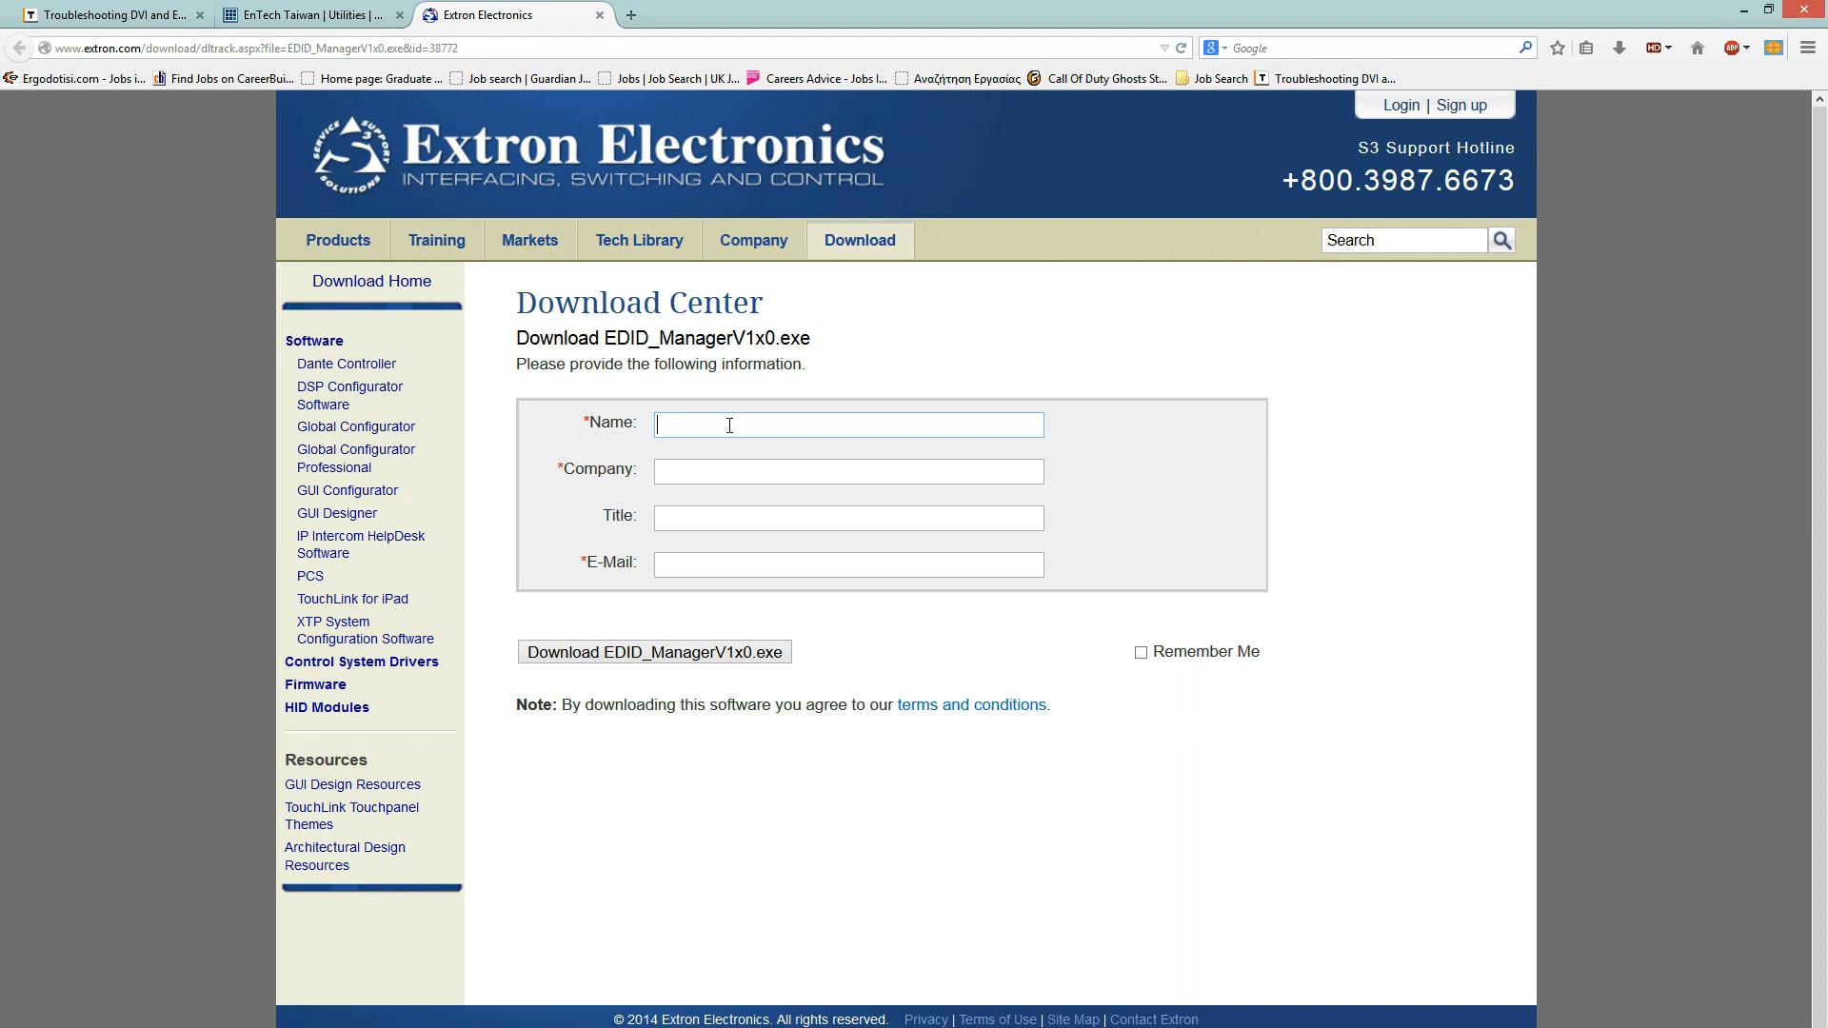
text(Andreas)
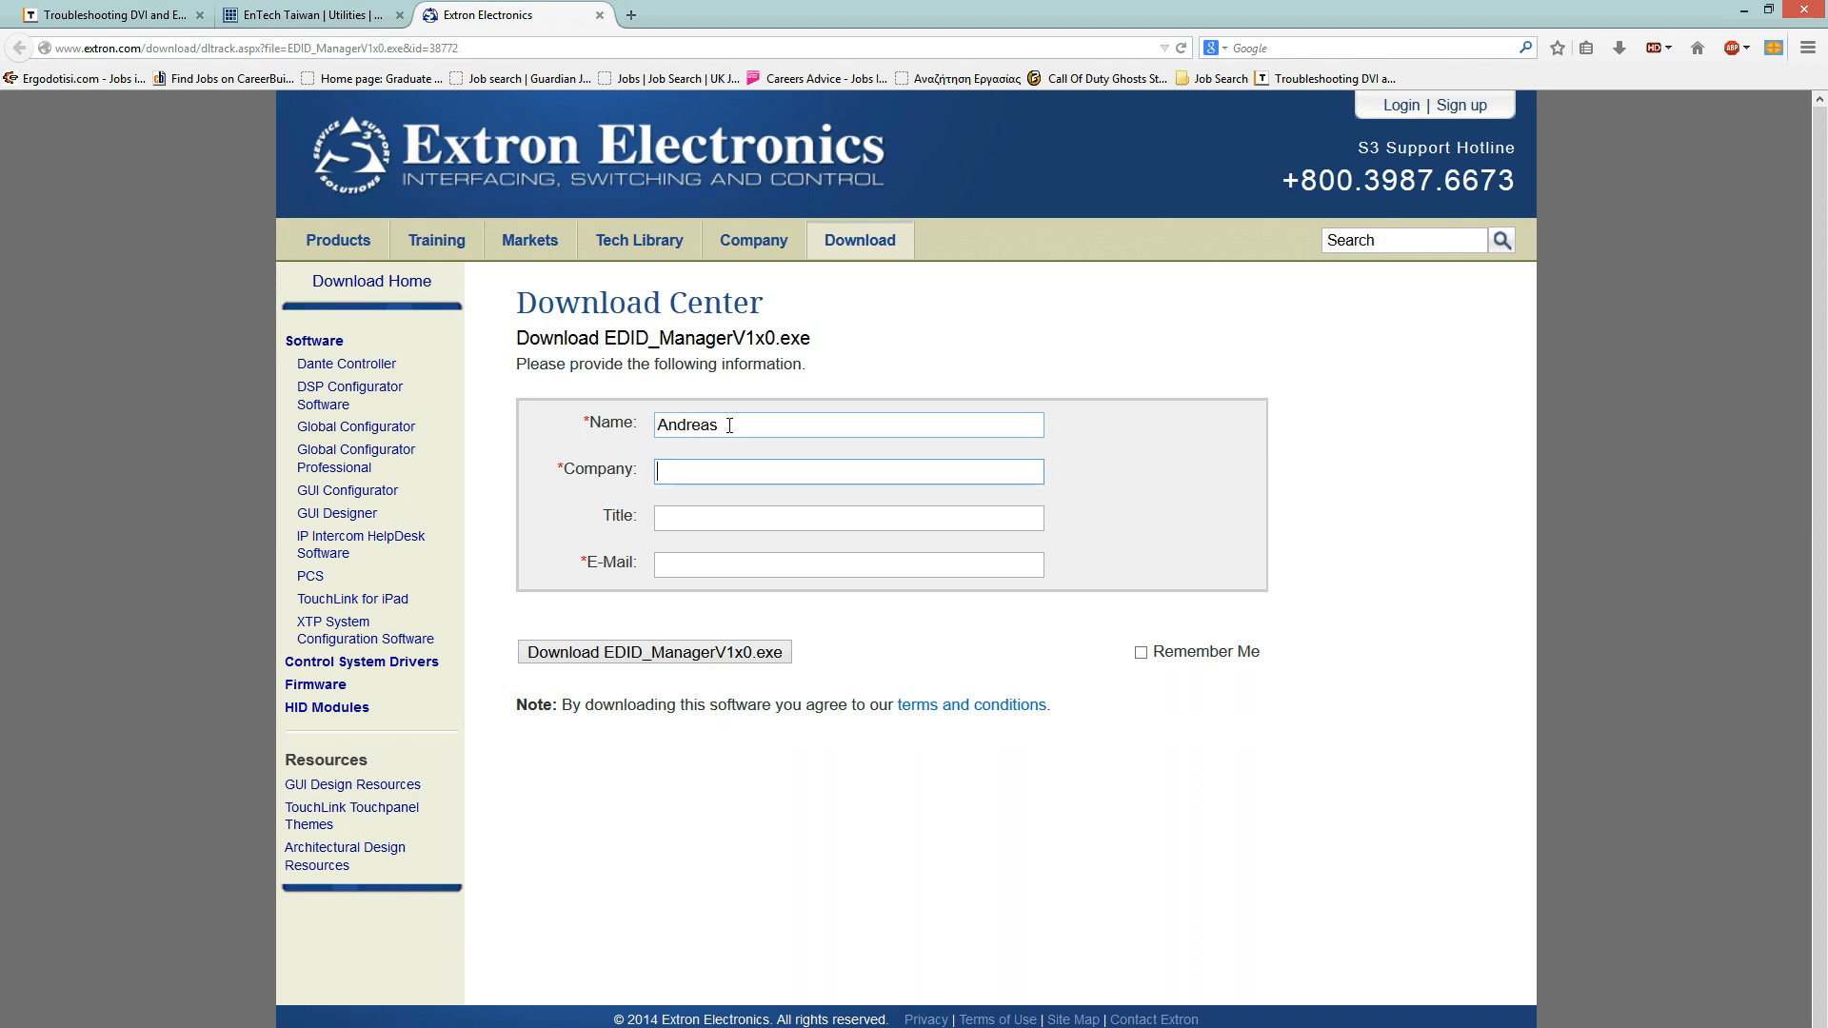
text(ni)
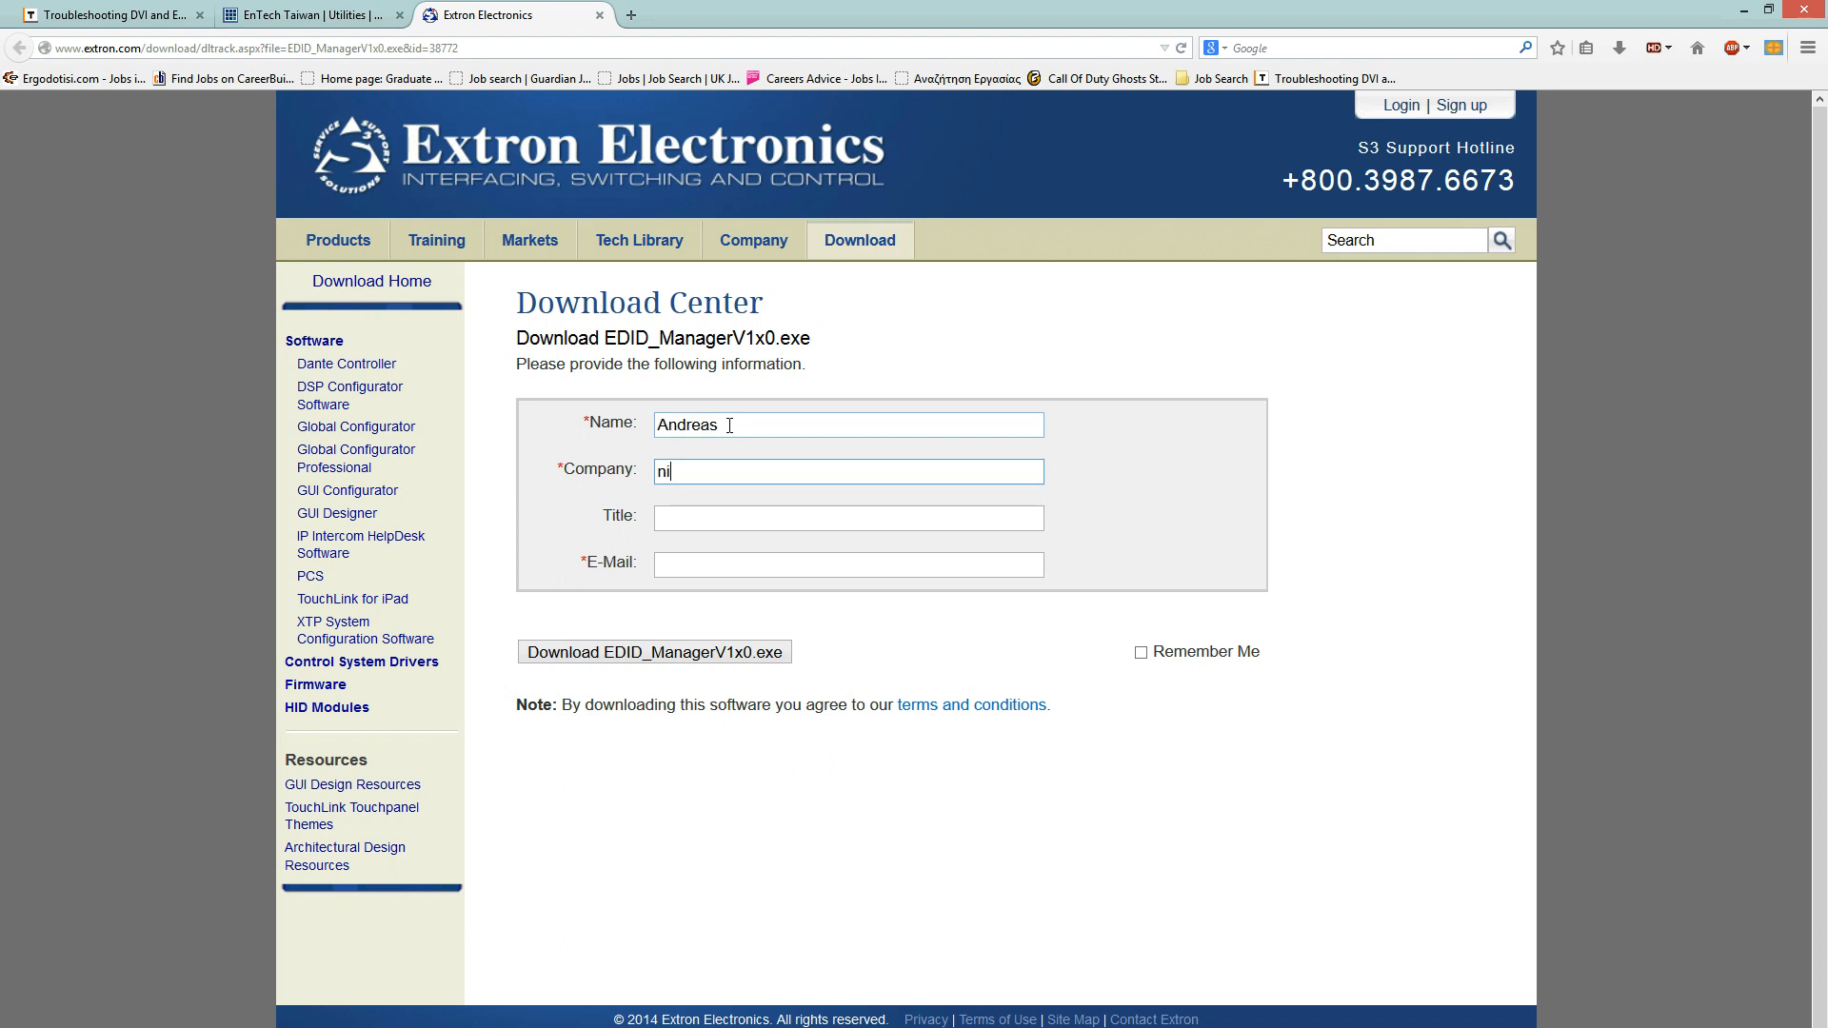
text(one)
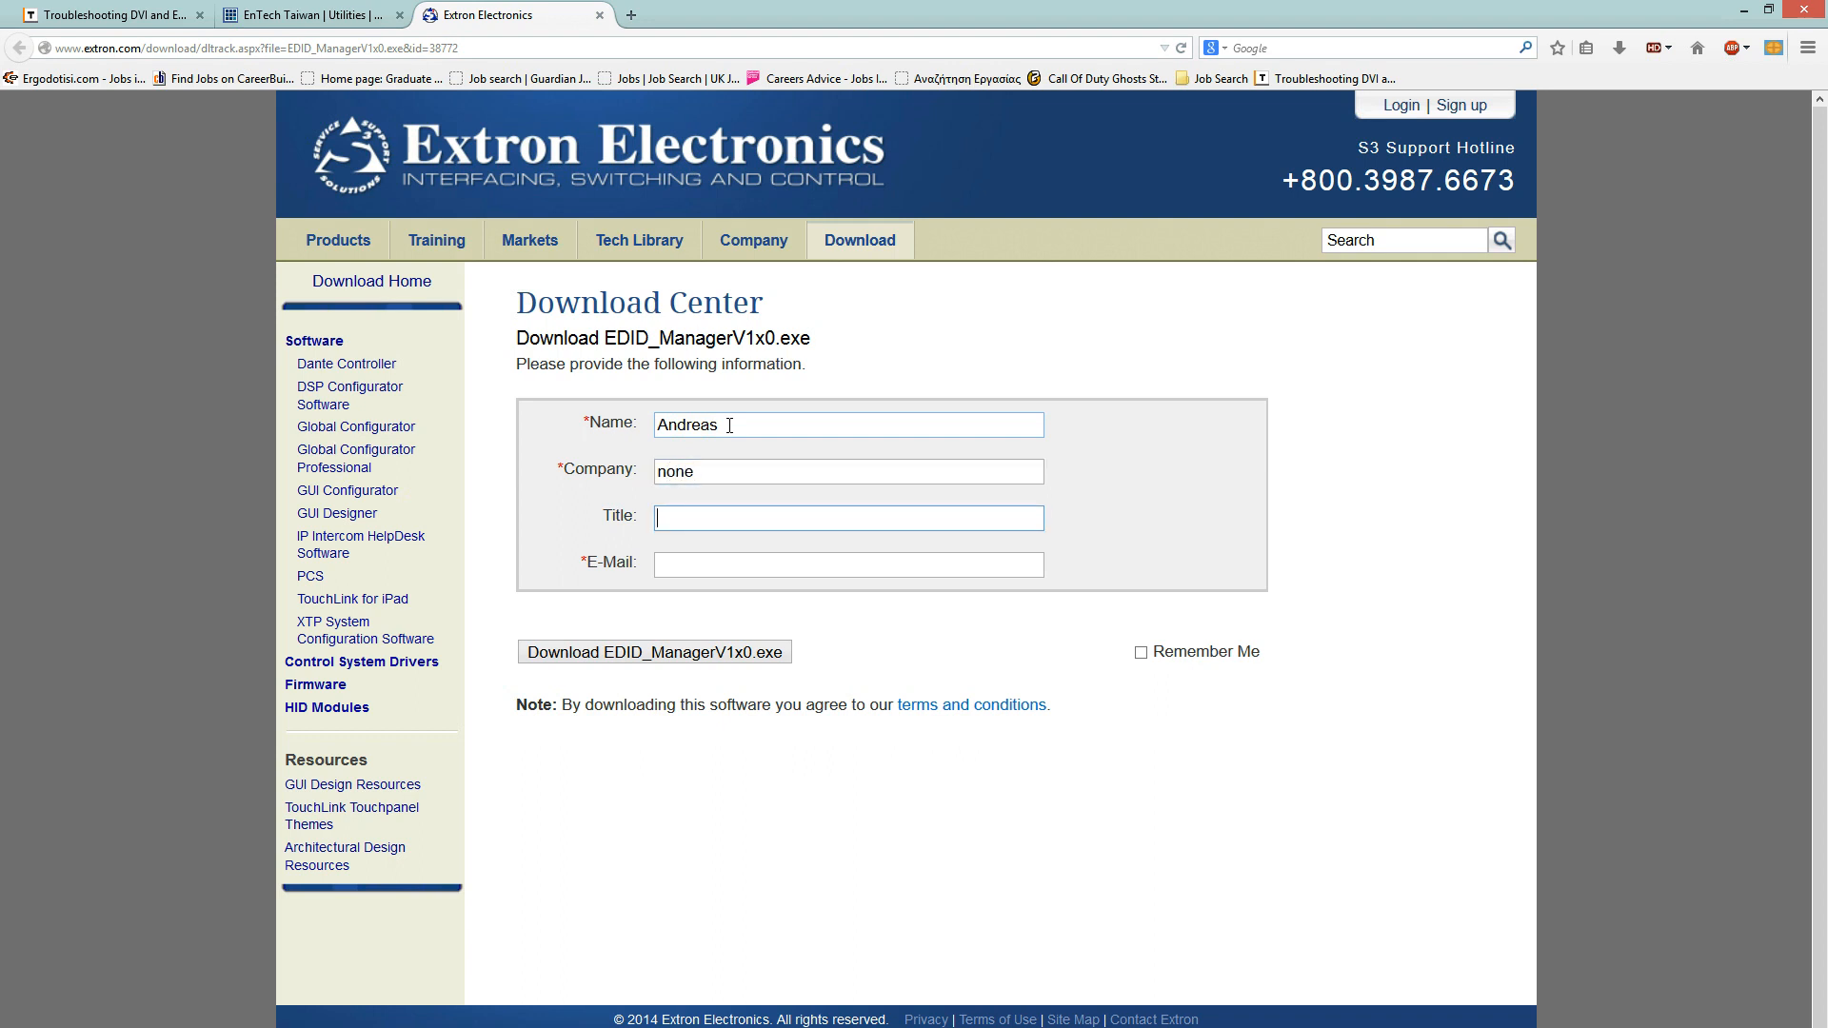
text(andr)
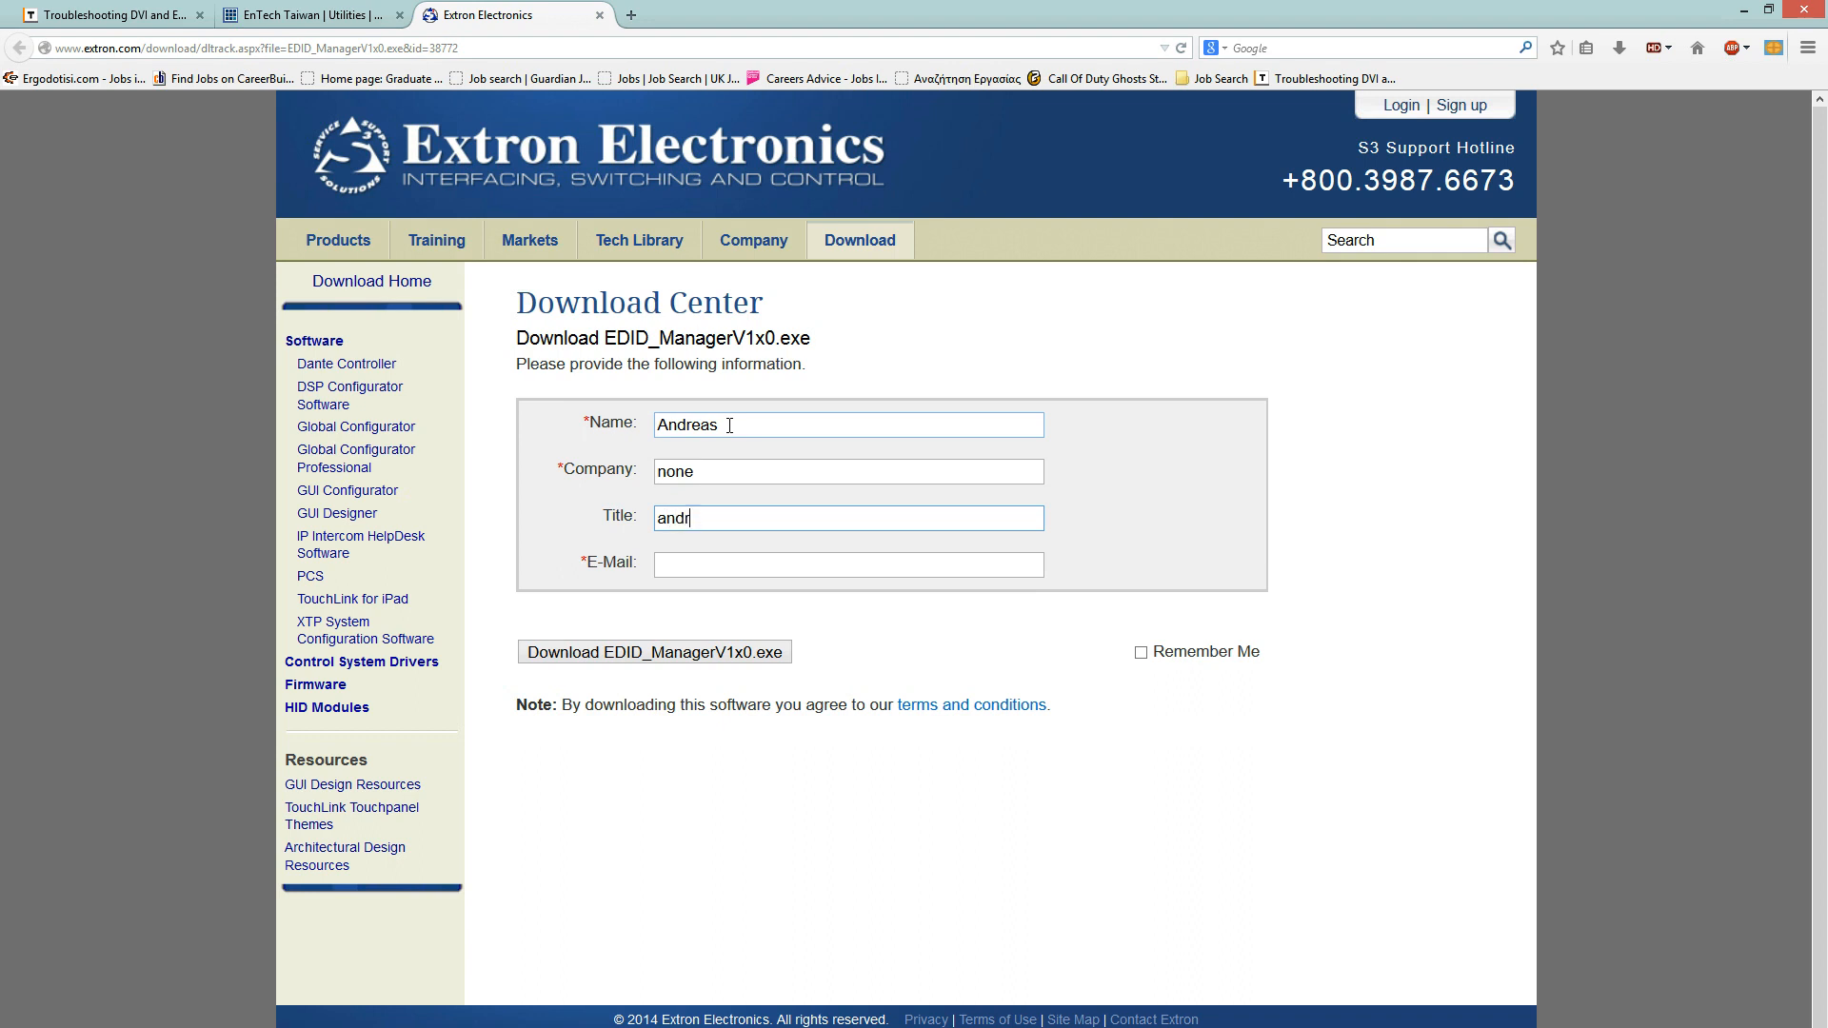
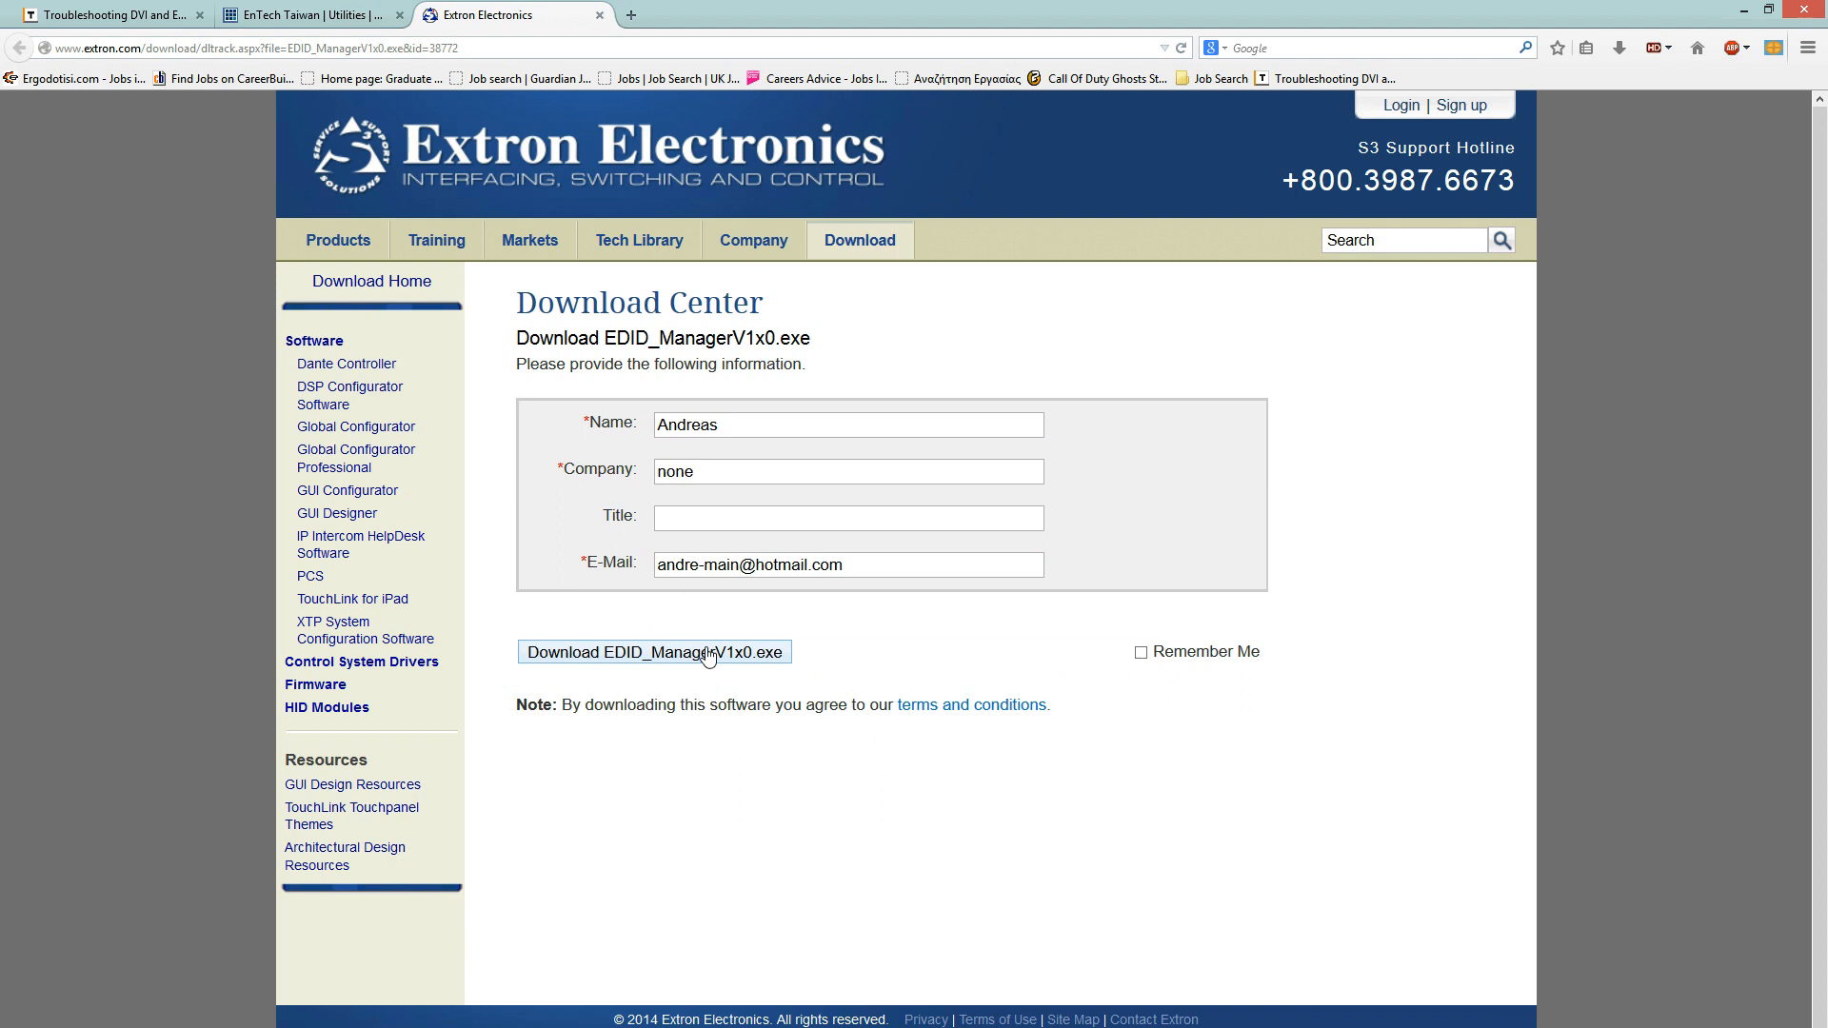
mouse_move(623, 656)
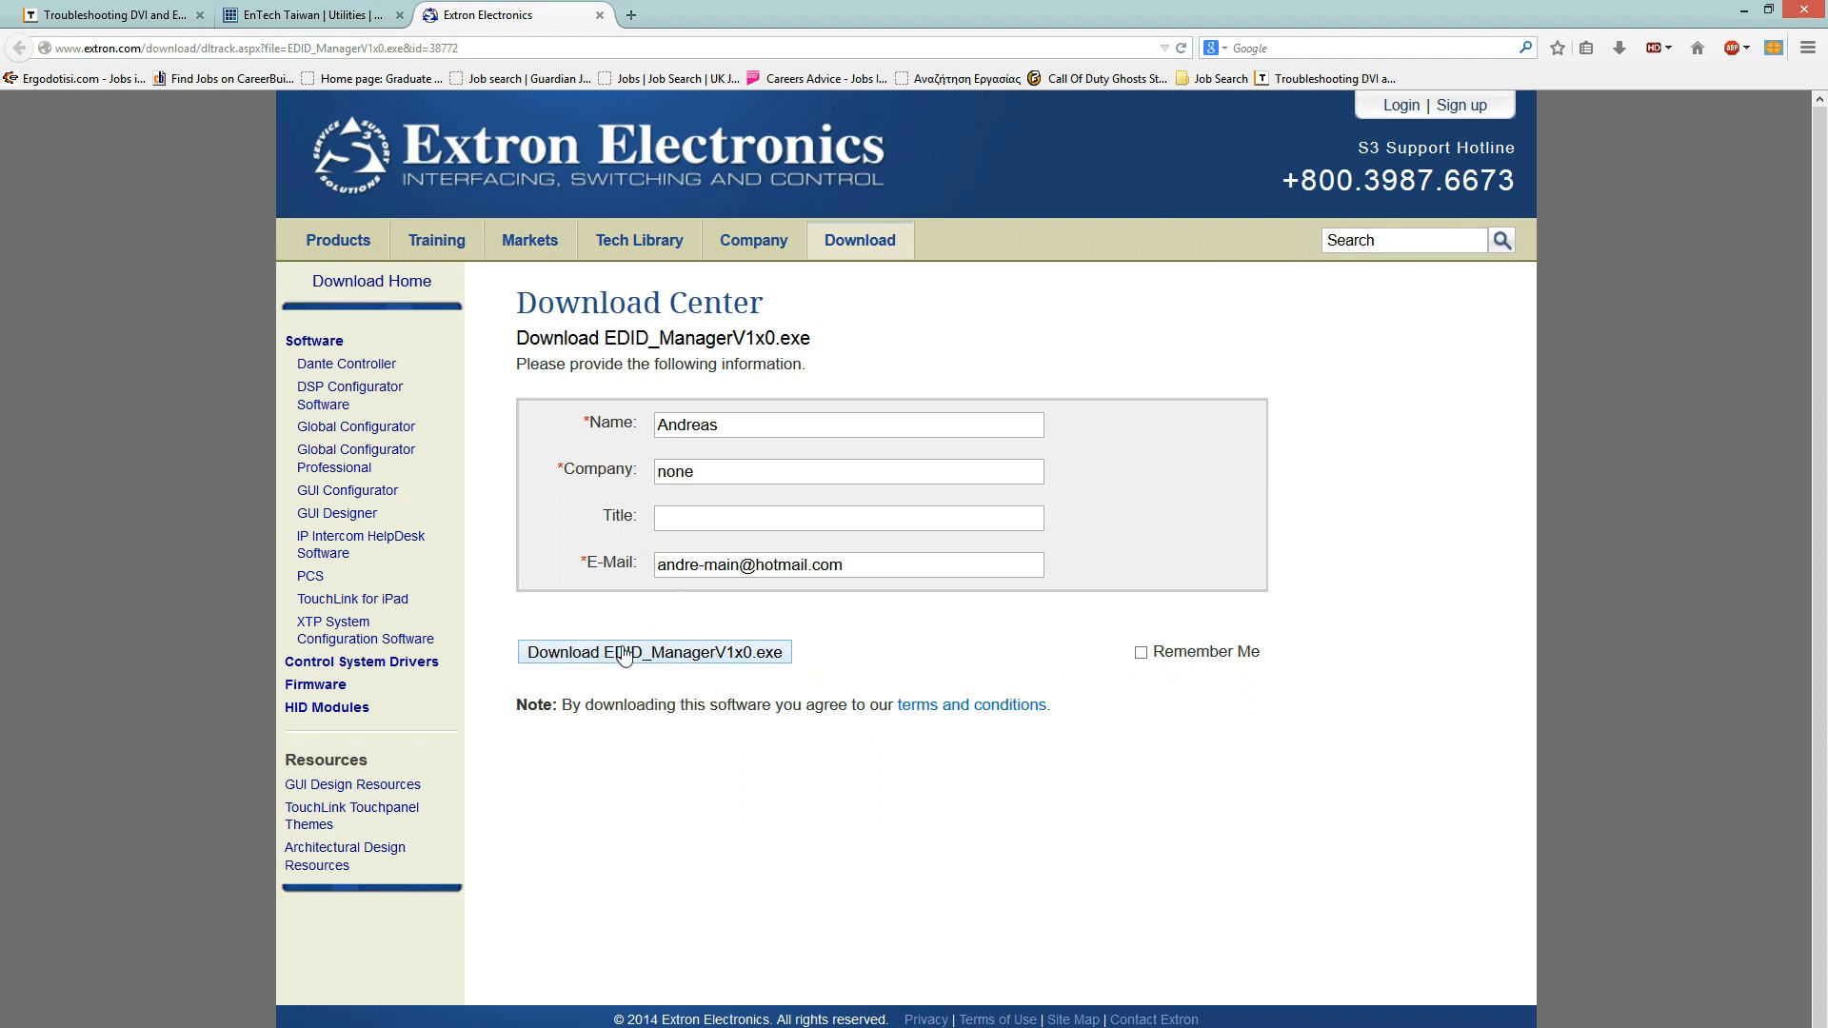
mouse_move(737, 665)
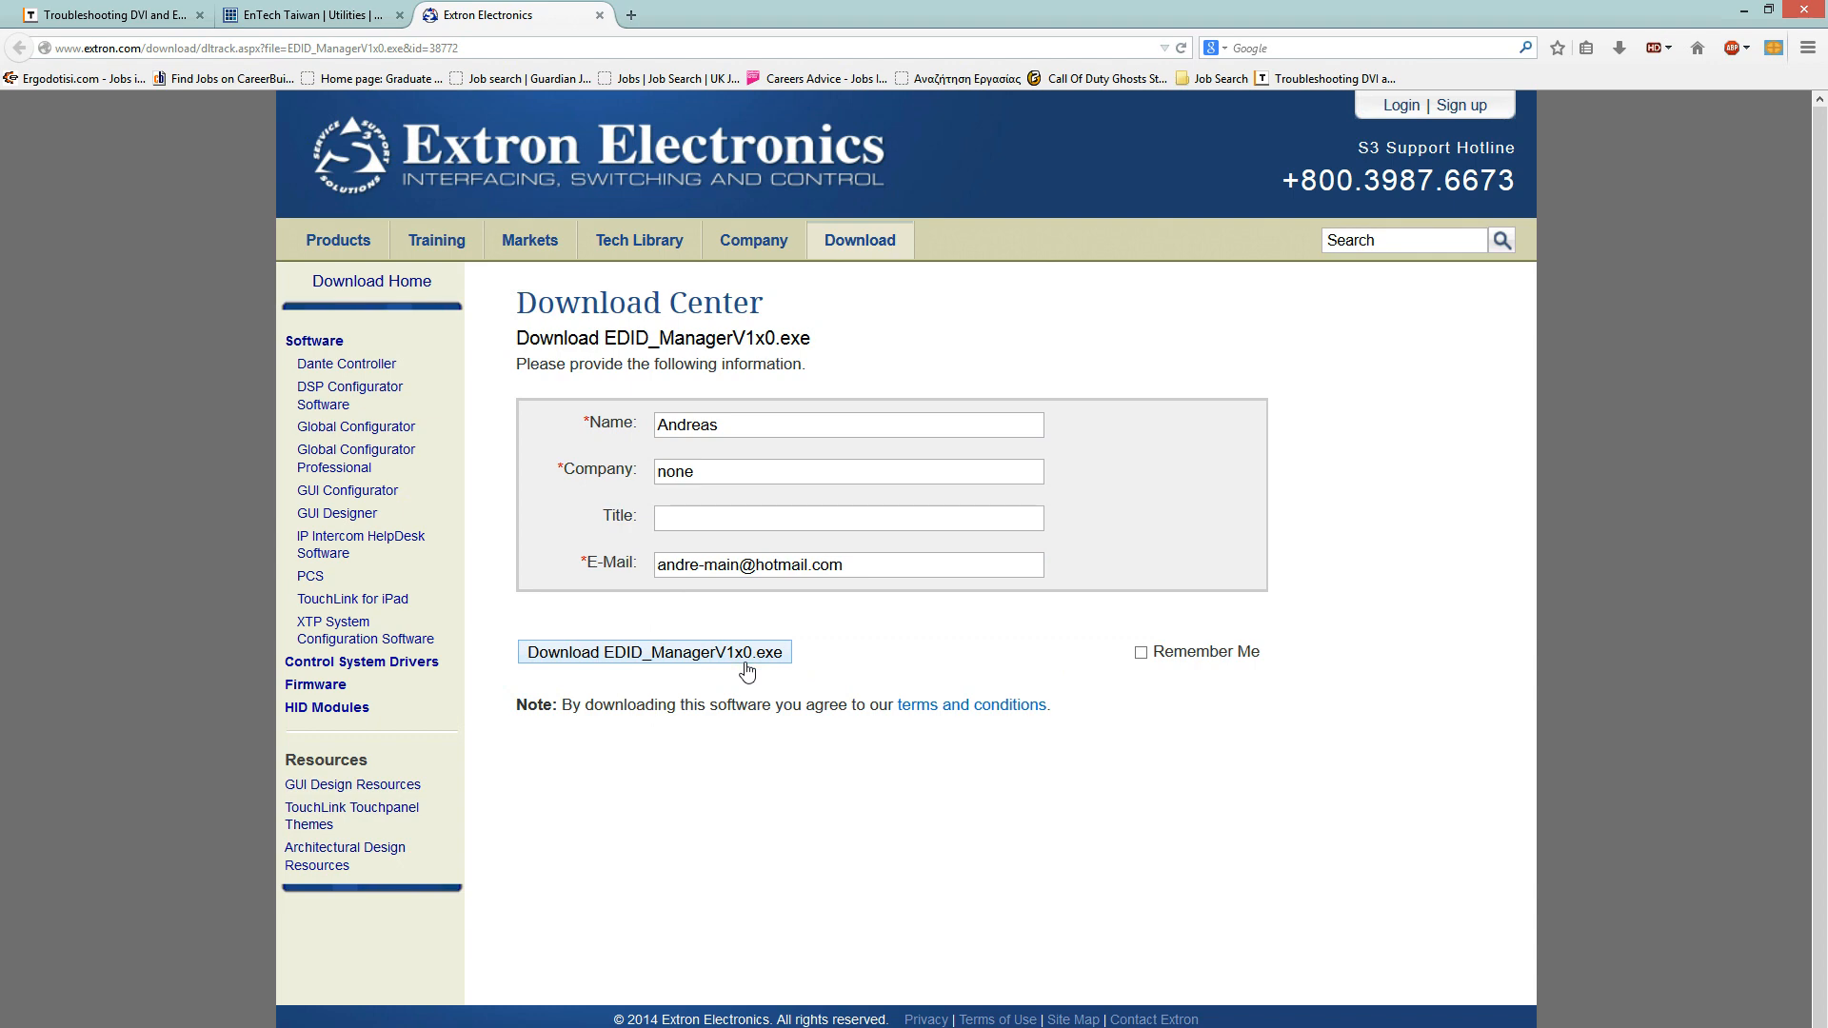
- Save EDID_ManagerV1x0.exe from the Extron page and launch it from the Downloads panel
click(655, 652)
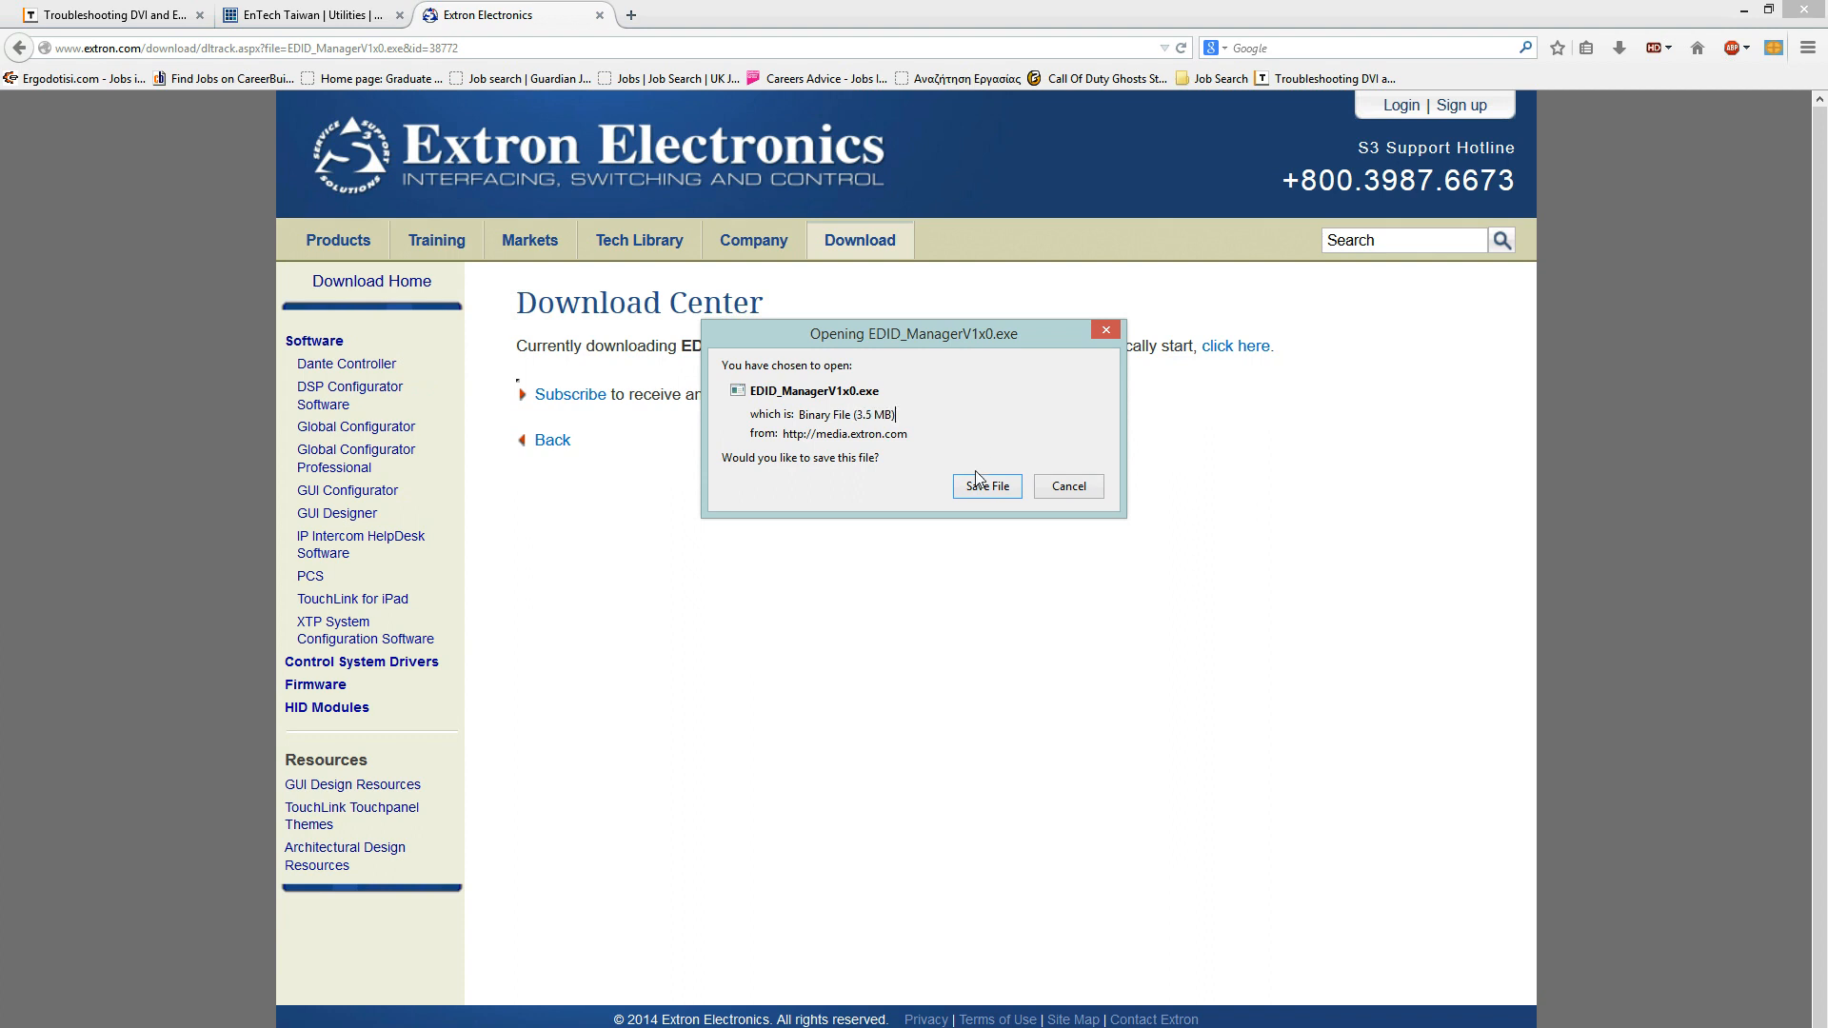
click(985, 486)
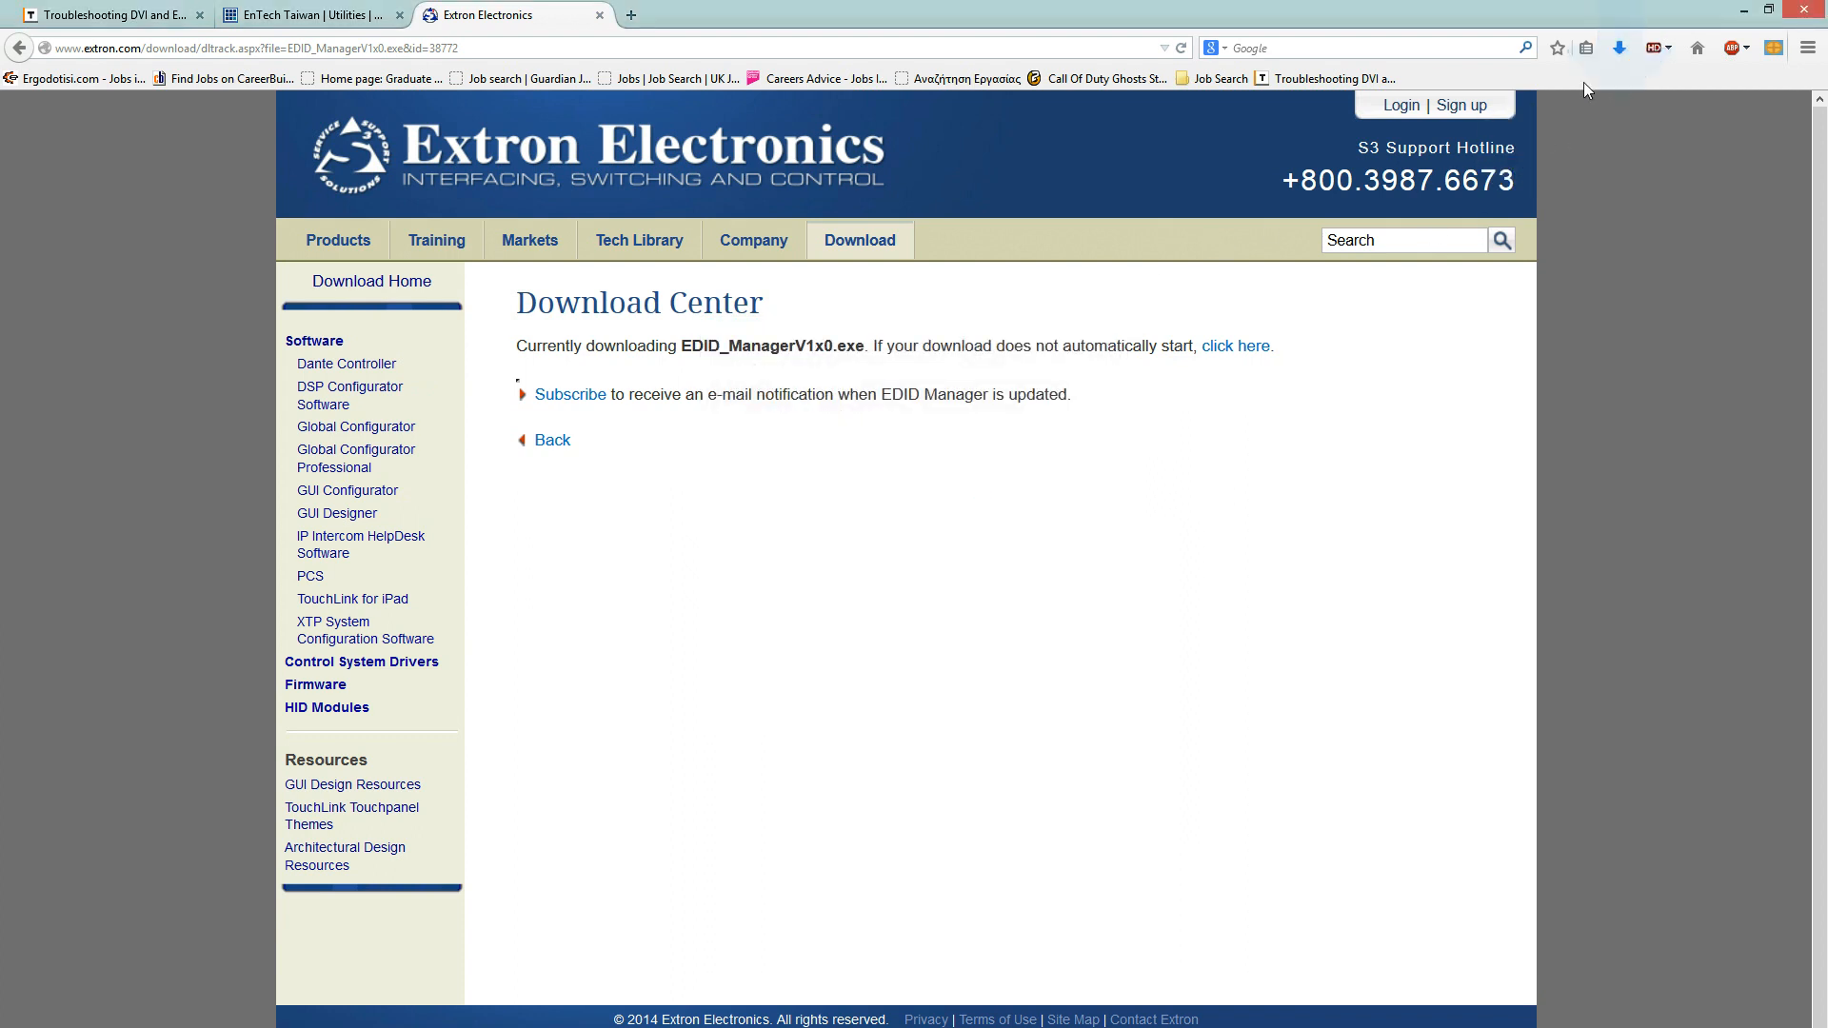
click(1618, 48)
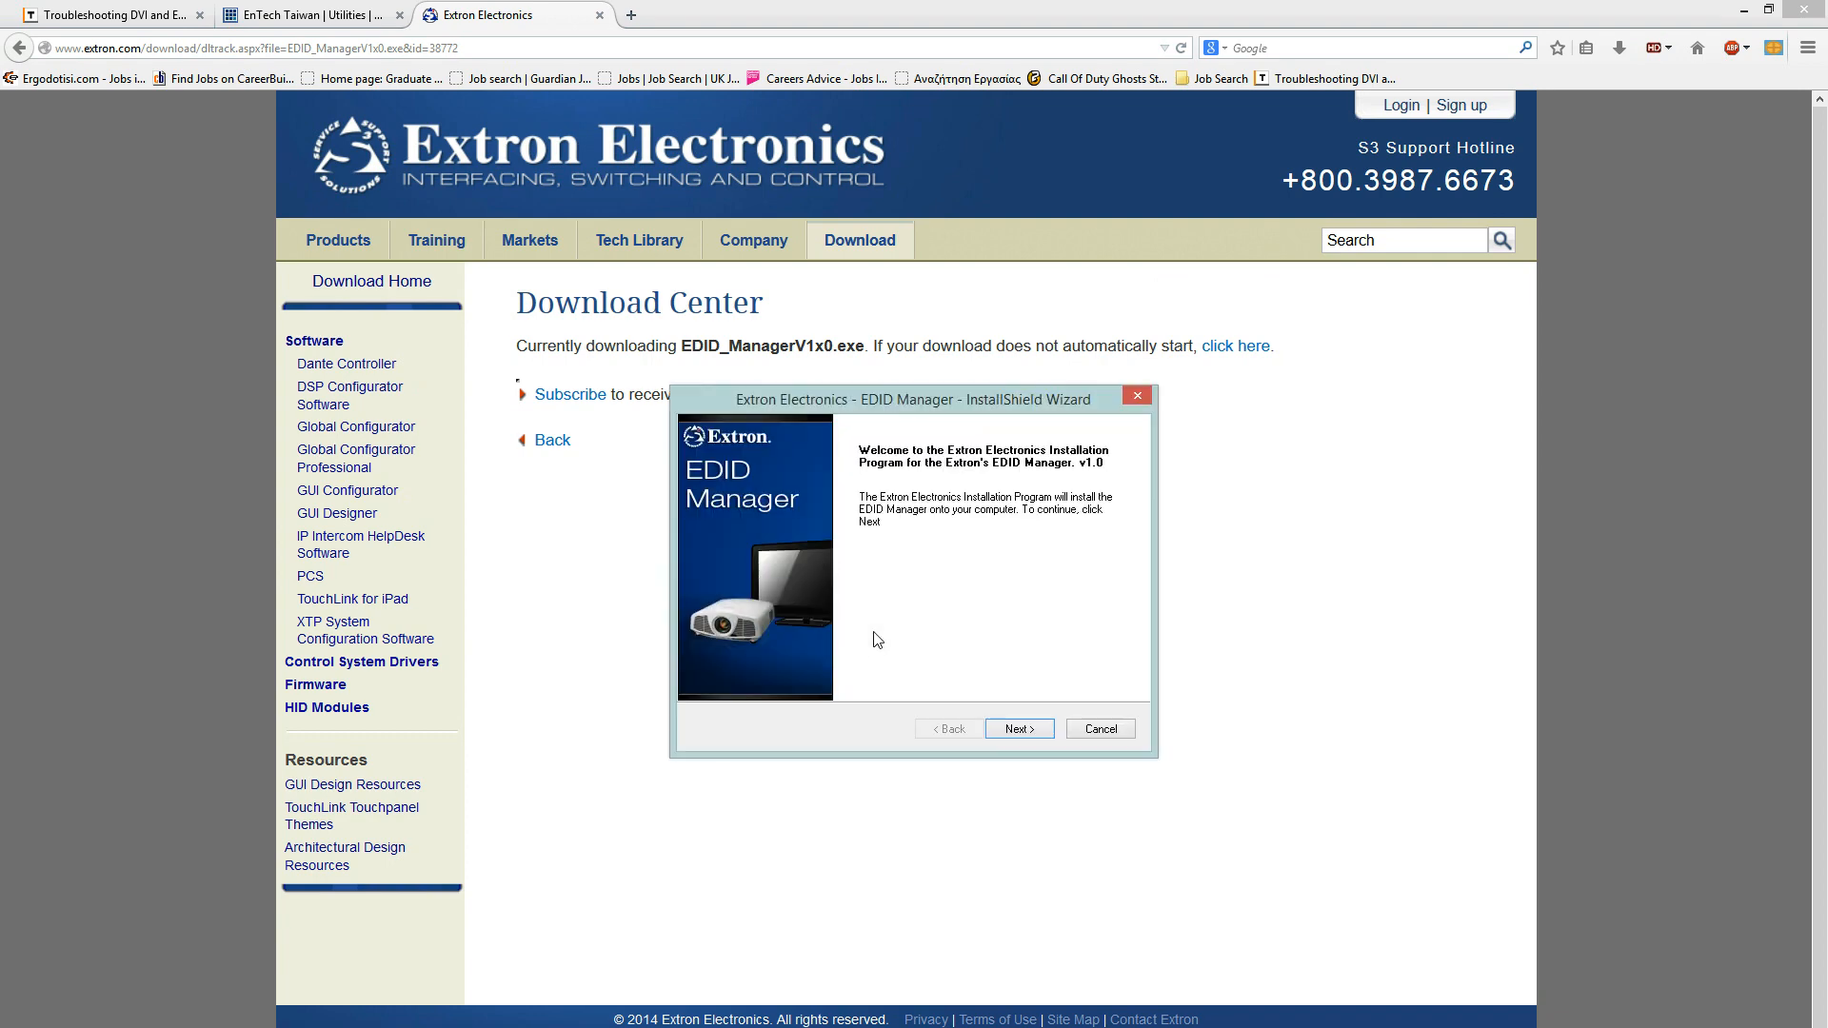
- Complete the EDID Manager InstallShield Wizard using the default folder and close it
click(1016, 729)
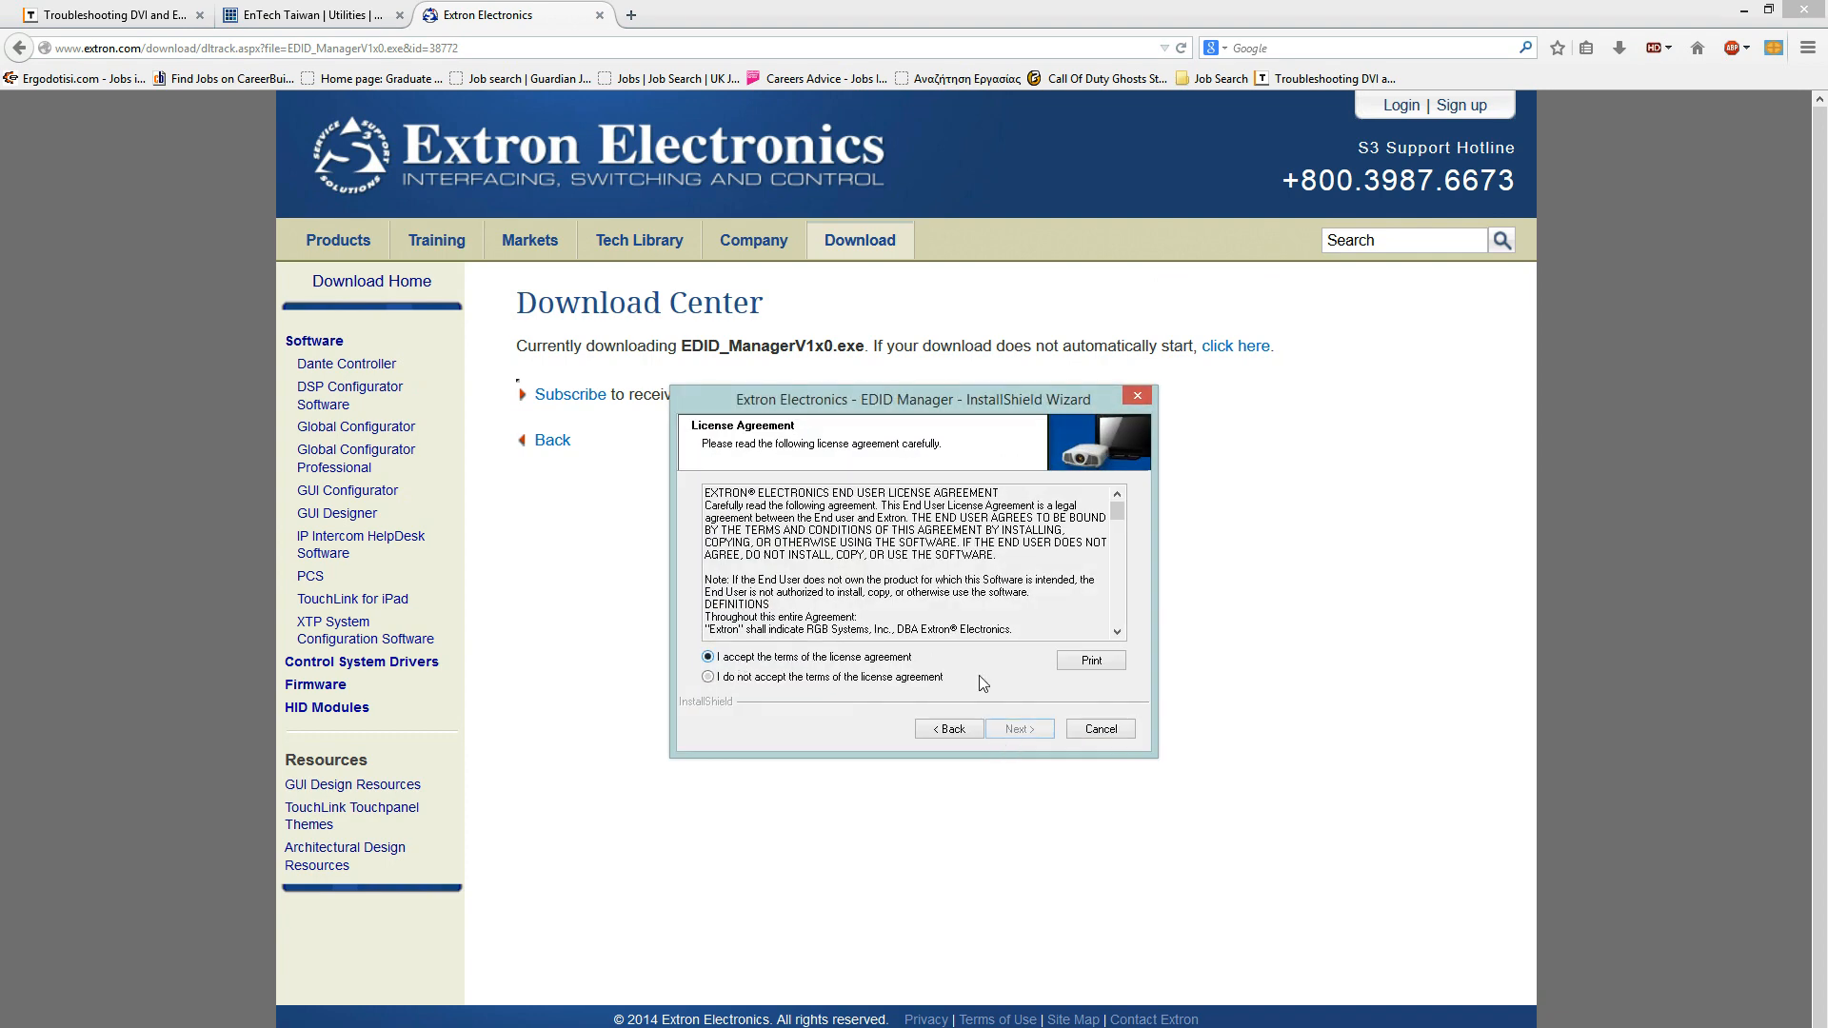
click(1016, 728)
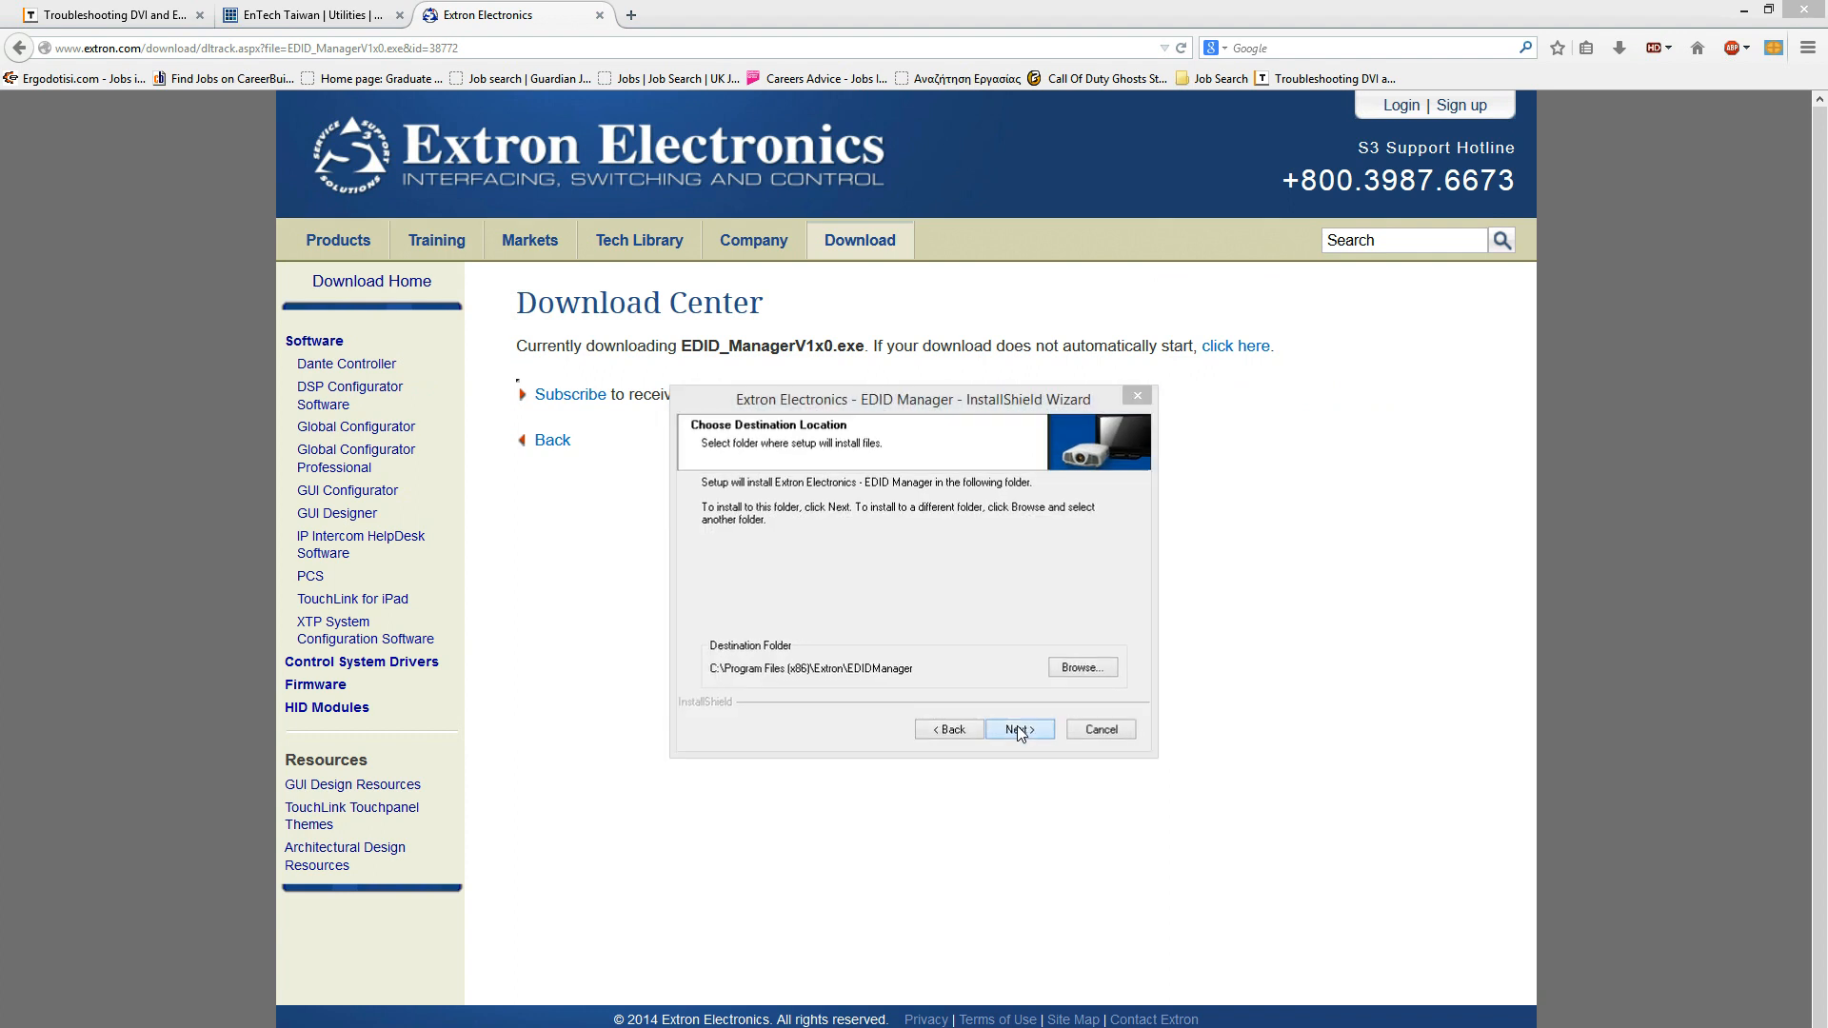
click(1017, 728)
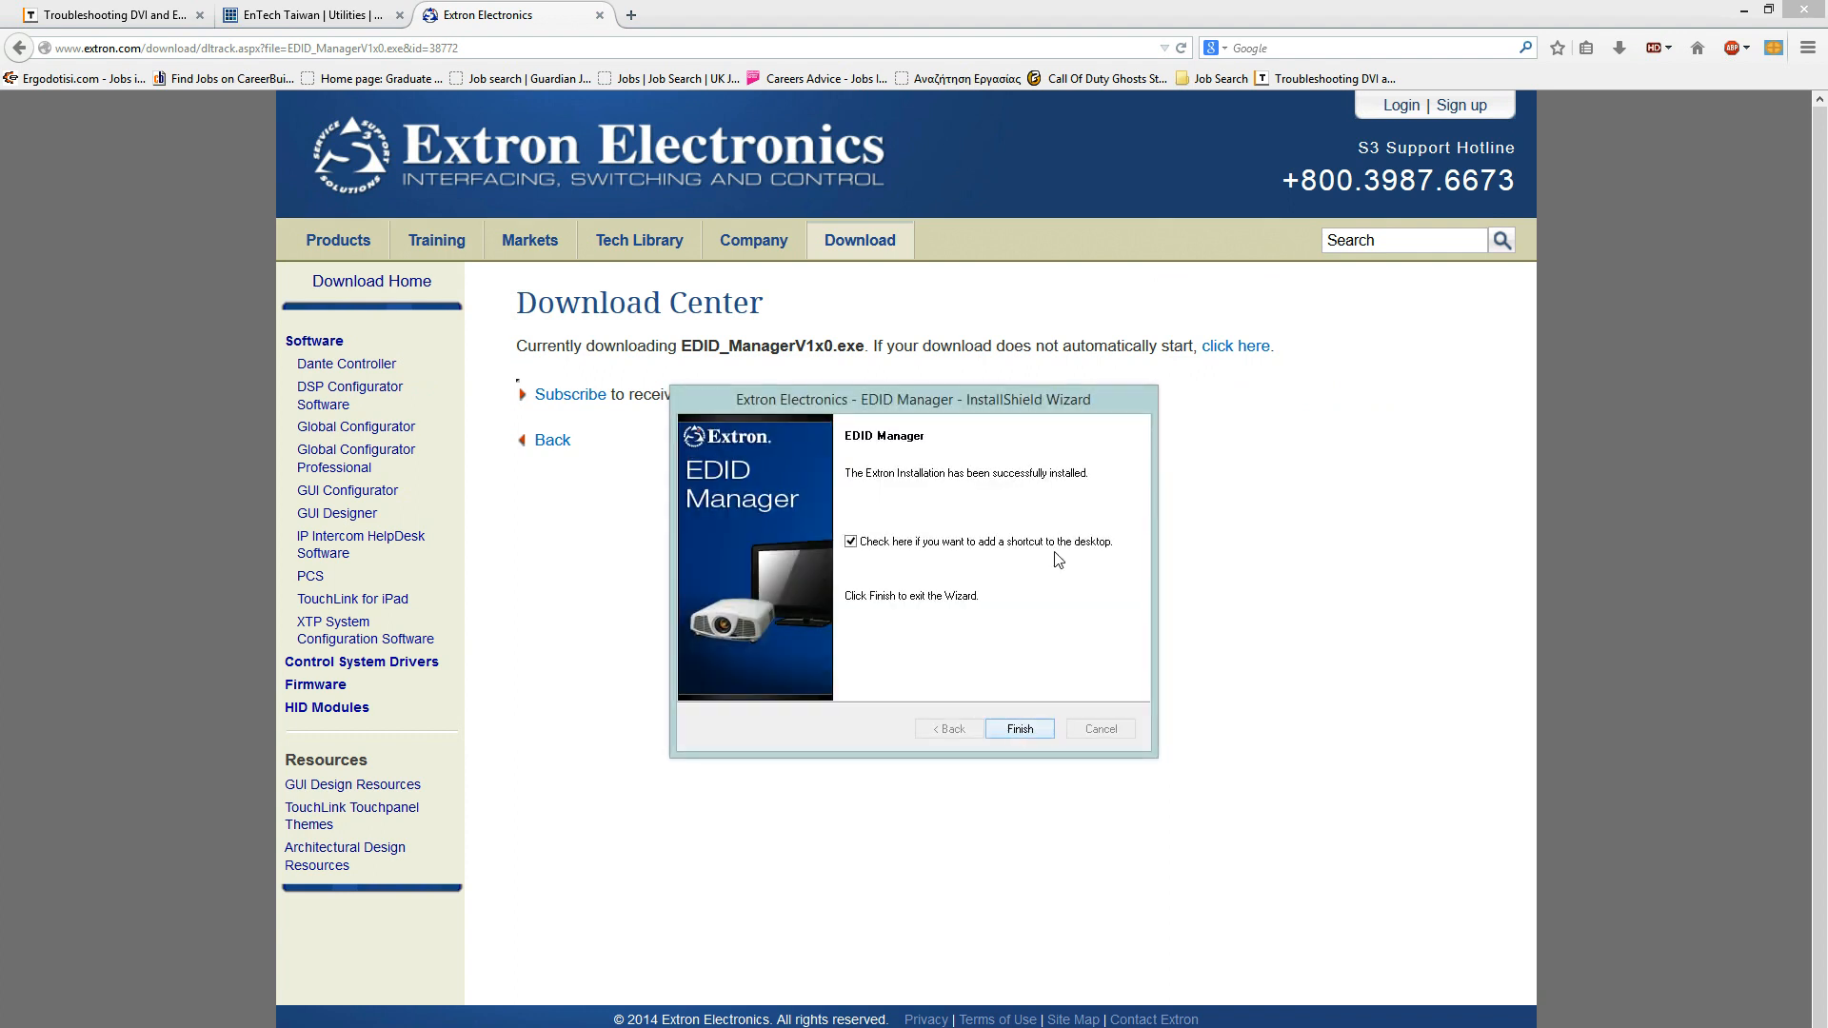
click(851, 542)
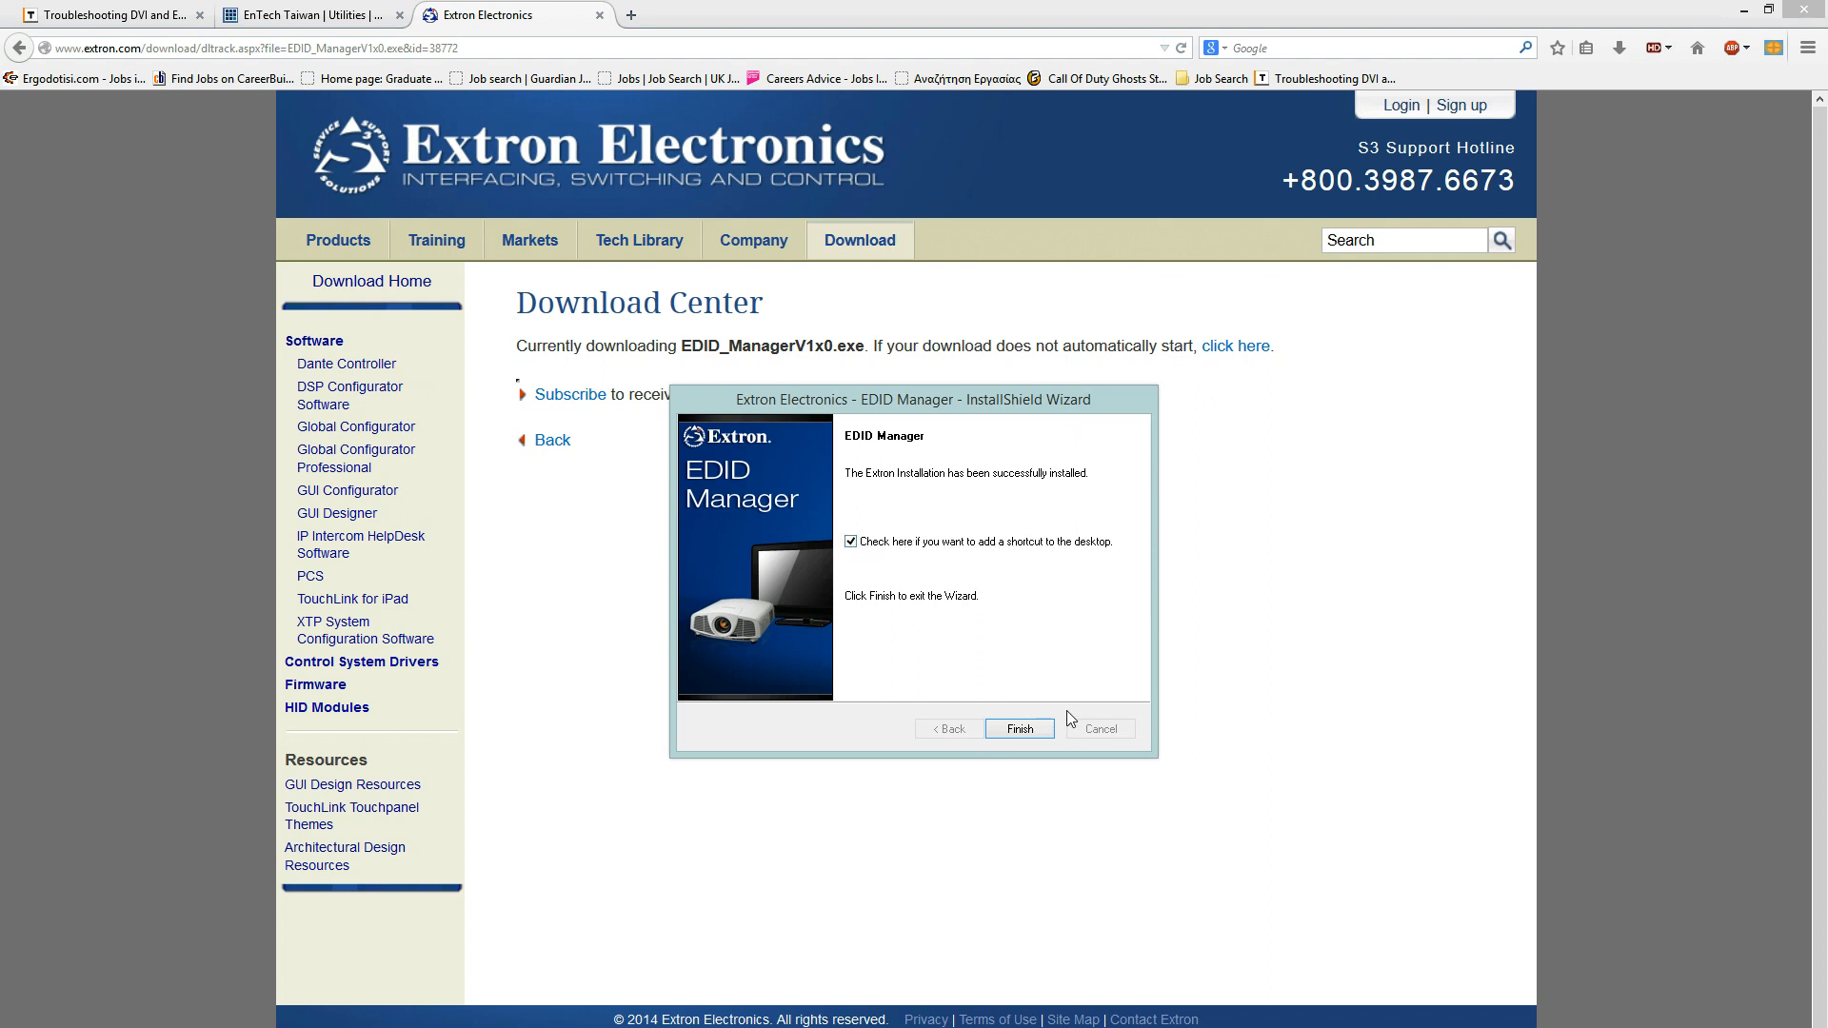
click(1017, 728)
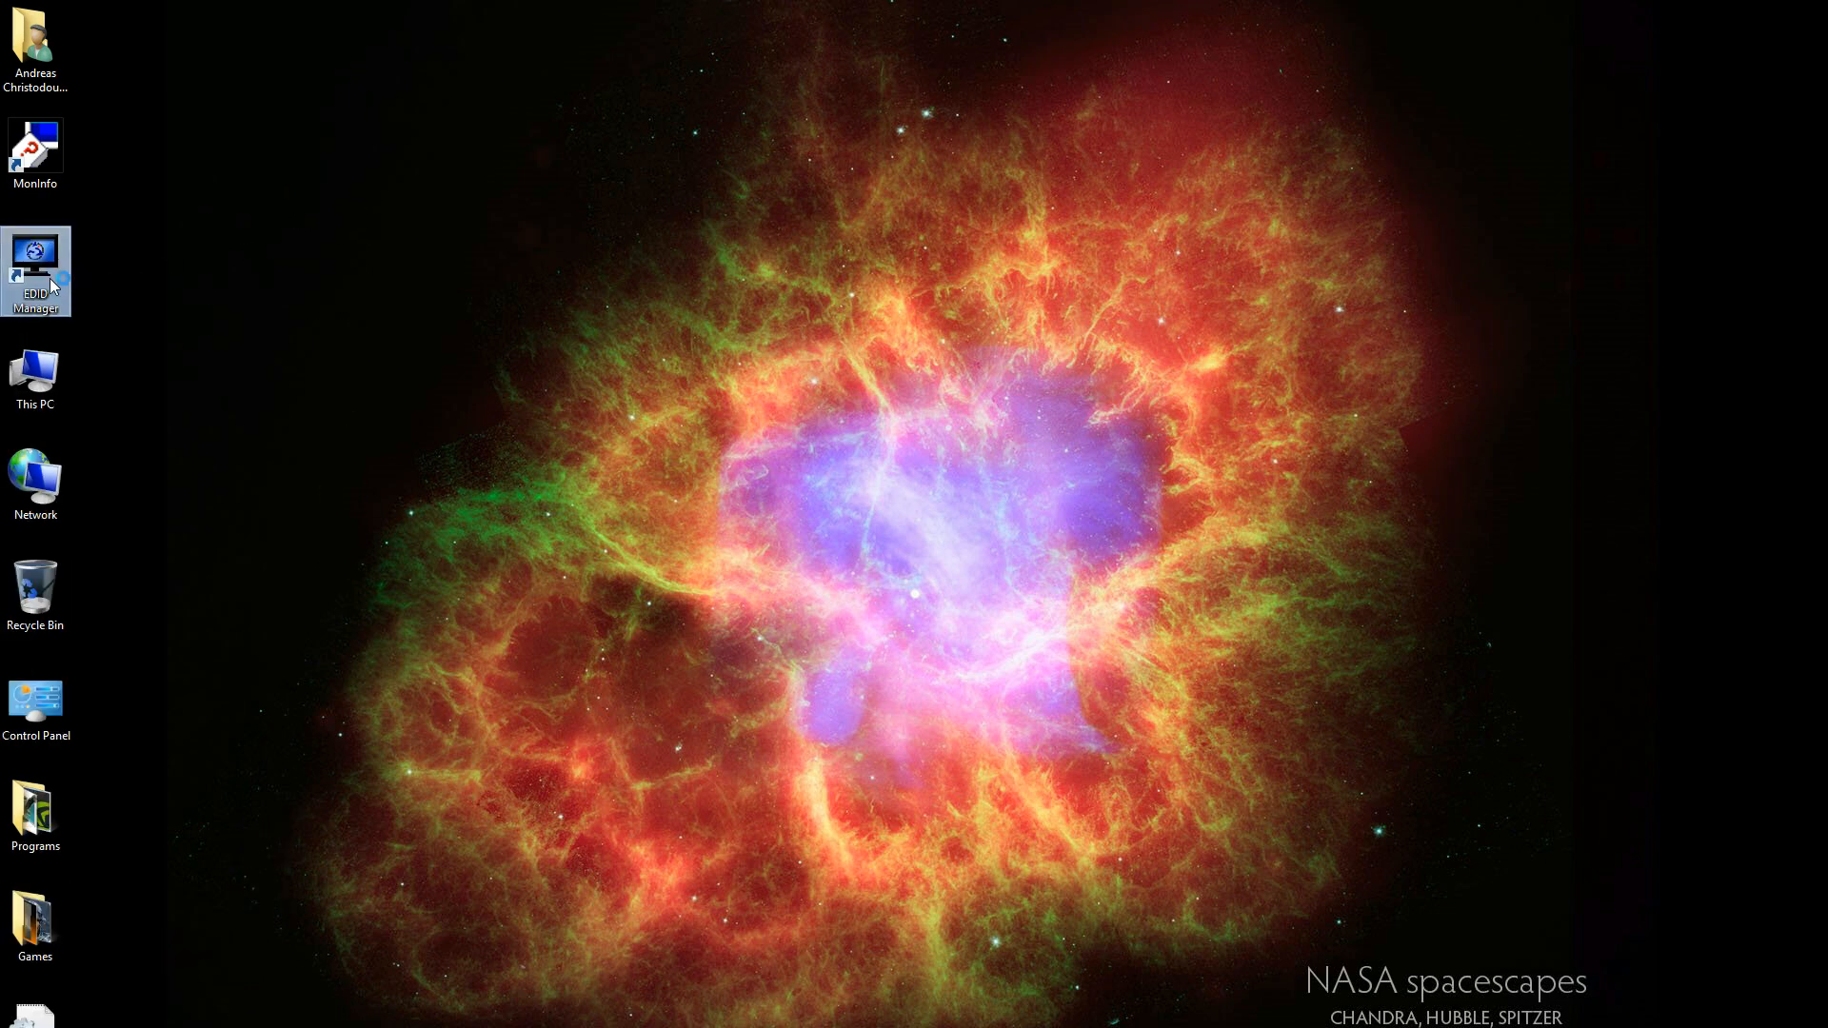
- Launch EDID Manager, load from registry and pick the ACR0125 Acer GD245HQ (Digital) display ID
double_click(36, 270)
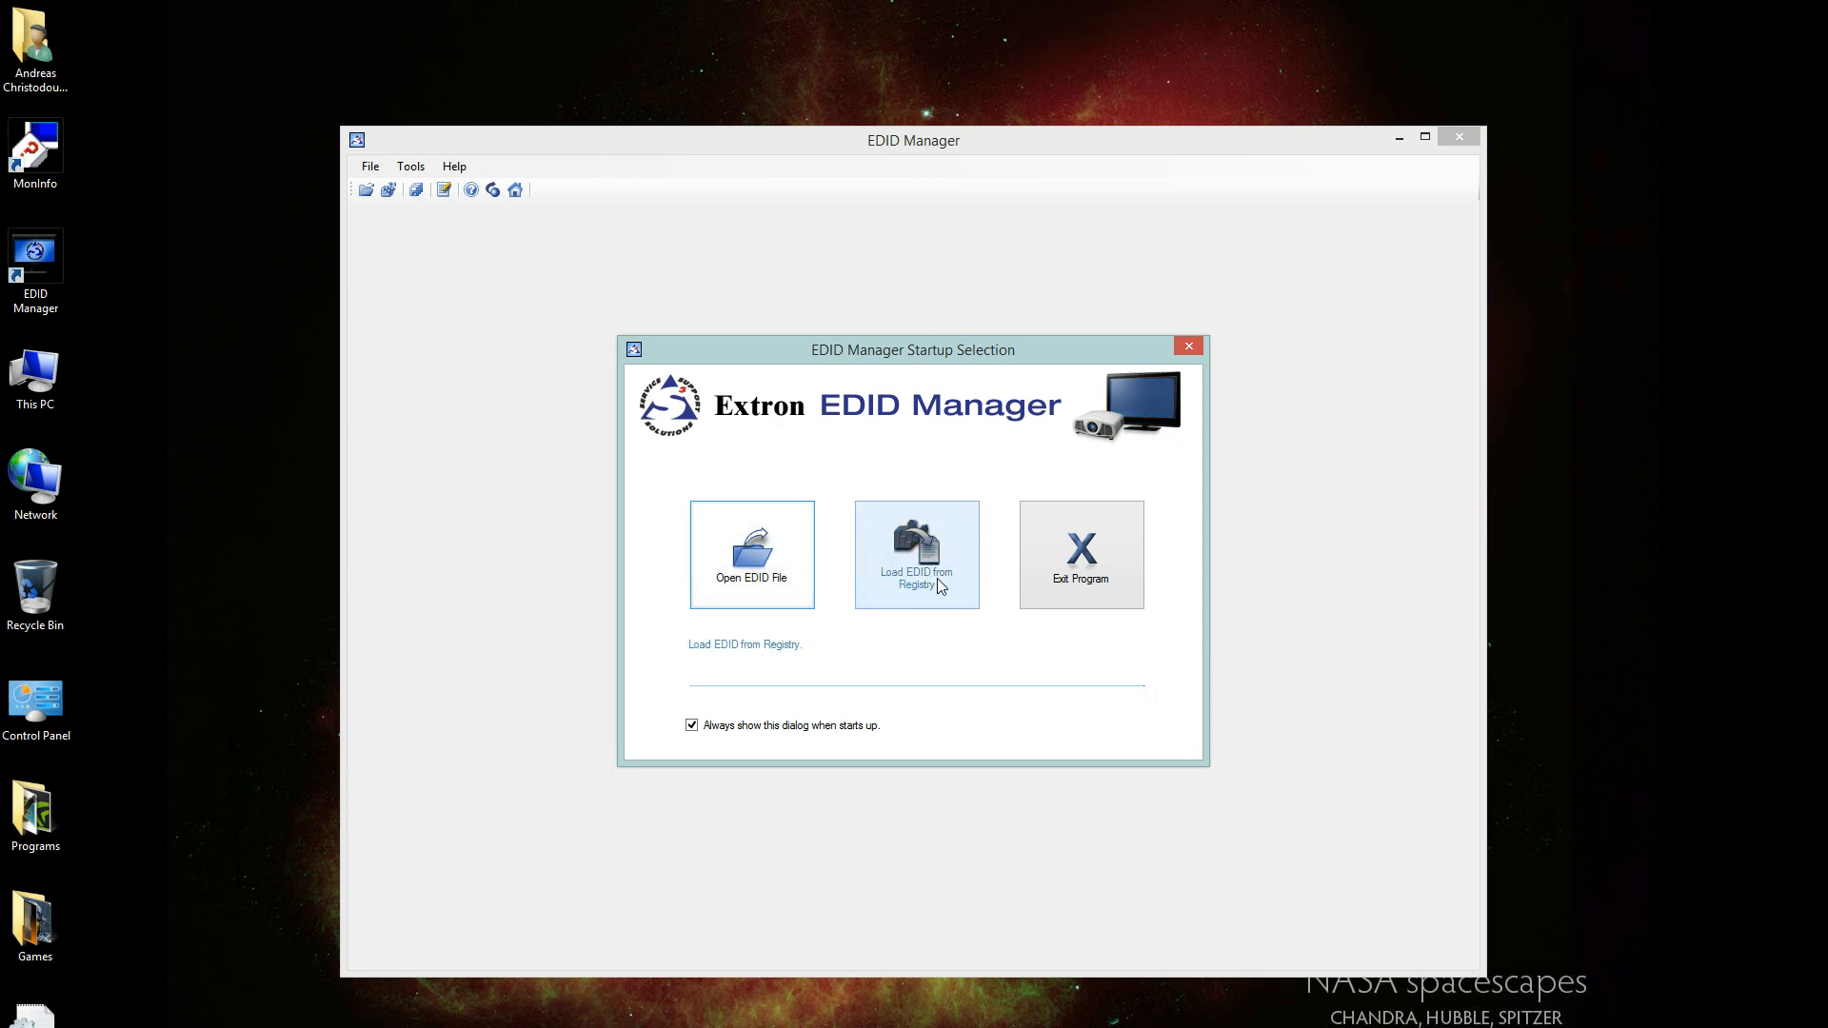
click(916, 554)
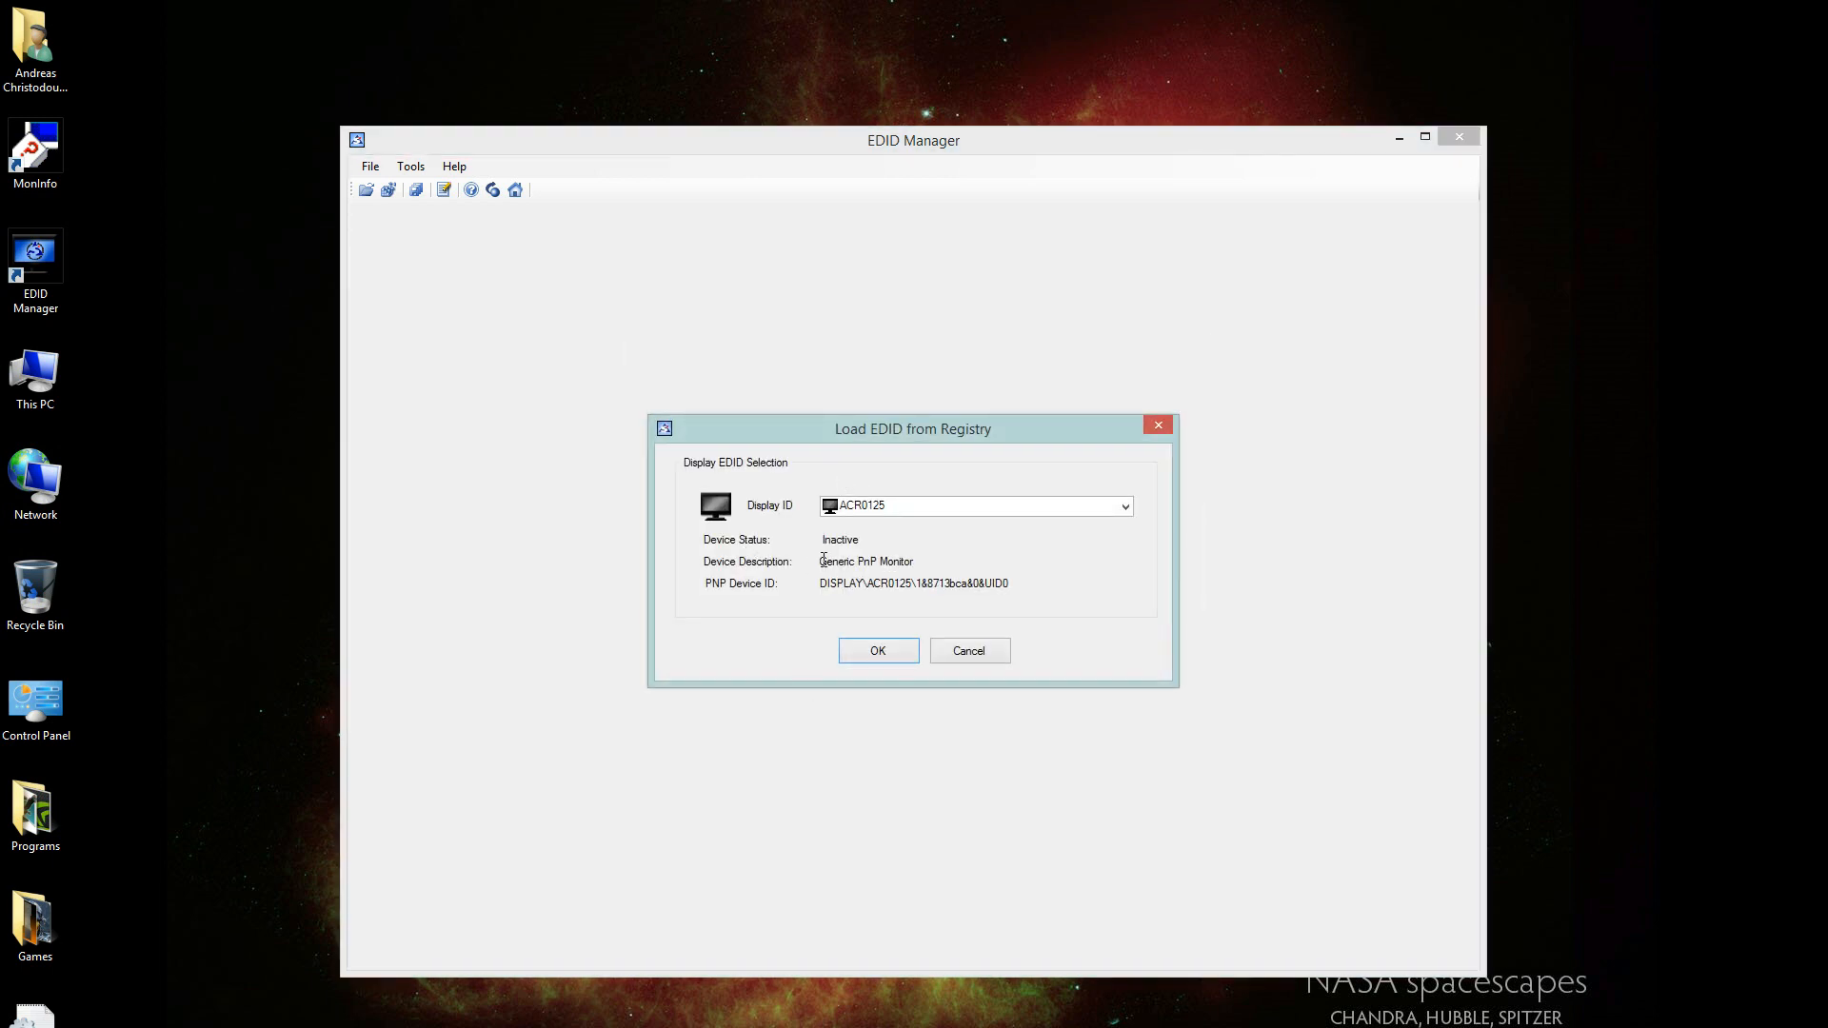
click(1121, 505)
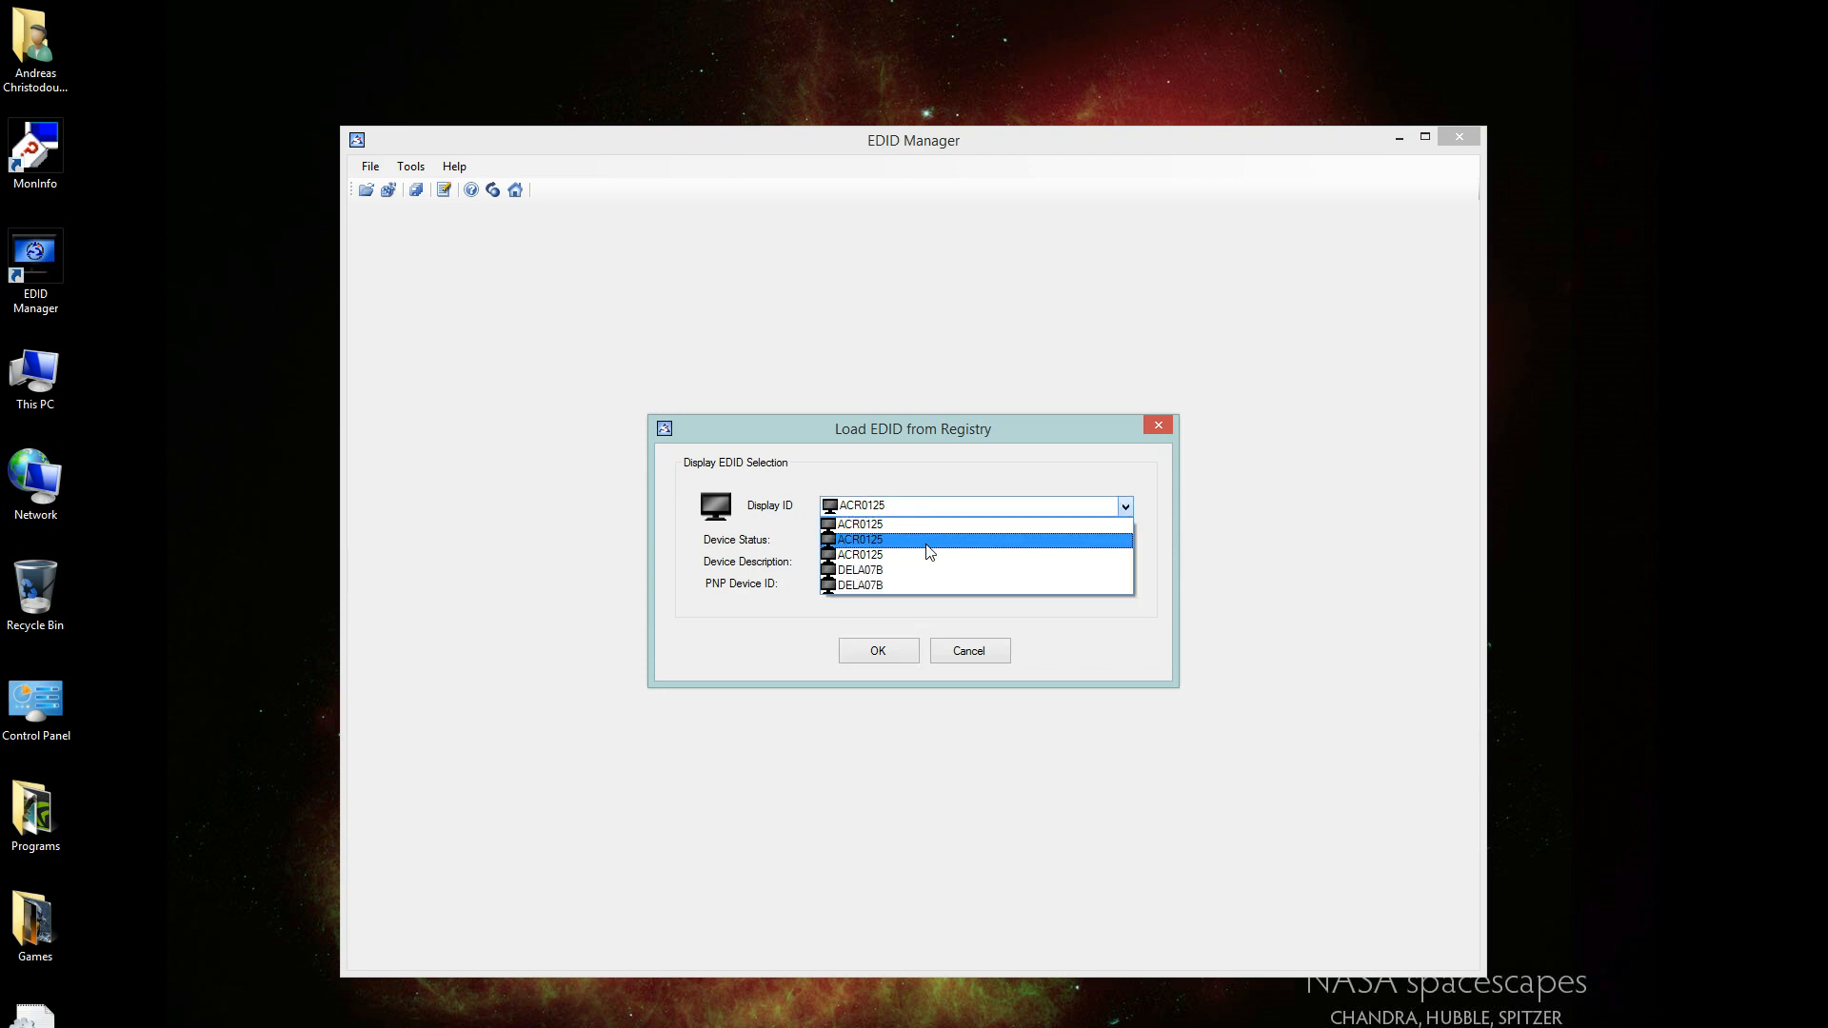
mouse_move(900, 571)
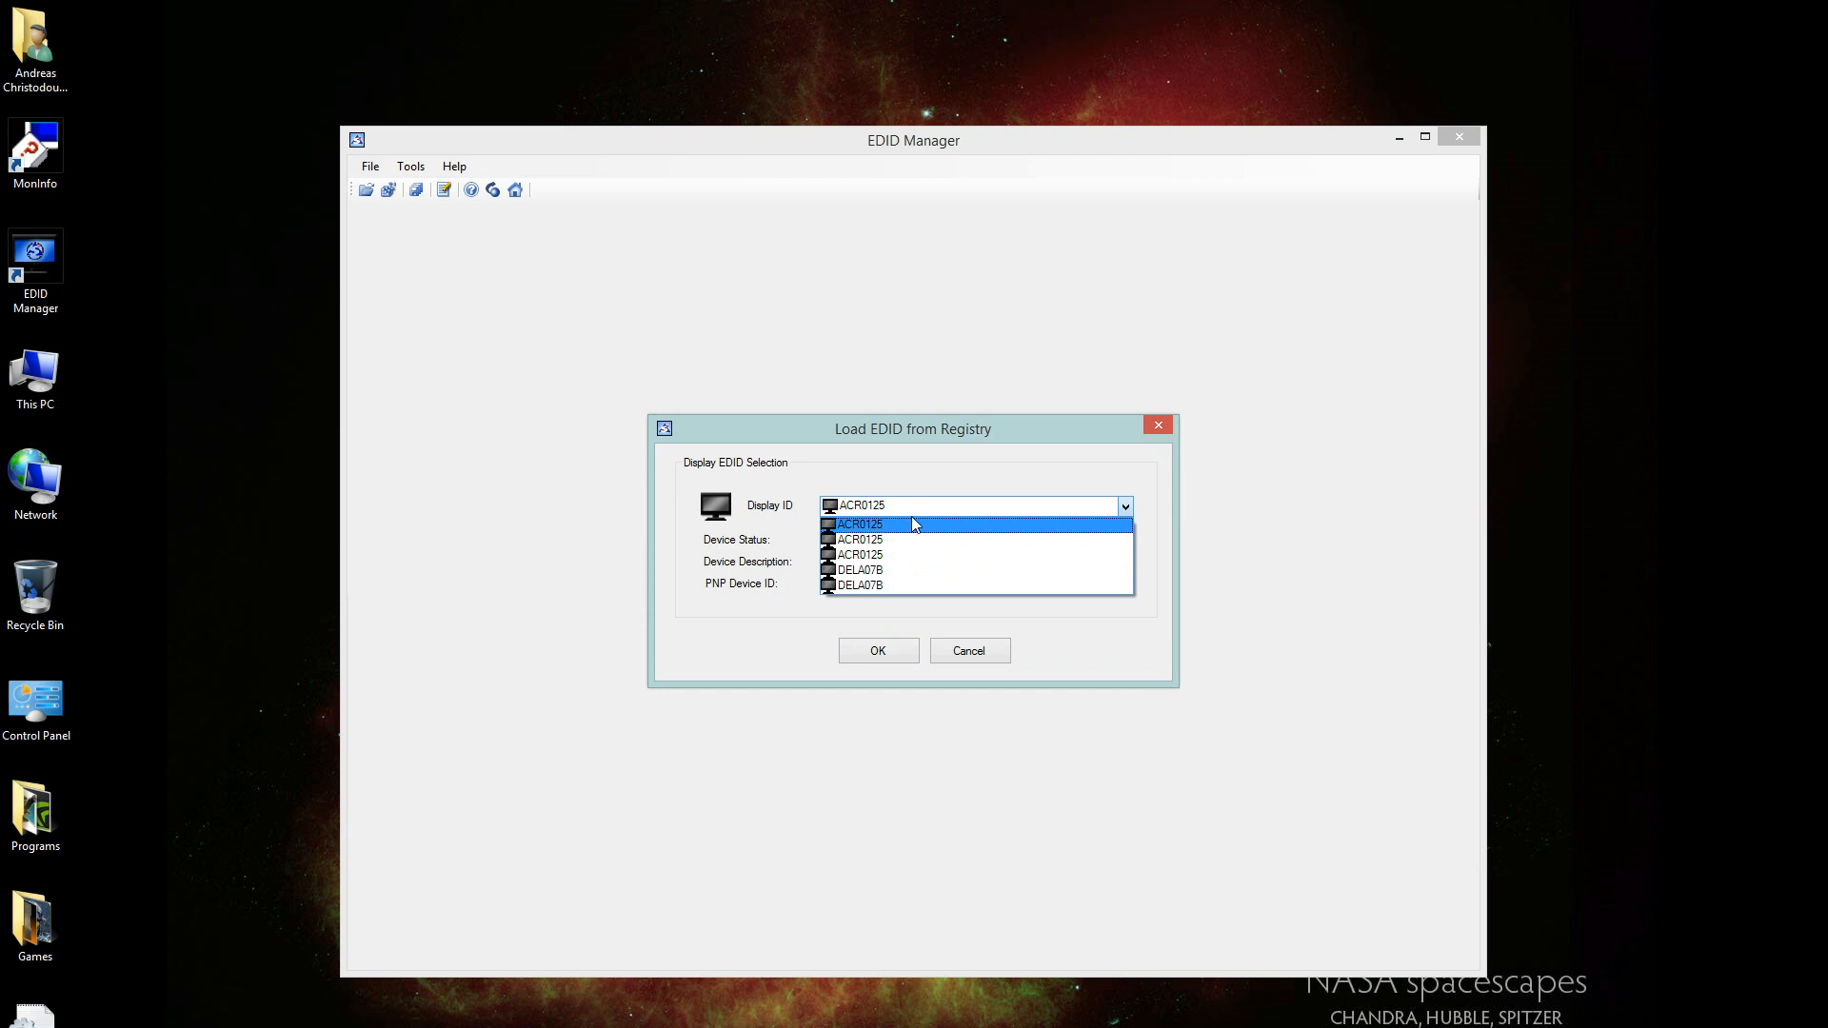
mouse_move(892, 571)
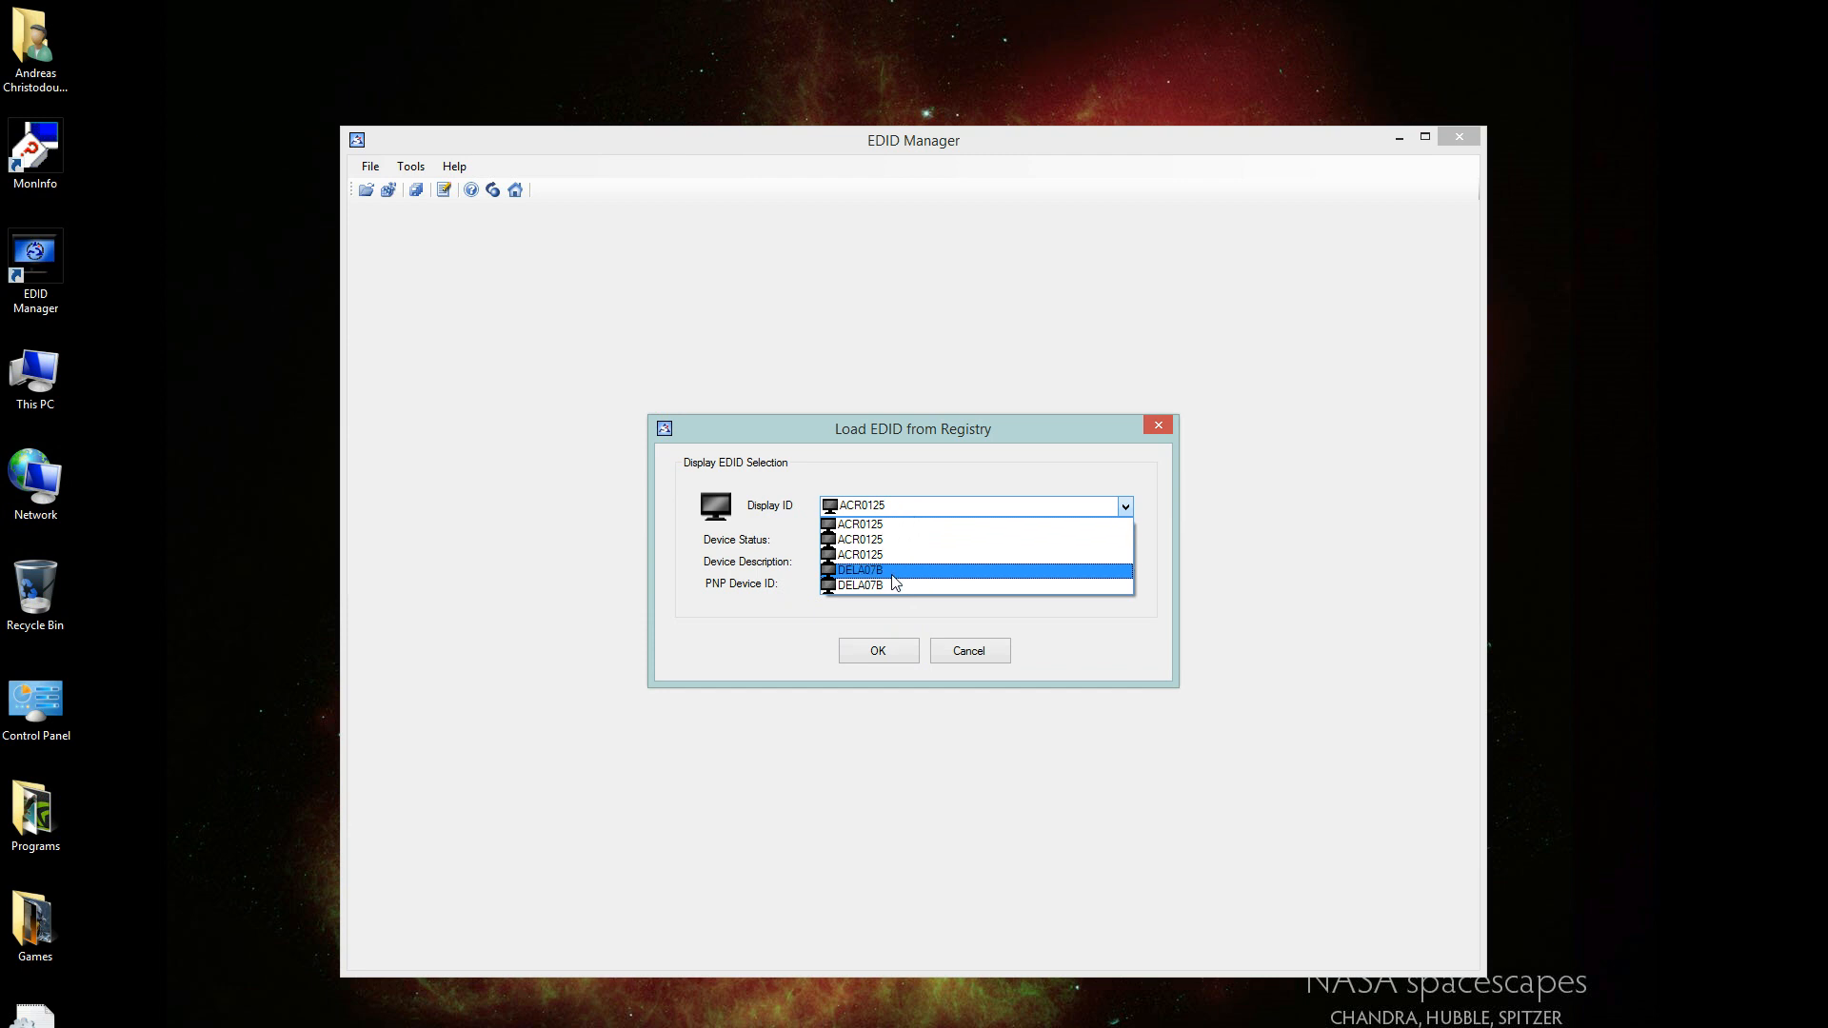
click(859, 524)
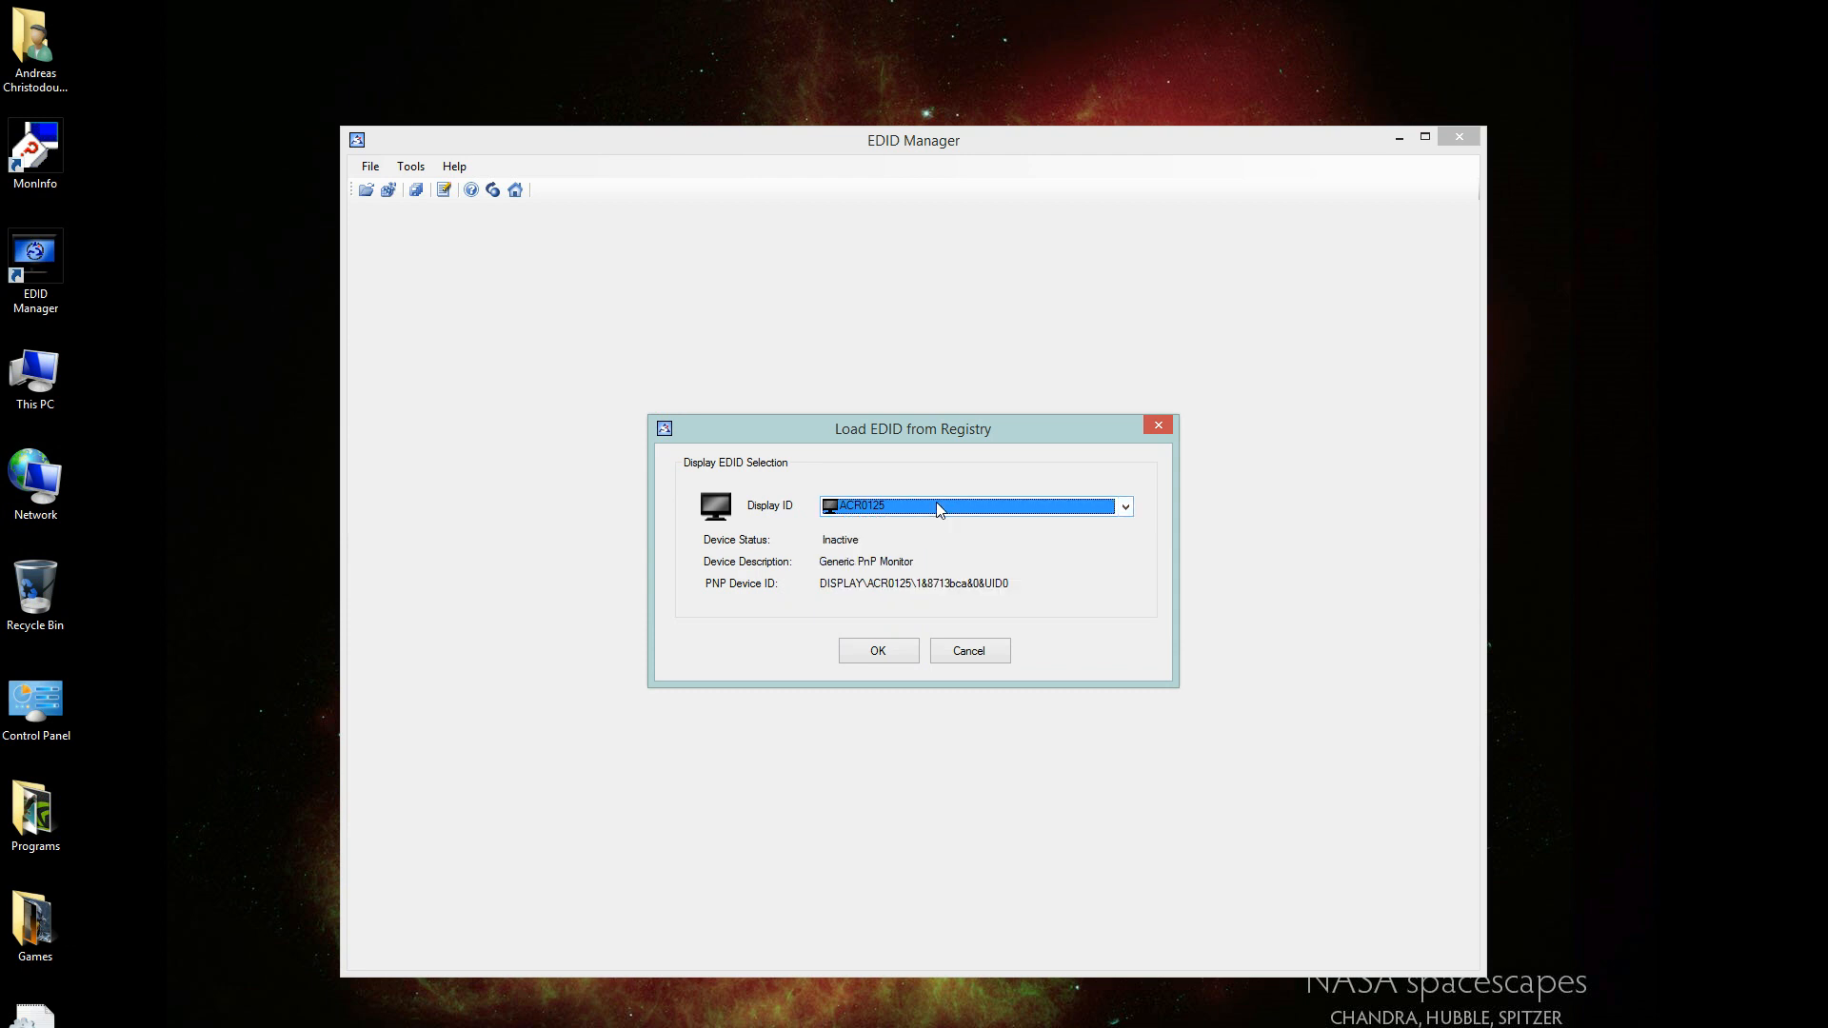
click(1121, 506)
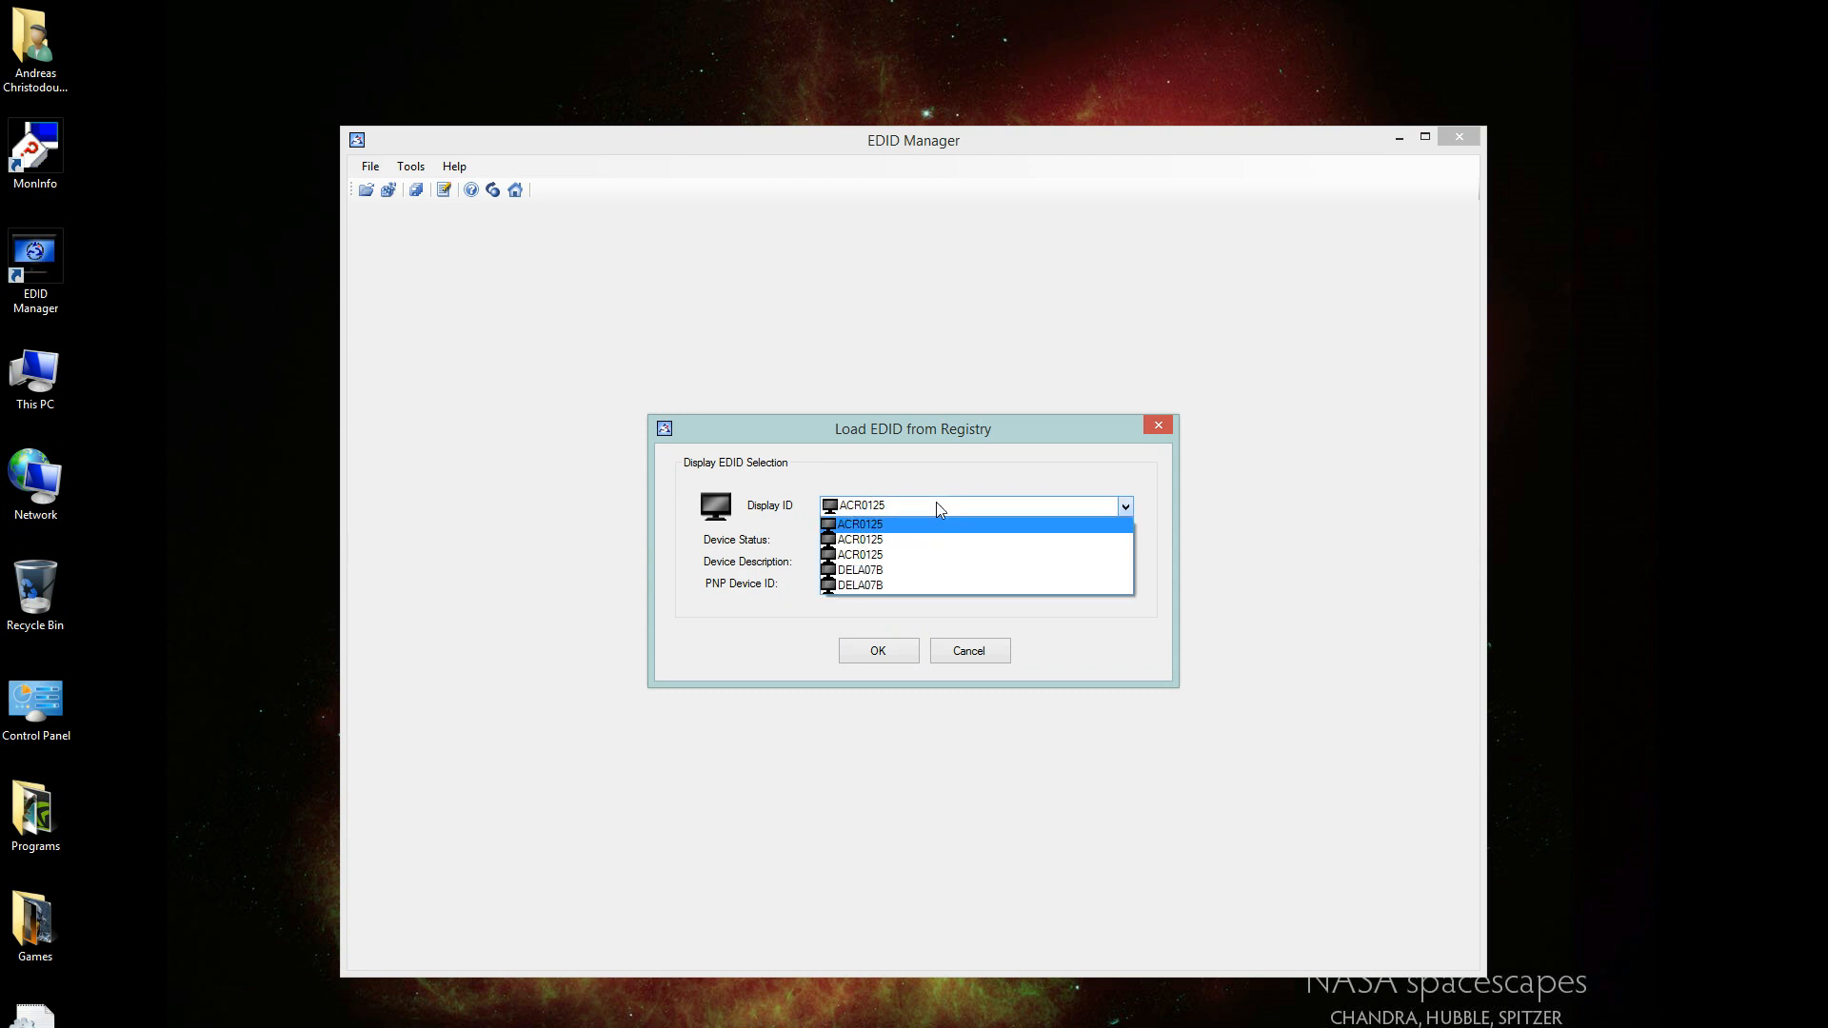
click(859, 524)
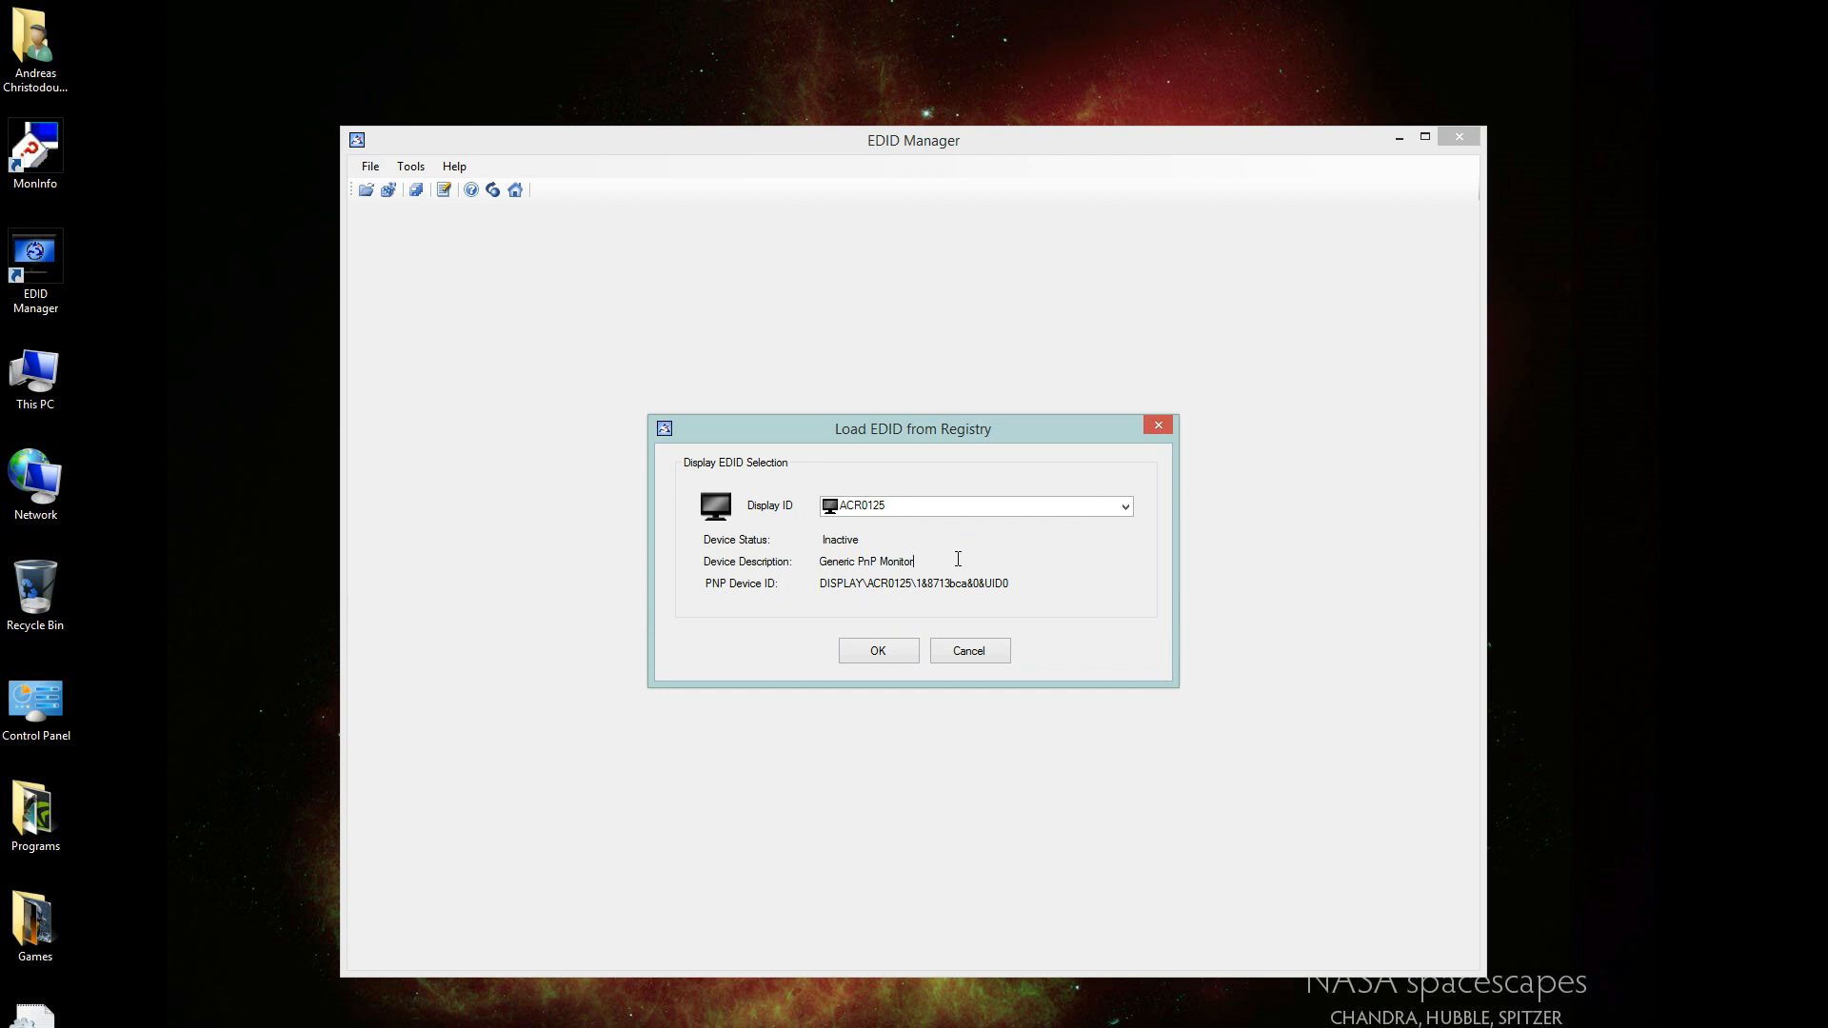
click(1121, 506)
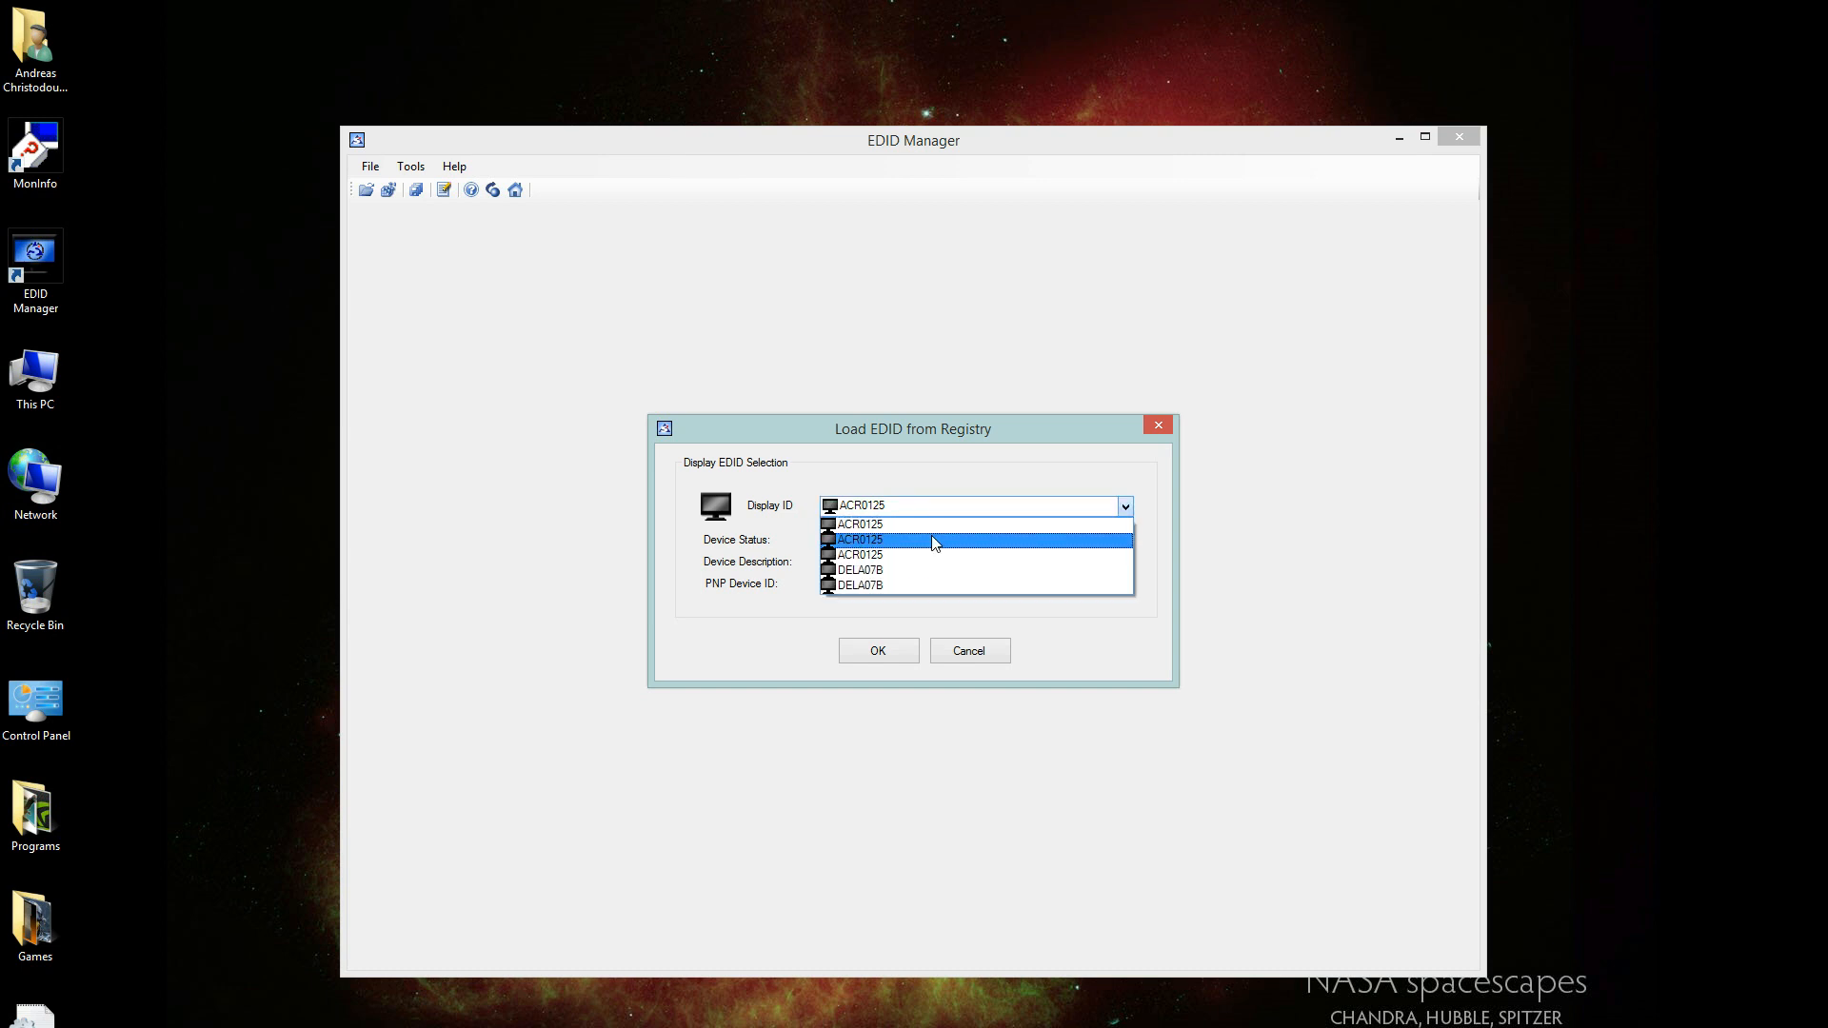
mouse_move(947, 555)
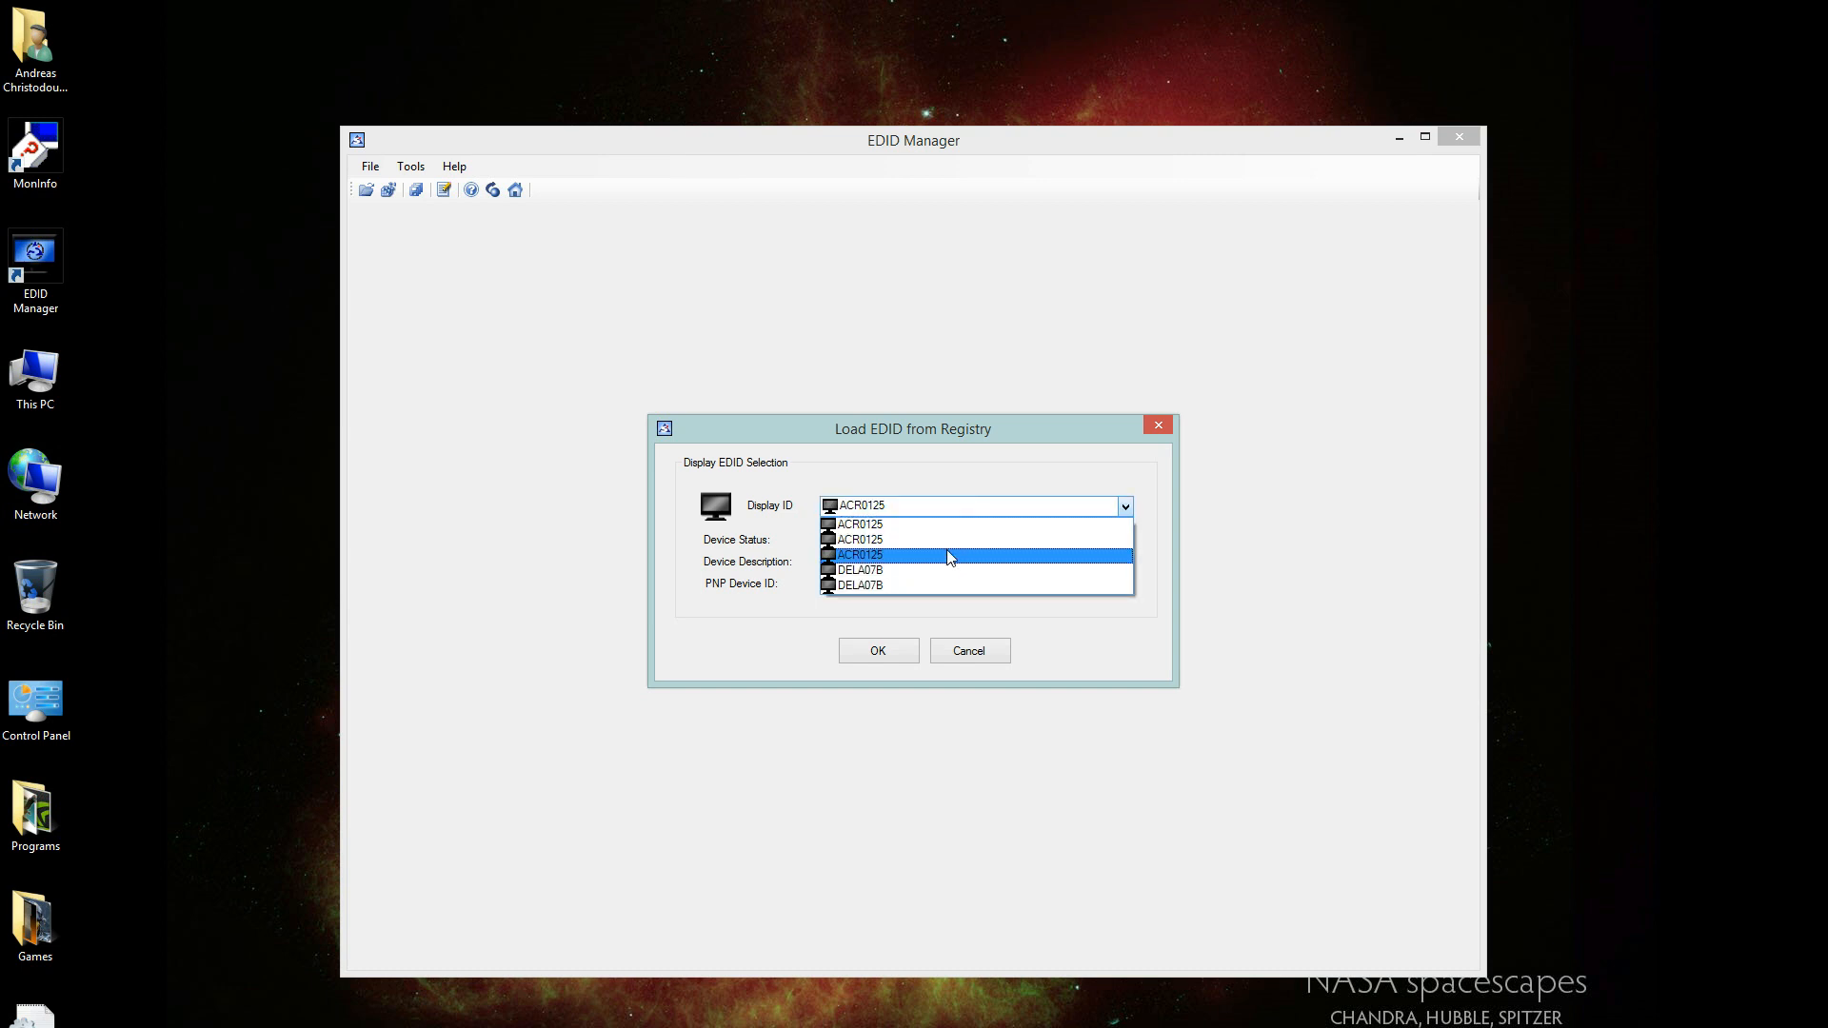
click(856, 554)
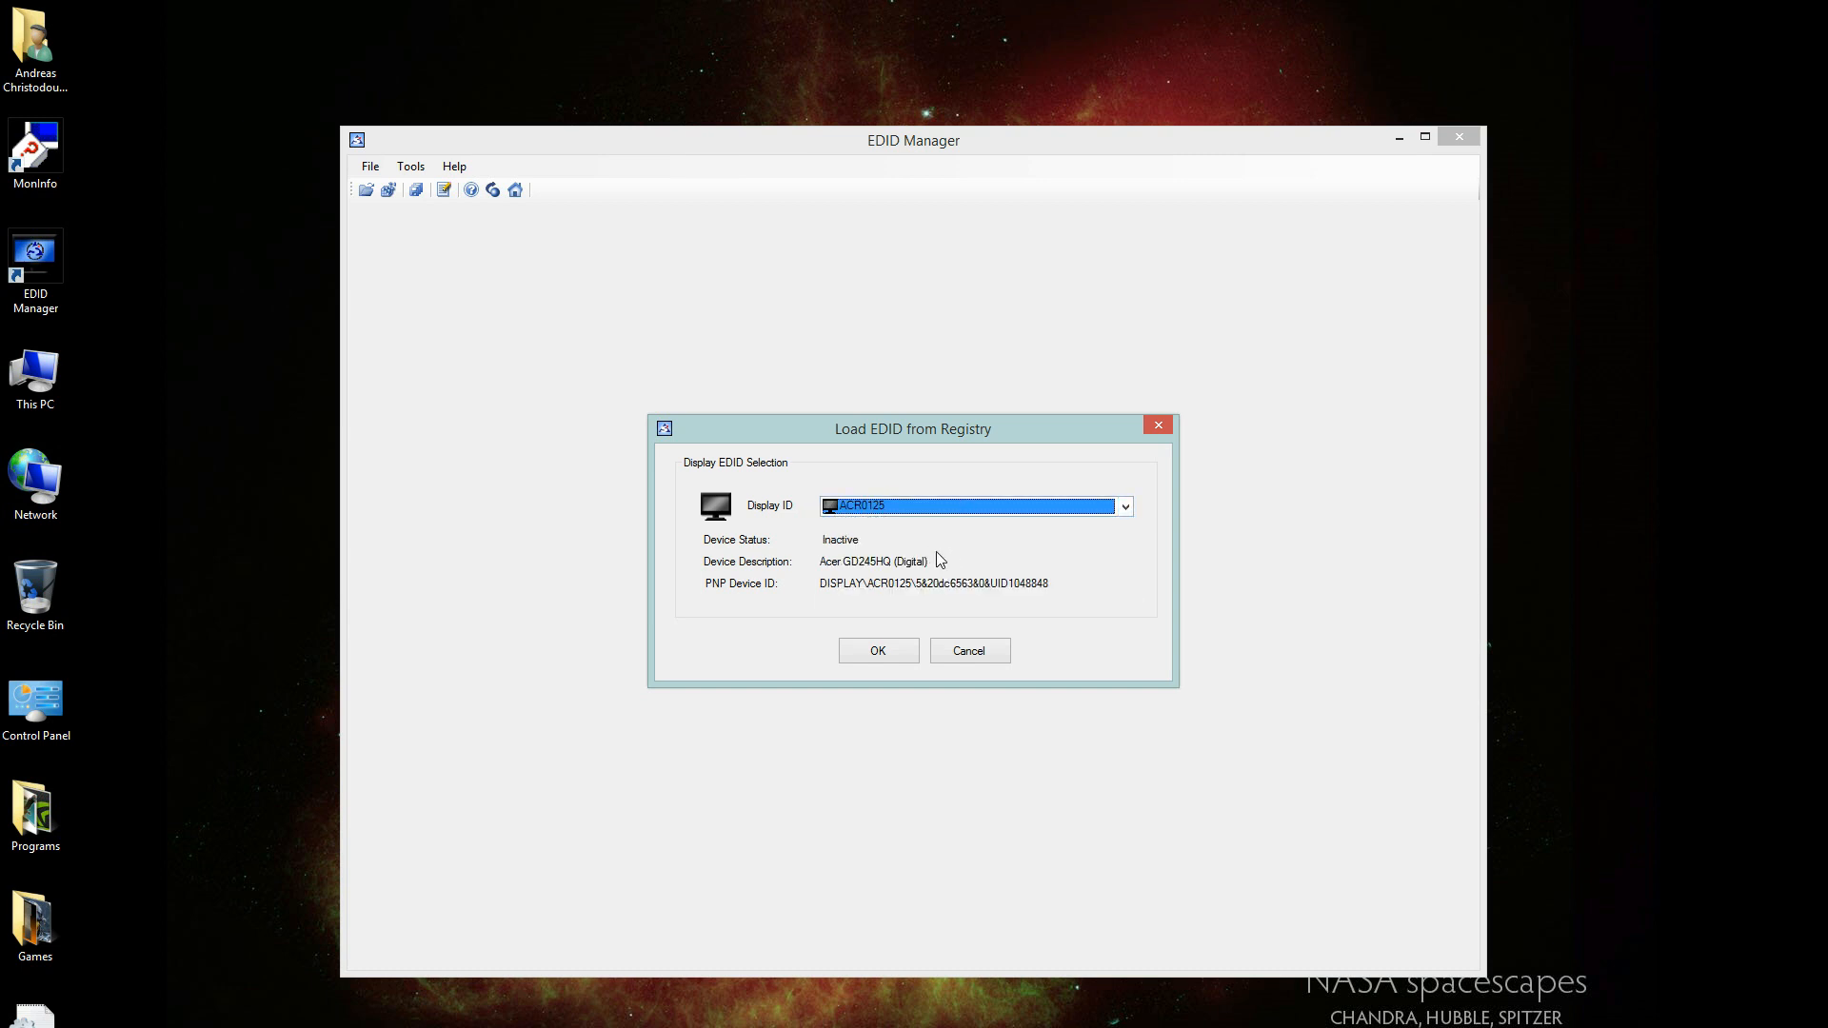
click(1122, 505)
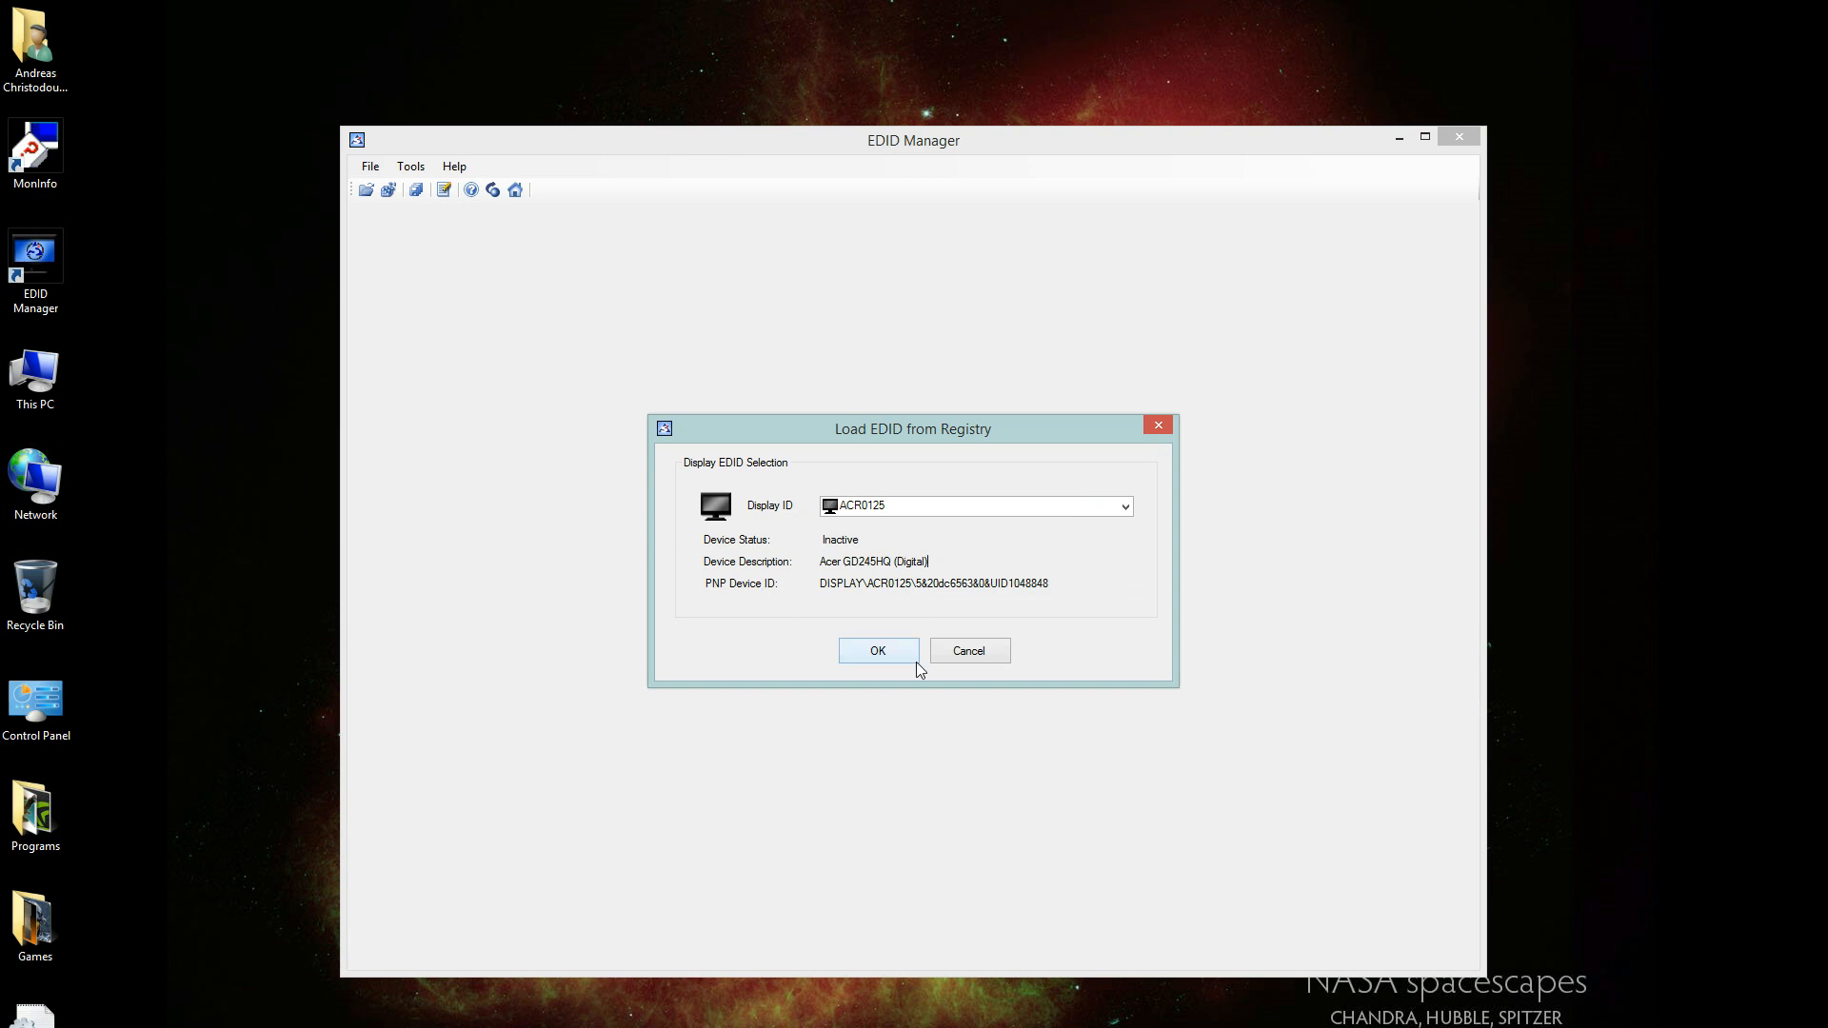
- Confirm the Acer GD245HQ EDID and save it to the desktop as Acer GD245hq.EDID (*.EDID type)
click(877, 650)
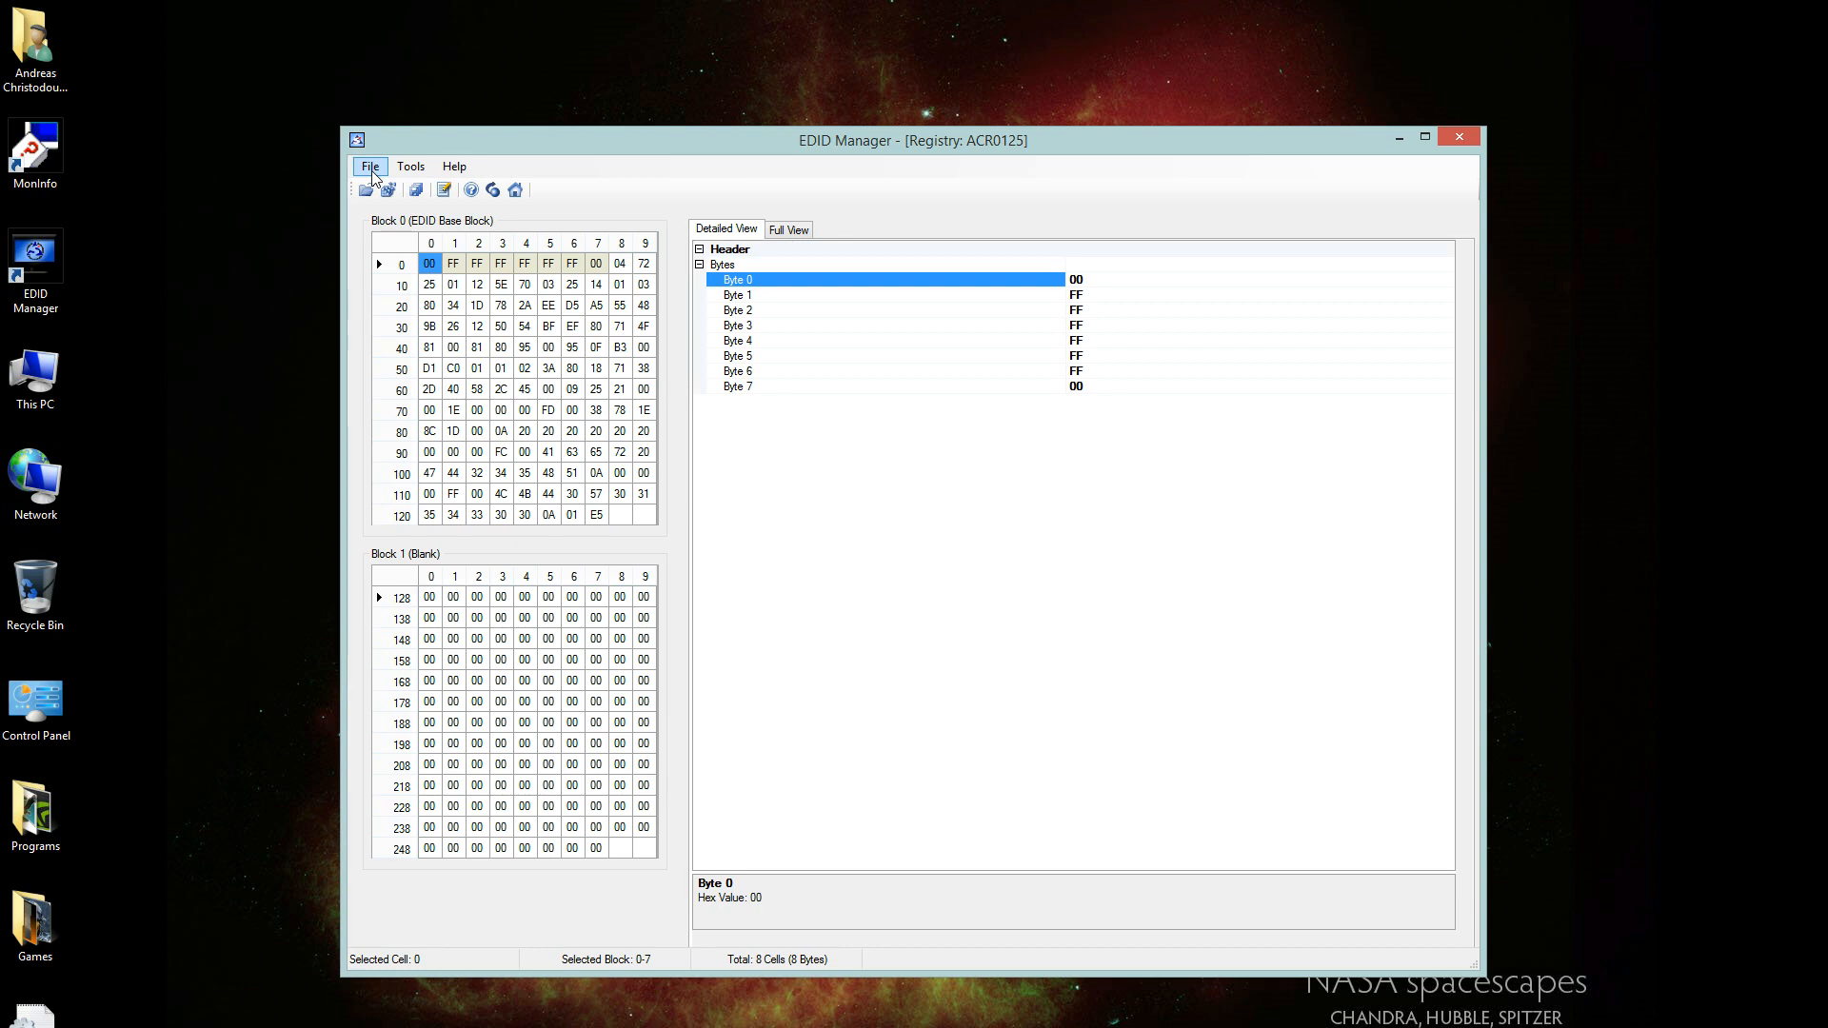
click(370, 166)
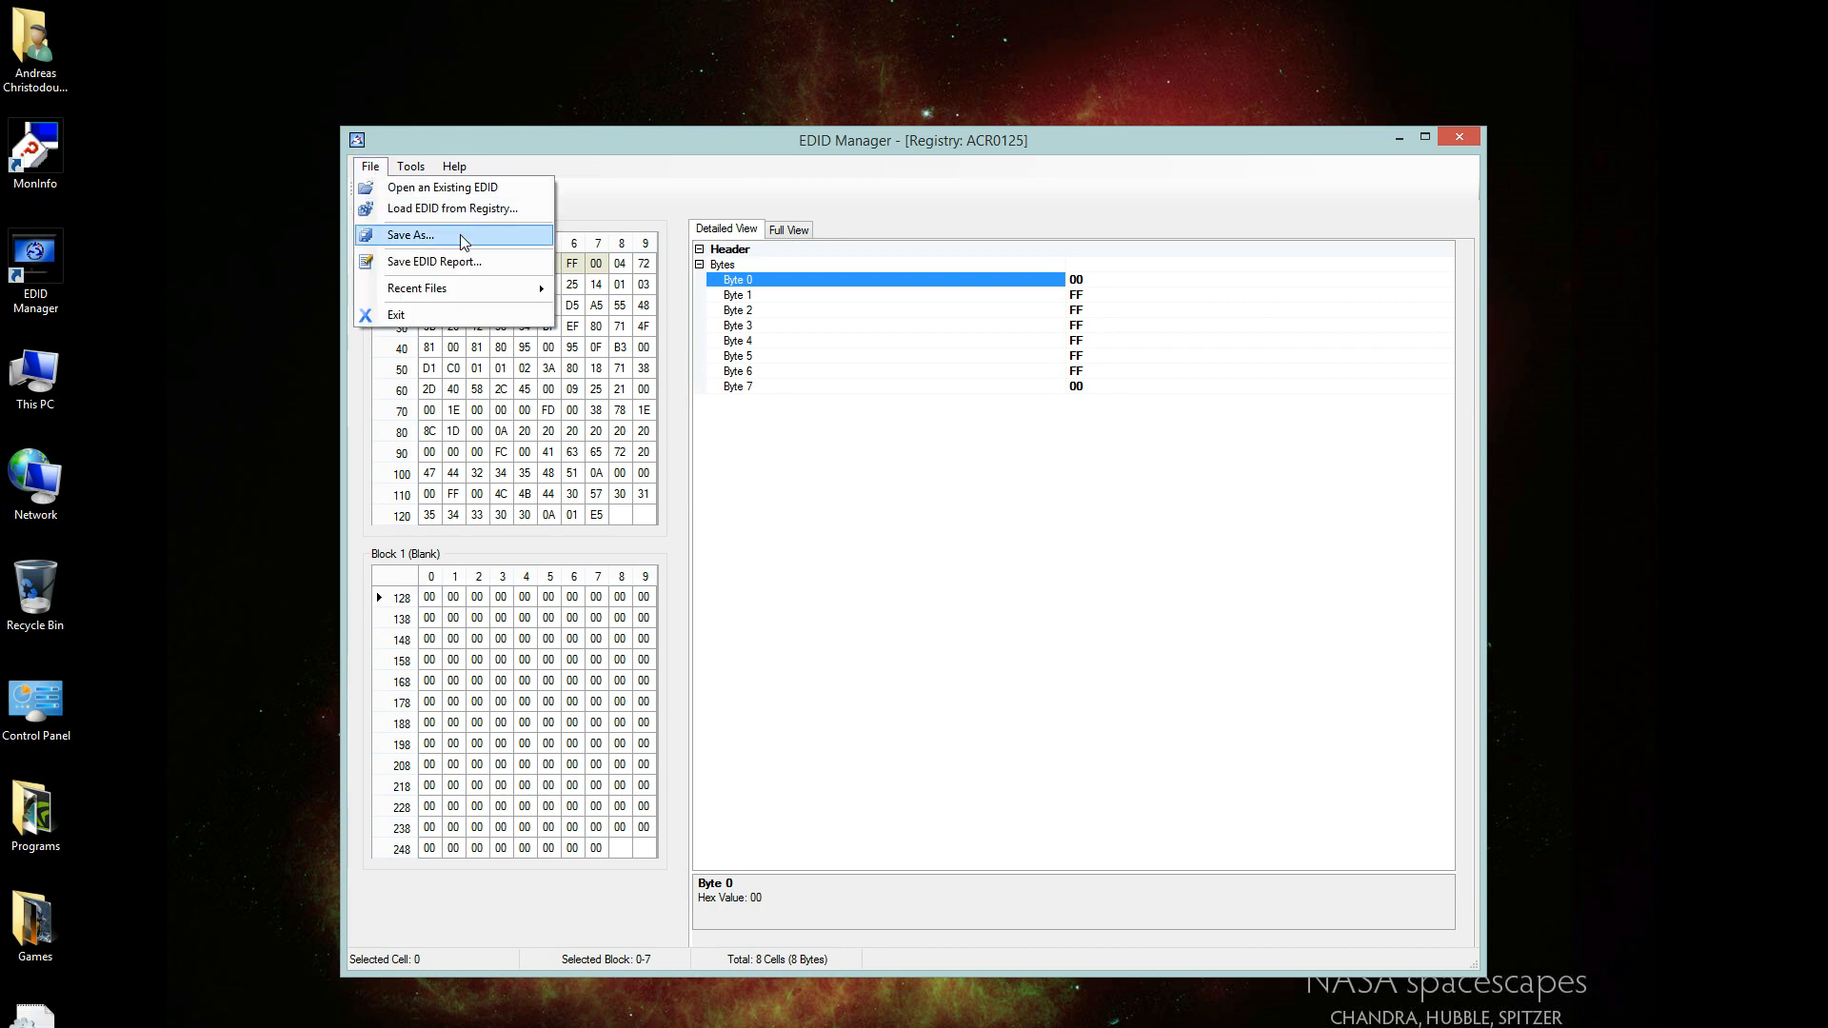
click(406, 234)
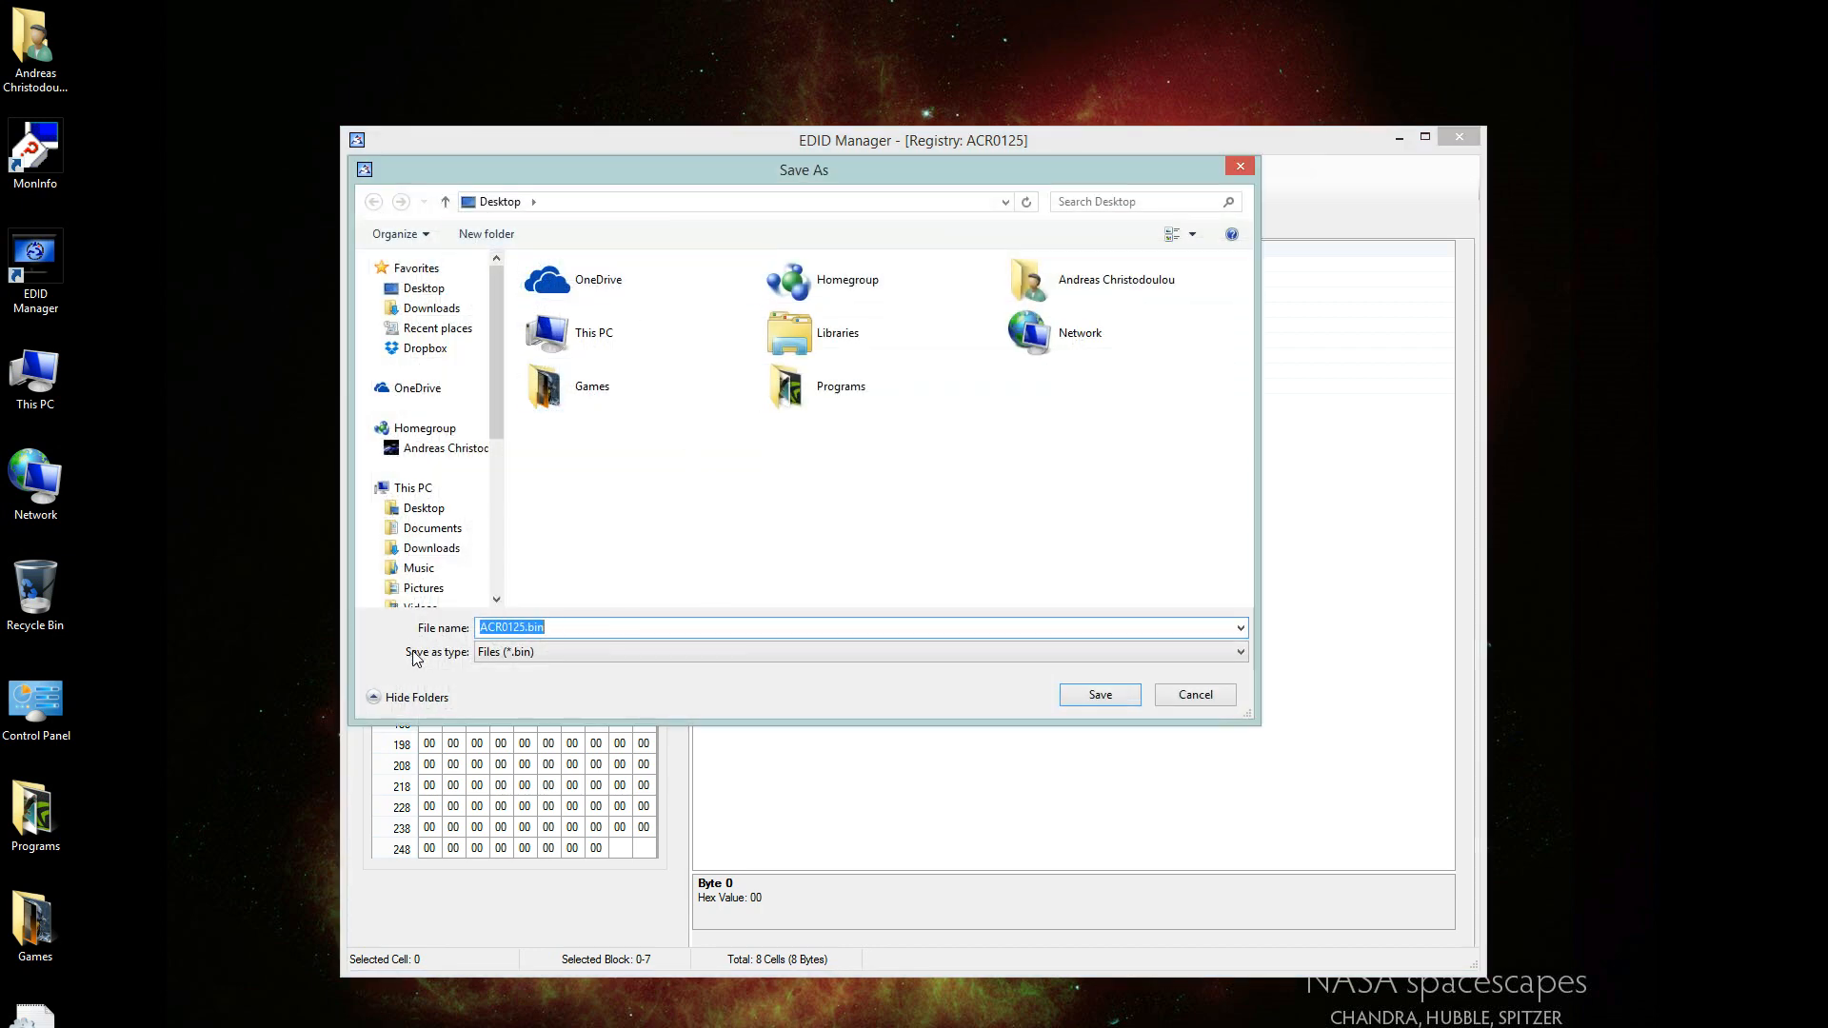
click(1240, 650)
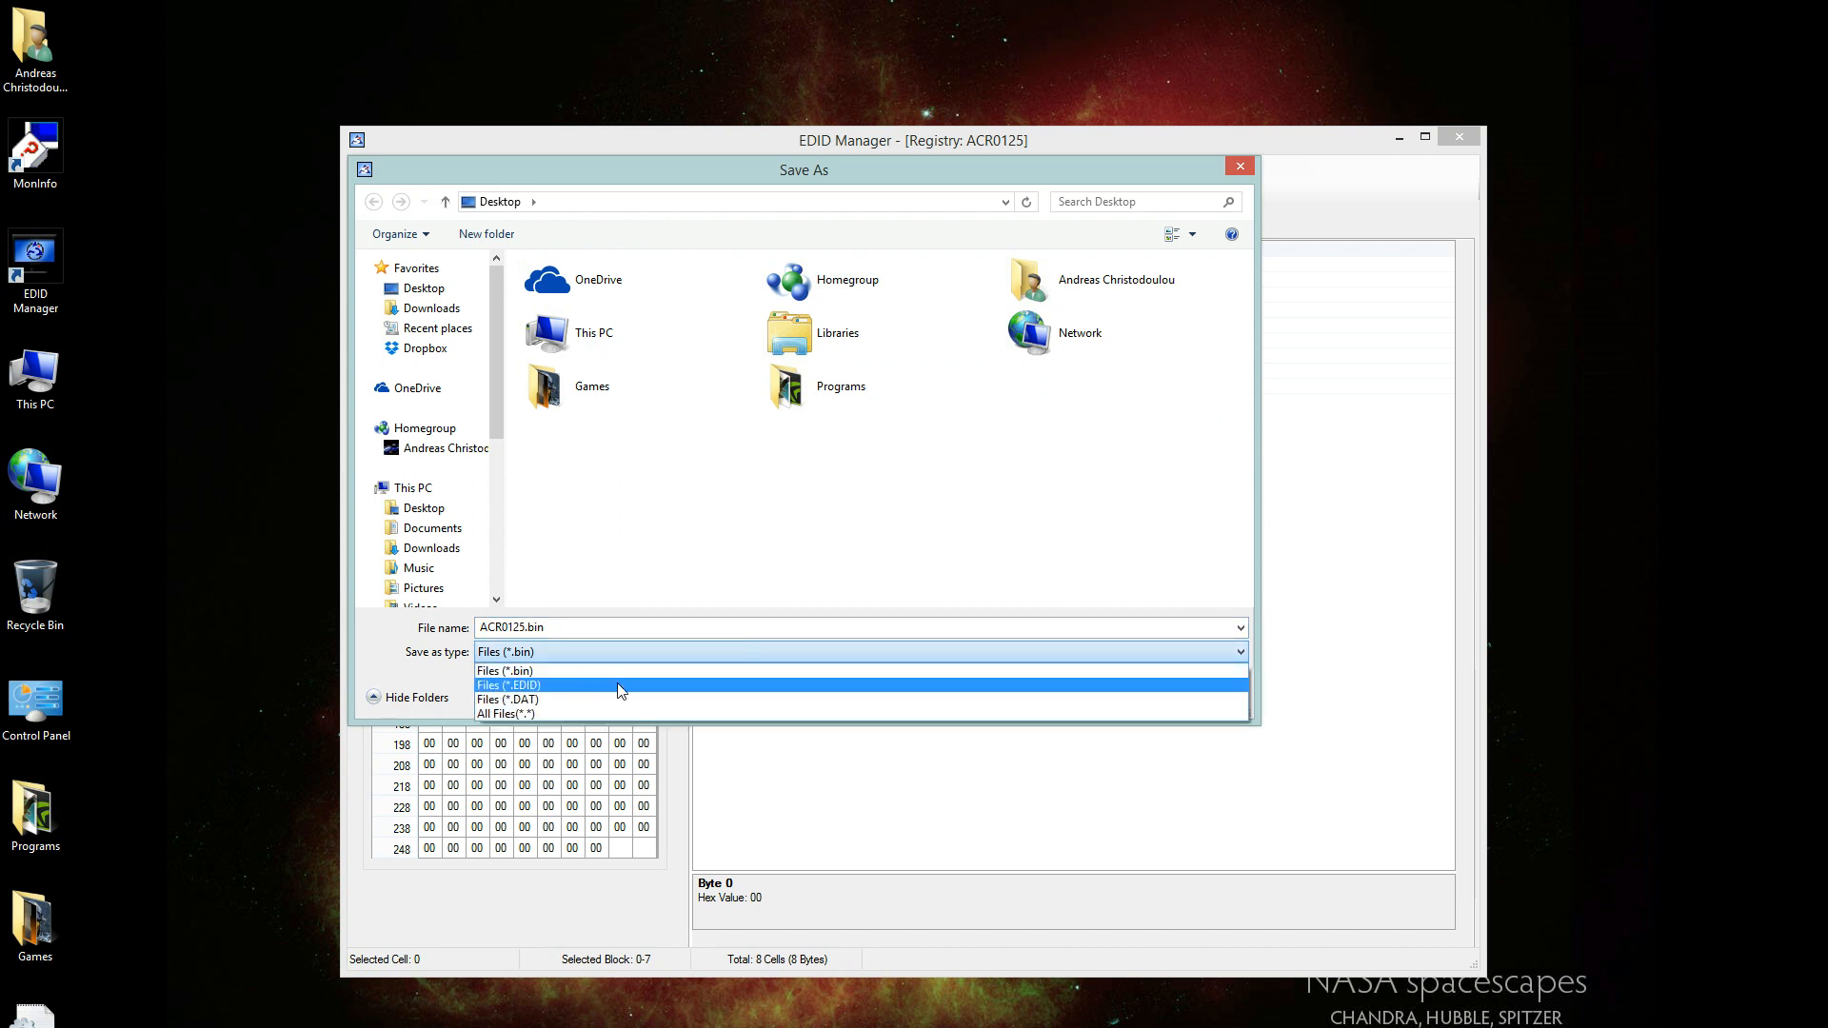
click(509, 685)
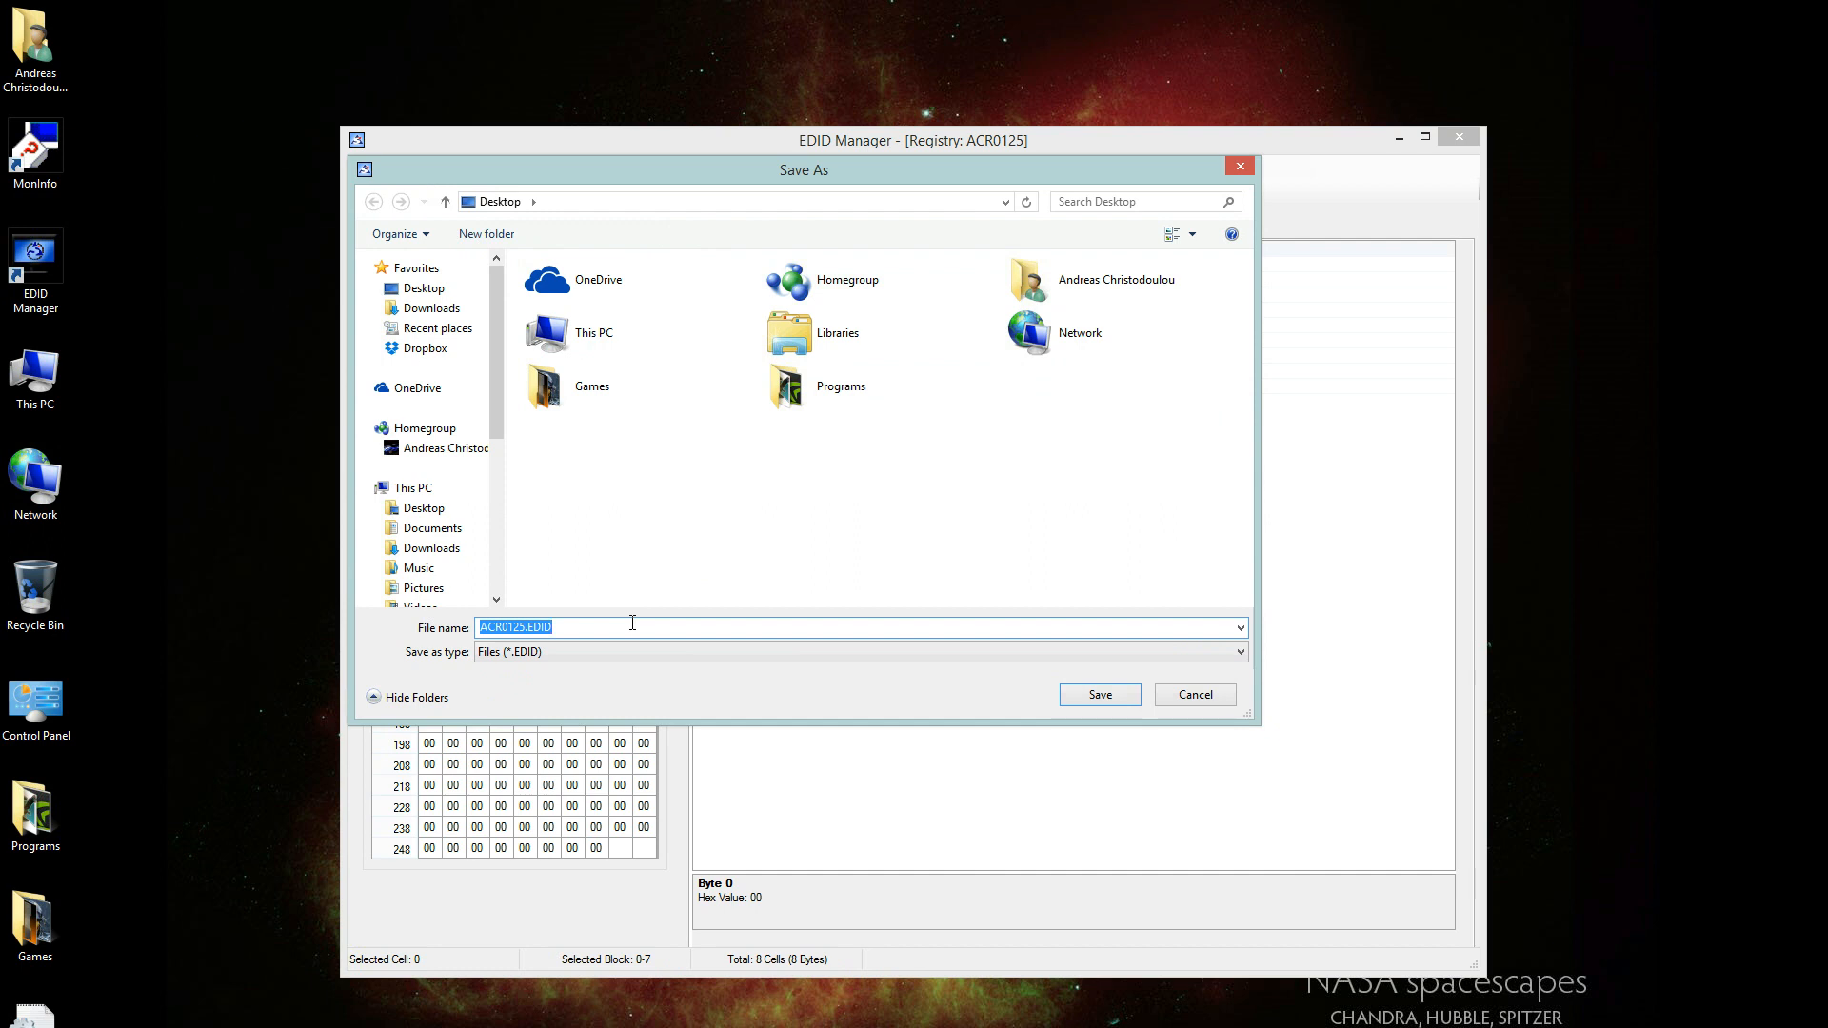
text(ACer)
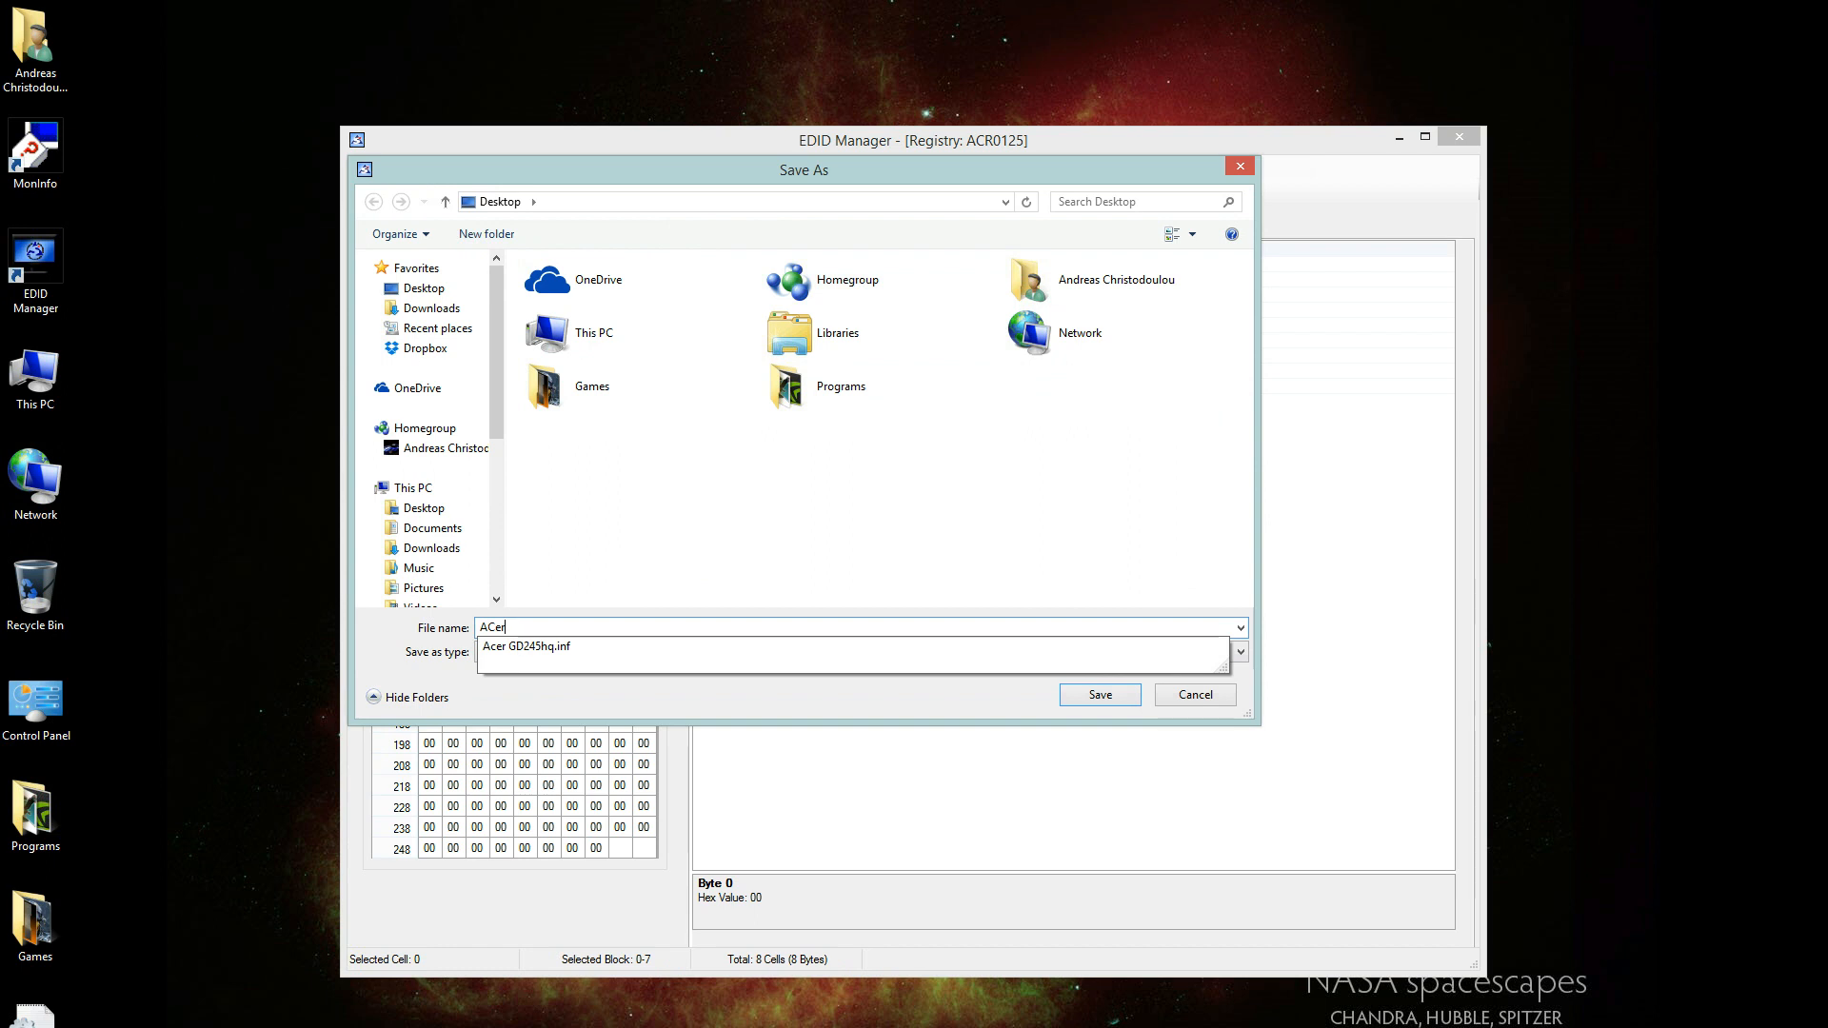
click(526, 646)
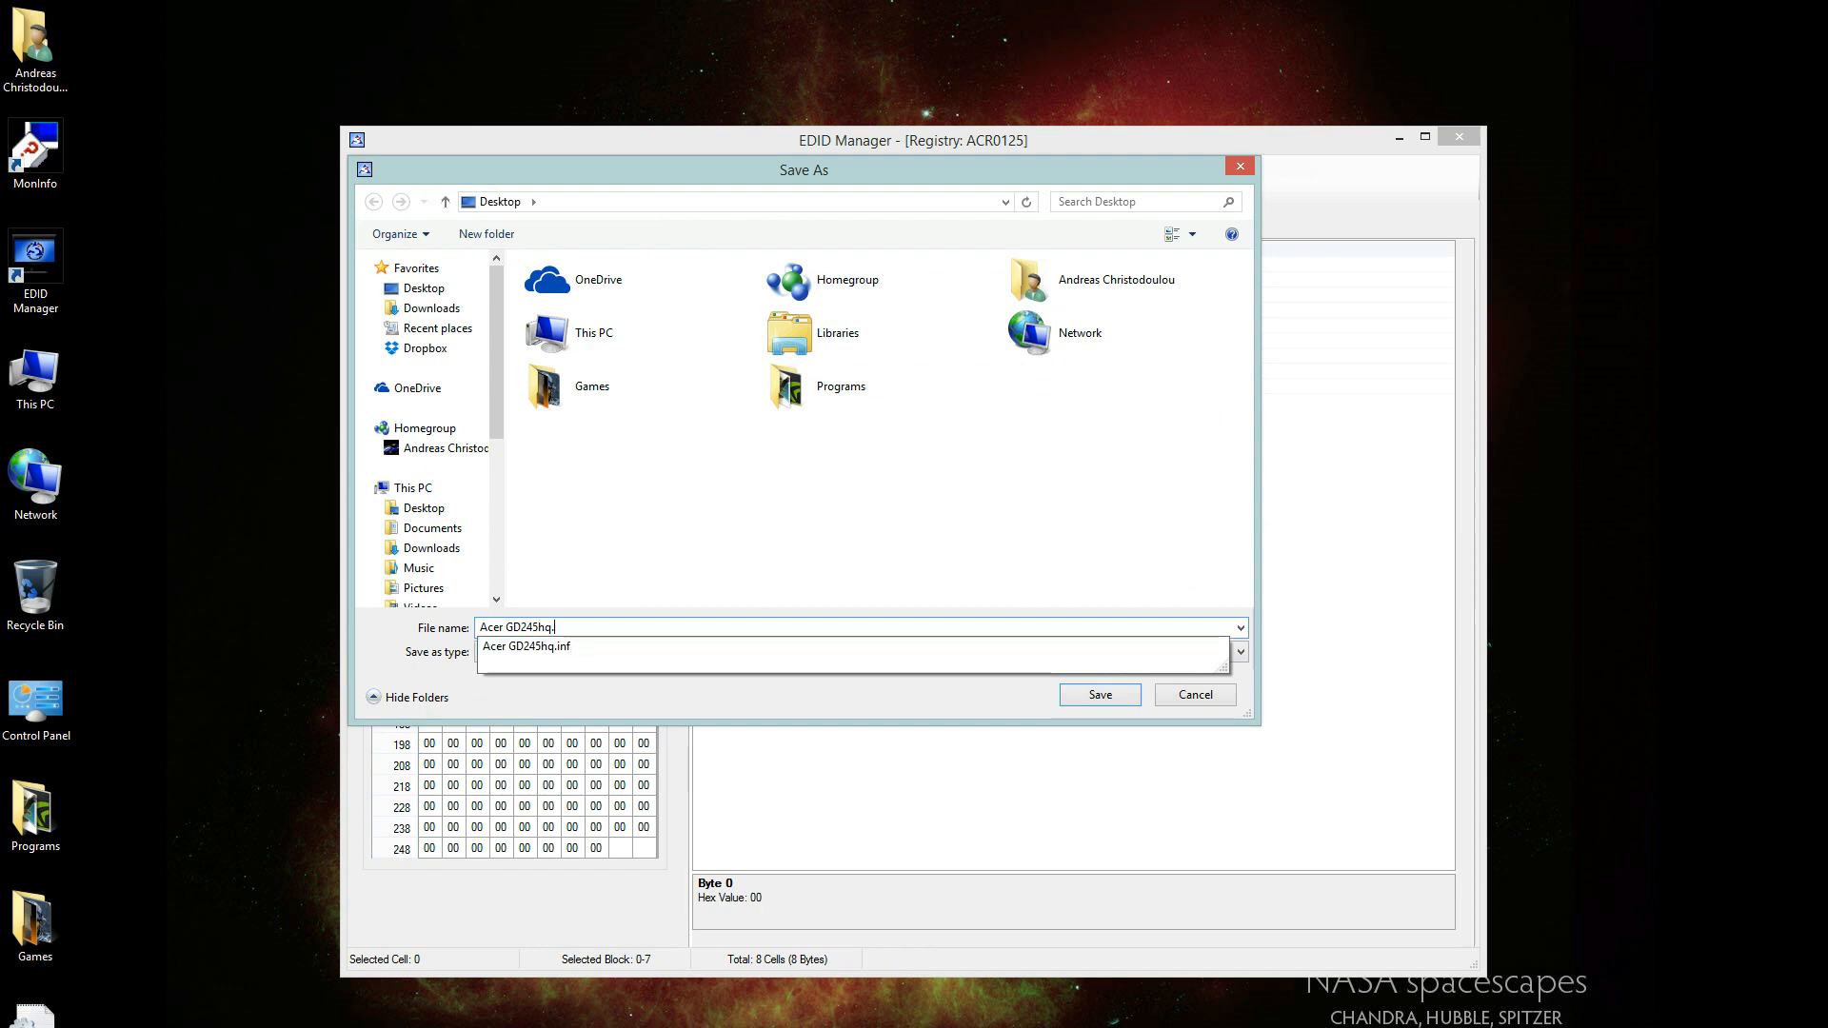
click(1096, 694)
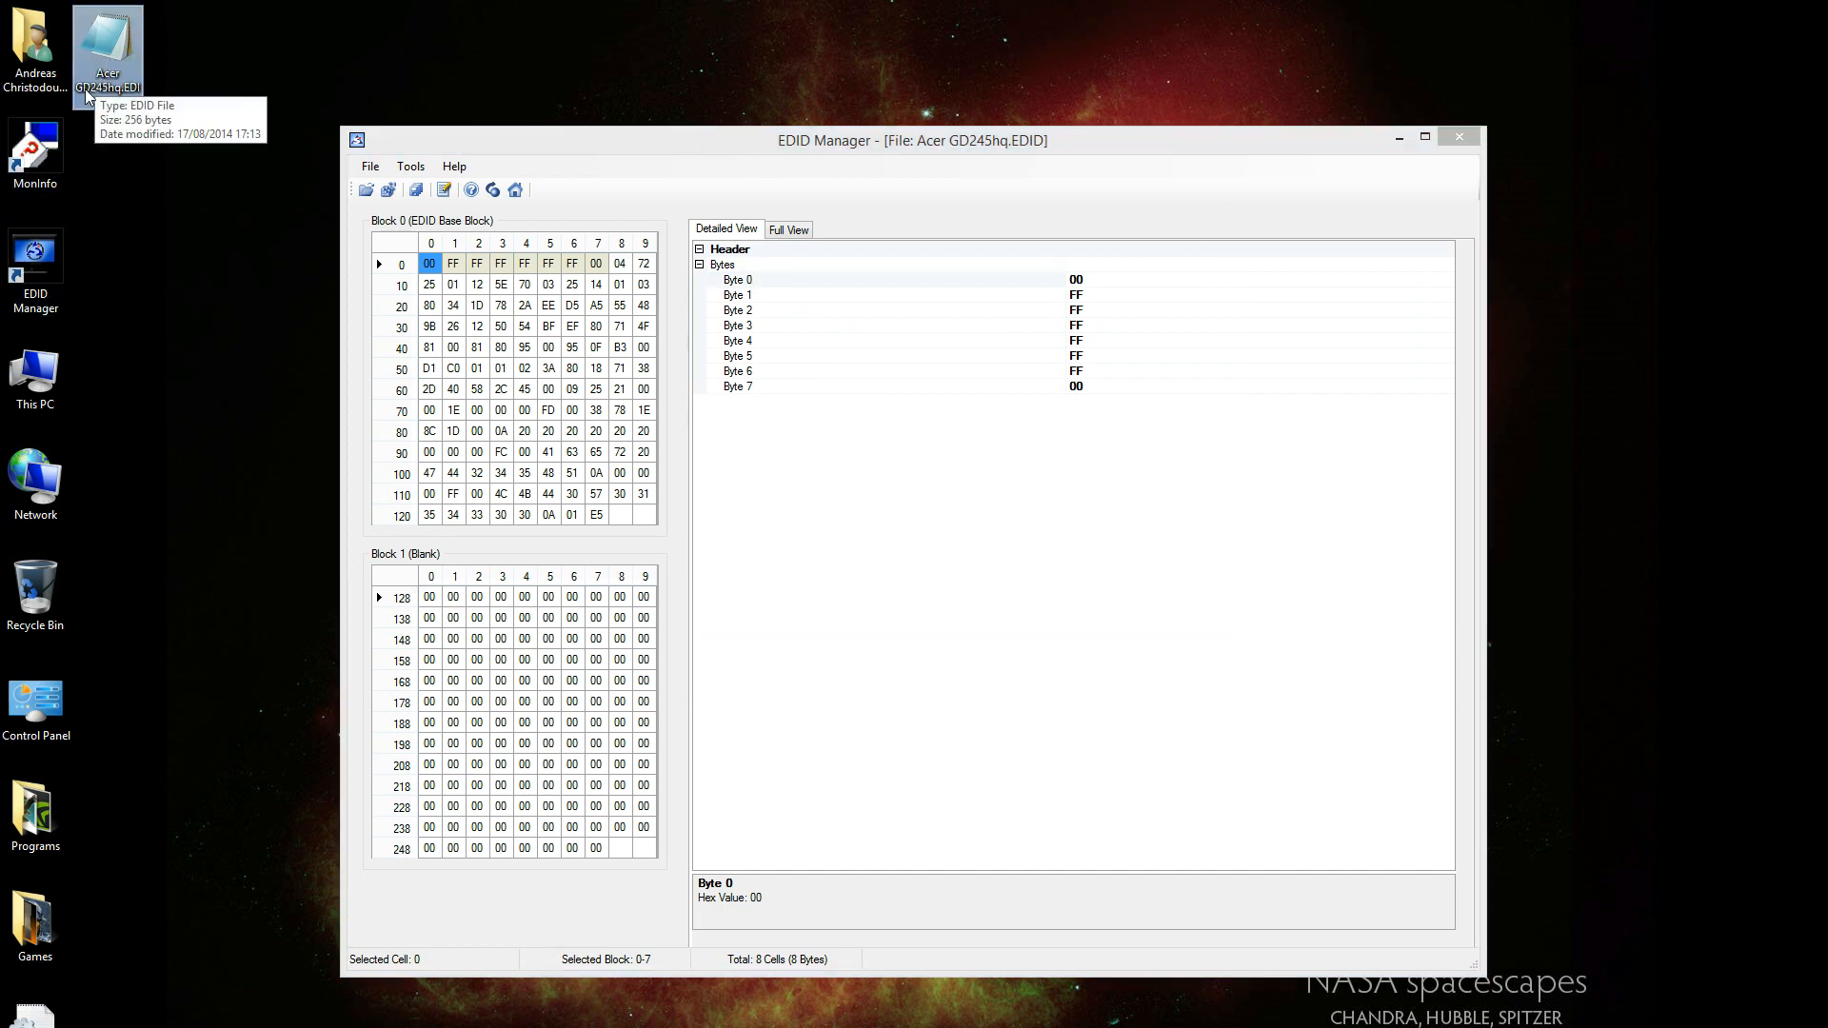
mouse_move(108, 88)
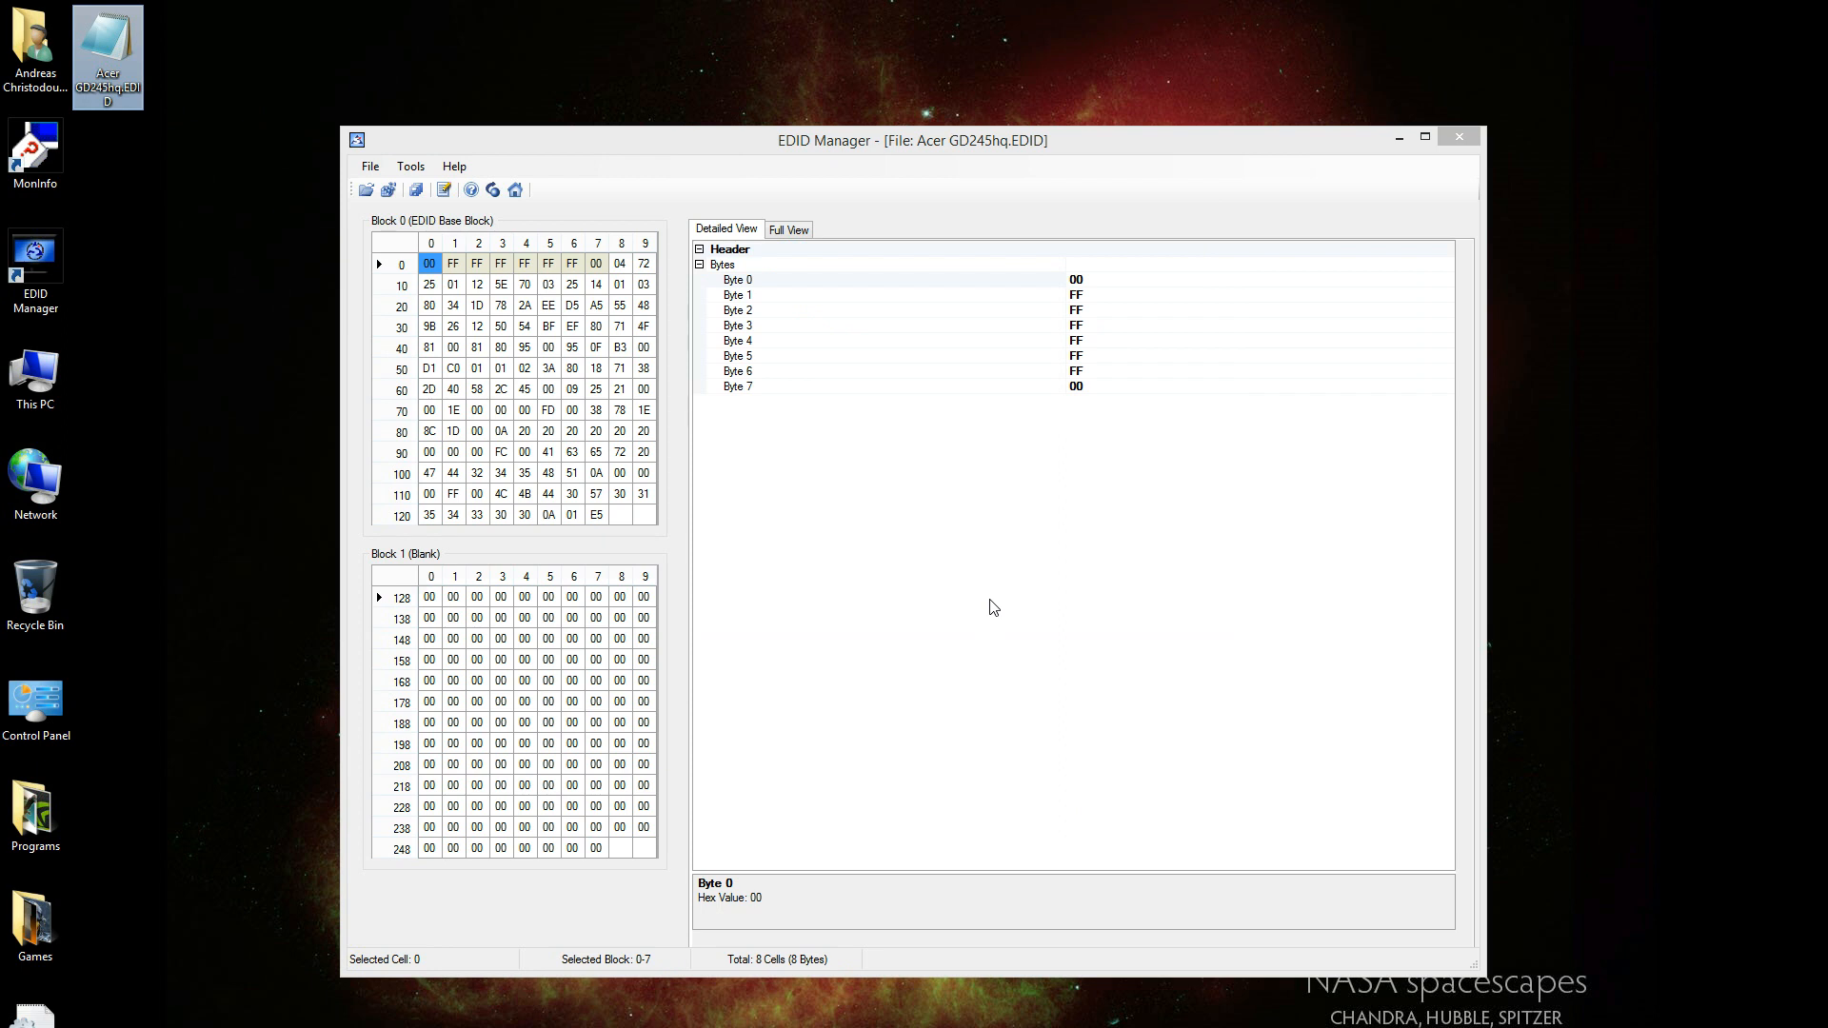
mouse_move(817, 703)
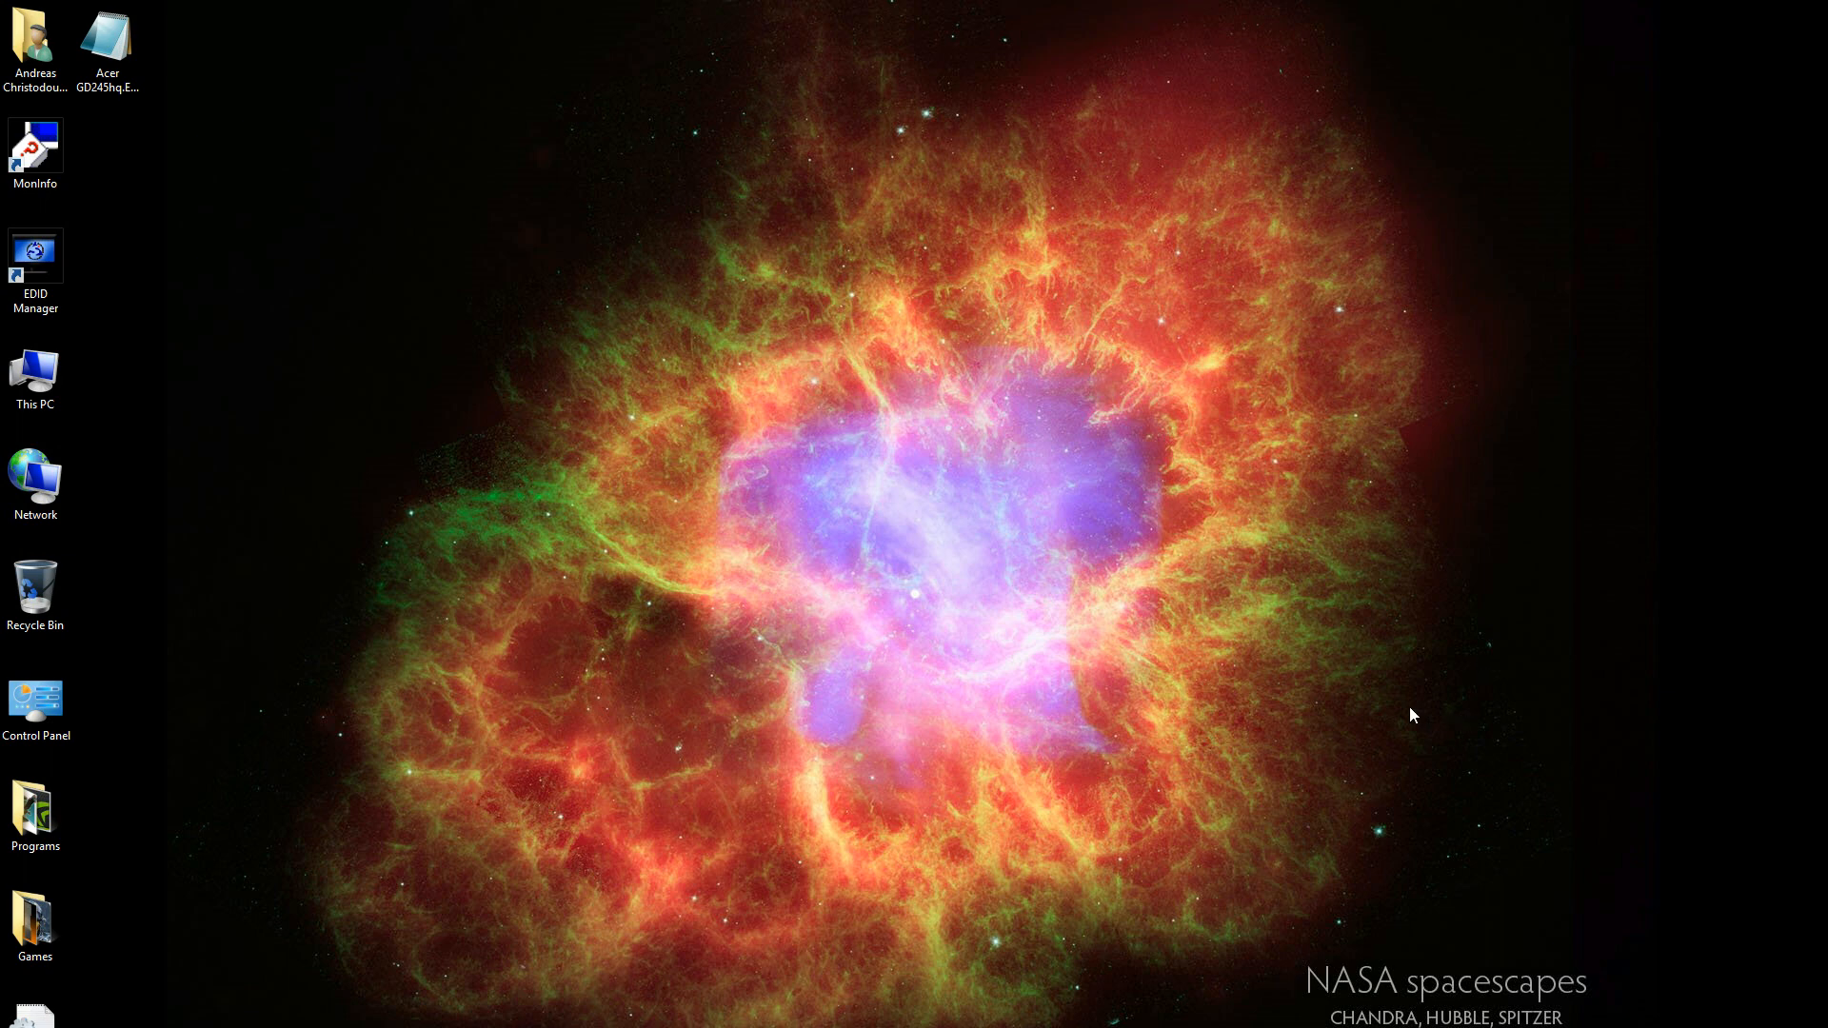
- Select the desktop icons so Acer GD245hq.EDID and Acer GD245hq.inf sit together in the first column
click(35, 254)
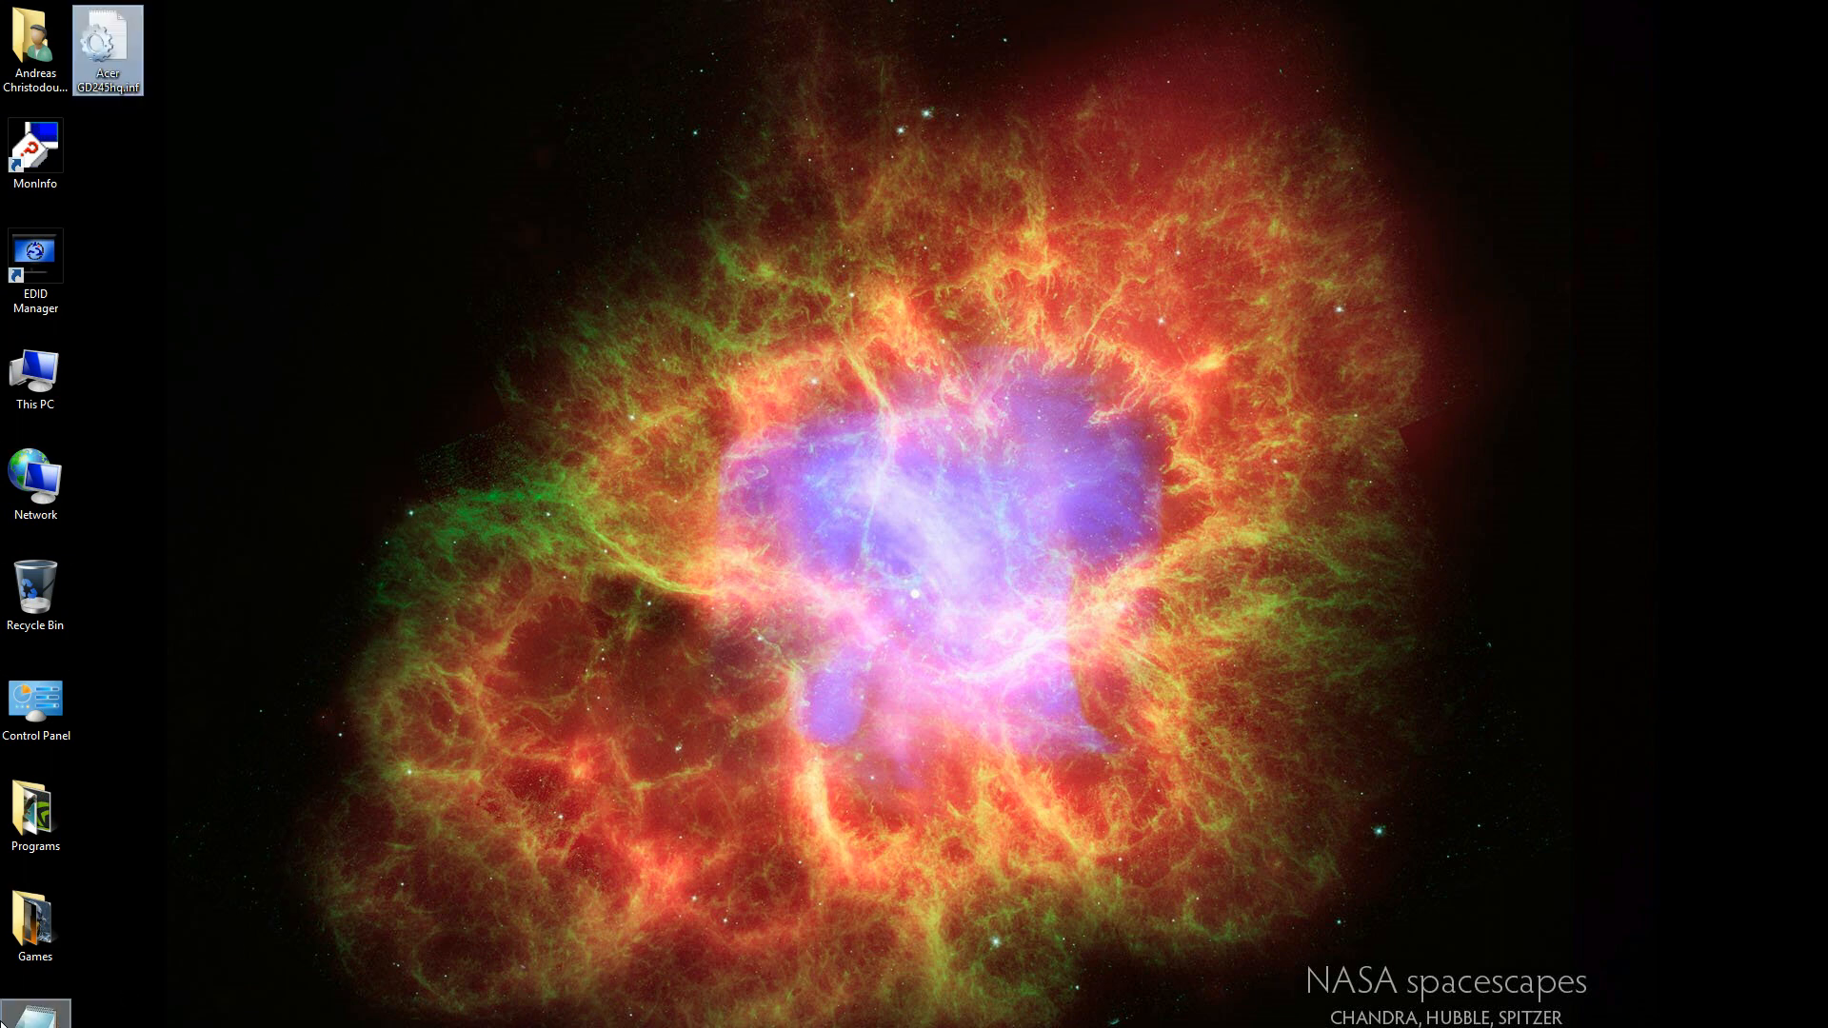
click(108, 47)
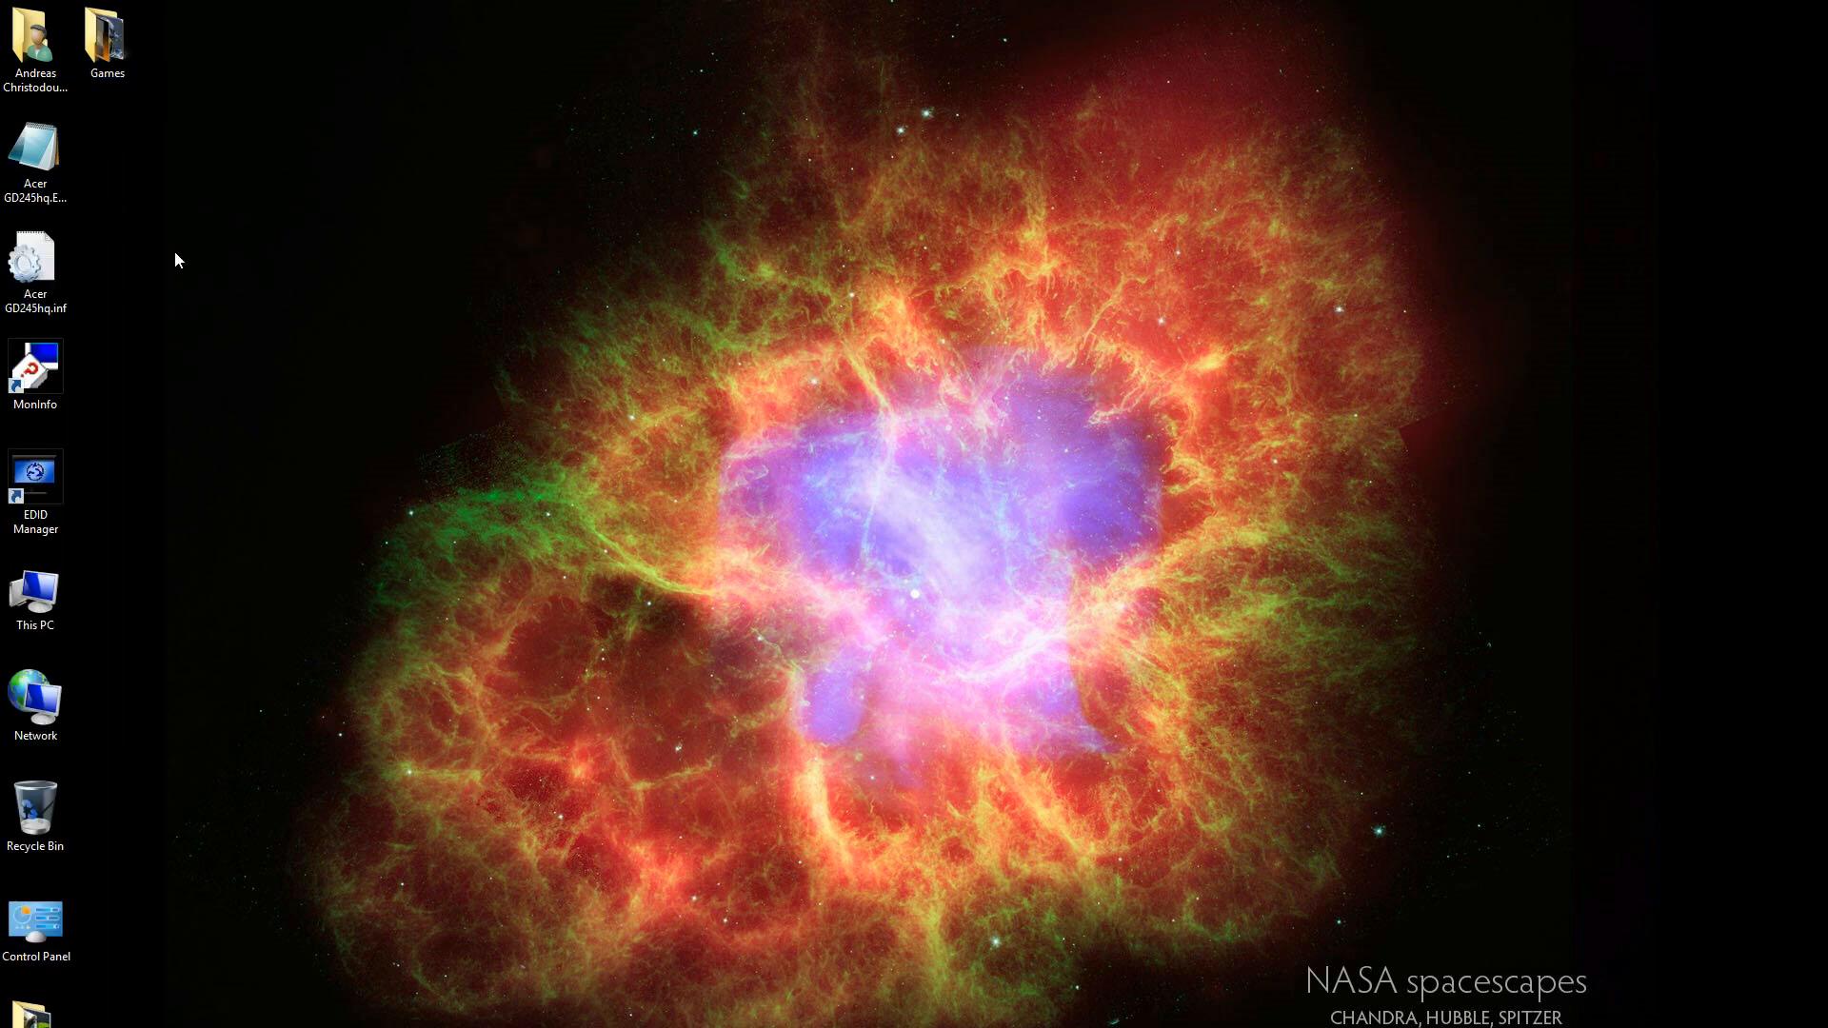
mouse_move(290, 189)
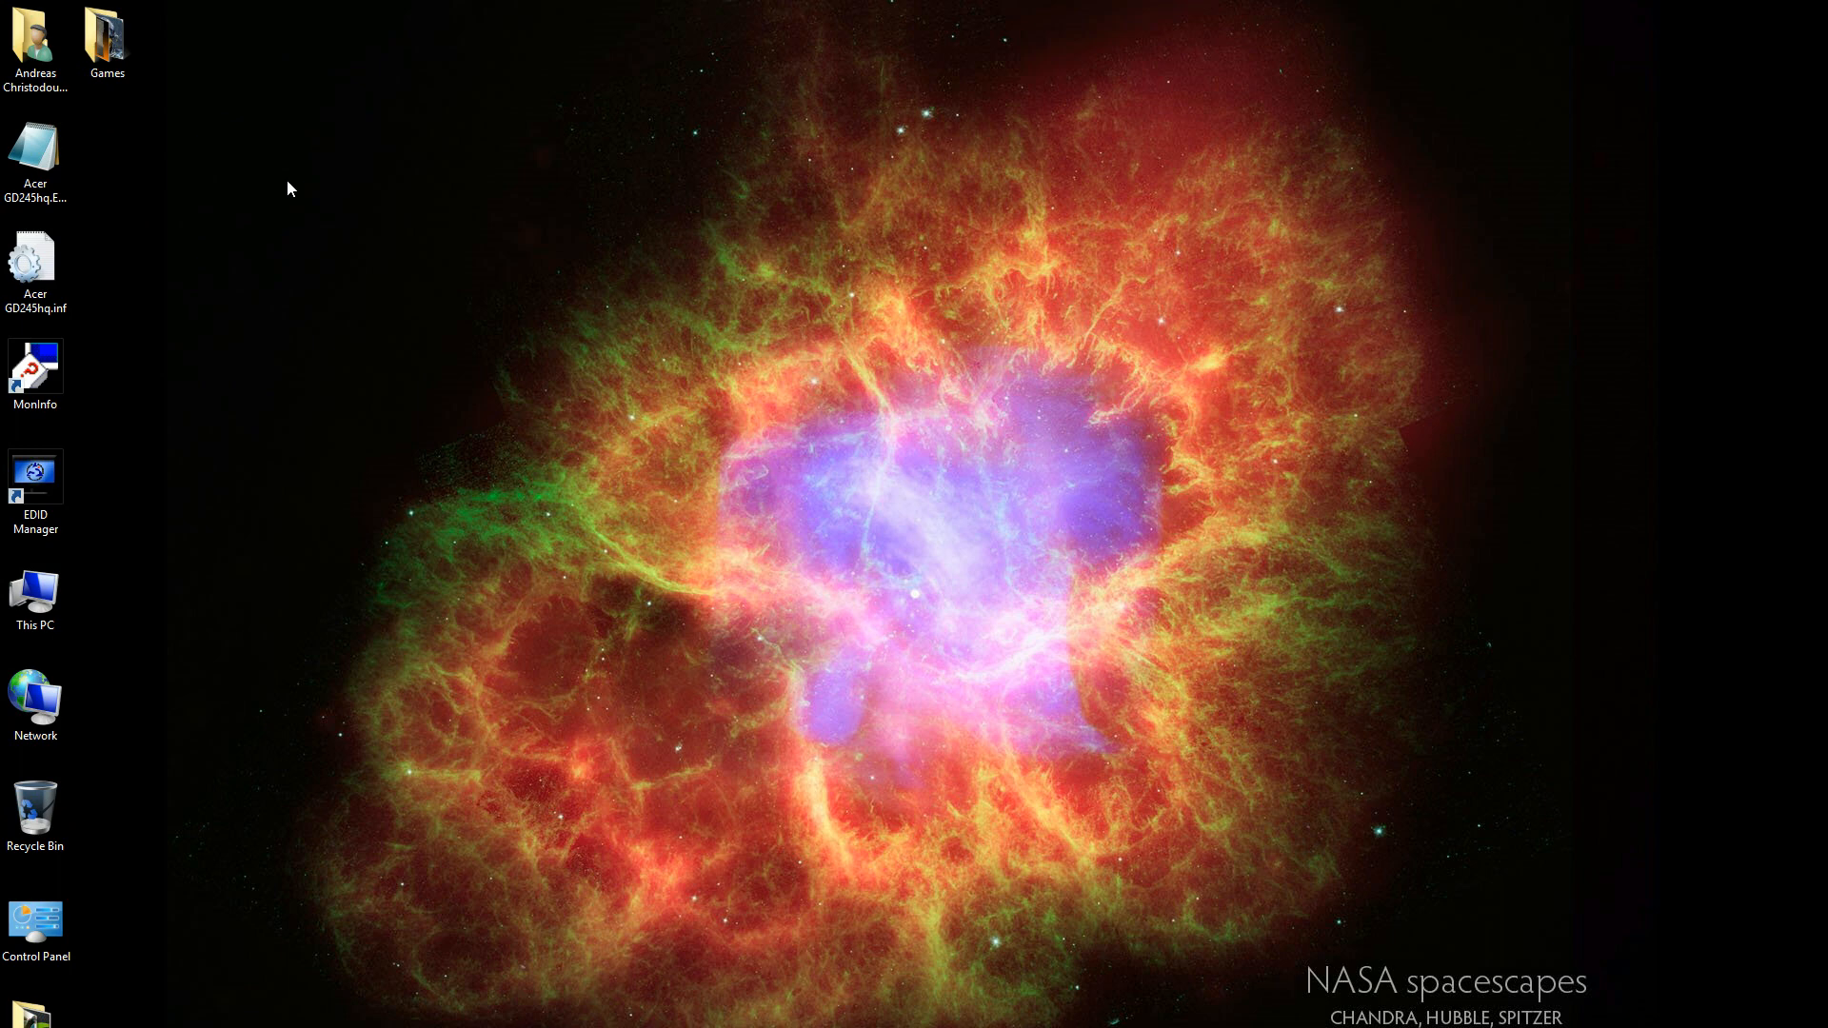